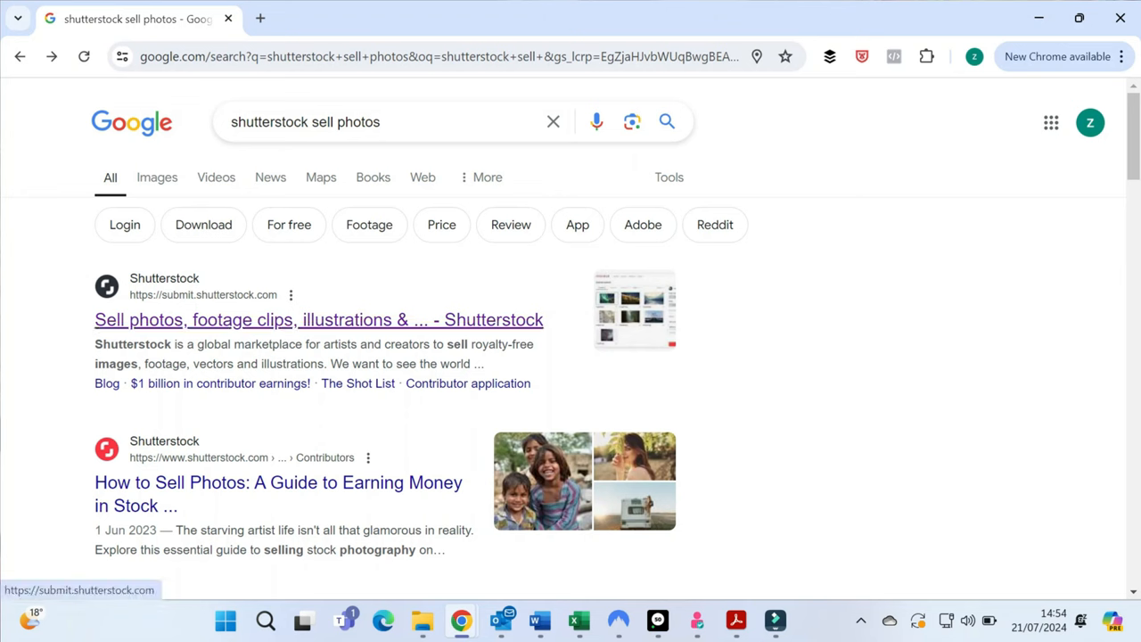
Reach the Shutterstock contributor dashboard from the 'shutterstock sell photos' results.
click(317, 319)
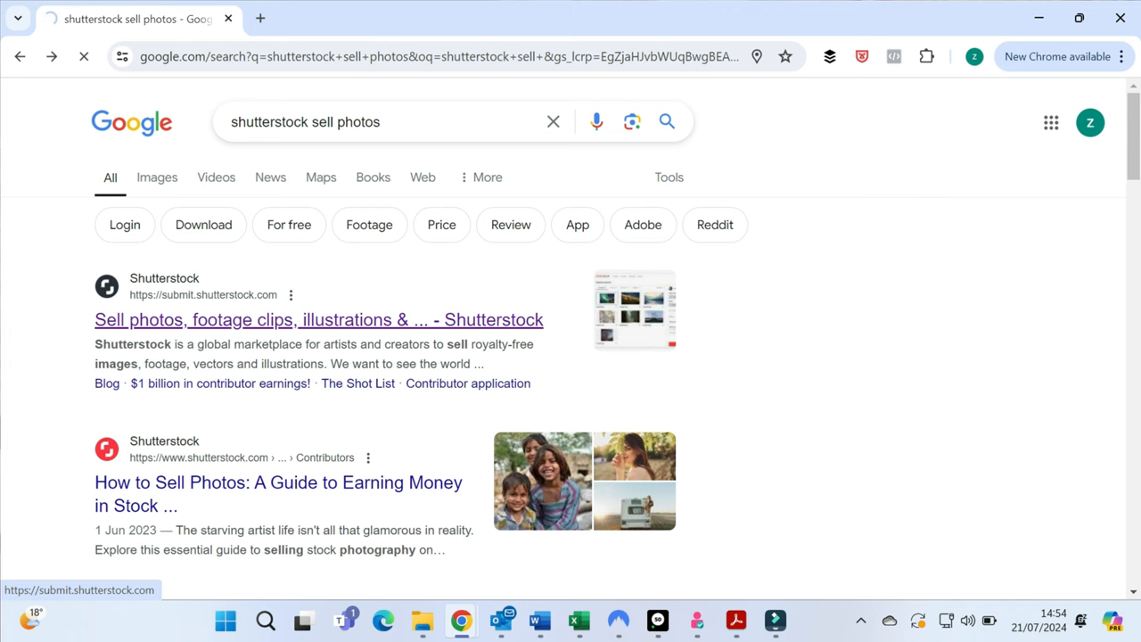
click(317, 319)
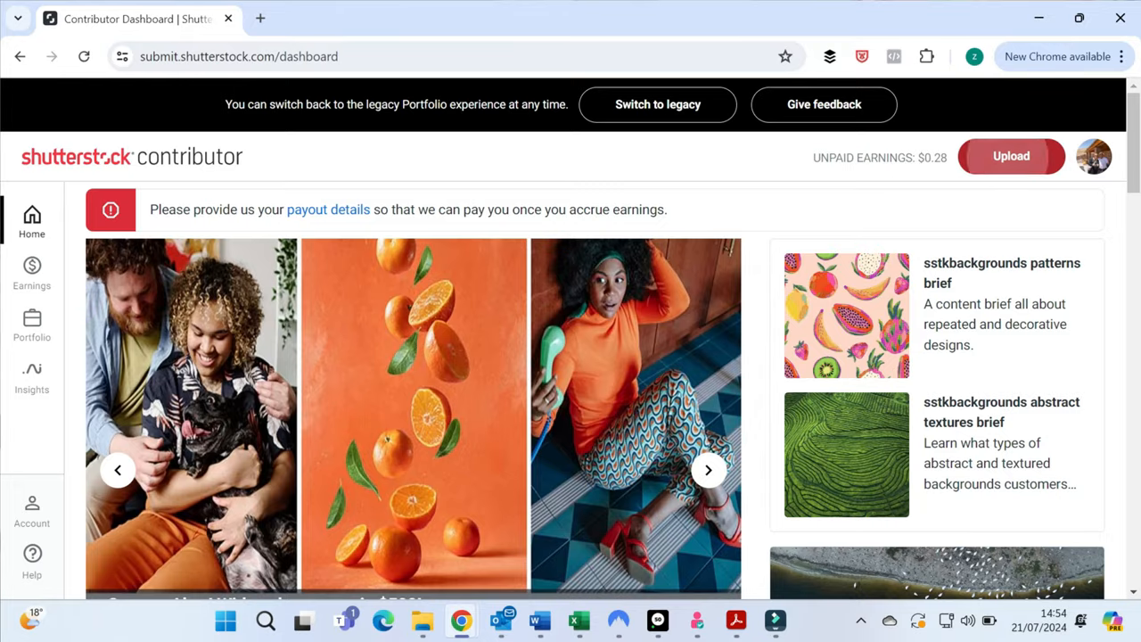
Upload Tropical Plants _24.jpg and Tropical Plants _25.jpg from the computer.
click(1011, 157)
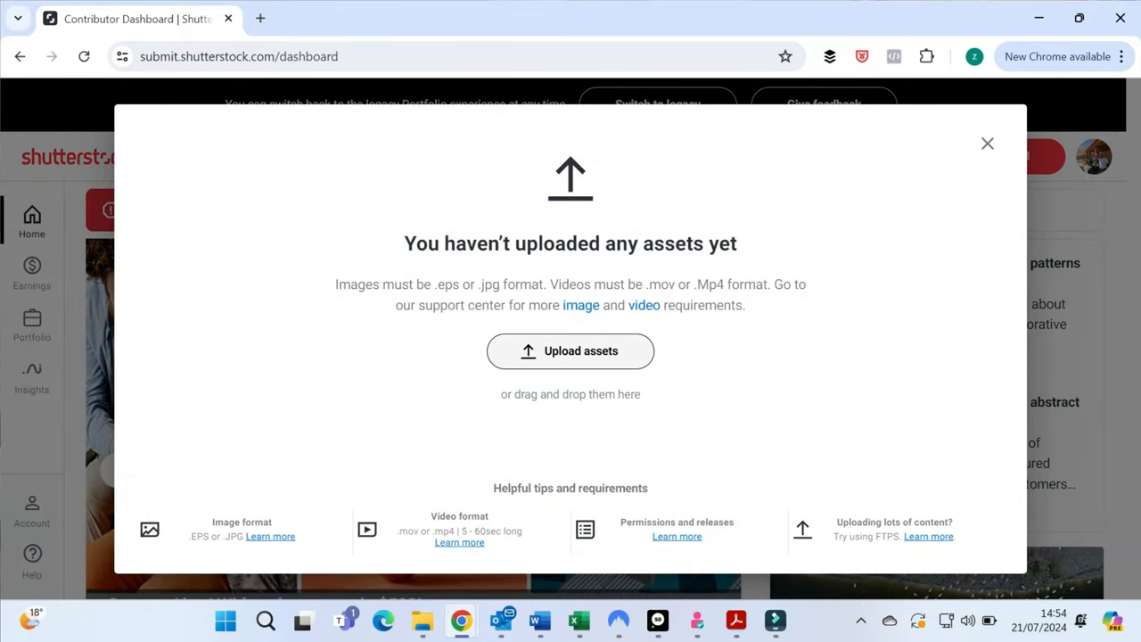
click(571, 350)
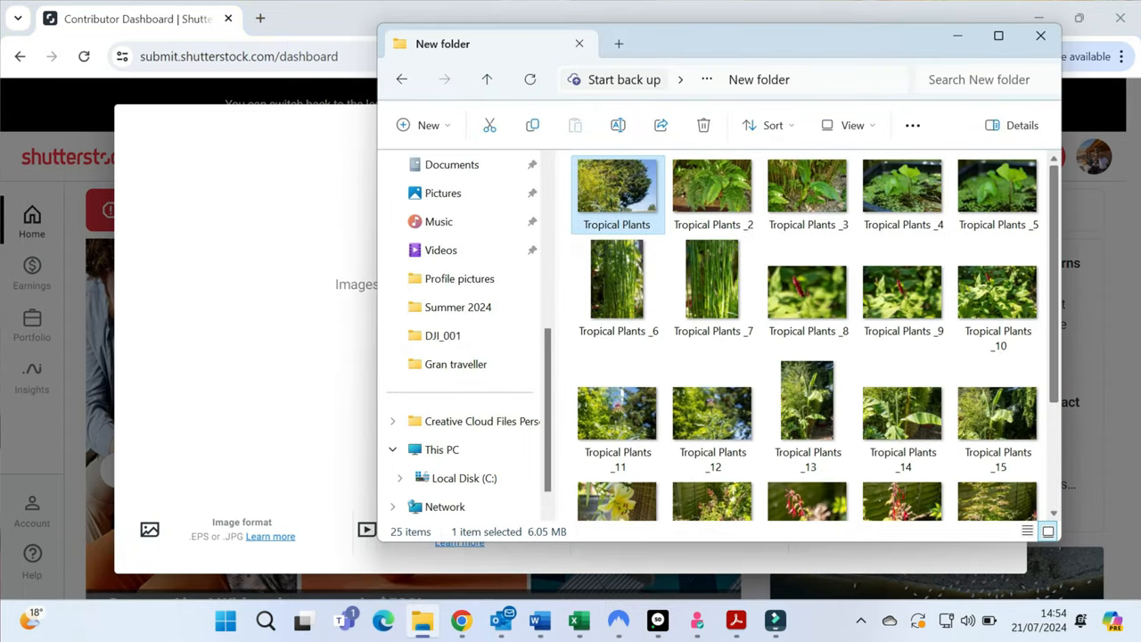
scroll(down, 3)
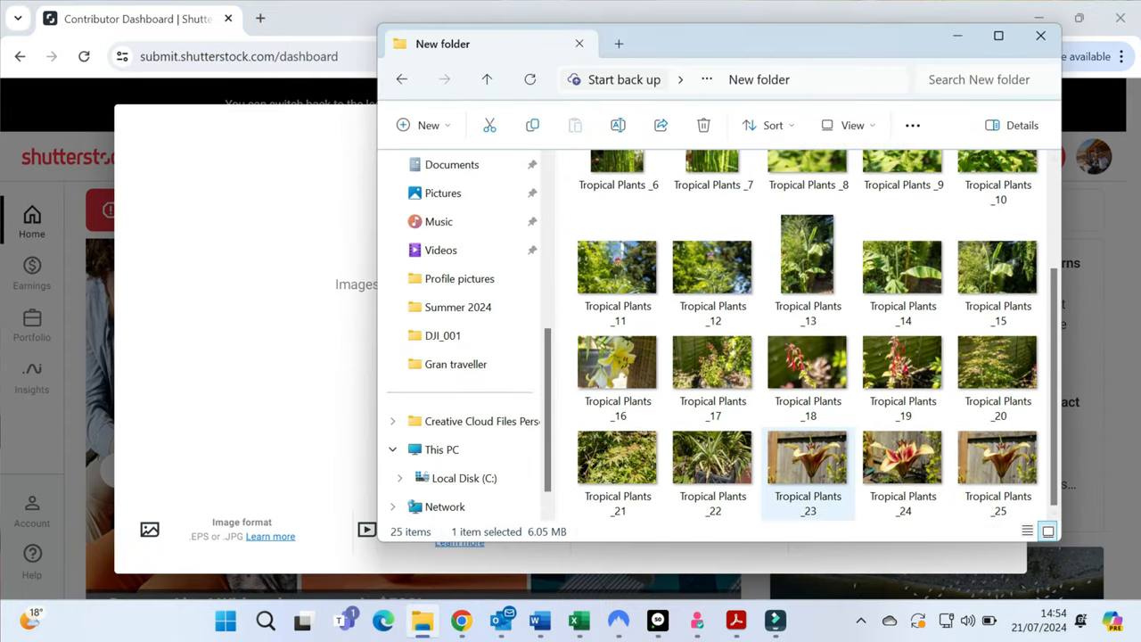
click(902, 456)
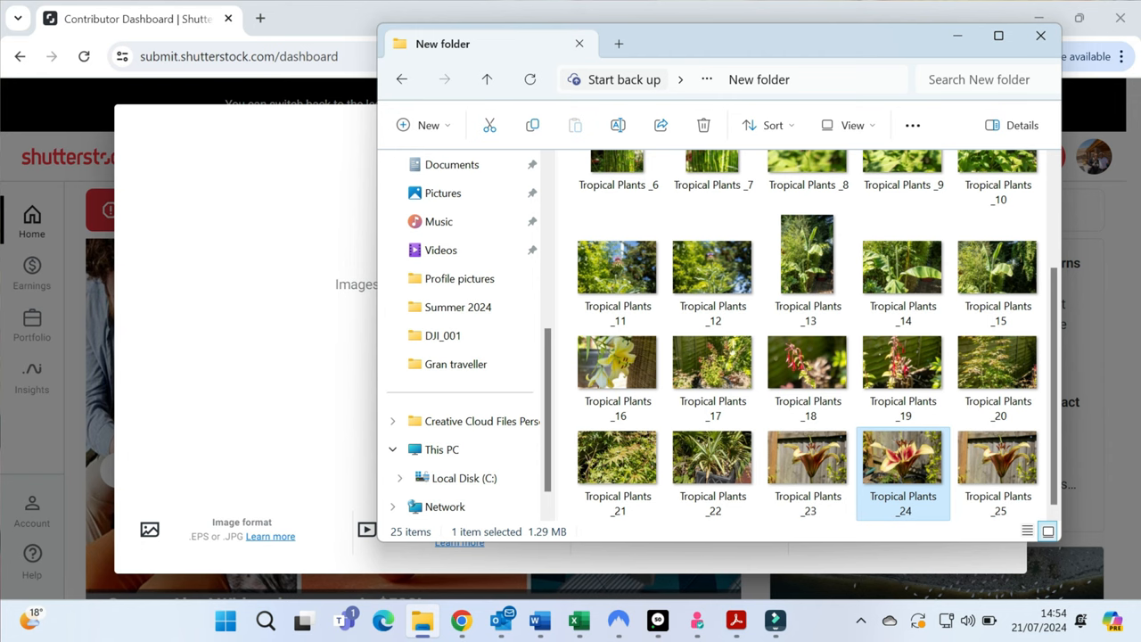
click(998, 457)
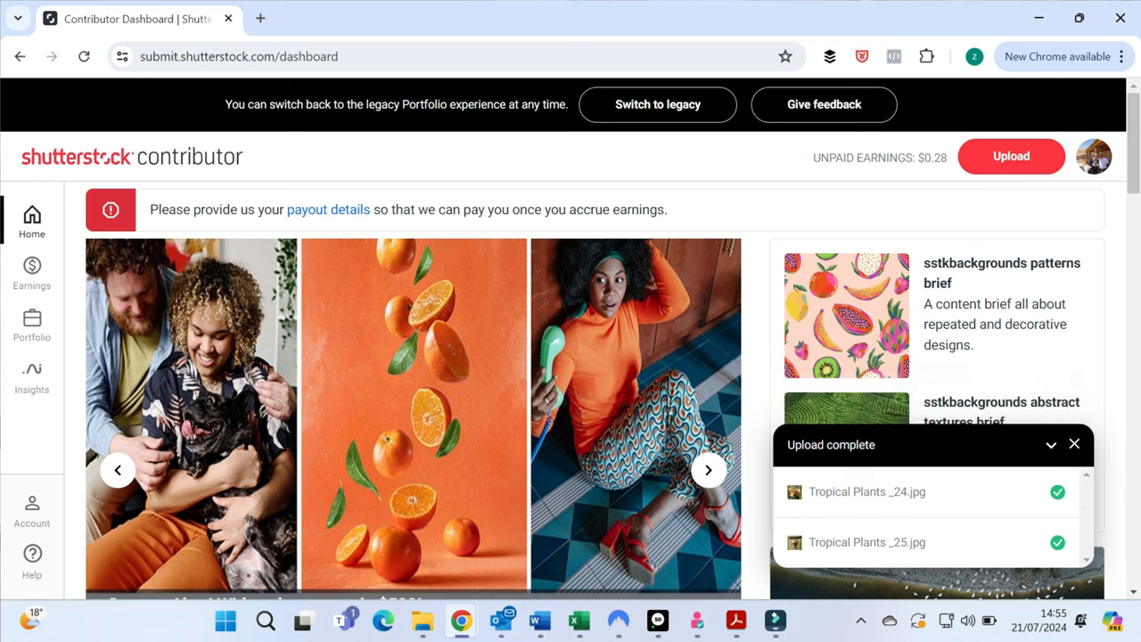
Go to Portfolio > Pending content > Not submitted and select both lily photos.
click(32, 325)
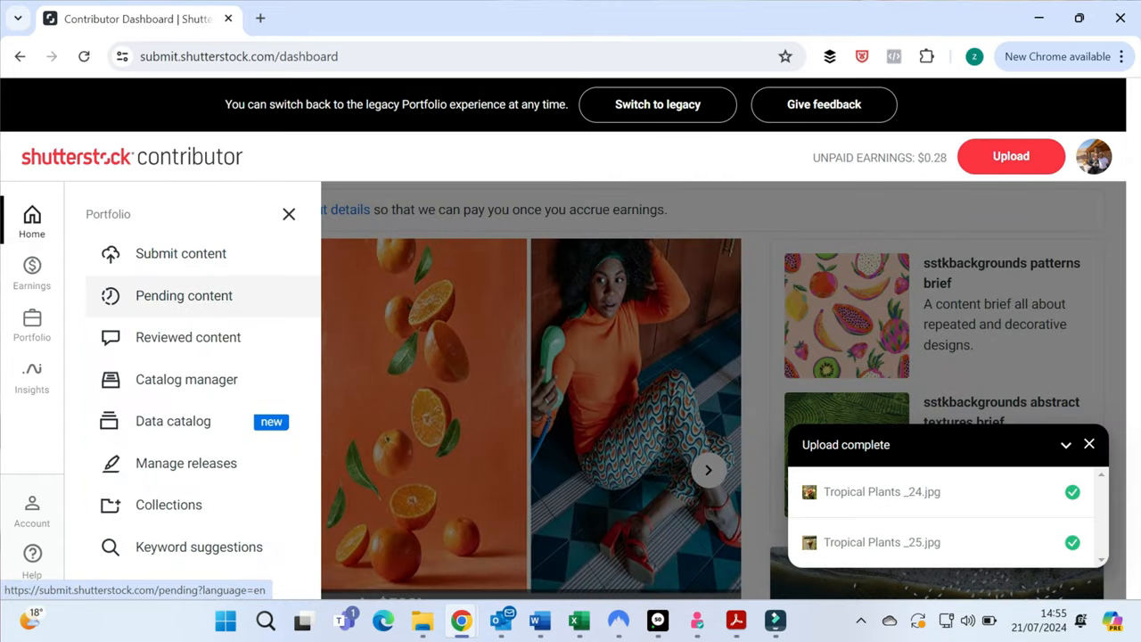
click(184, 296)
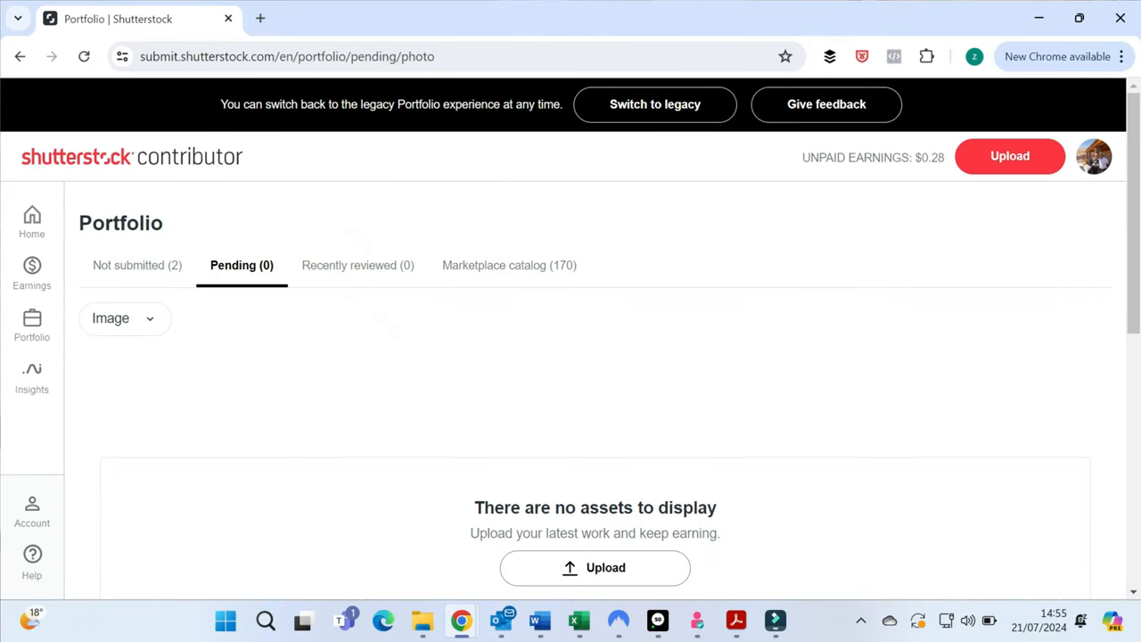
click(137, 264)
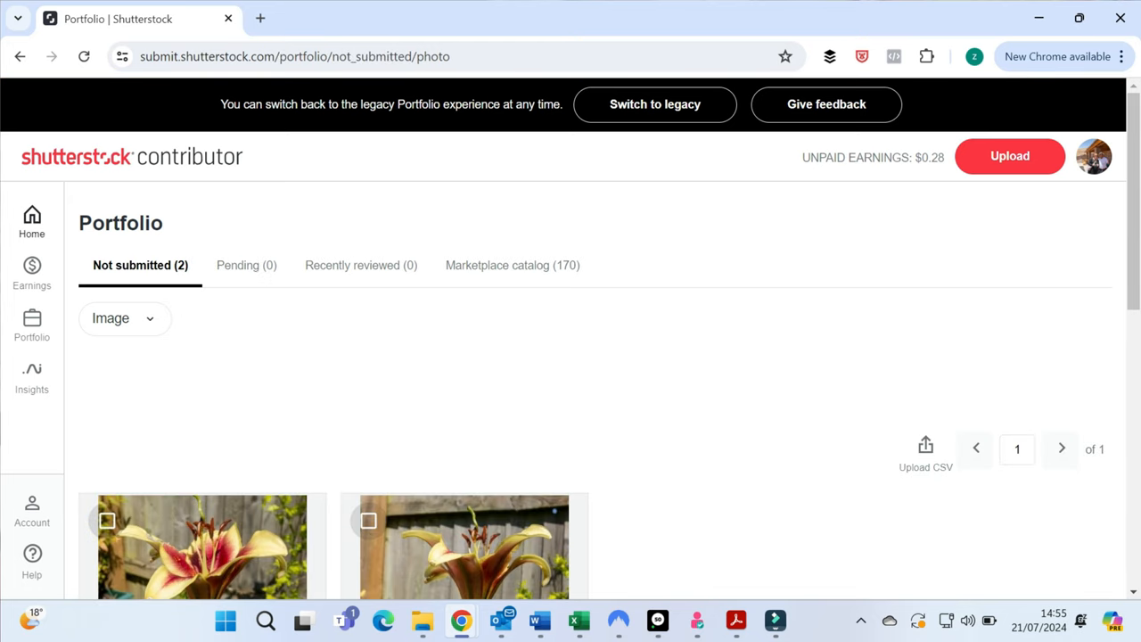
click(107, 520)
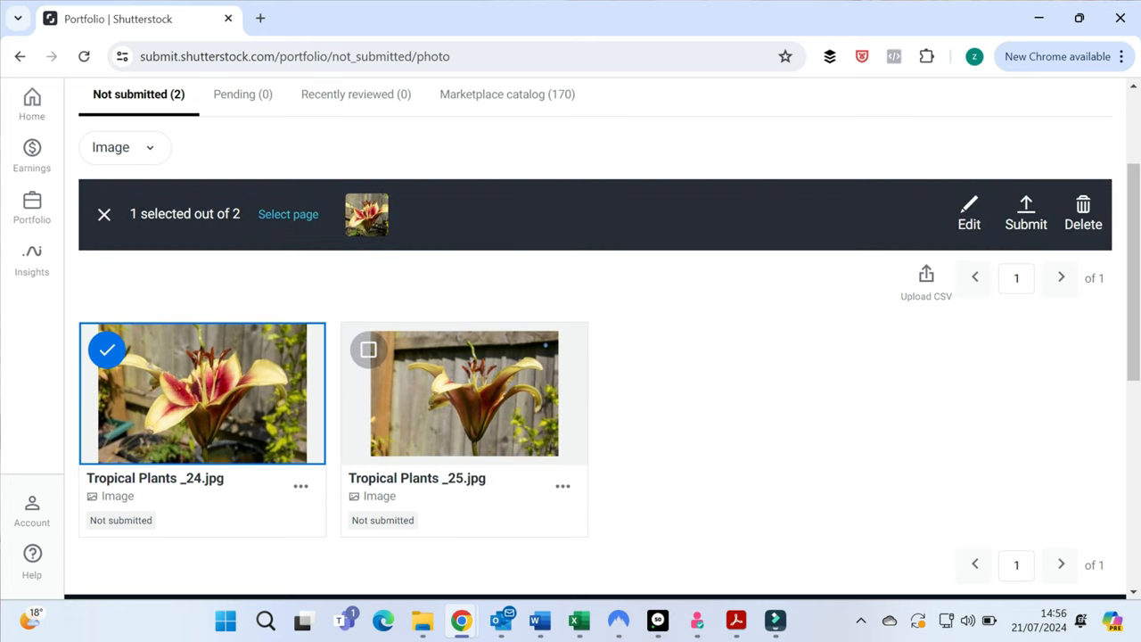
click(367, 349)
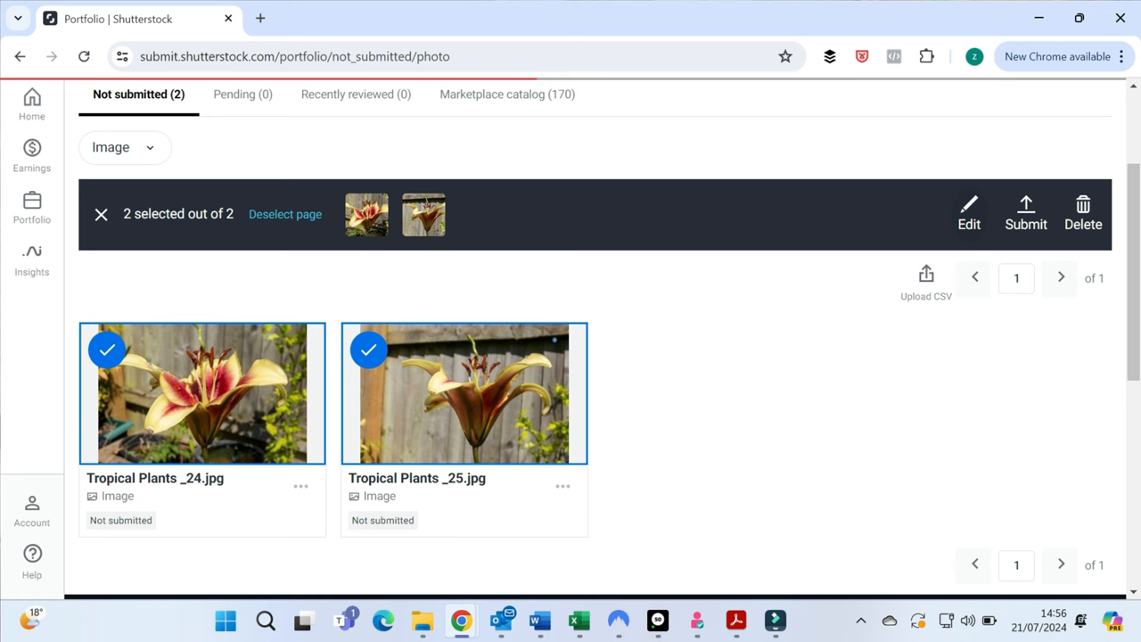
Edit both photos with the description 'Garden Lily in full bloom'.
click(970, 214)
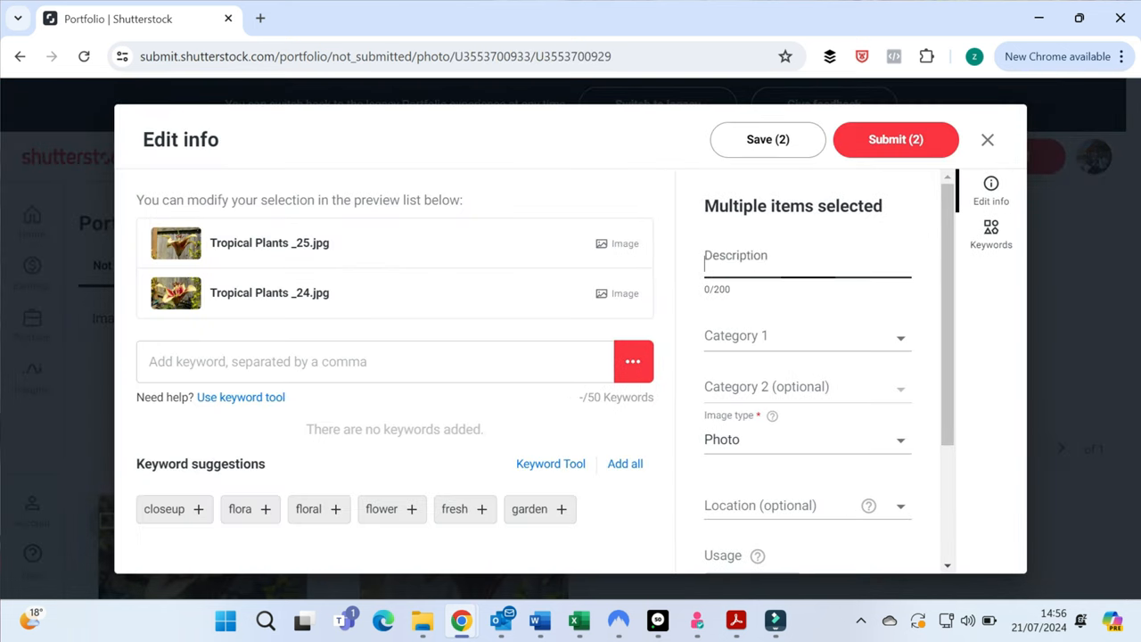
text(Garden)
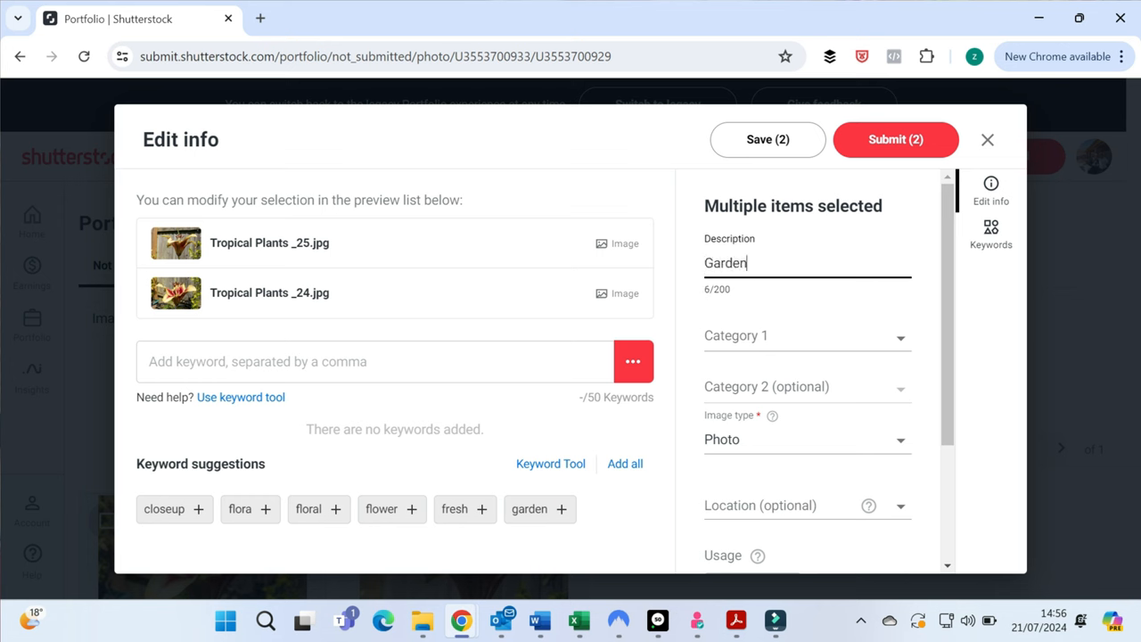
text(Lily)
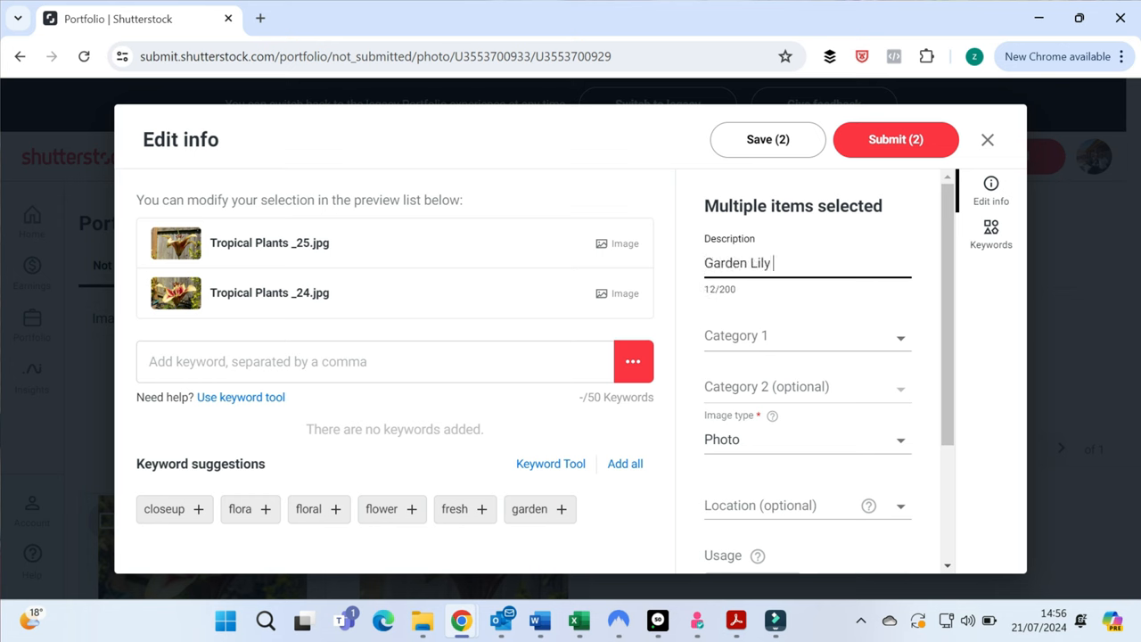
text(in full)
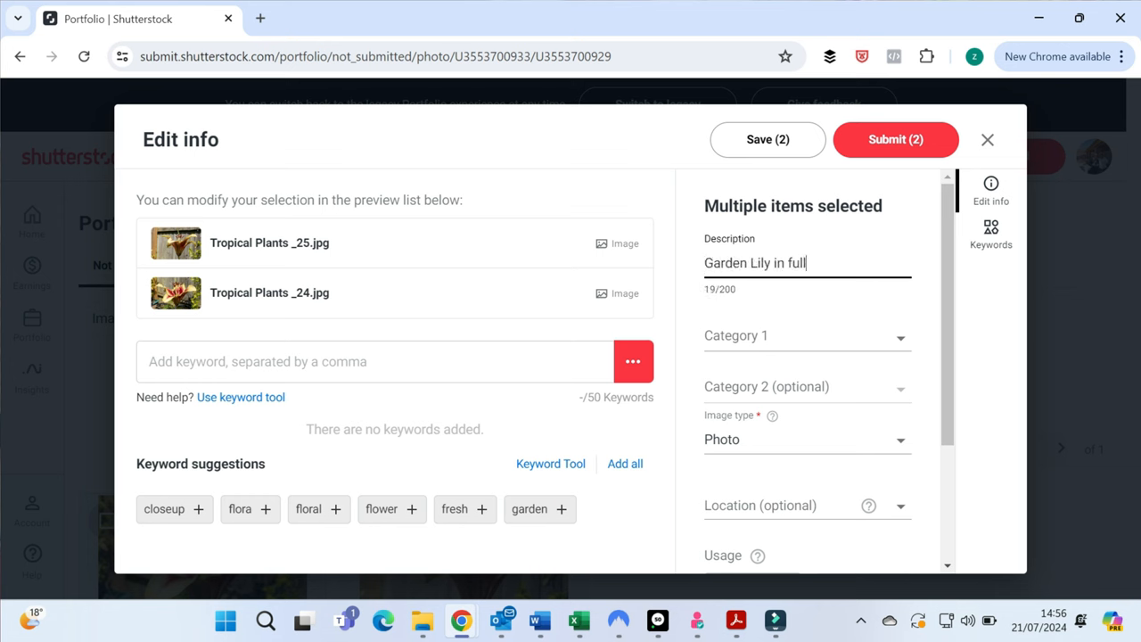
text(bllom)
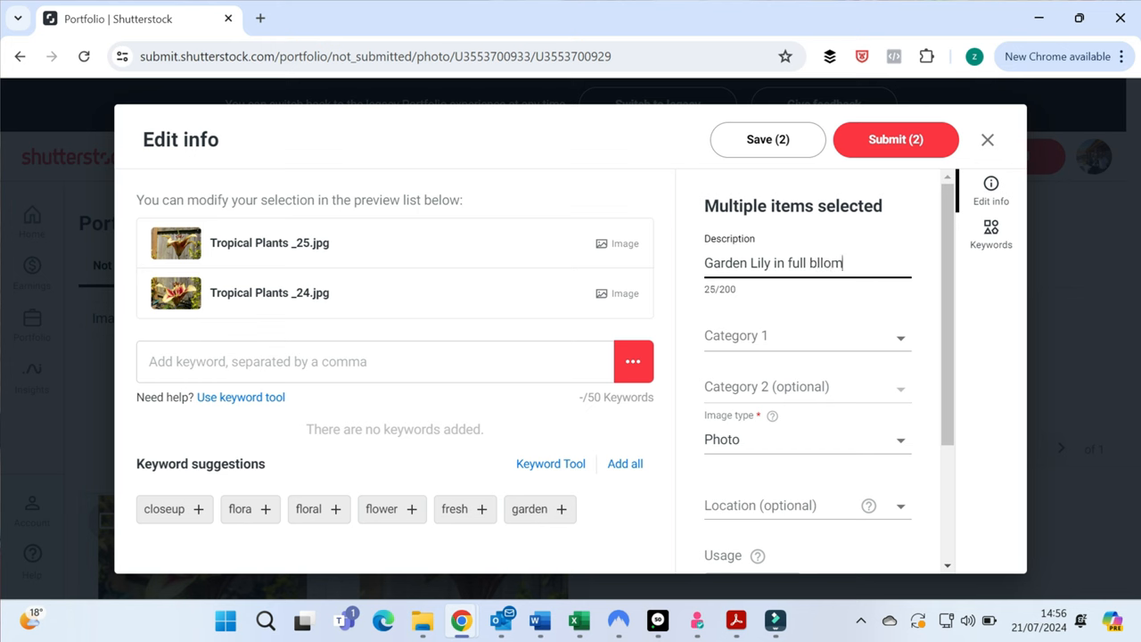
text(o)
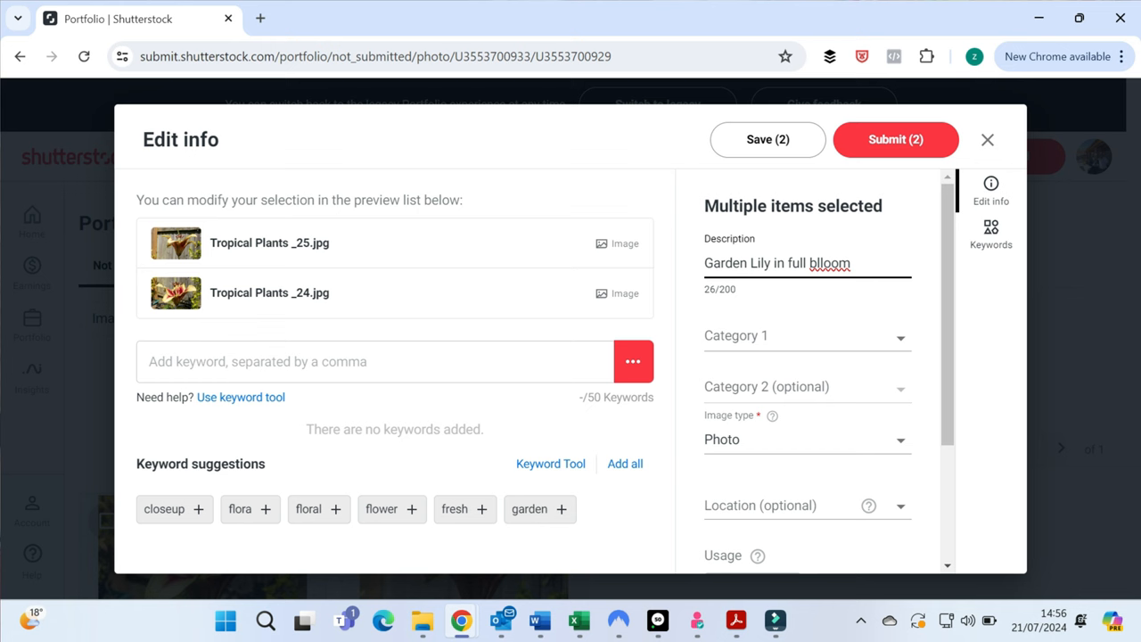
key(BackSpace)
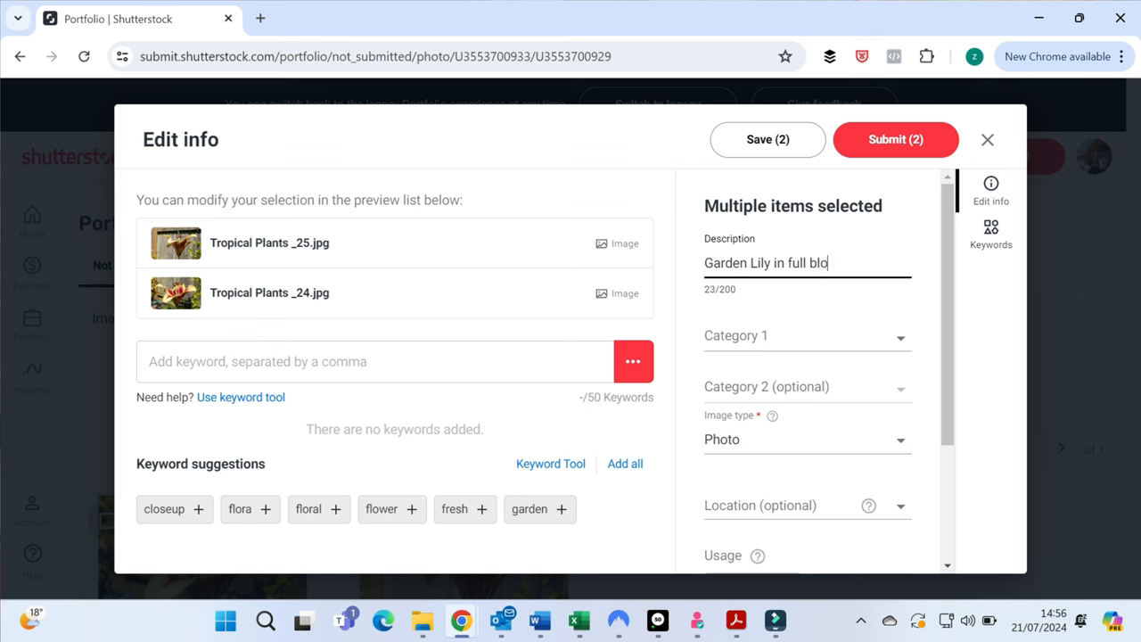
text(om)
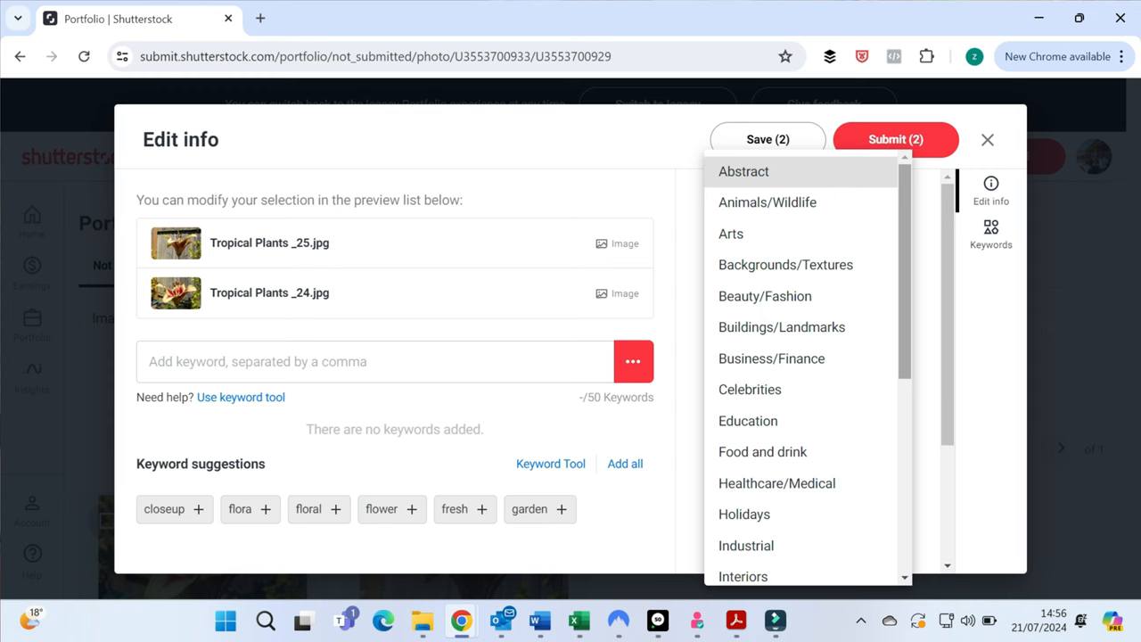
Set Category 1 to Nature for both photos.
scroll(down, 3)
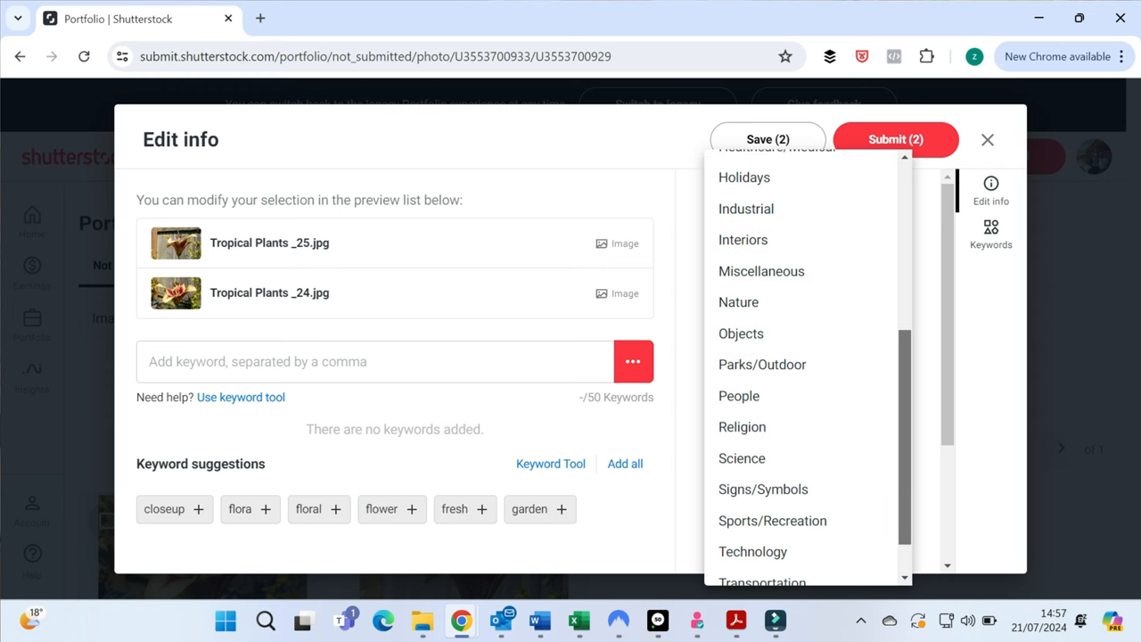
scroll(down, 3)
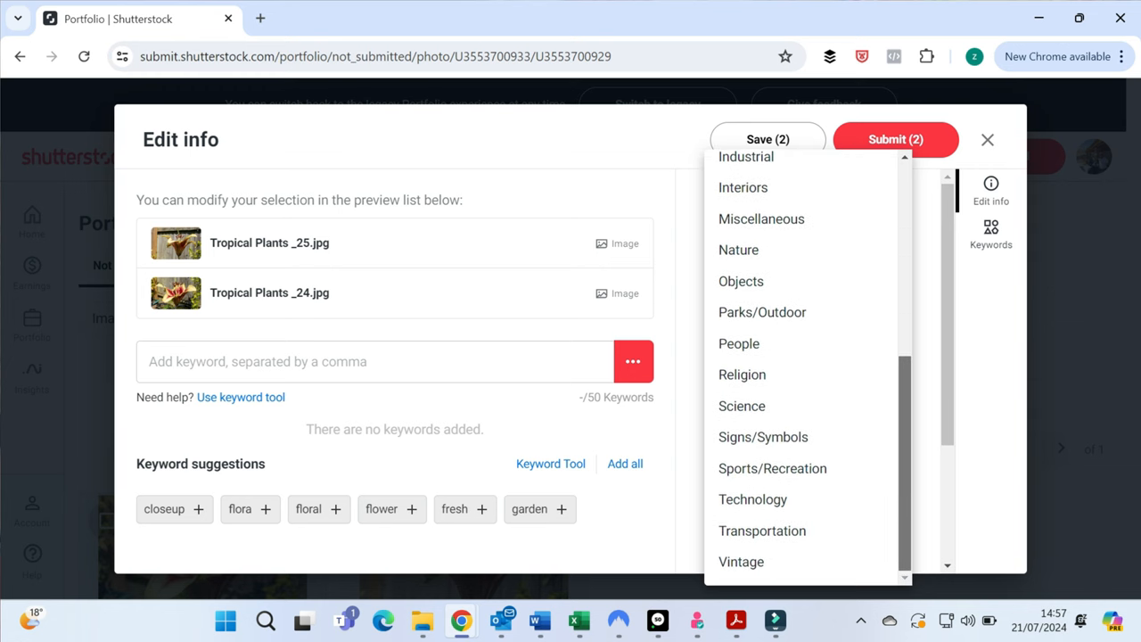
scroll(up, 3)
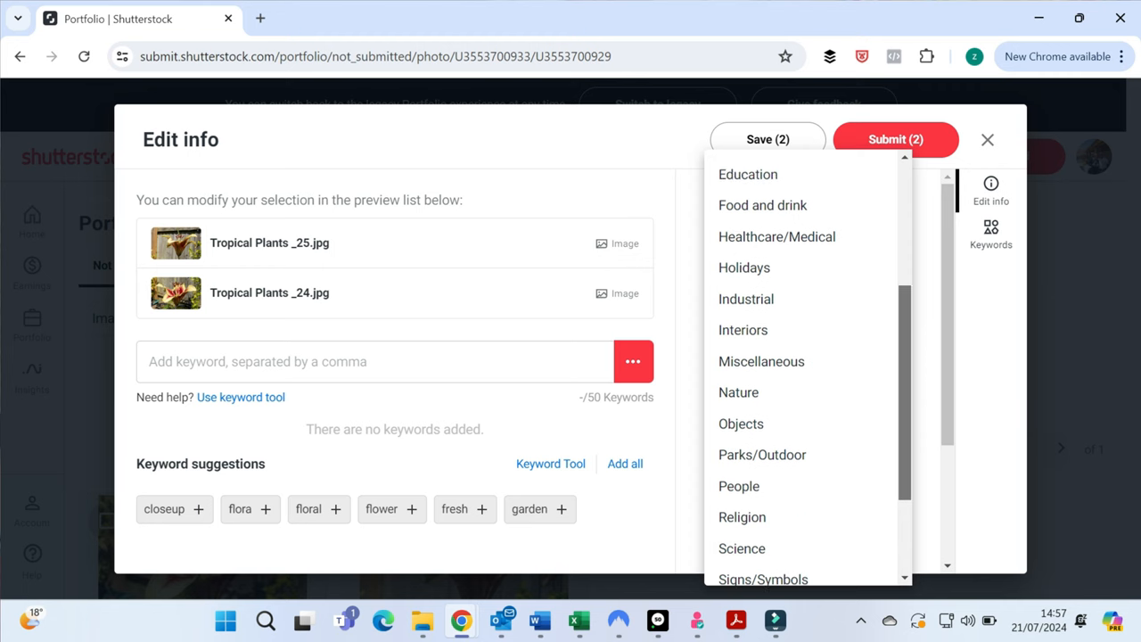
scroll(up, 3)
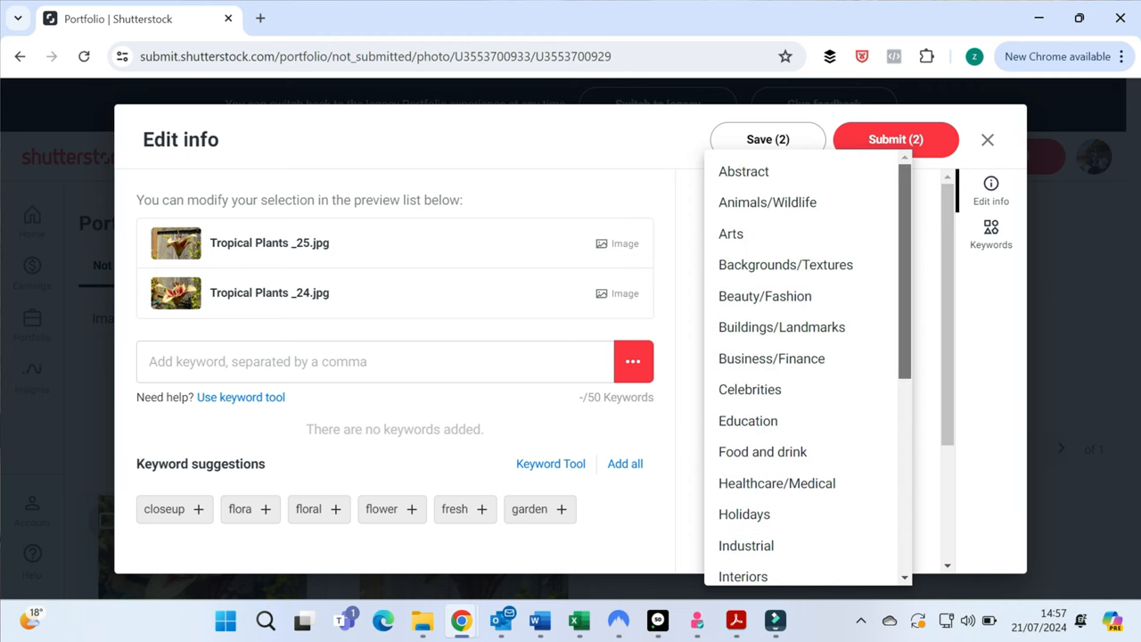
scroll(down, 3)
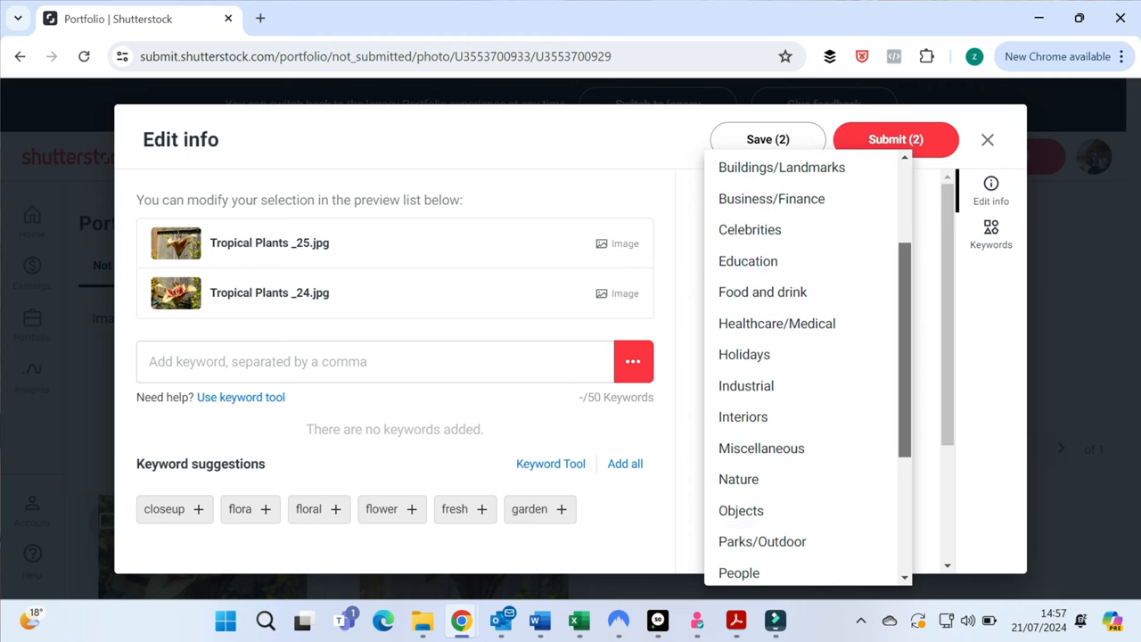
scroll(down, 3)
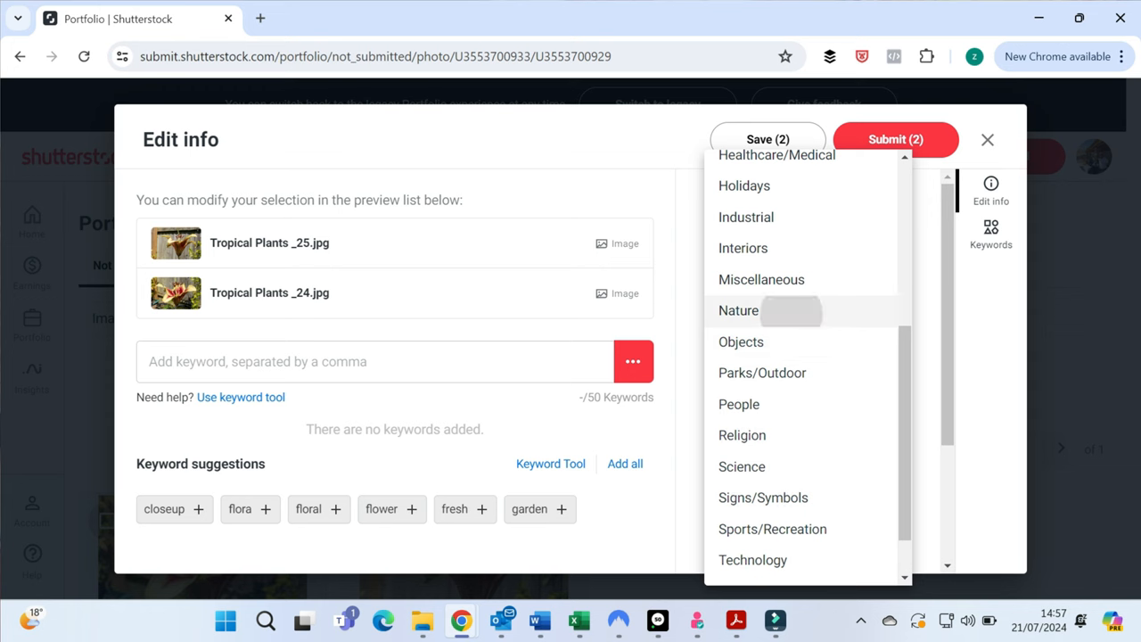
click(738, 311)
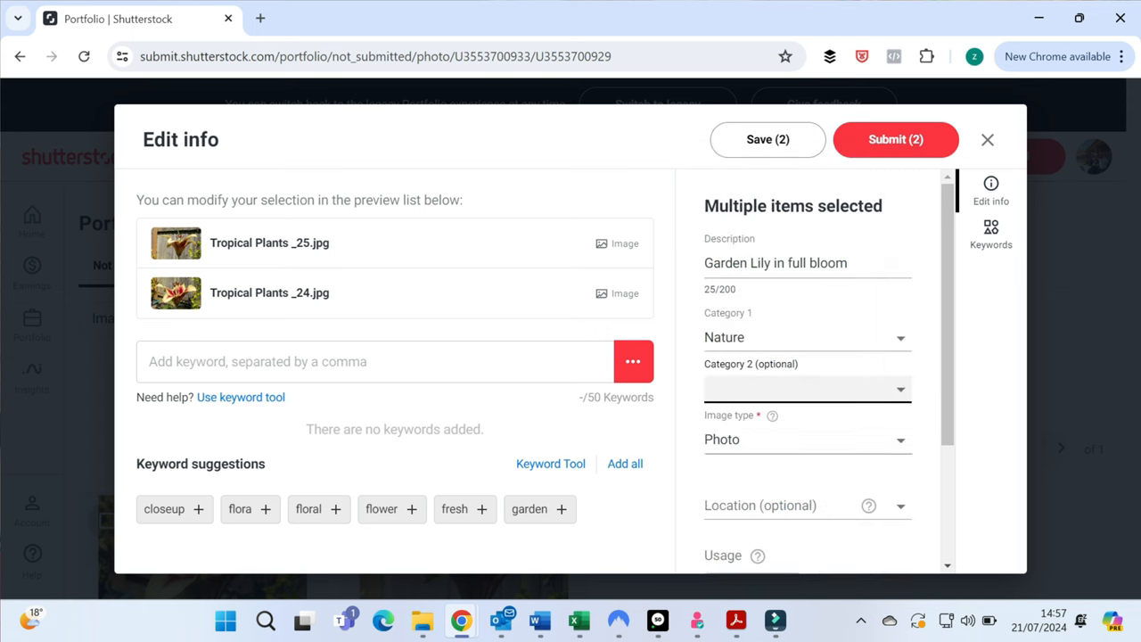
scroll(down, 3)
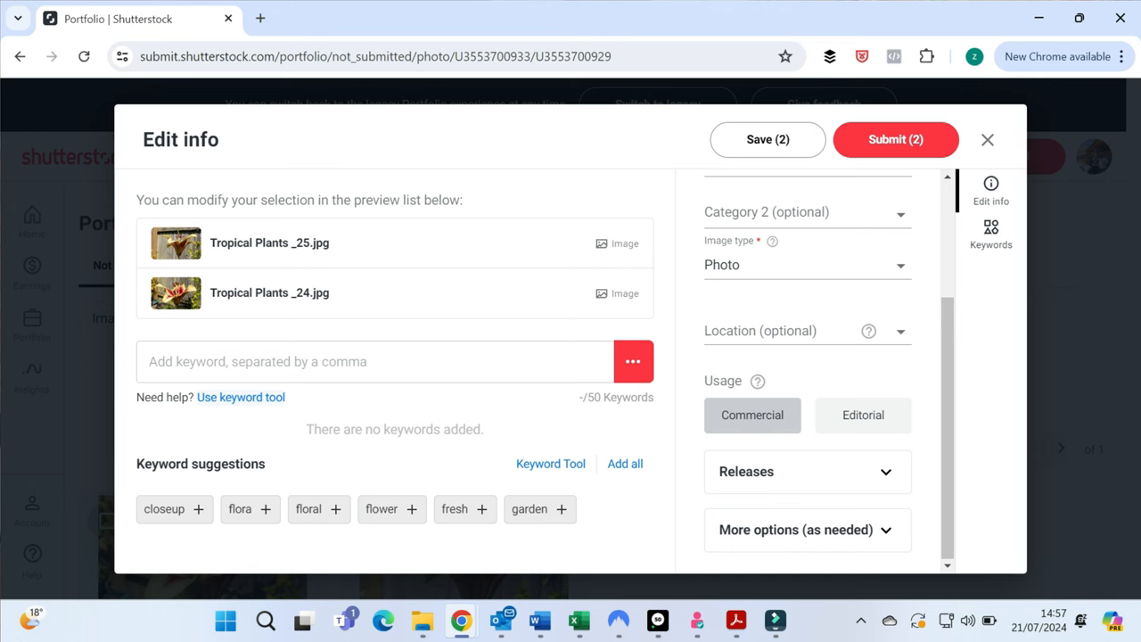
Search the Keyword tool for images similar to 'garden lily'.
click(241, 396)
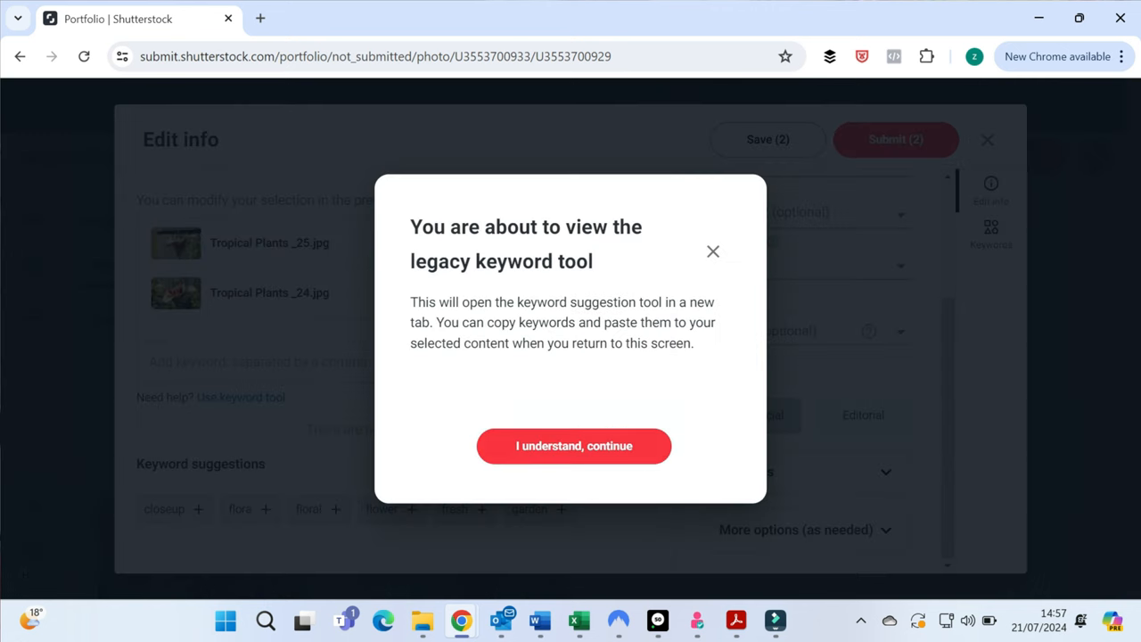
click(574, 445)
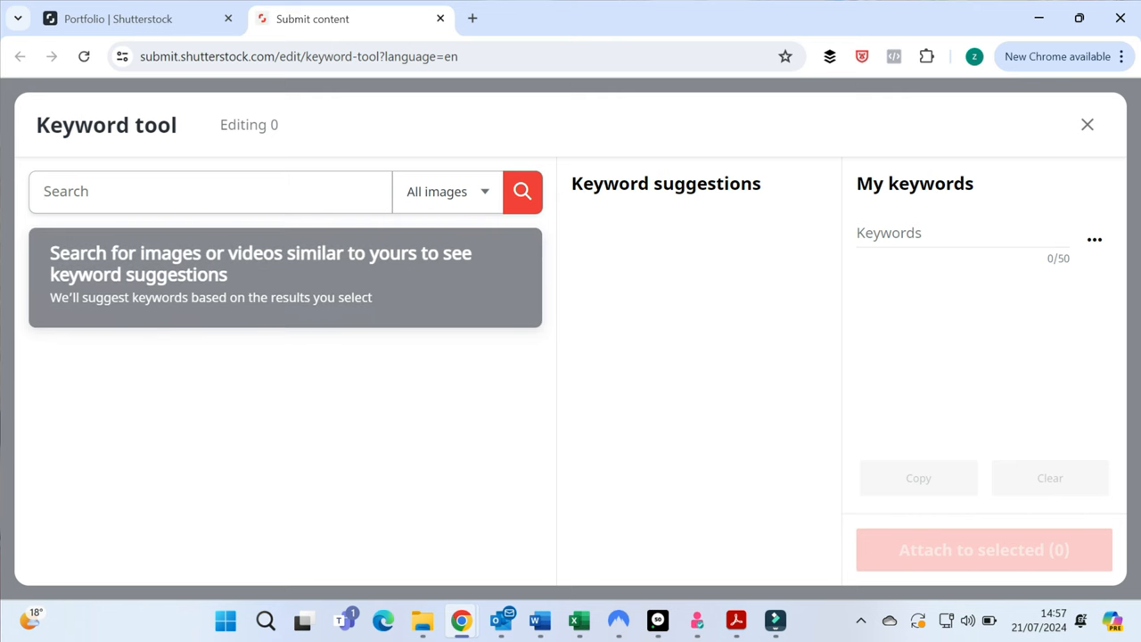
click(210, 191)
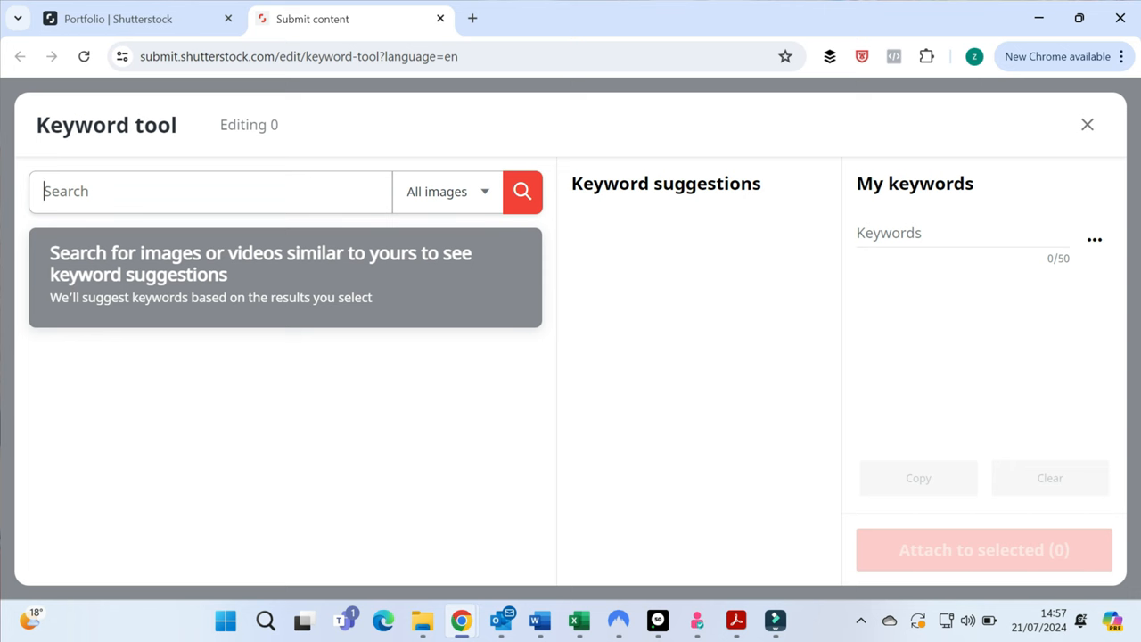
text(garden li)
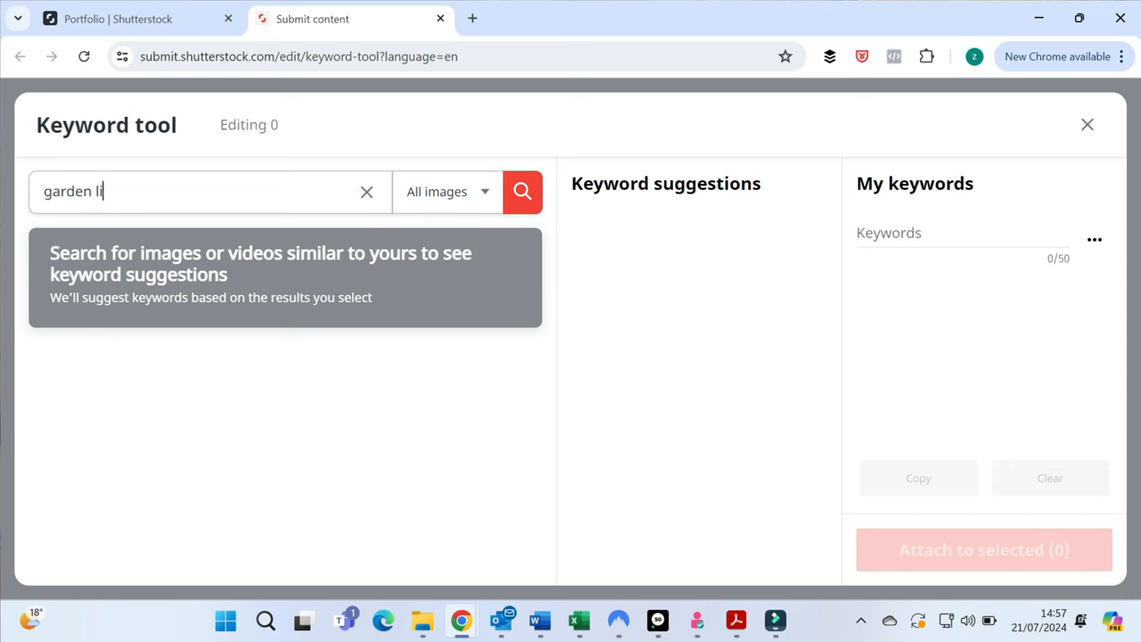
text(ly)
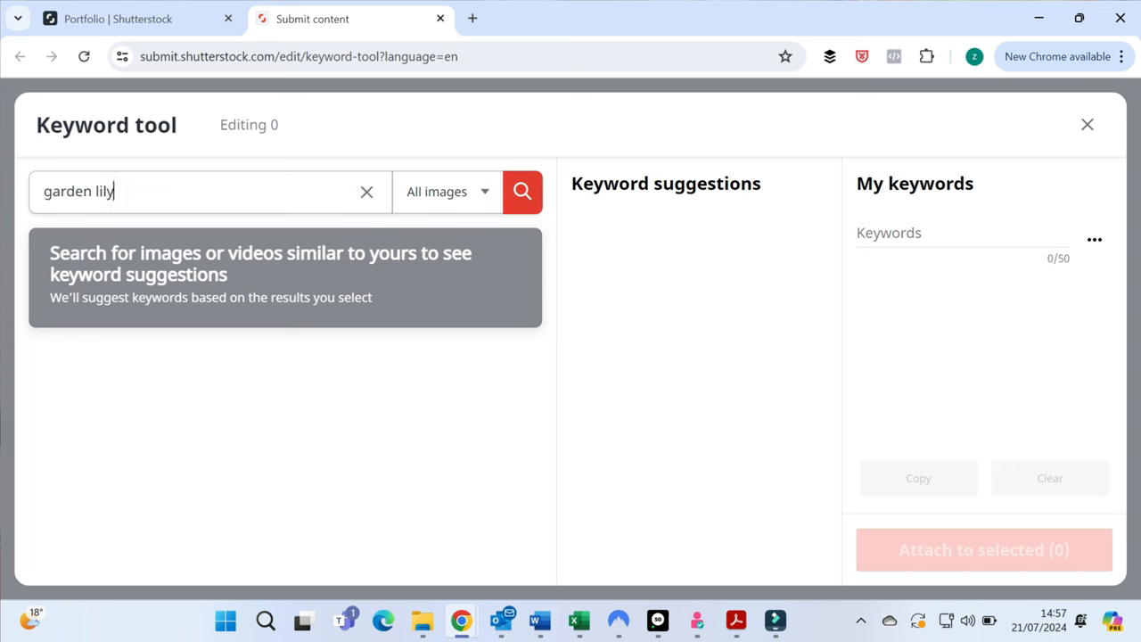
click(520, 191)
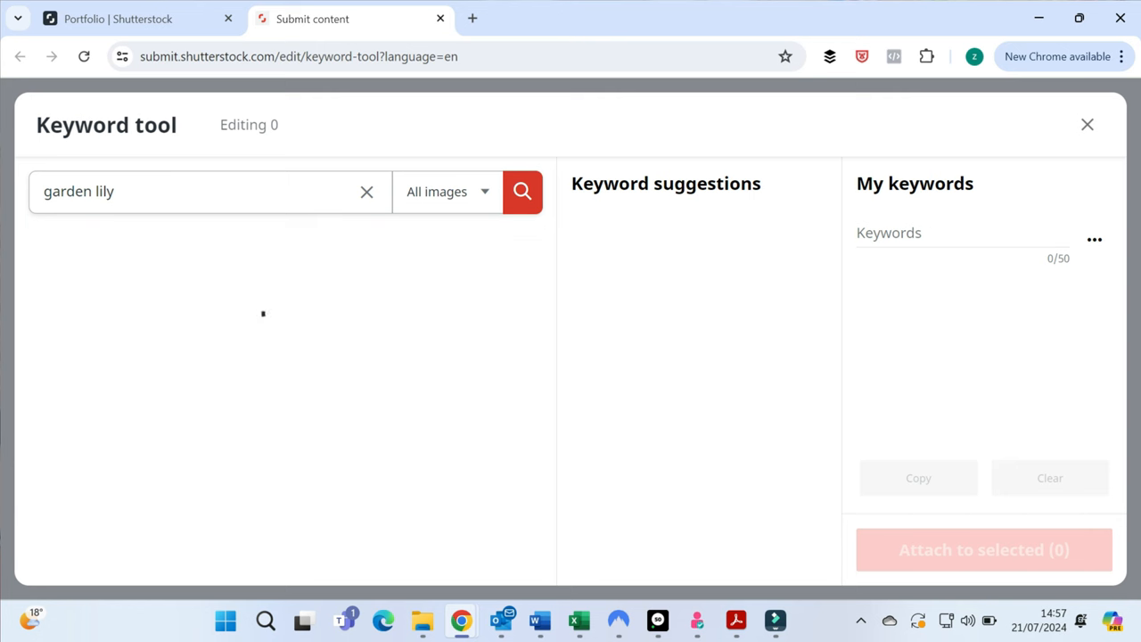
Pick three similar lily photos and add all their most relevant keywords.
click(521, 190)
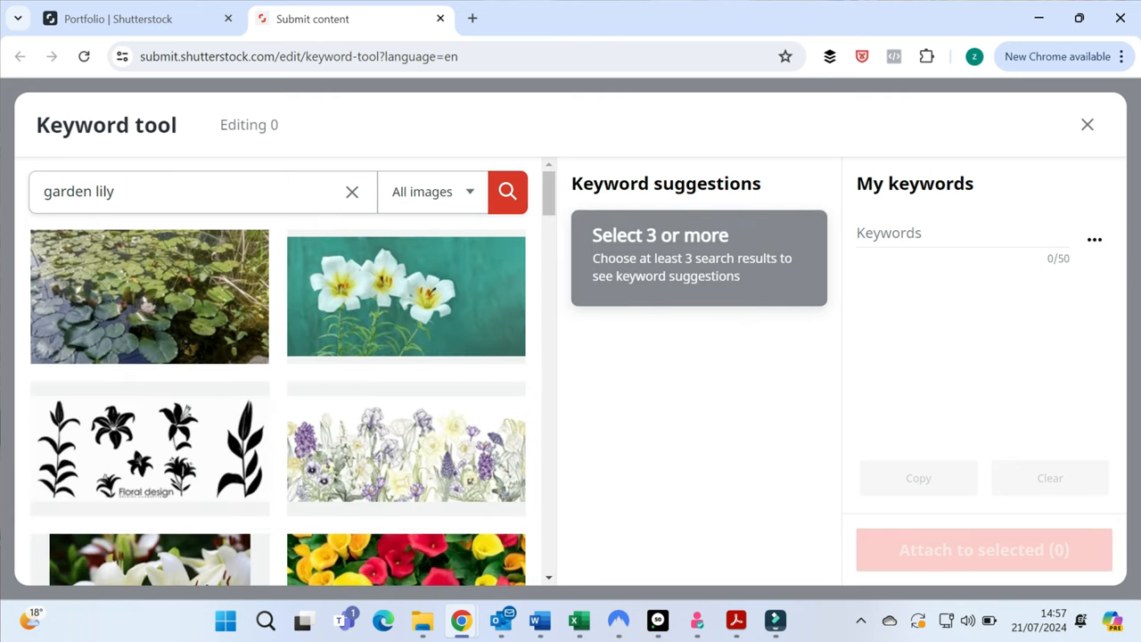
scroll(down, 3)
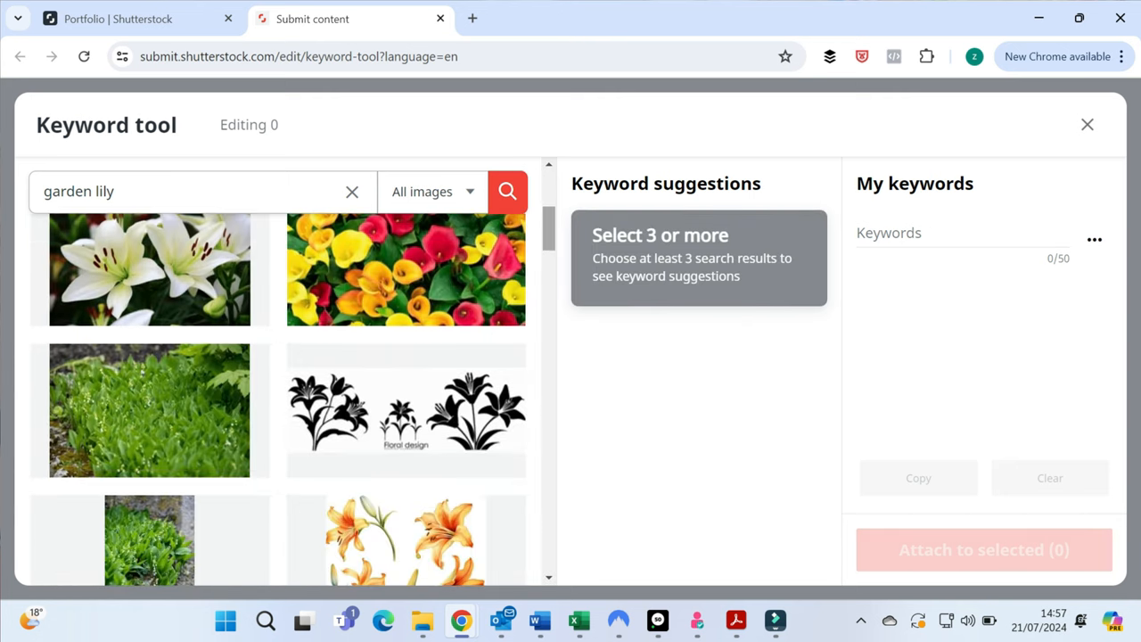
click(150, 267)
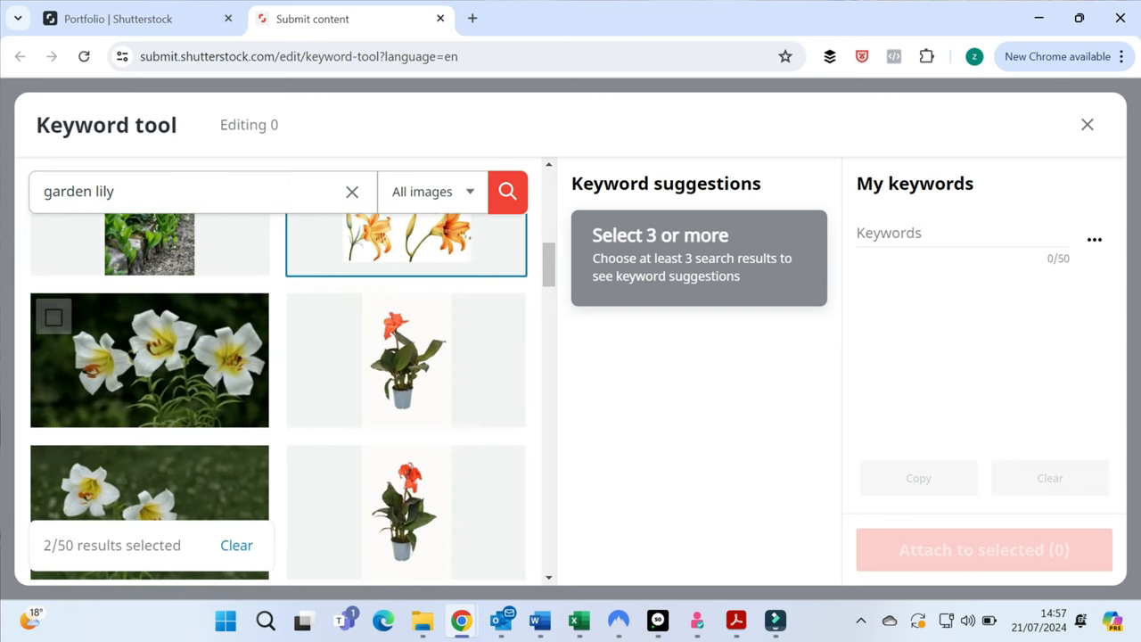
click(150, 360)
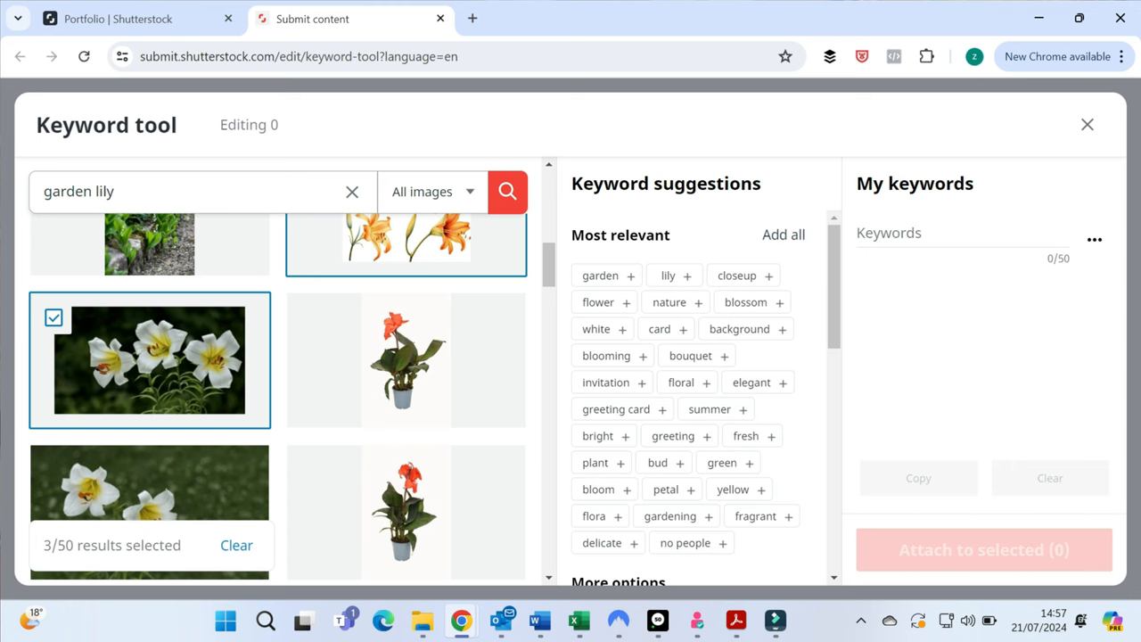
click(783, 235)
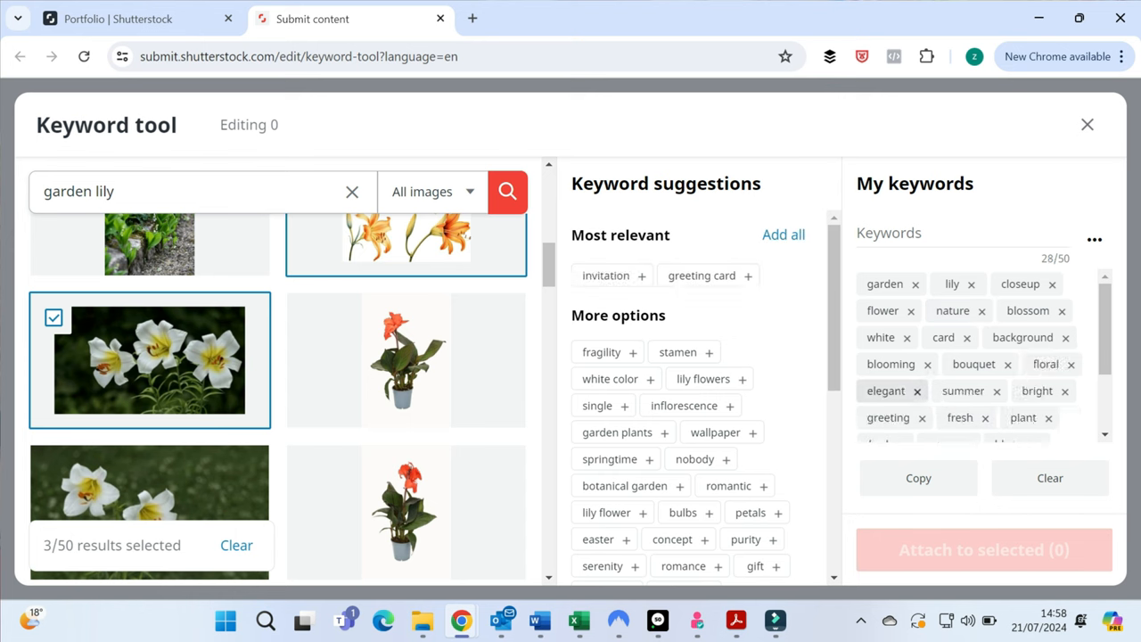
Remove white and no people, add stamen, petals and daylily to reach 33 keywords.
click(902, 337)
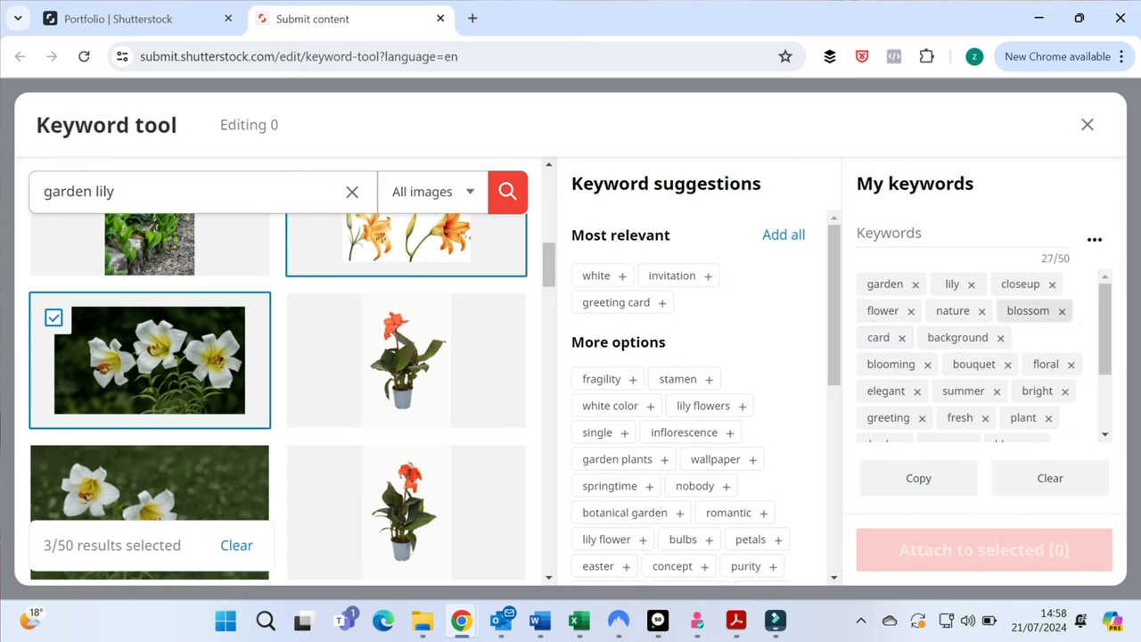
scroll(down, 3)
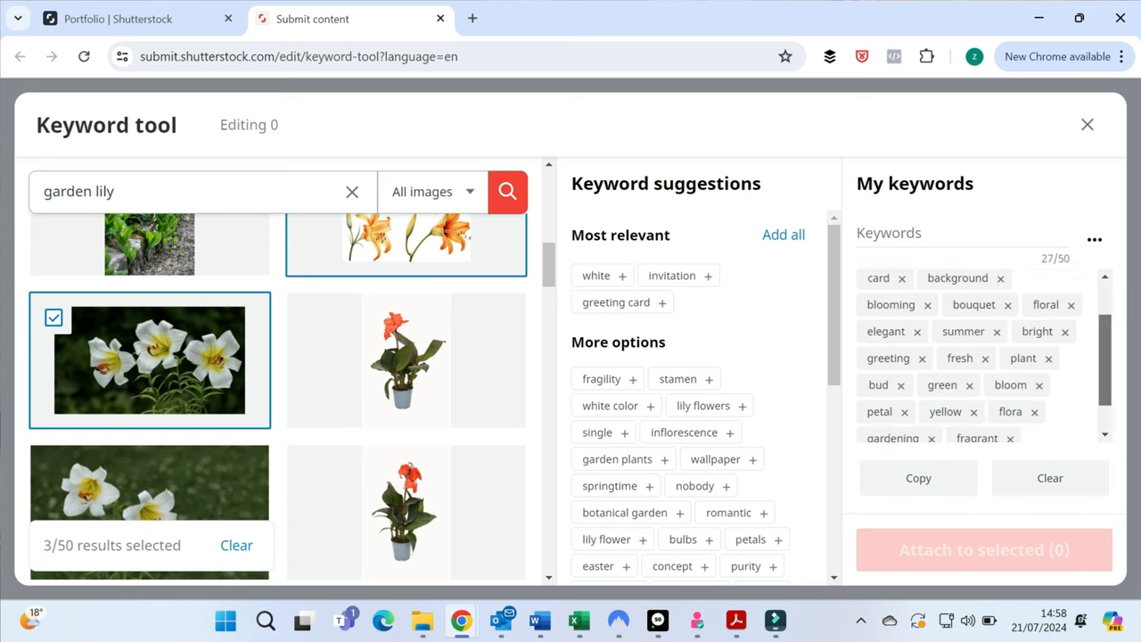
scroll(down, 3)
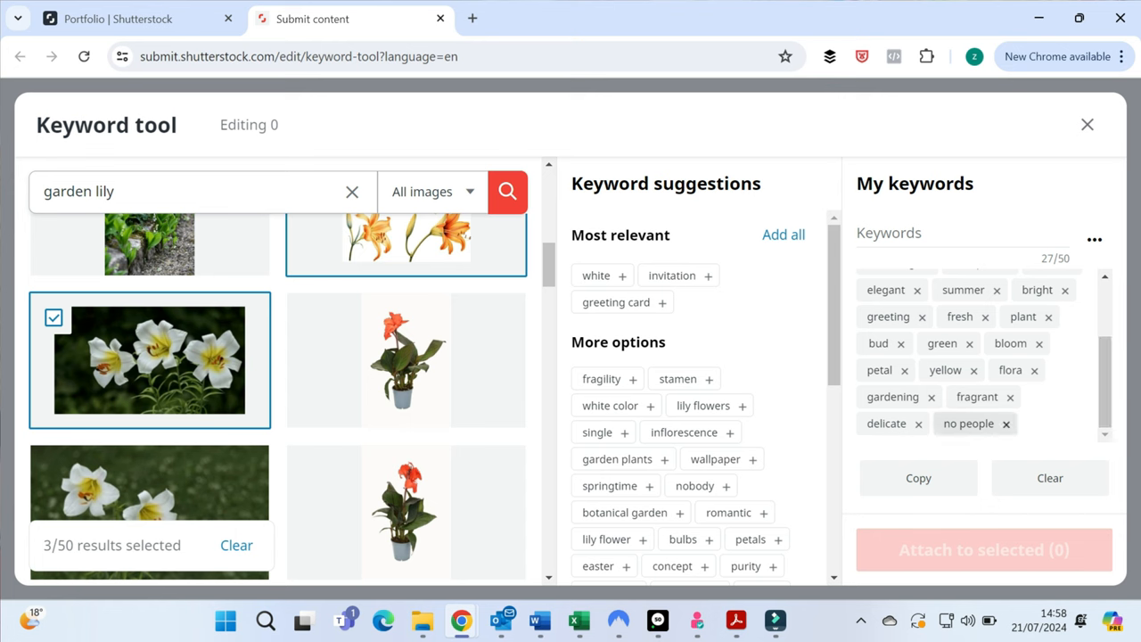
click(1001, 424)
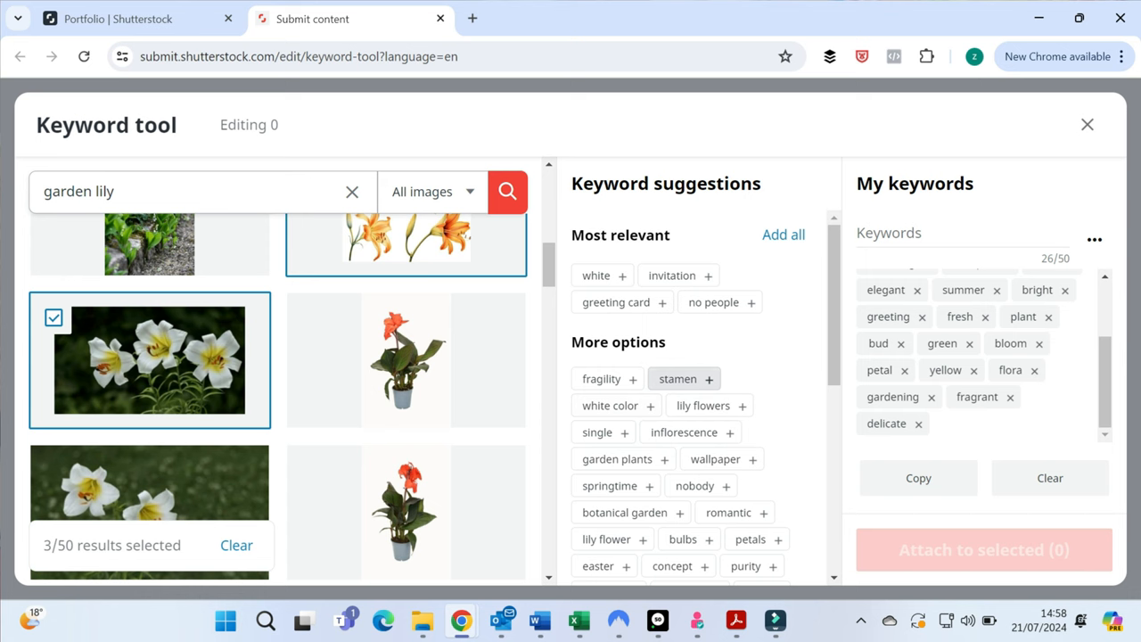
click(678, 378)
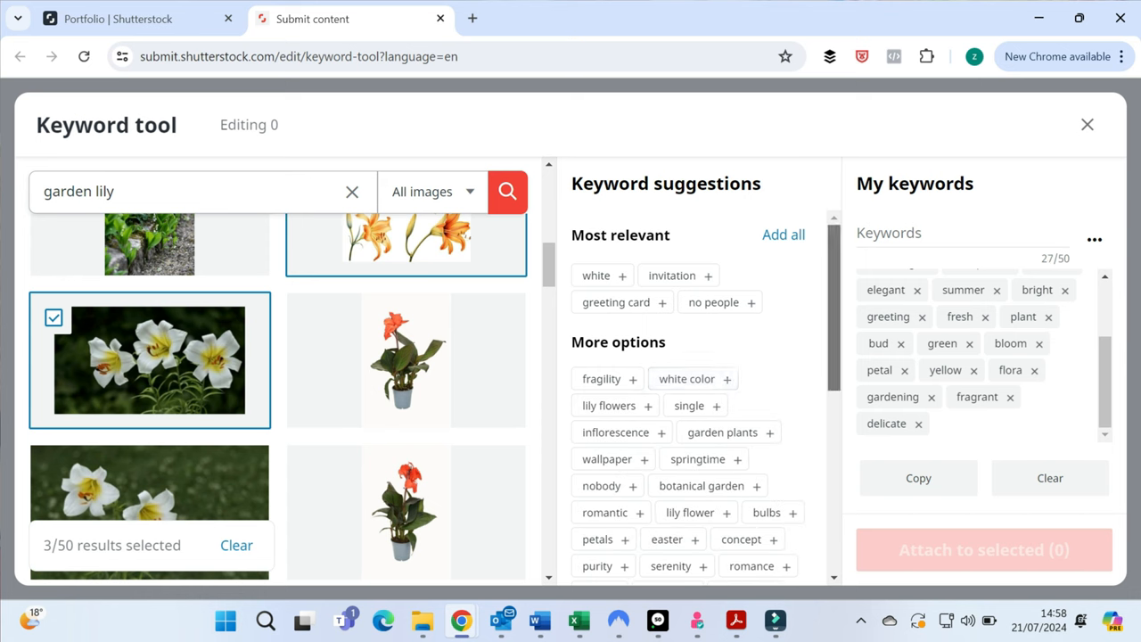
scroll(down, 3)
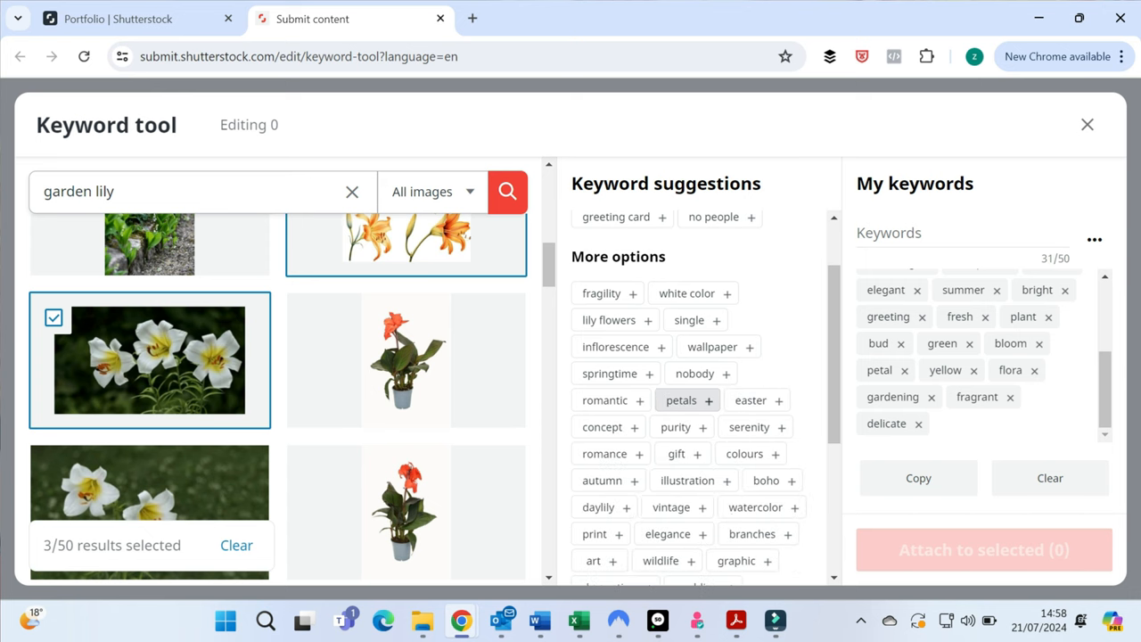
click(681, 399)
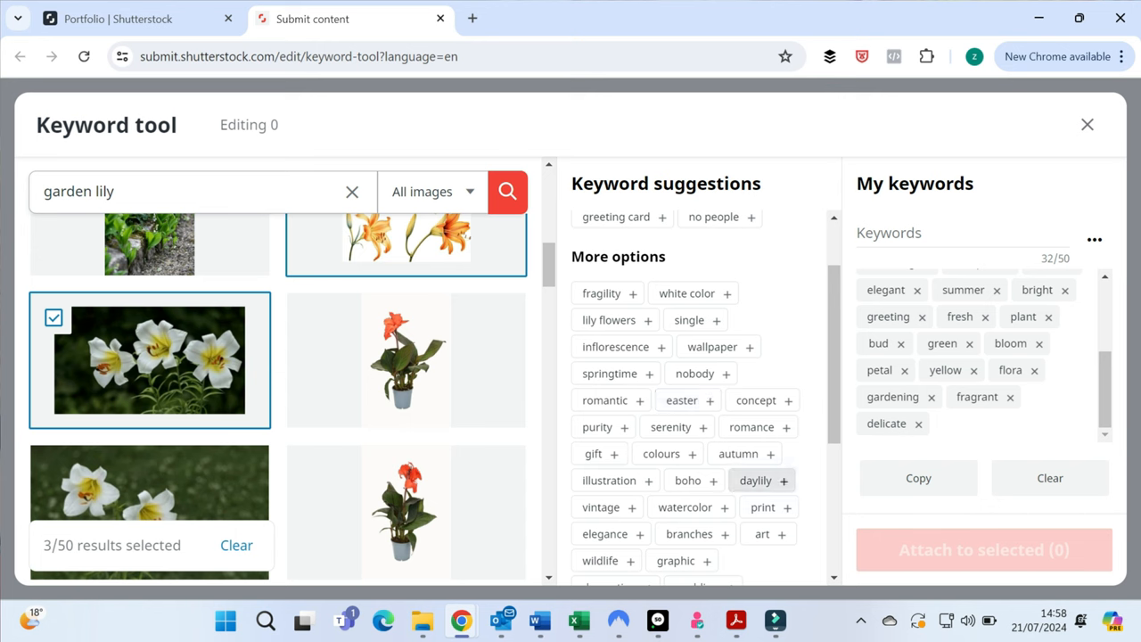
click(755, 480)
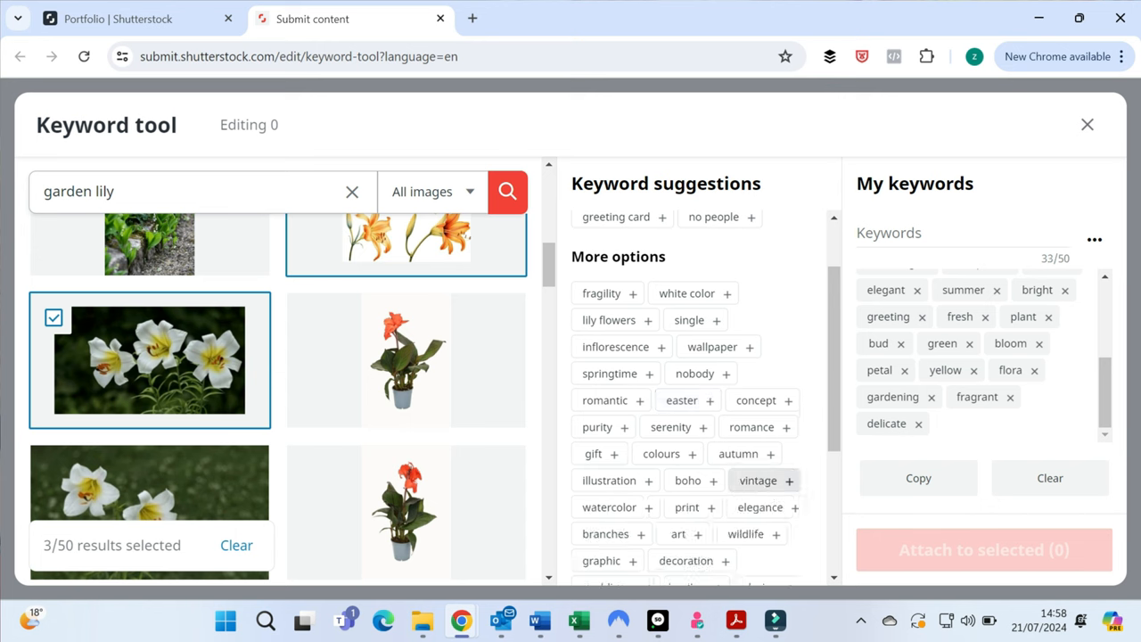
scroll(down, 3)
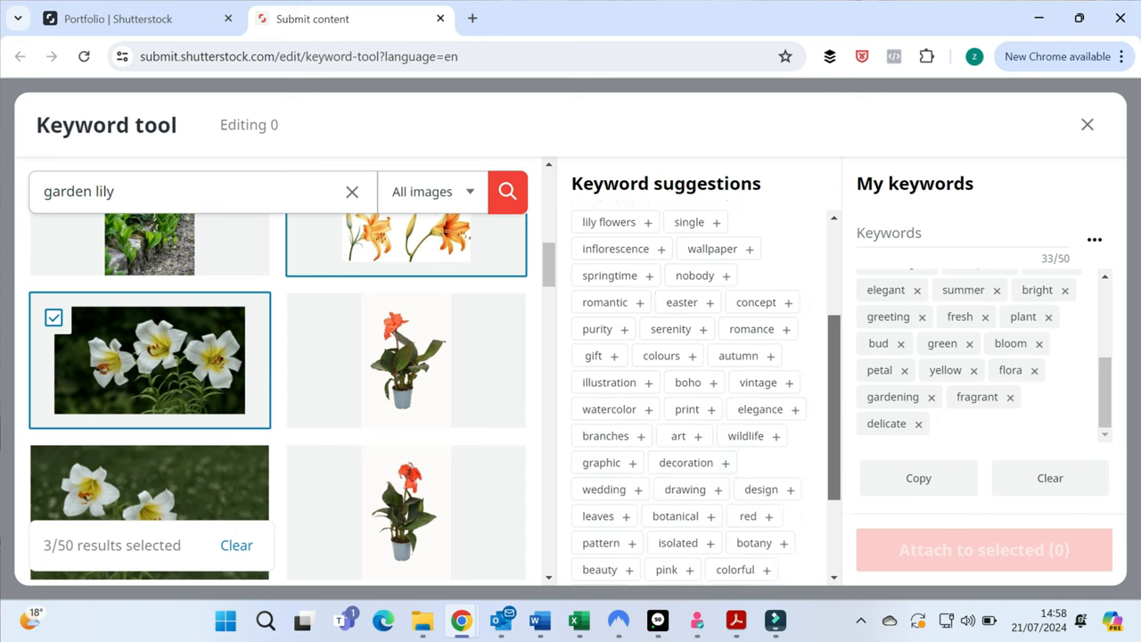
scroll(down, 3)
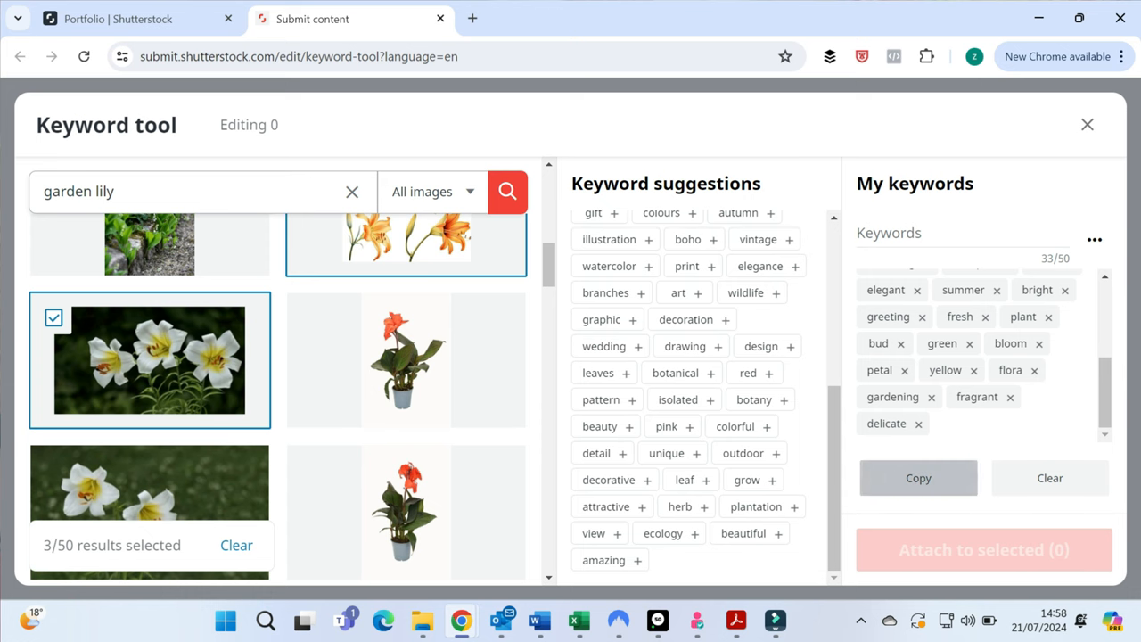
Paste the gathered keywords into both photos and submit the two for review.
click(1088, 125)
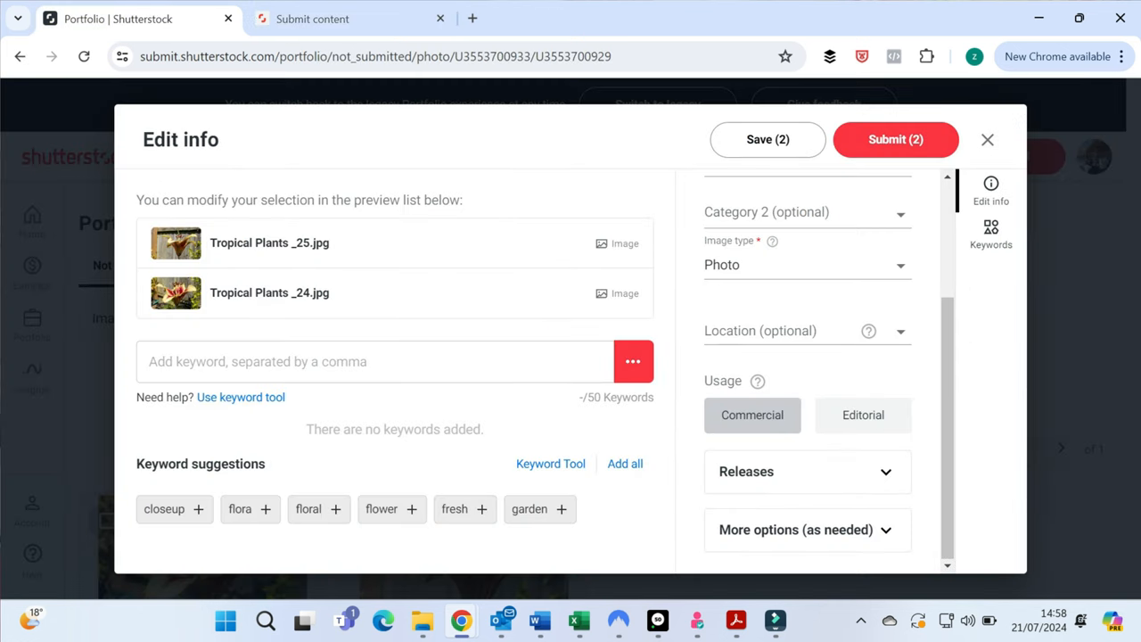
text(resh, plant, bud, green, bloom, petal, yellow, flora, gardening, fragrant, delicate)
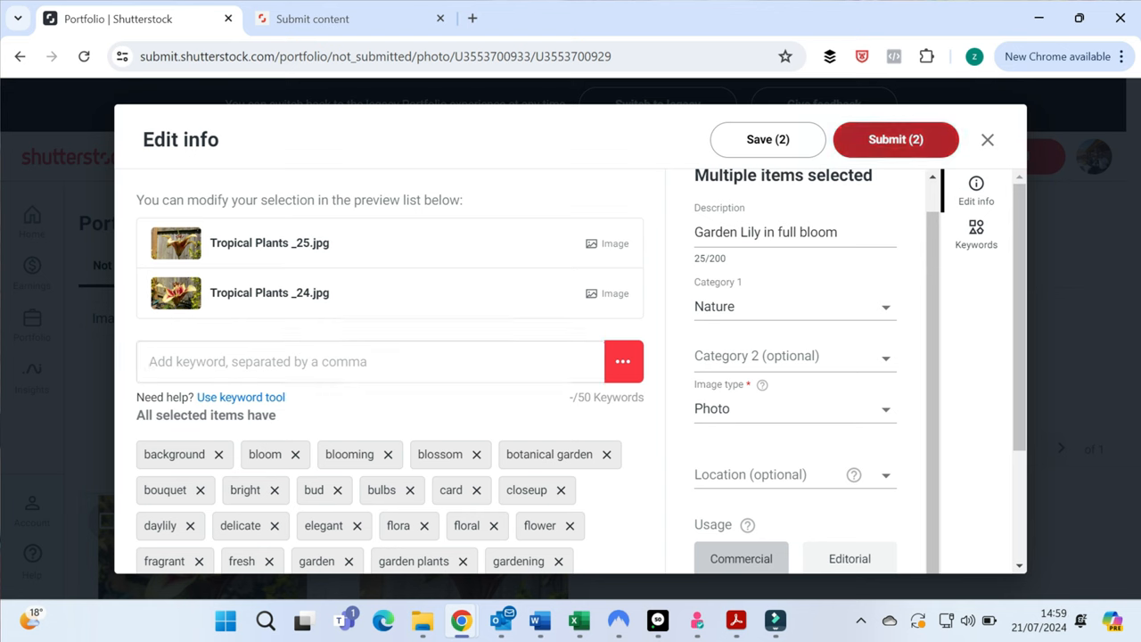
click(895, 139)
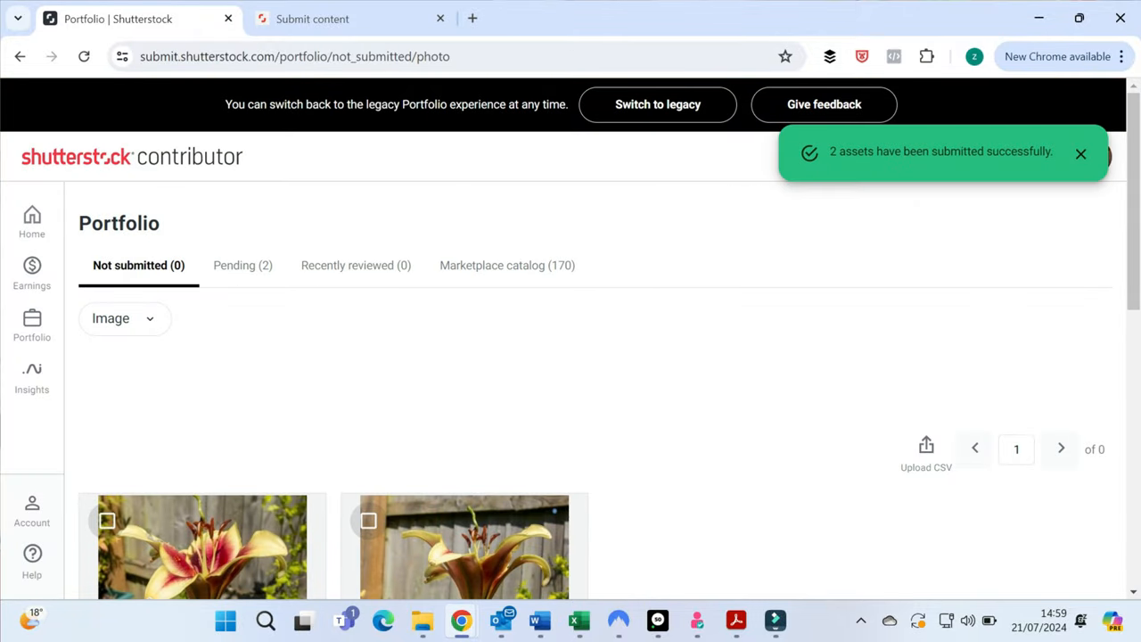
View the two lily photos under Pending, then the Earnings menu.
click(242, 264)
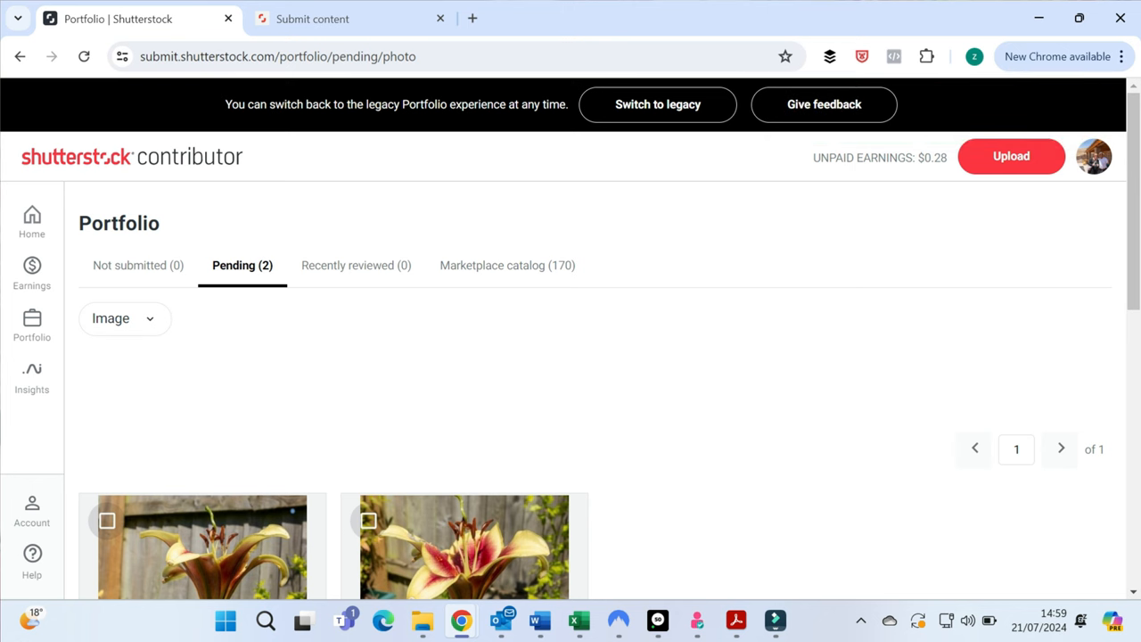
click(32, 271)
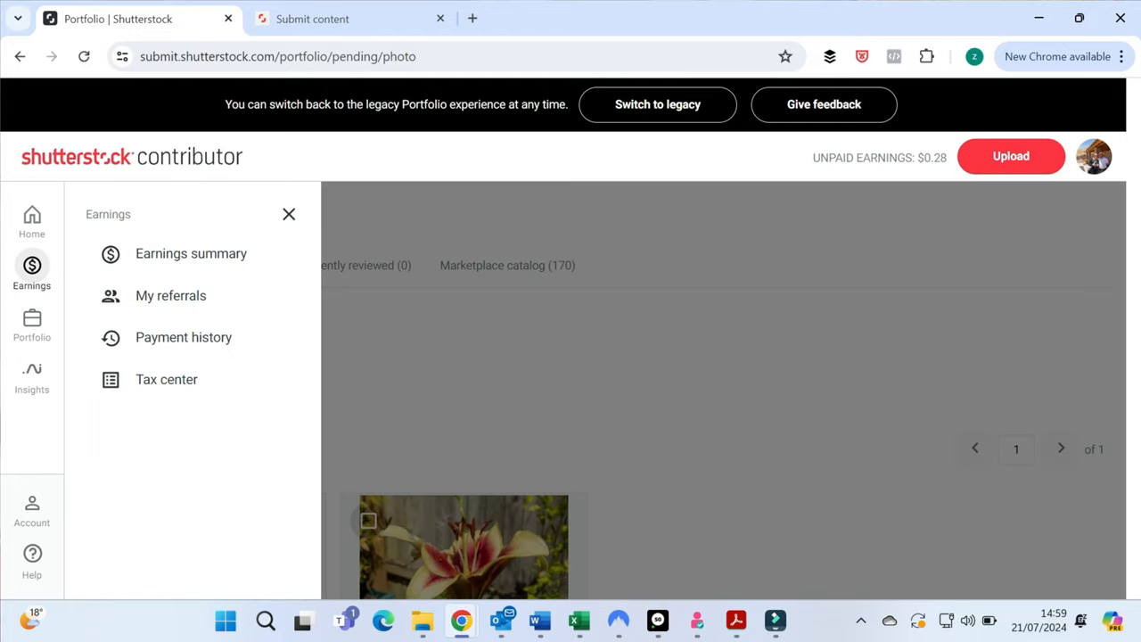
mouse_move(191, 253)
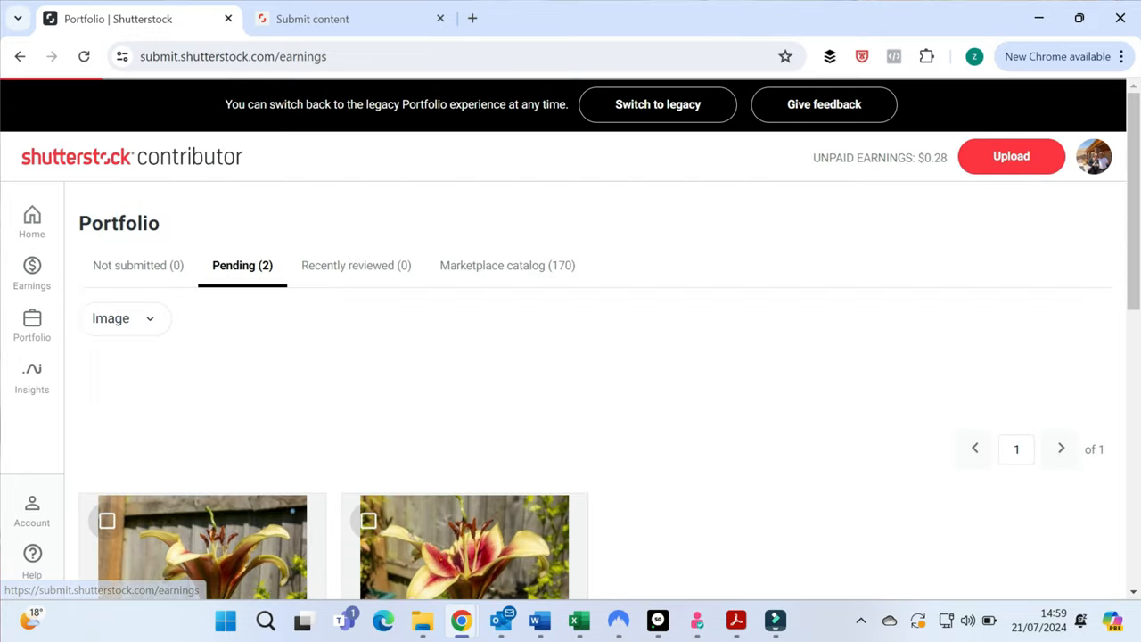
Show the Earnings summary by product with Single & other sales at $0.18.
click(32, 271)
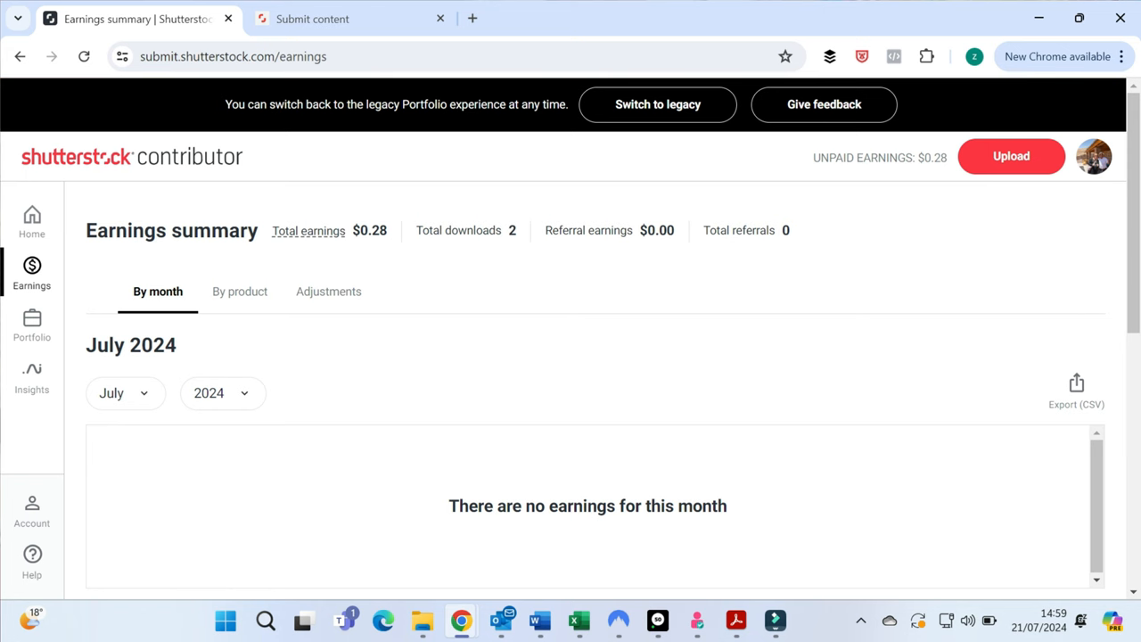
click(239, 292)
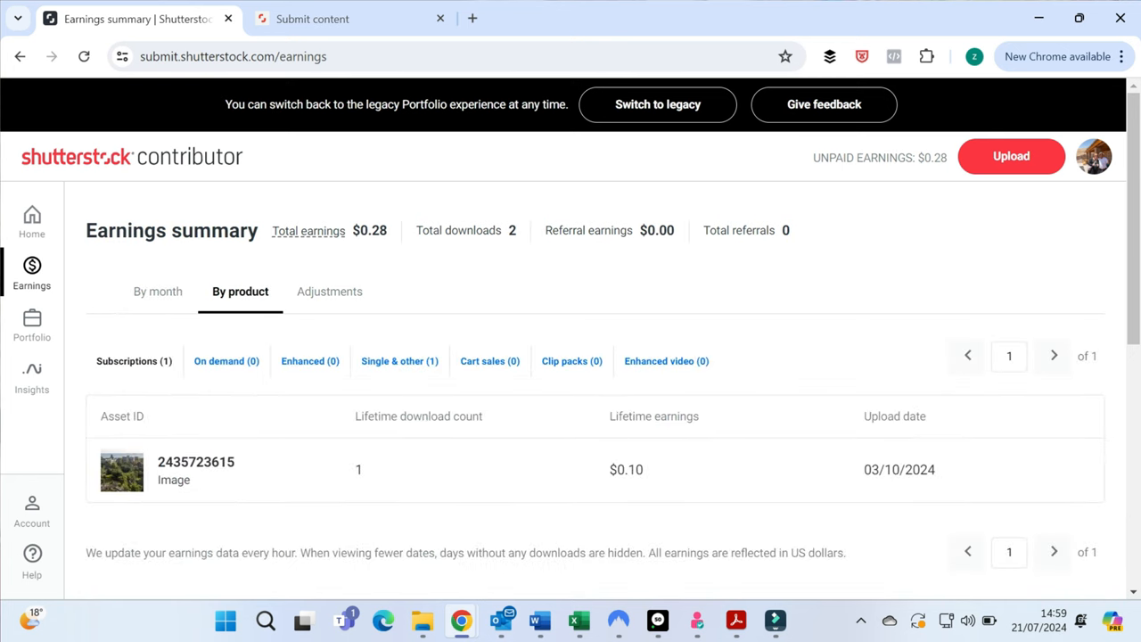
mouse_move(196, 462)
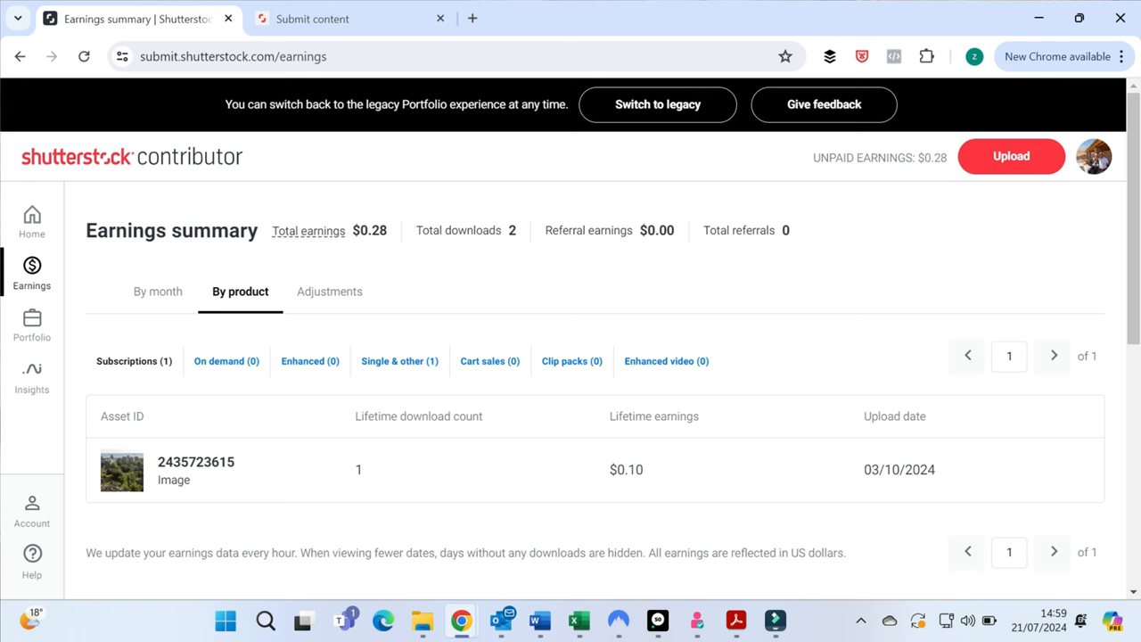
click(399, 360)
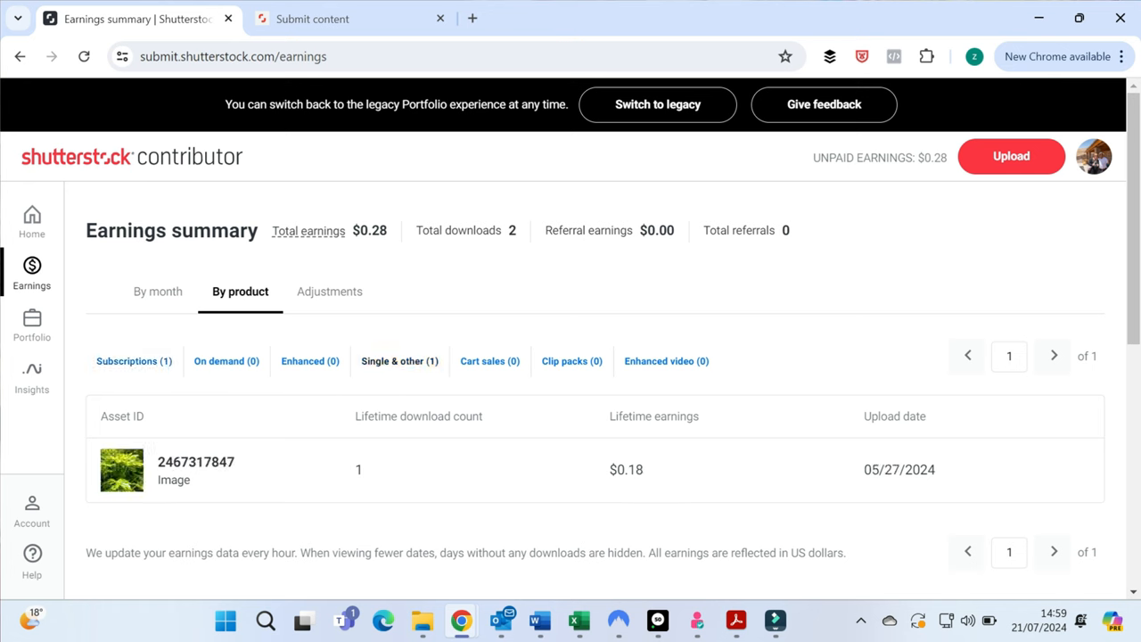
click(348, 17)
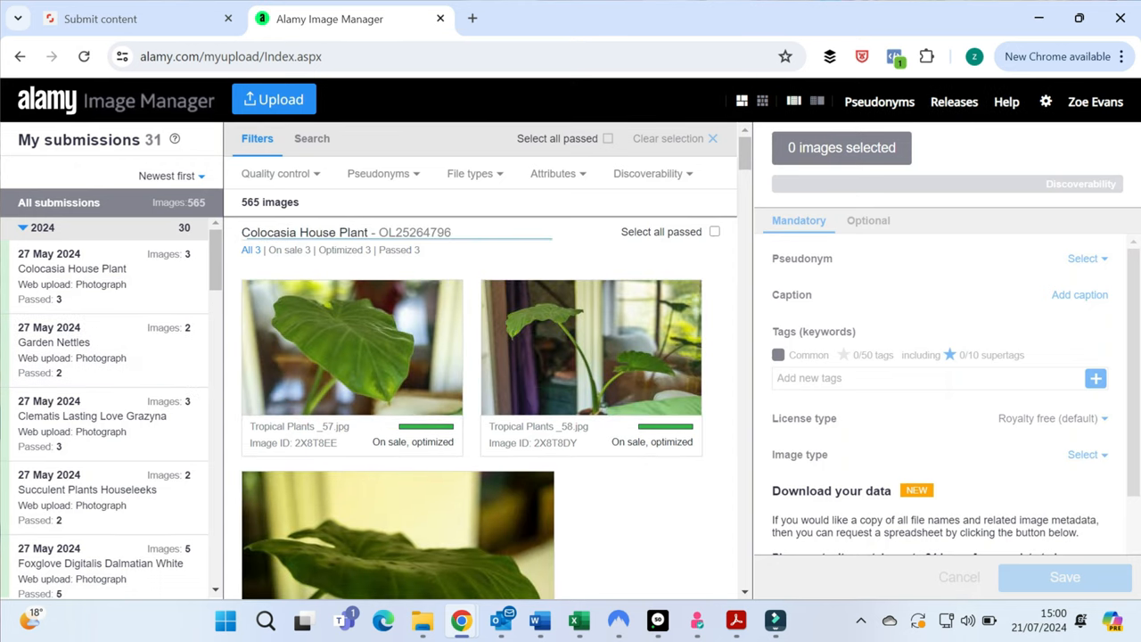
Start a new stock photograph upload of the two lily photos.
click(275, 100)
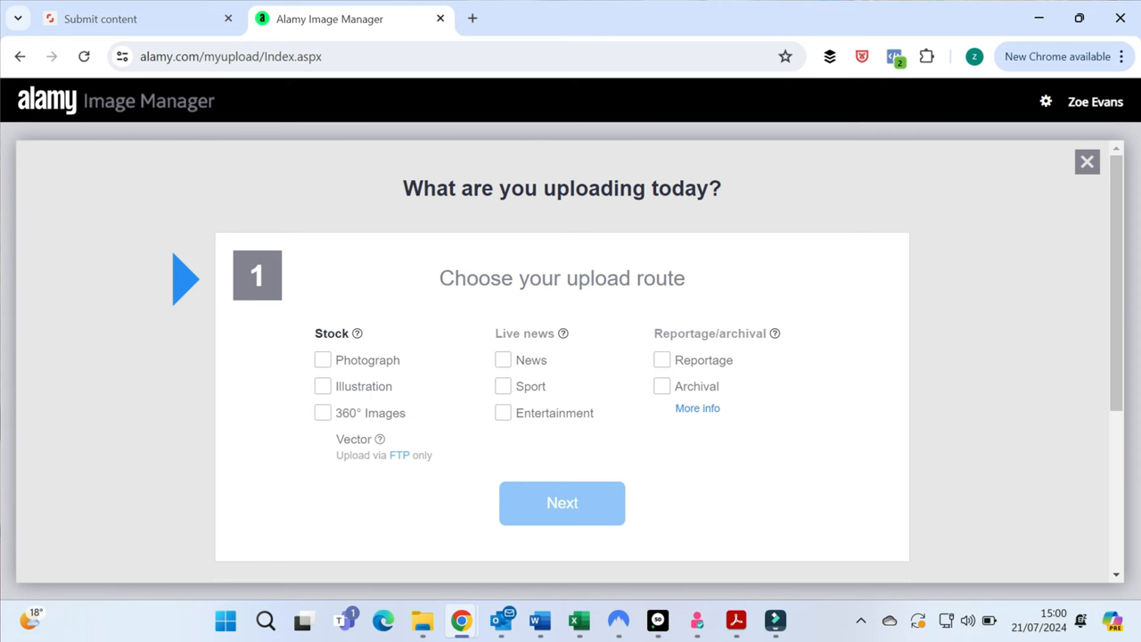
click(321, 360)
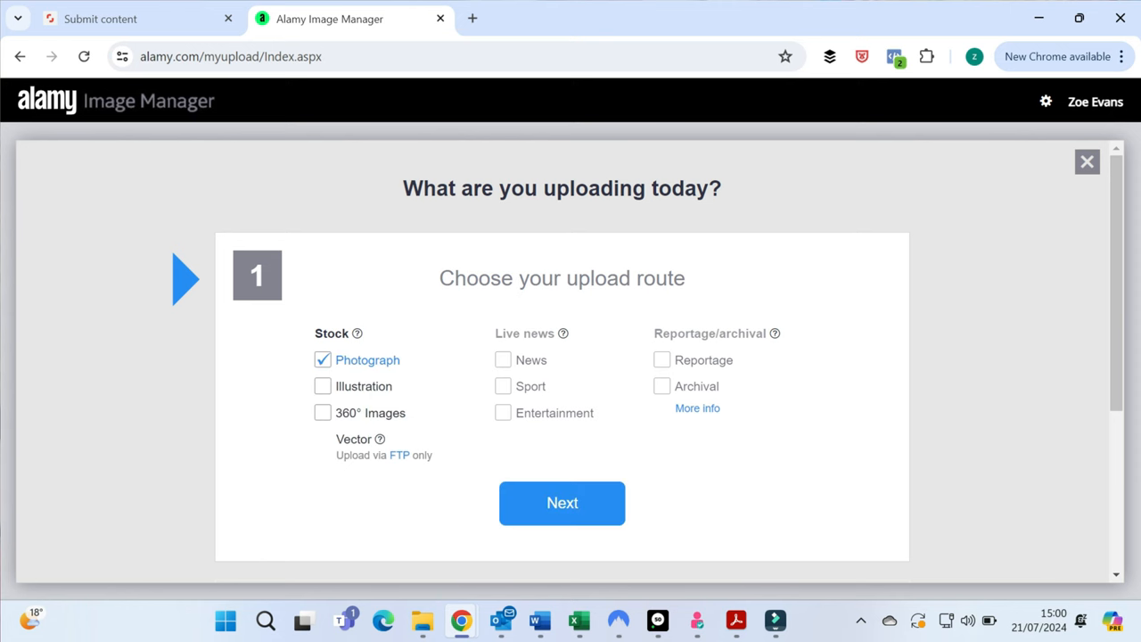
click(562, 503)
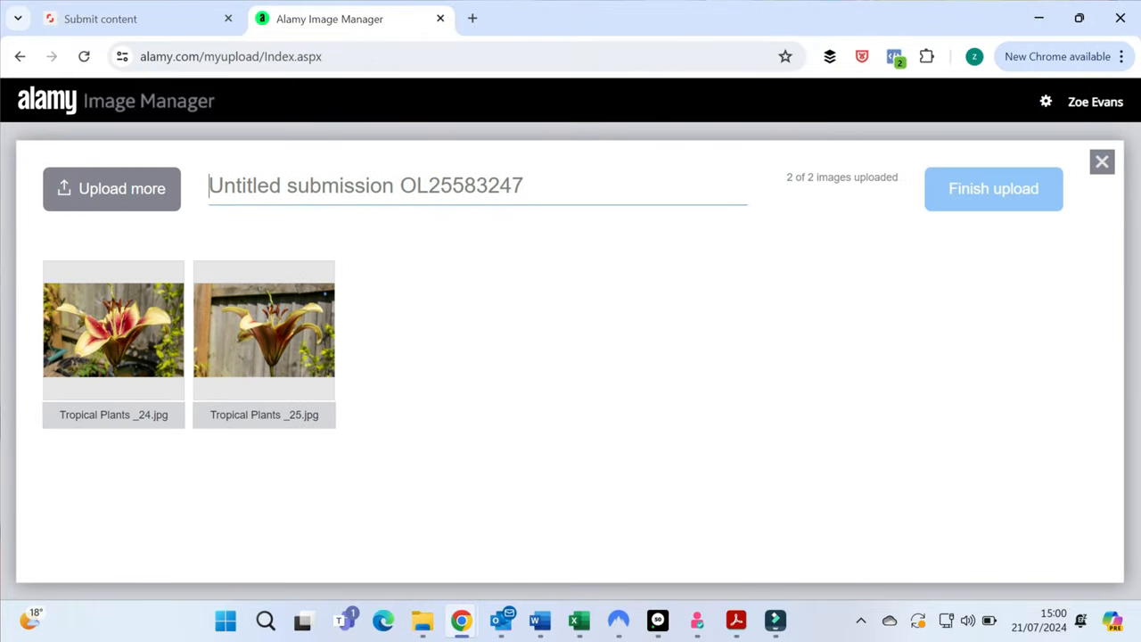
Name the batch 'Garden lily' and finish the upload.
text(Gar)
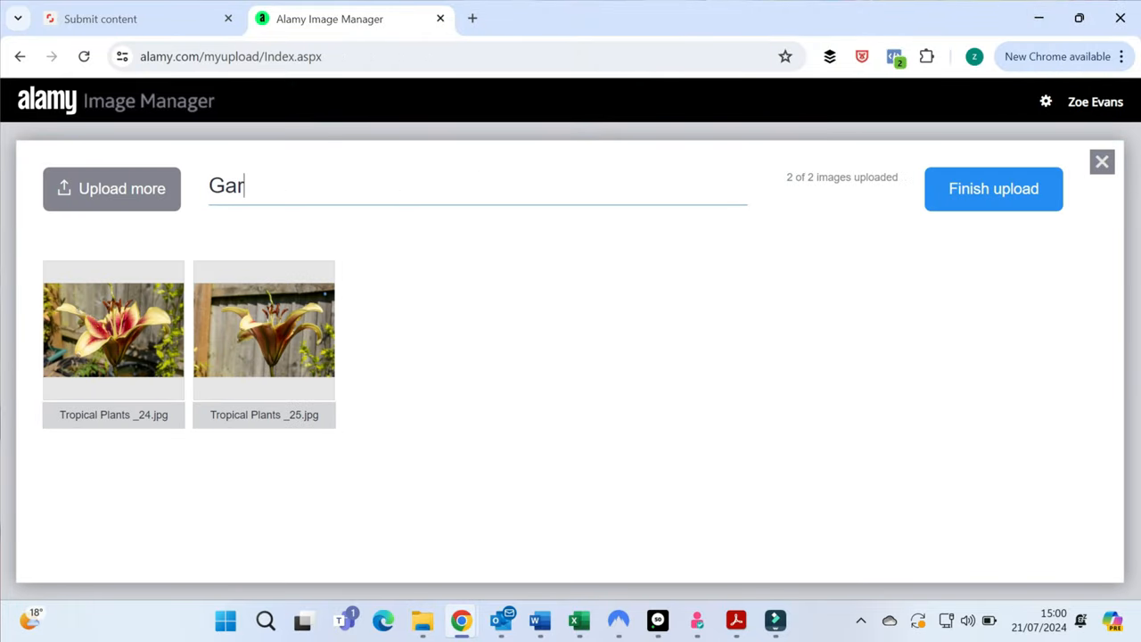
text(den lil)
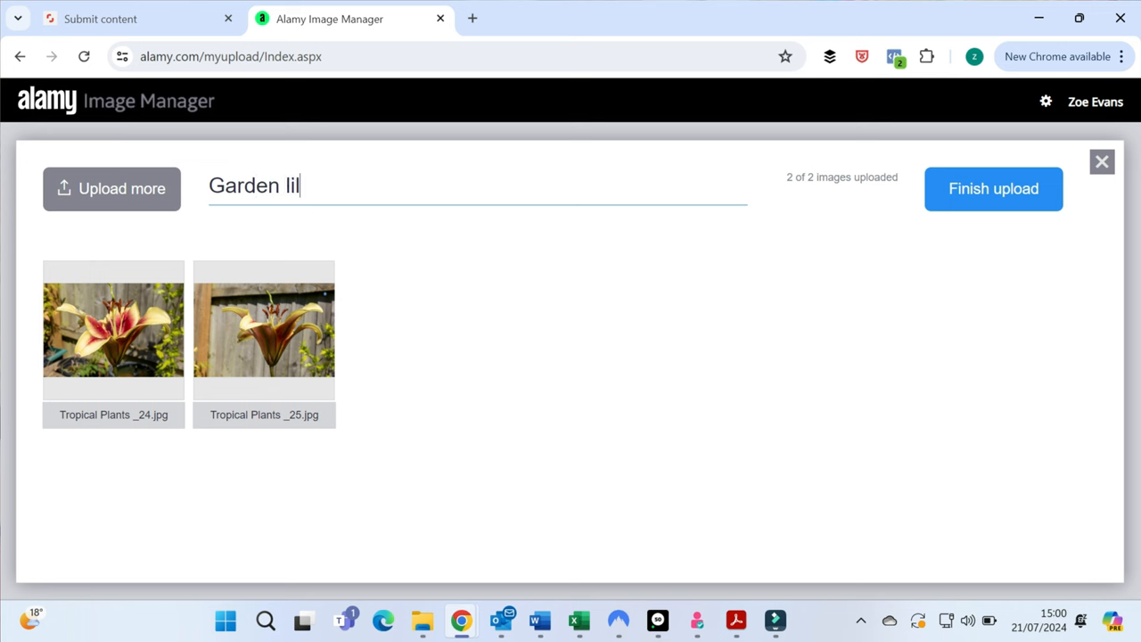
text(y)
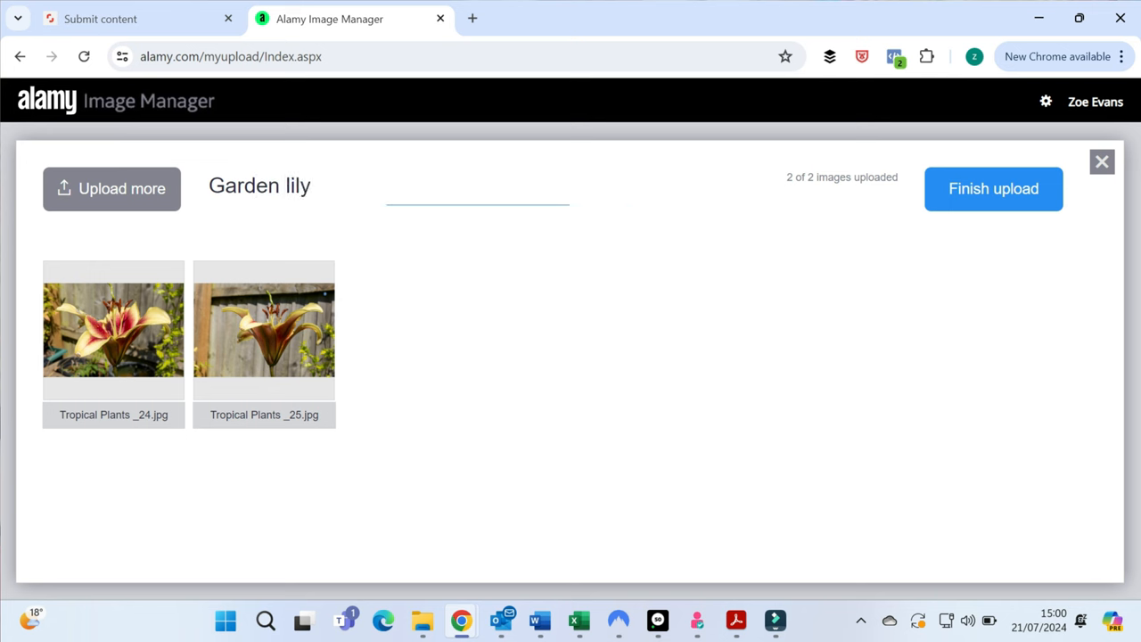
click(993, 188)
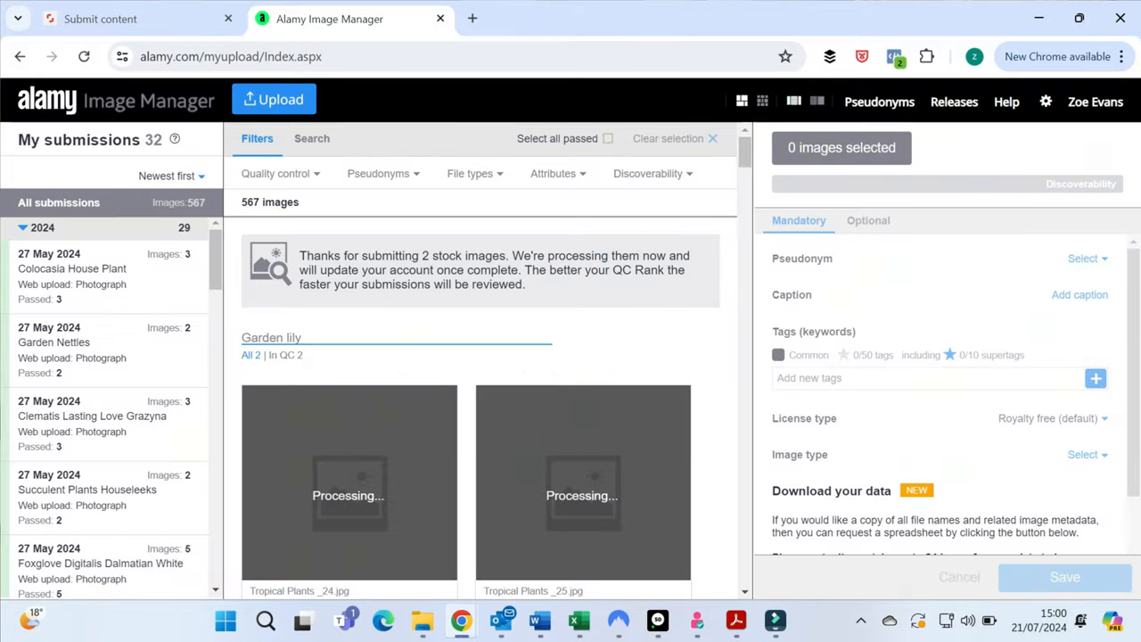
Browse older submissions including failed Uyuni geysers, ending on Colocasia House Plant.
click(301, 337)
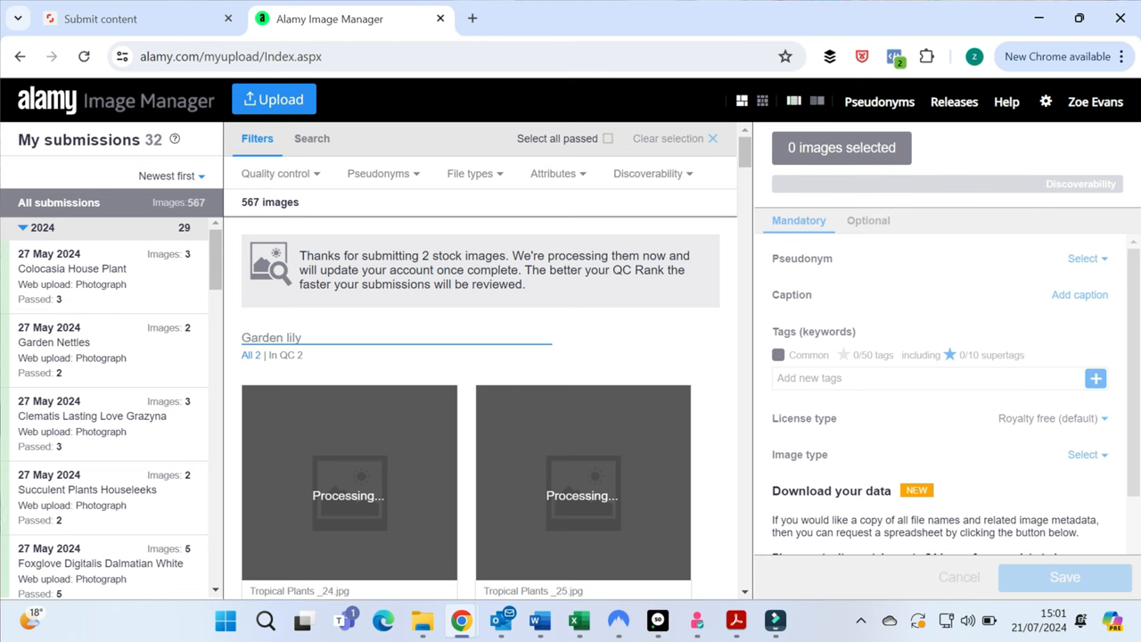
click(89, 268)
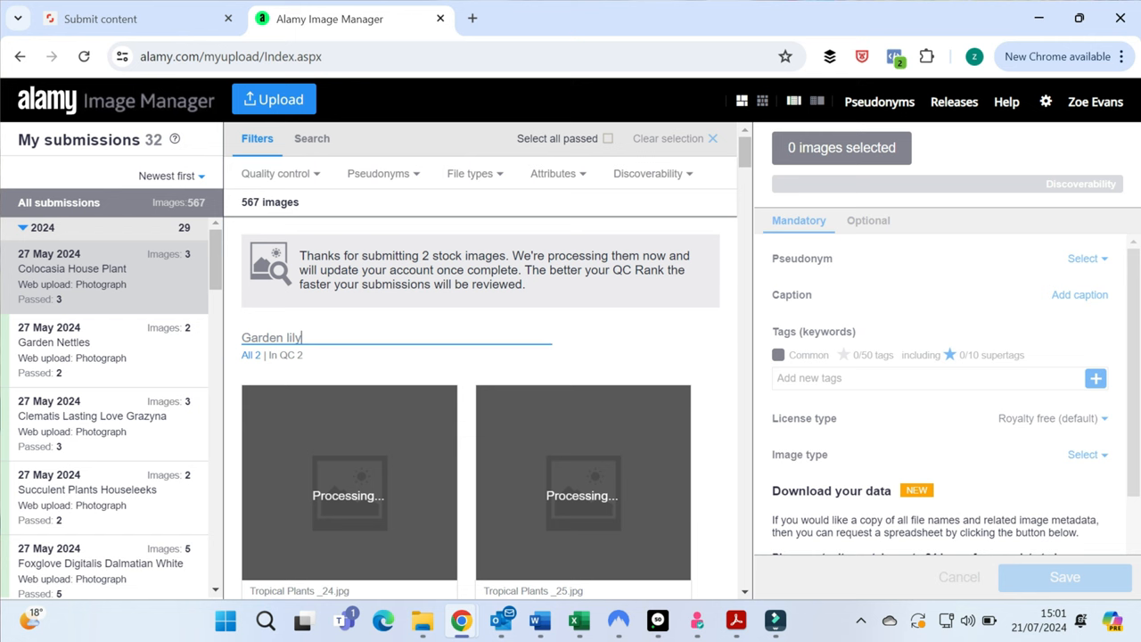
scroll(down, 3)
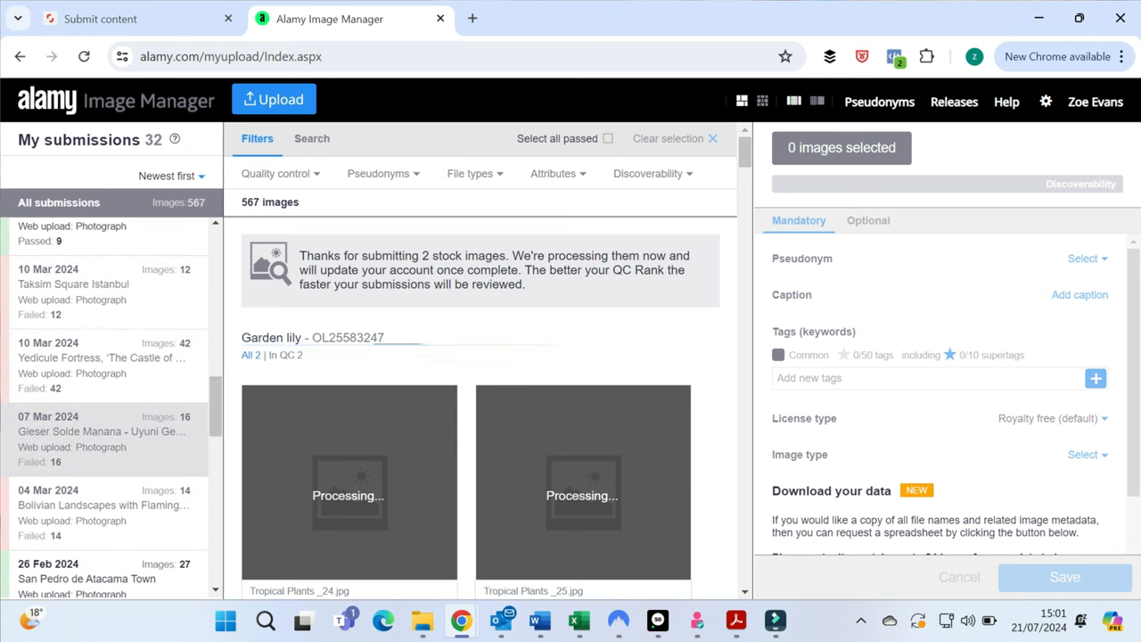
click(103, 438)
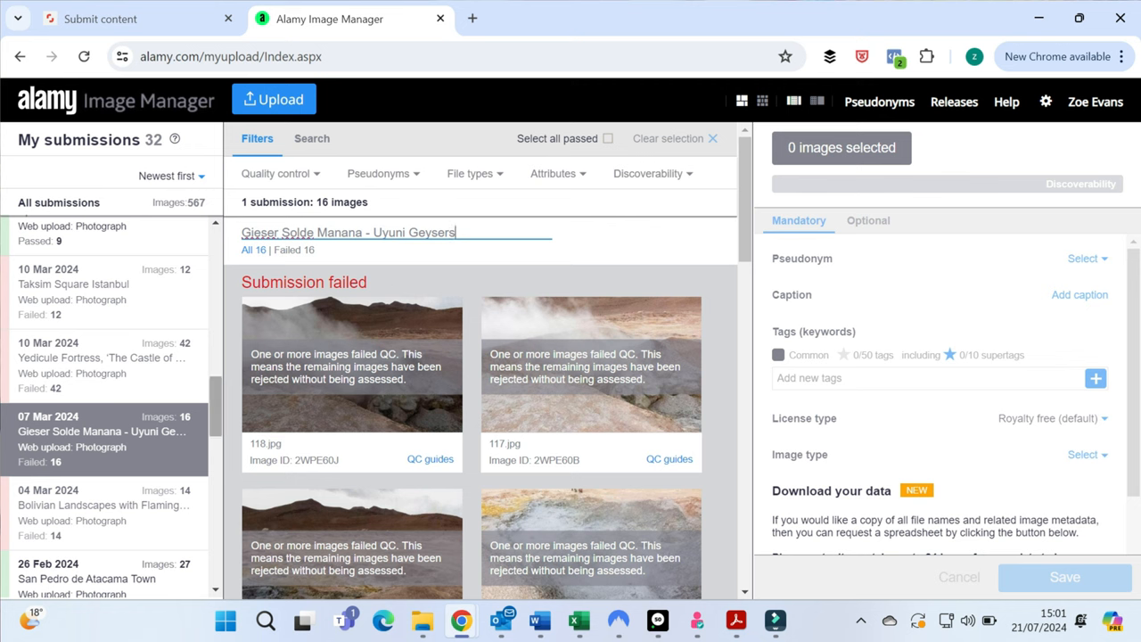
scroll(down, 3)
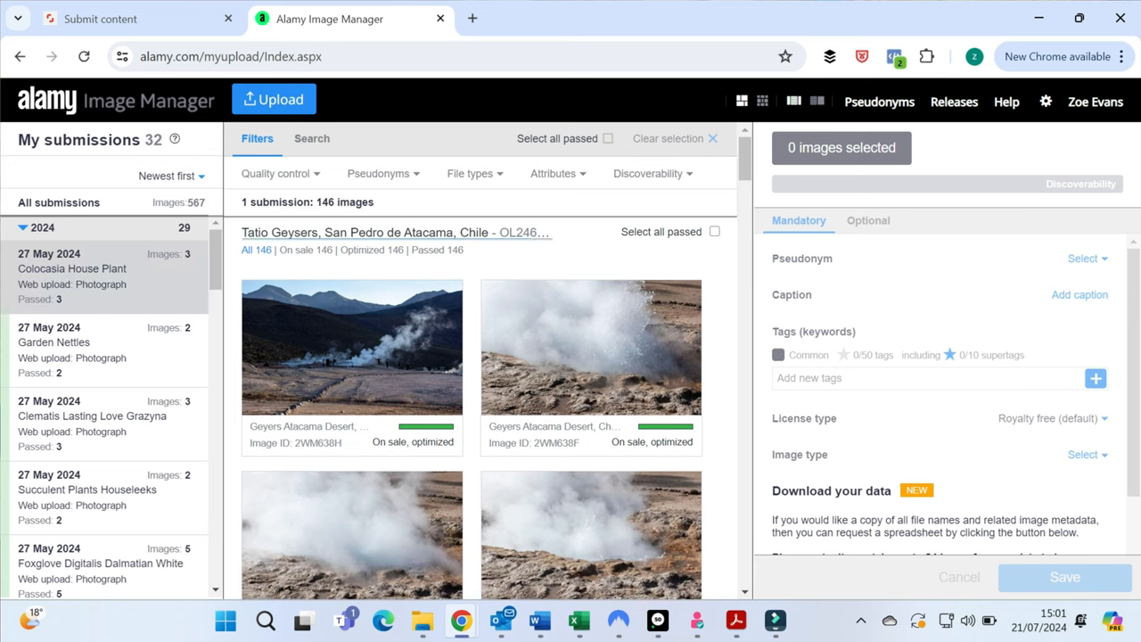
click(72, 267)
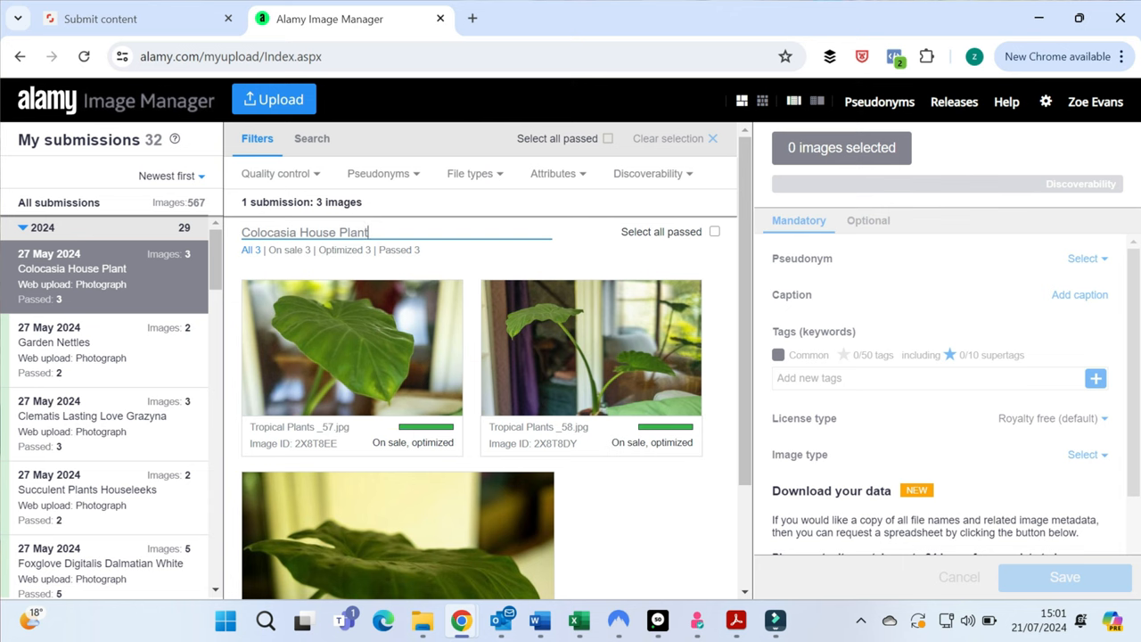
Select all three passed Colocasia images together, briefly checking the Shutterstock keyword tool.
click(713, 232)
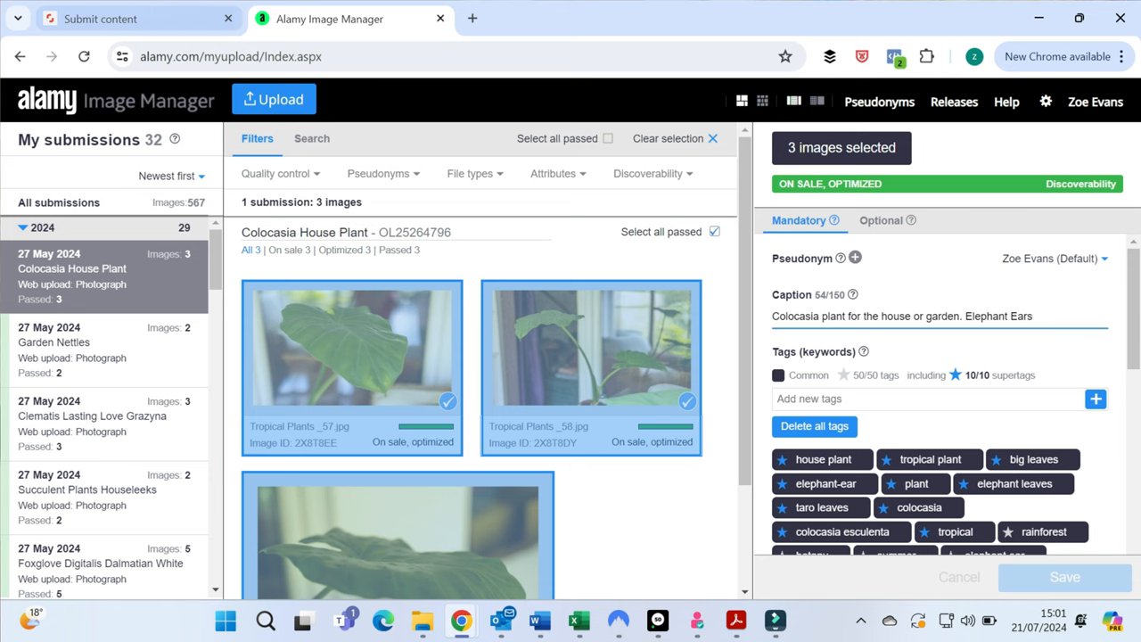
click(100, 18)
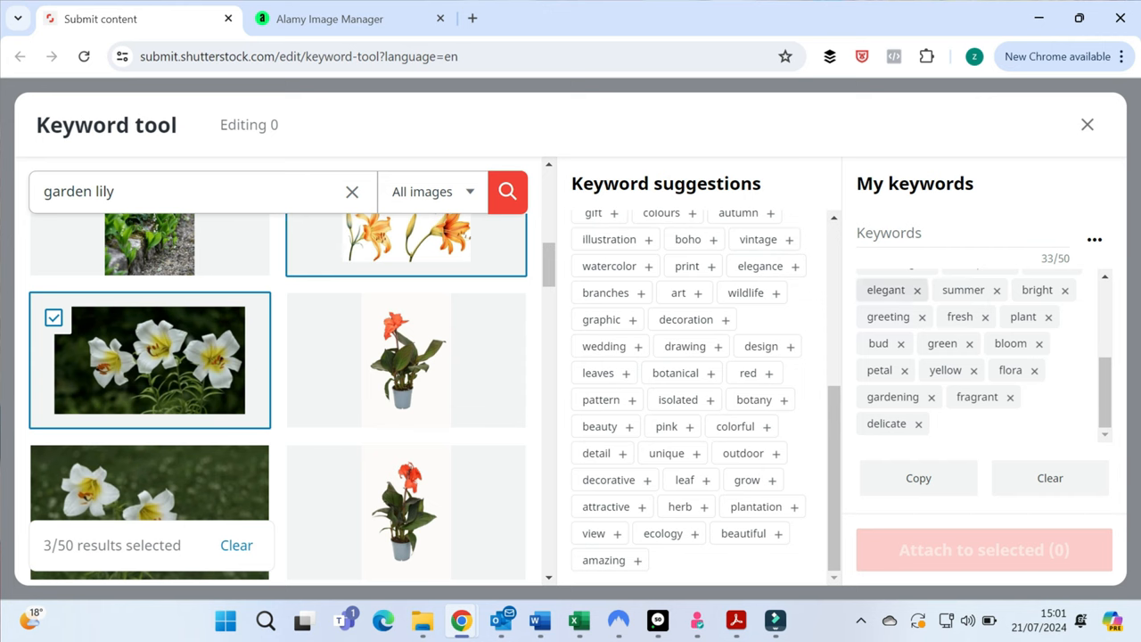
click(330, 18)
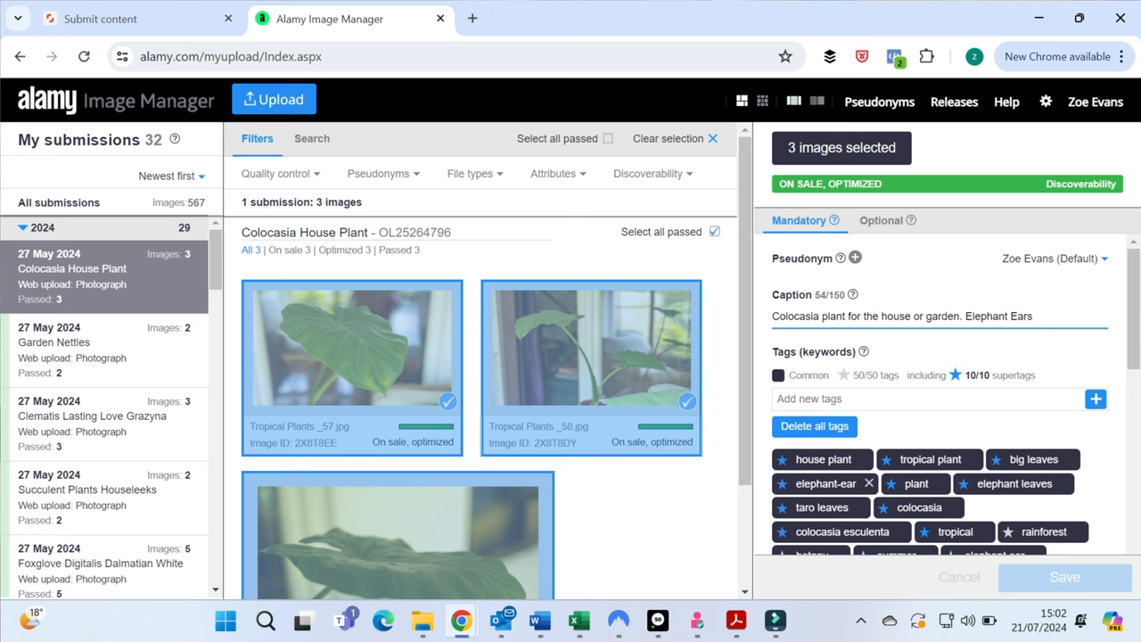
Review the shared caption and full 50-keyword tag list in the Mandatory panel.
scroll(down, 3)
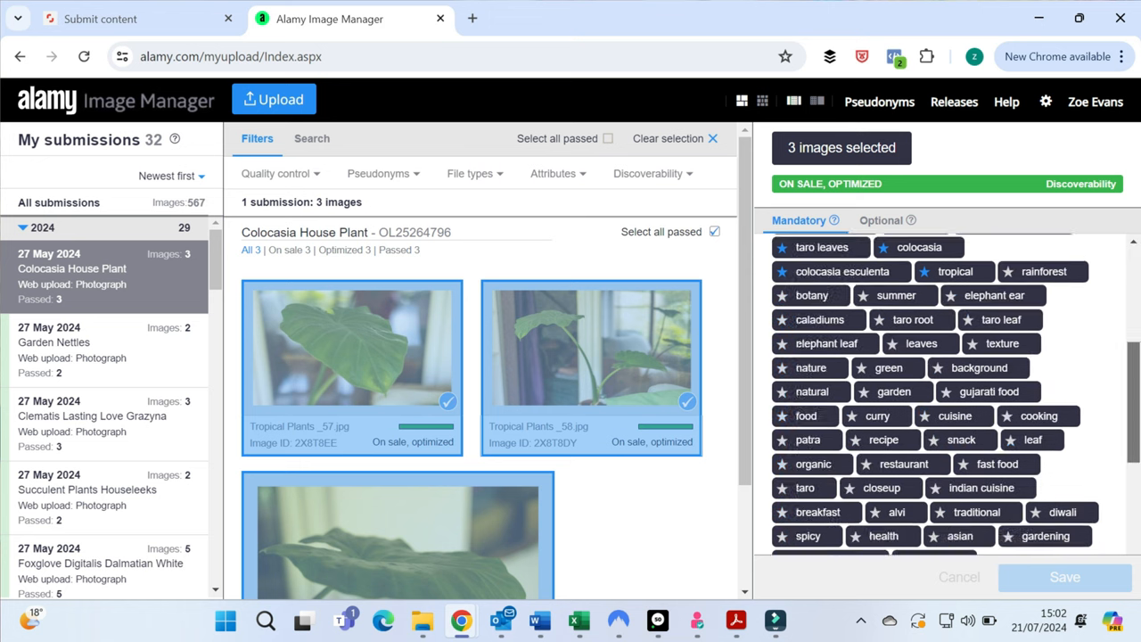
scroll(down, 3)
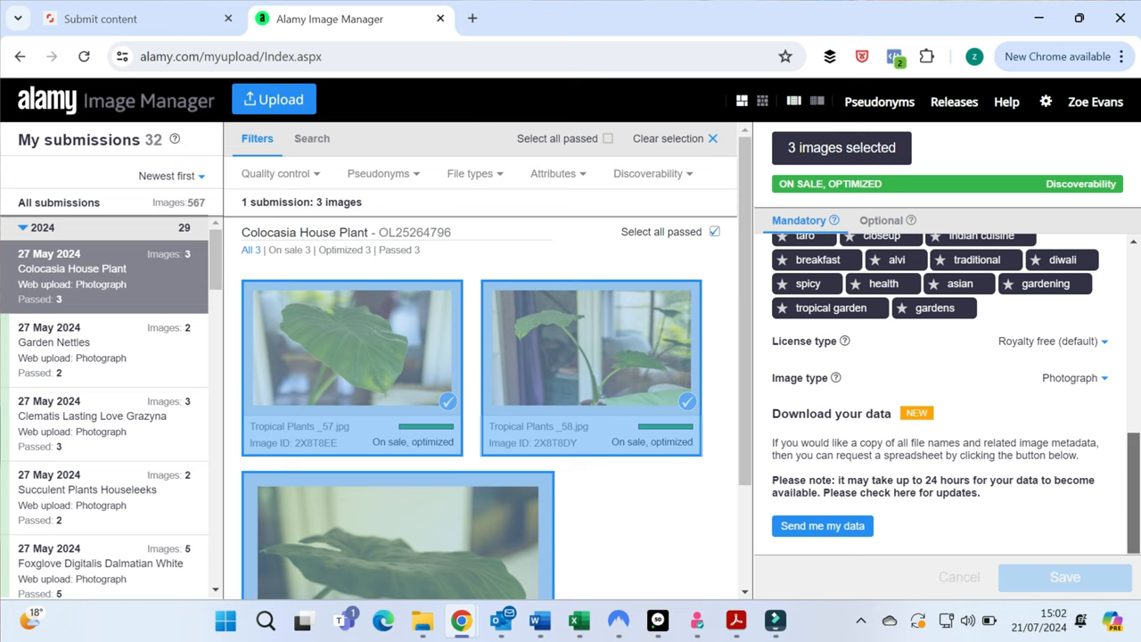
scroll(up, 3)
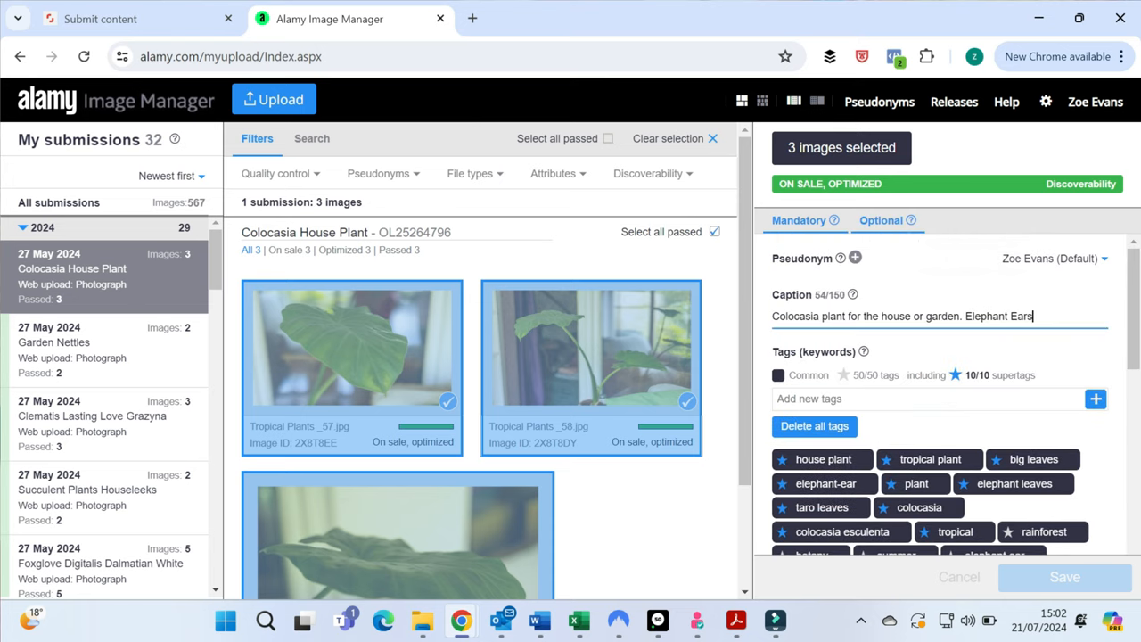
Review the Optional details: Stratford upon Avon, 26 May 2024, Plants and gardens.
click(880, 221)
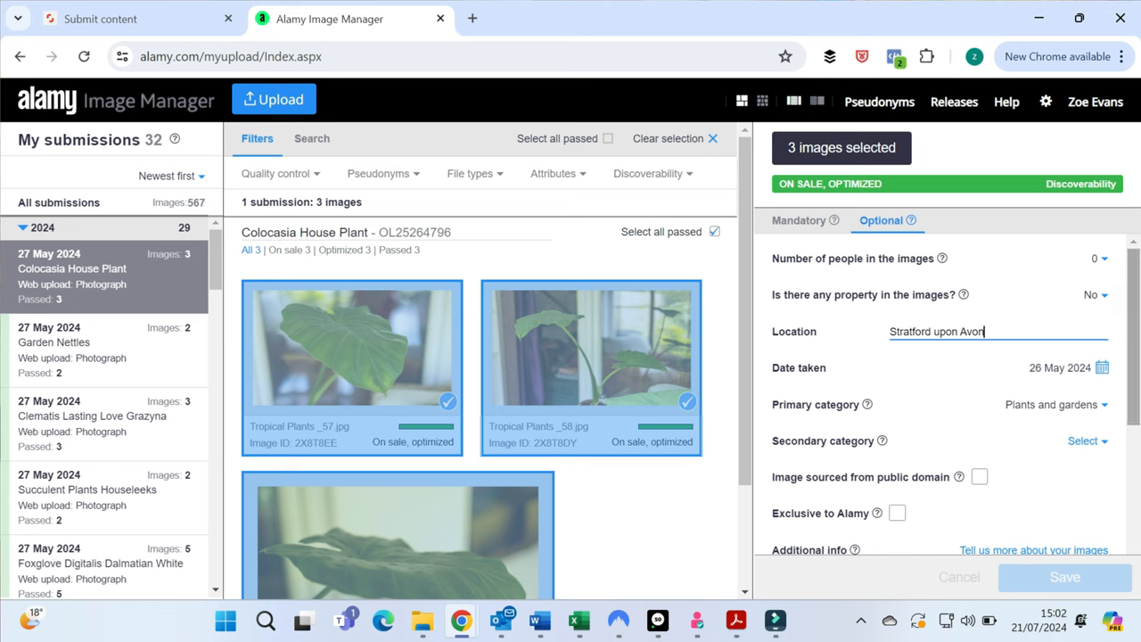
scroll(down, 3)
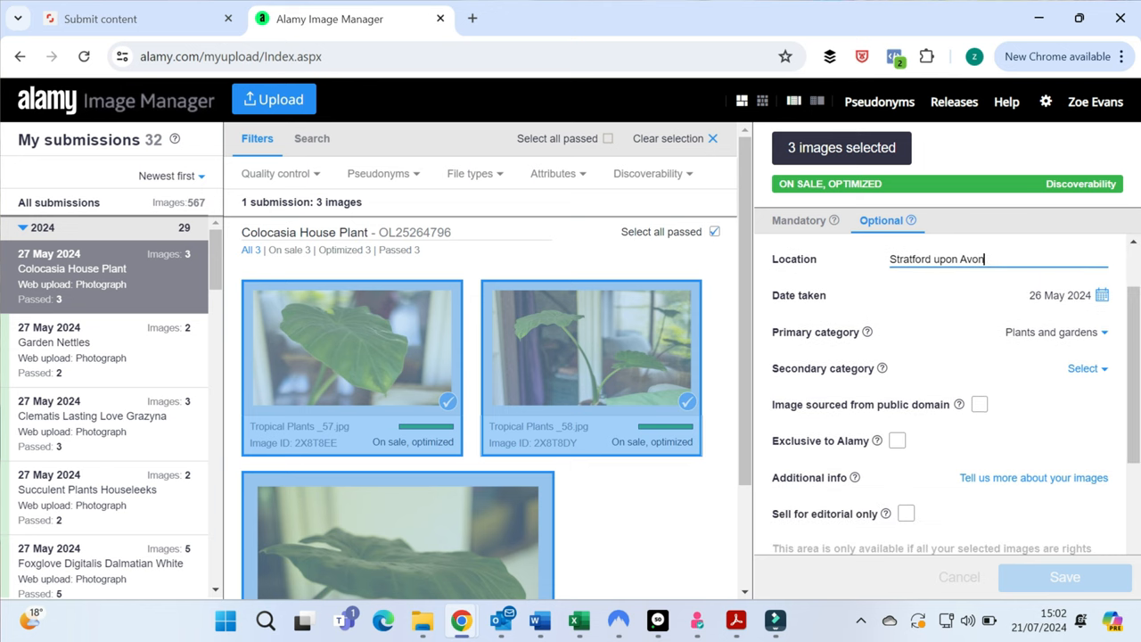
scroll(down, 3)
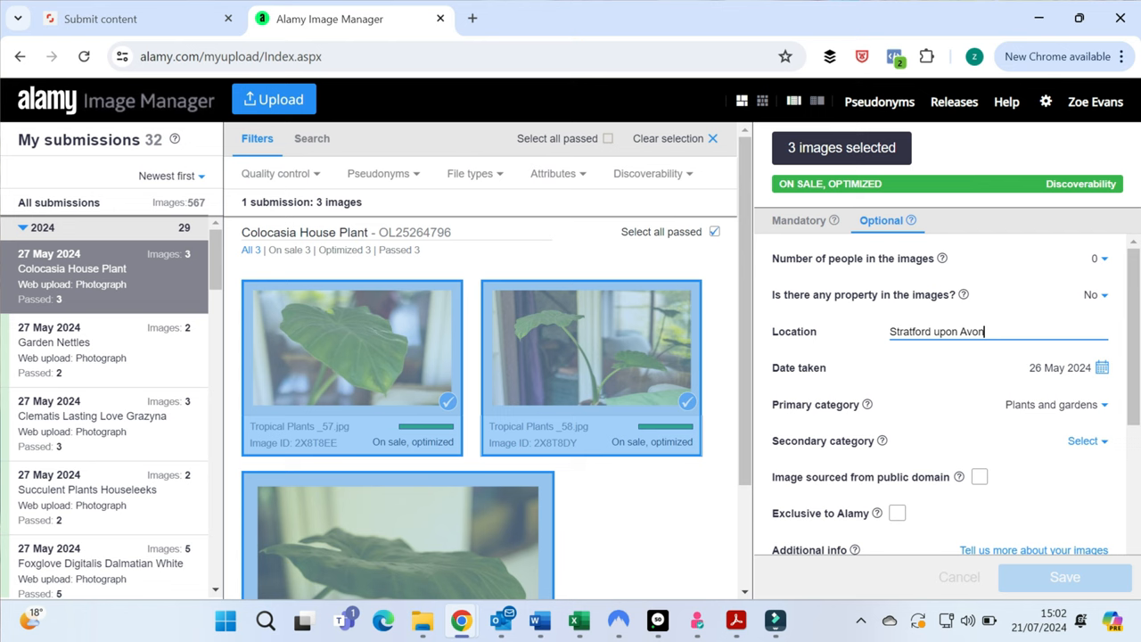
Check the Releases list, close it, and bring up the account menu.
click(1094, 101)
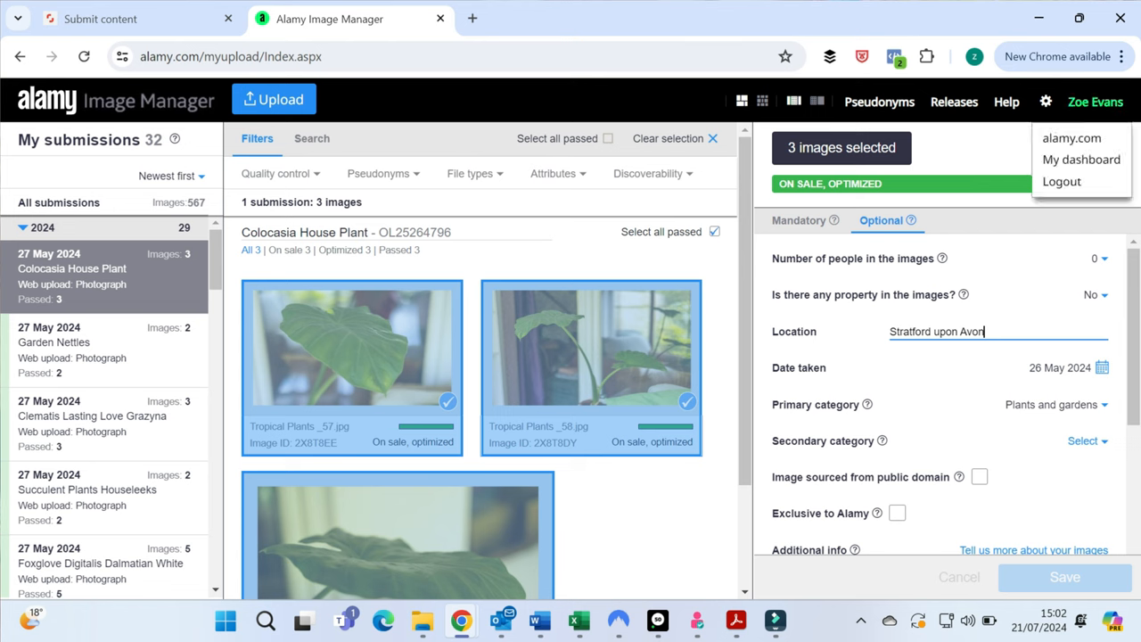
click(954, 101)
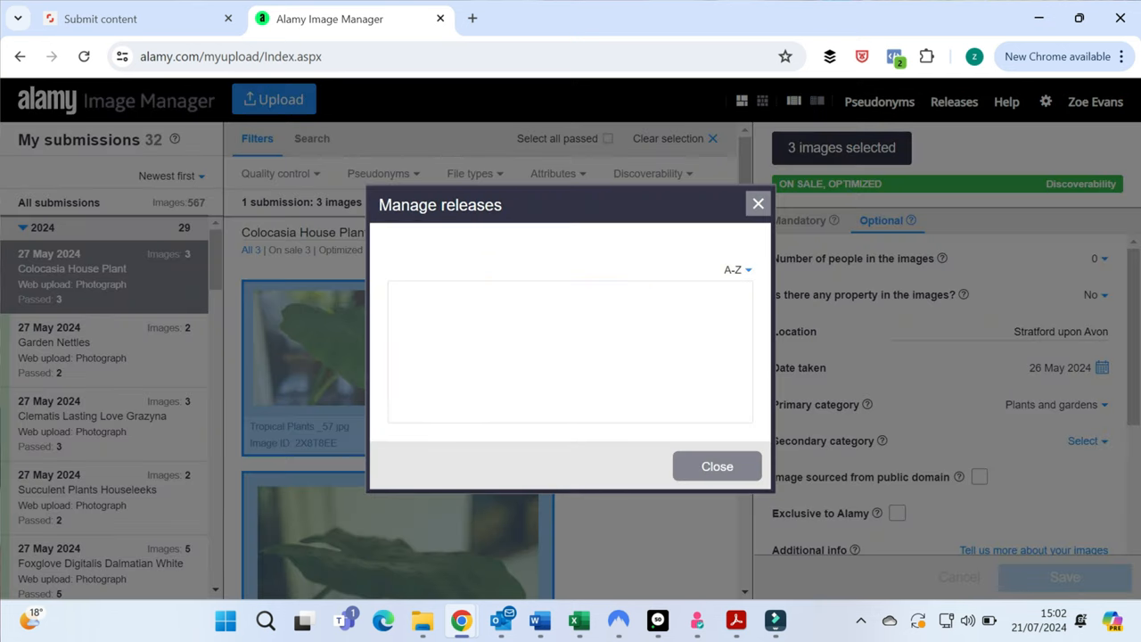
click(716, 465)
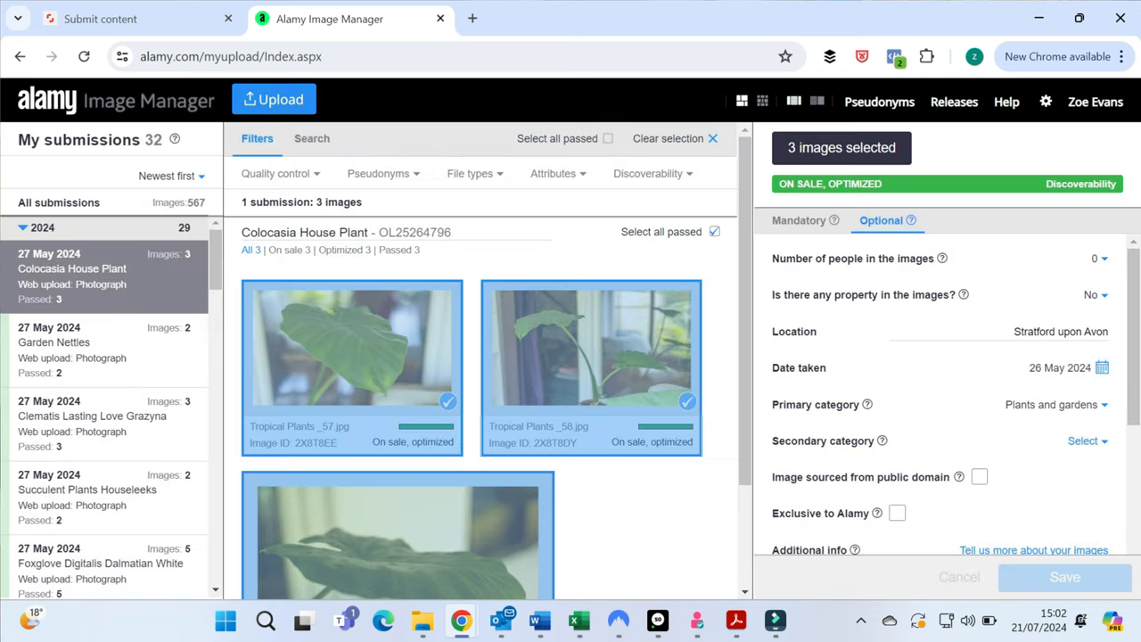
click(1094, 101)
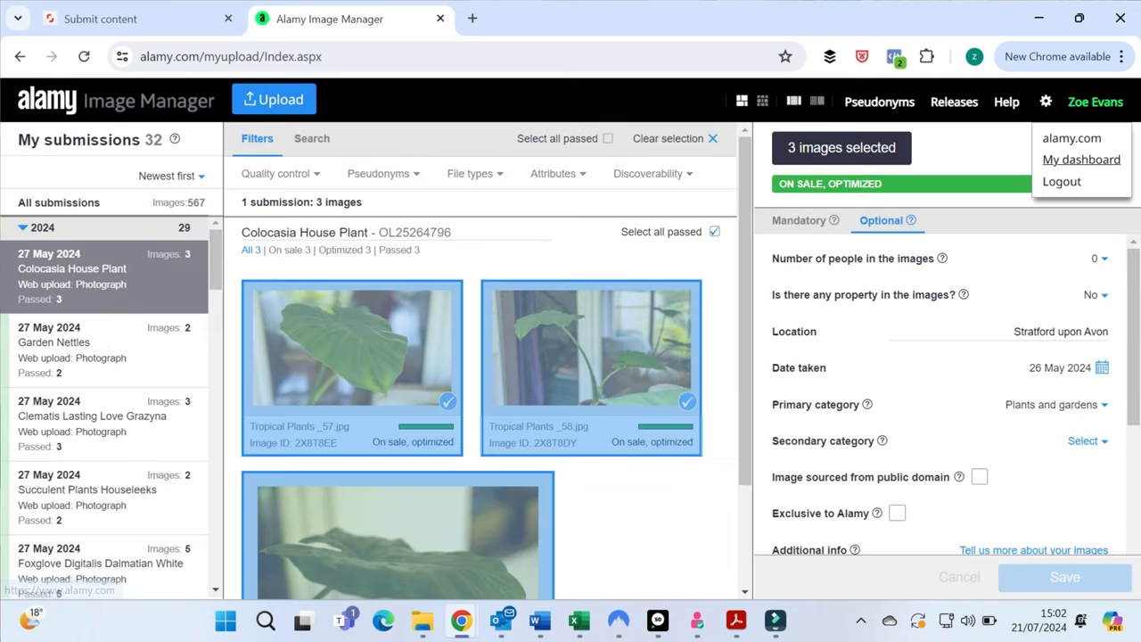
View the Alamy dashboard showing 481 images on sale and $4 in sales to date.
click(1081, 161)
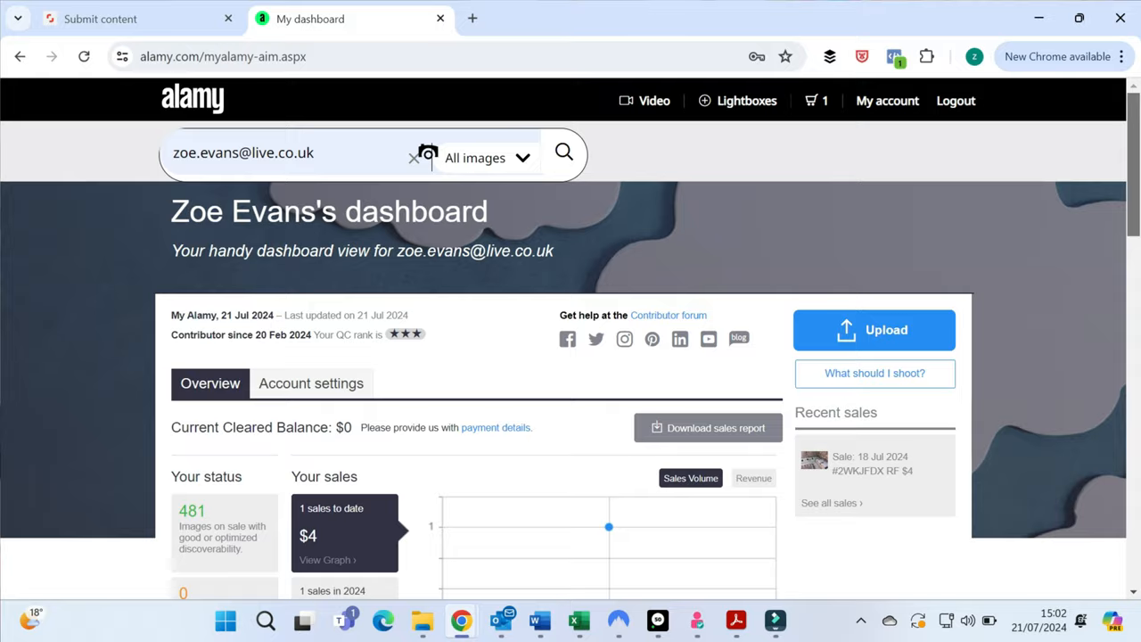
scroll(down, 3)
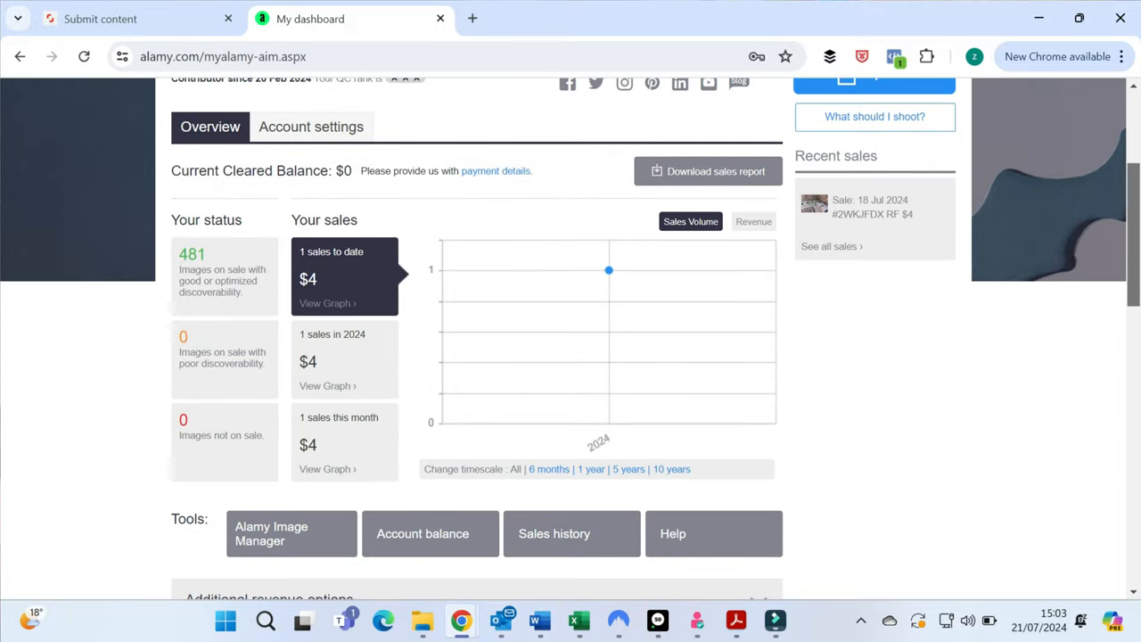
scroll(down, 3)
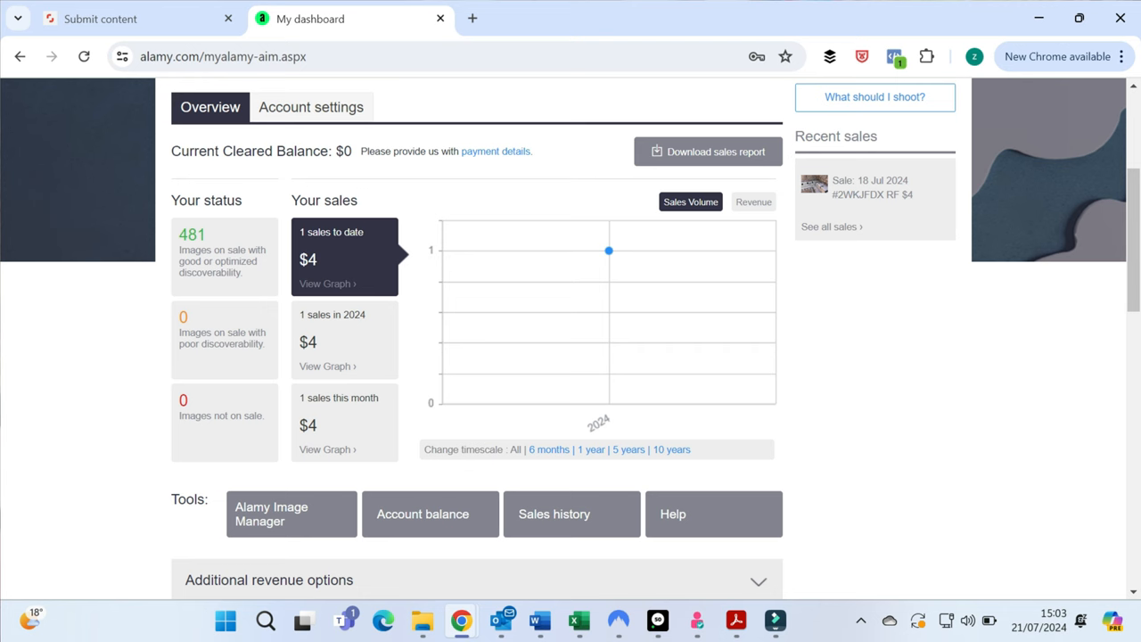
scroll(down, 3)
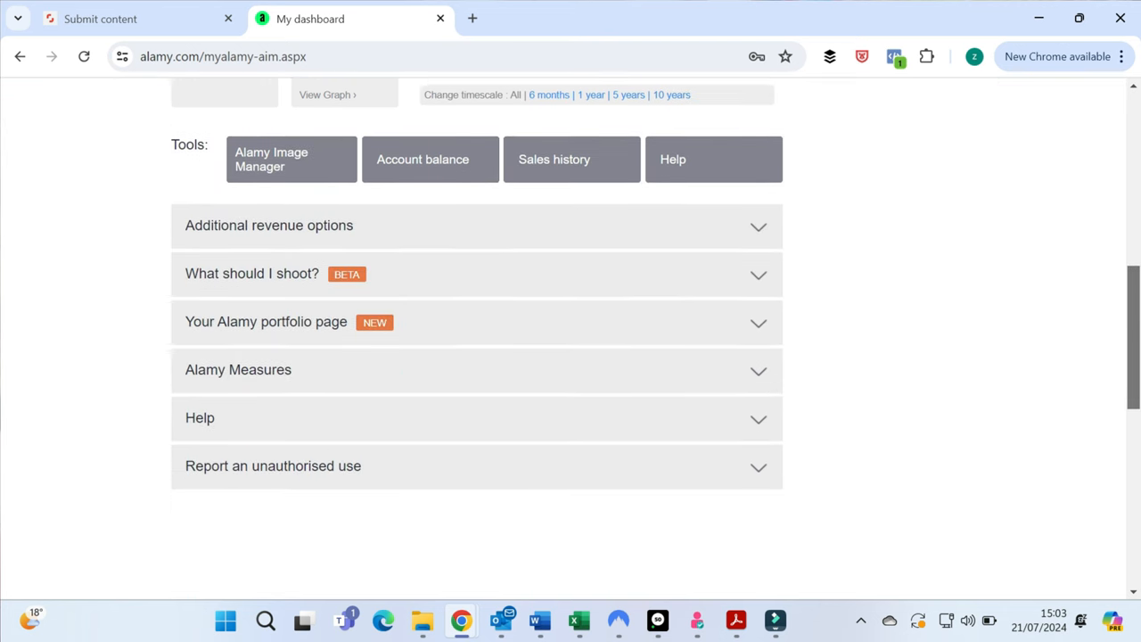
scroll(up, 3)
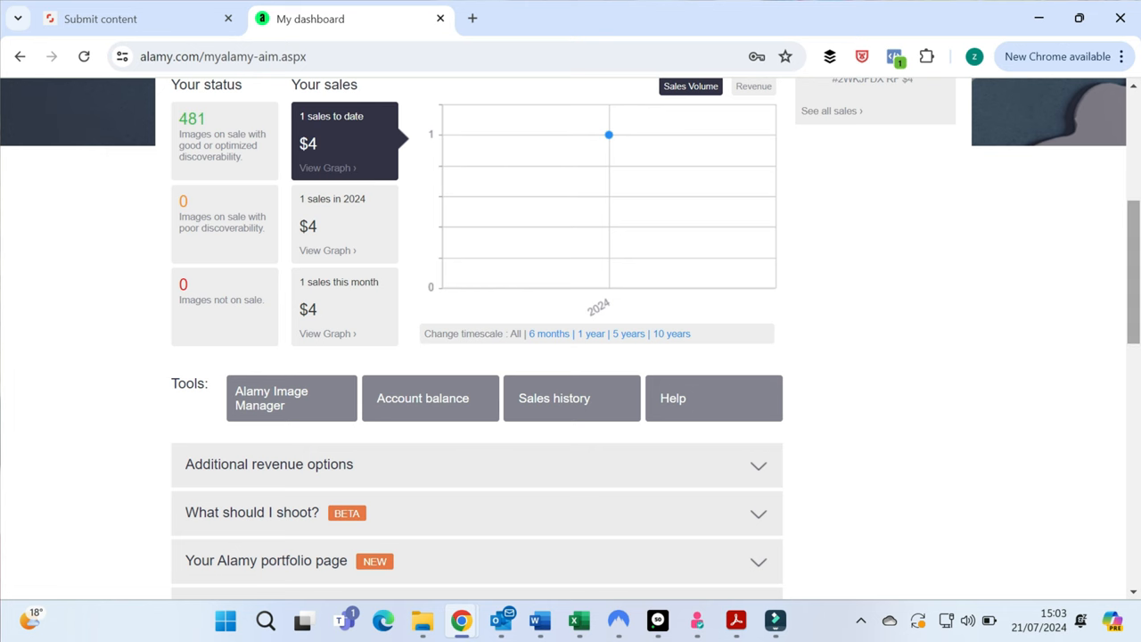
View the Alamy sales history for 1–21 July 2024 with one $3.90 royalty-free sale.
click(553, 398)
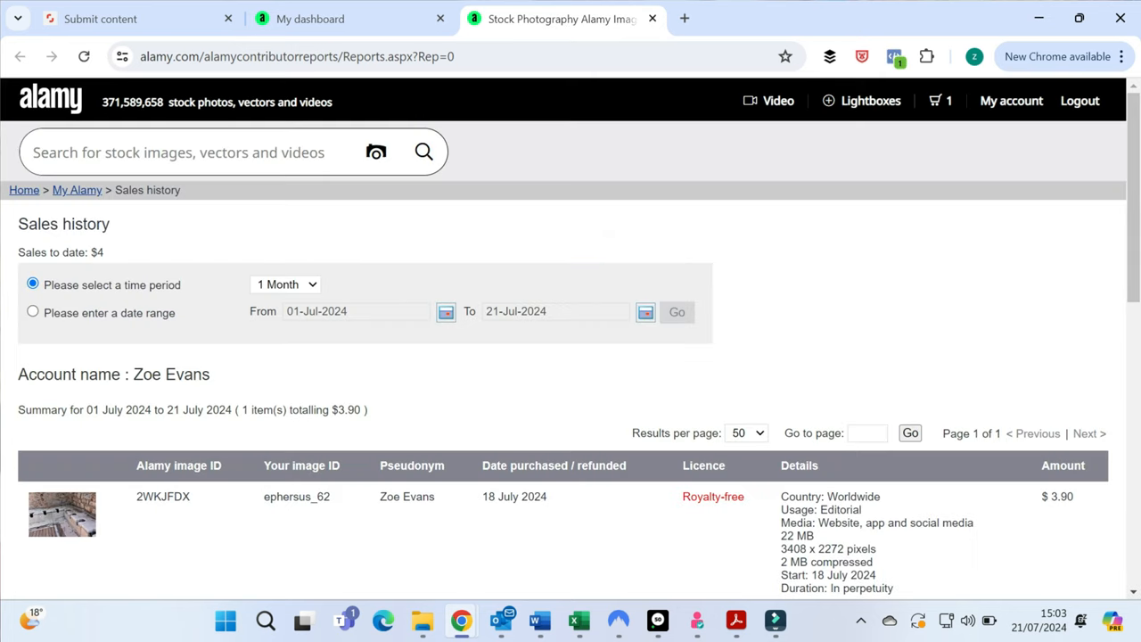
scroll(down, 3)
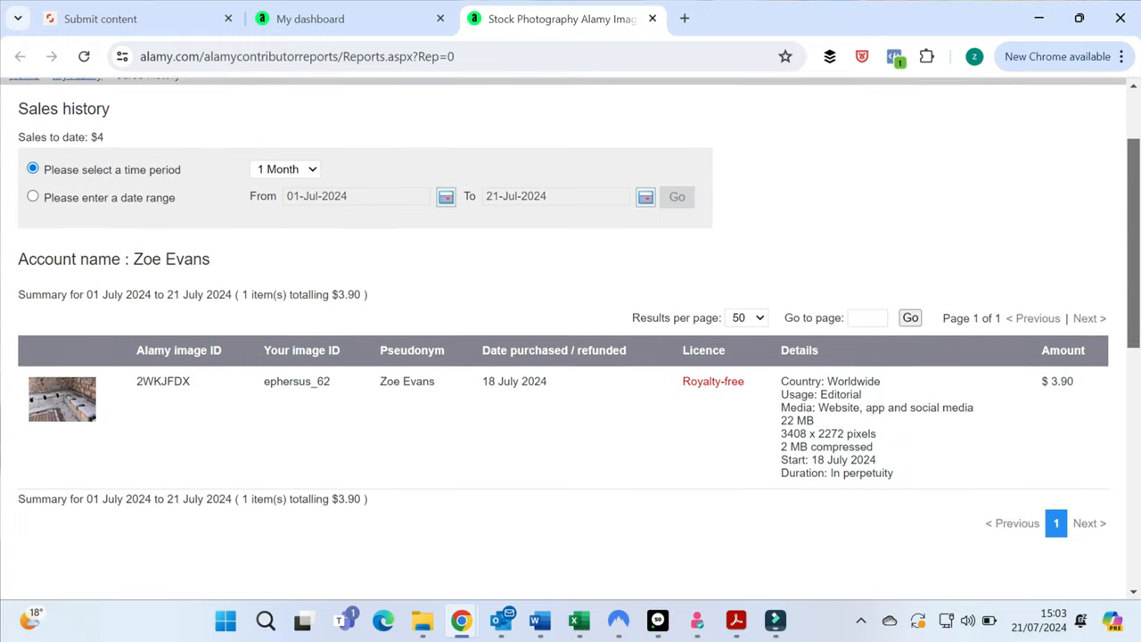
scroll(up, 3)
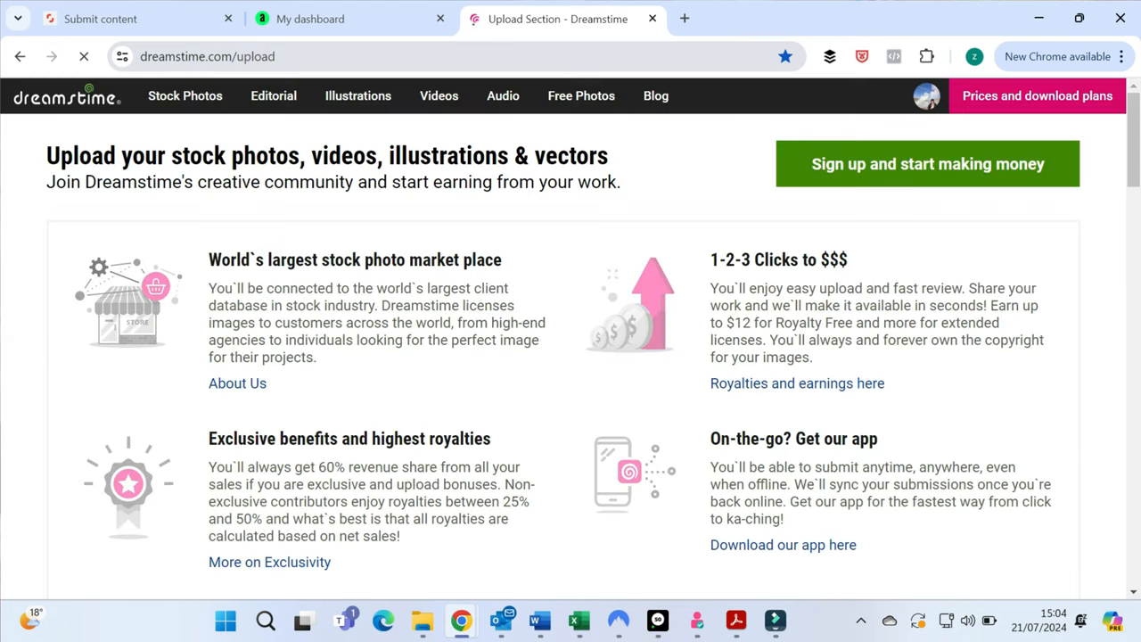
Check the Dreamstime account summary with $1.05 earnings and 463 uploads.
click(927, 96)
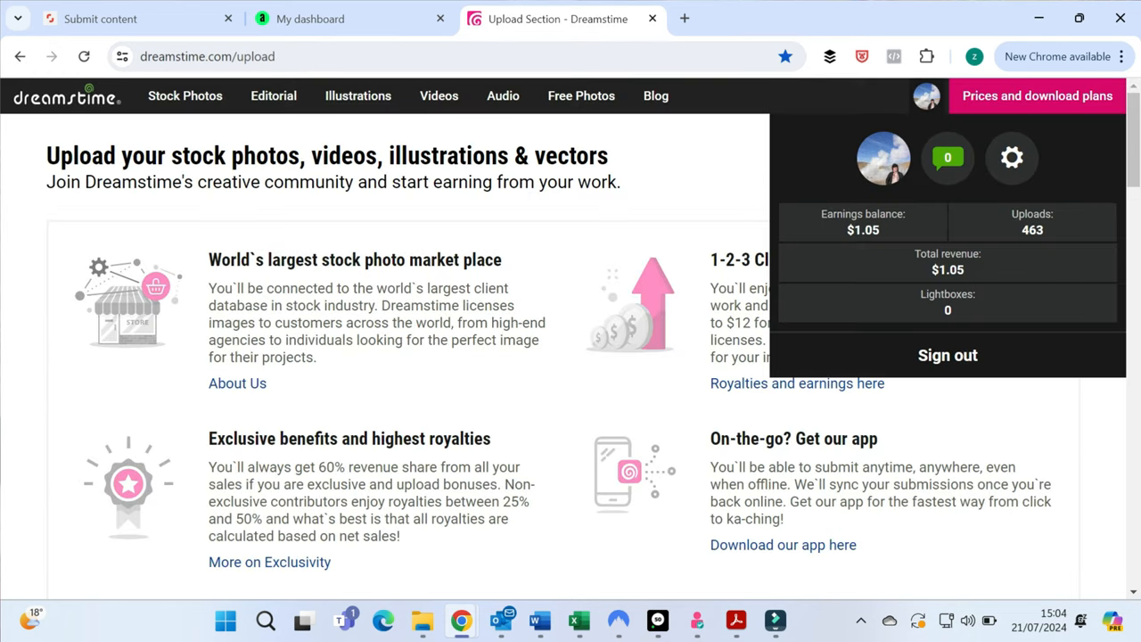
mouse_move(1030, 223)
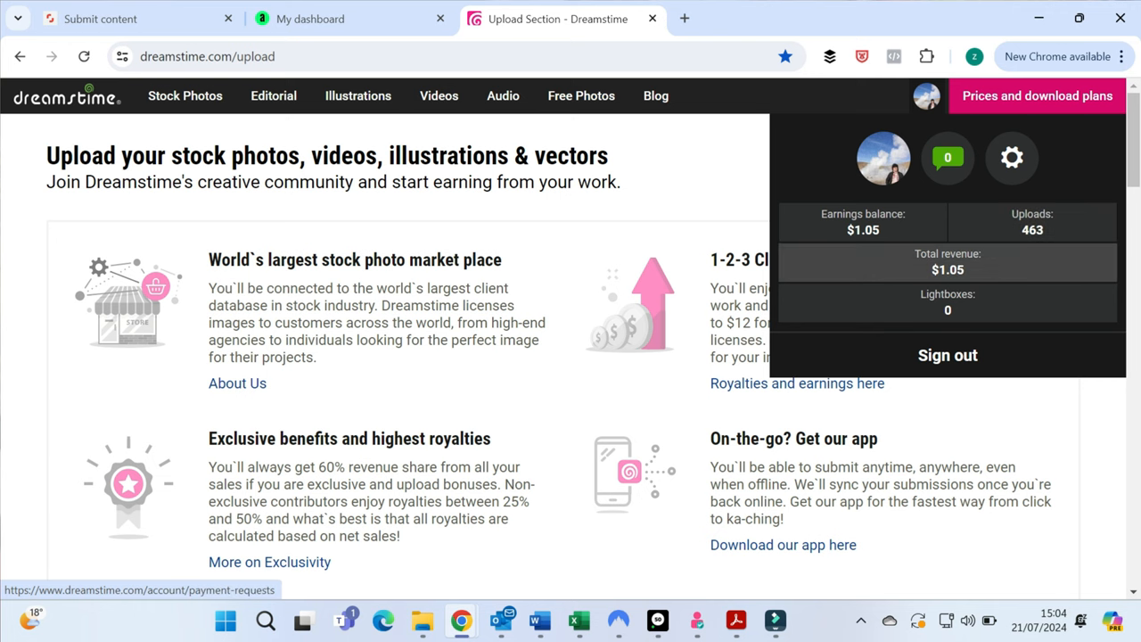
mouse_move(1030, 223)
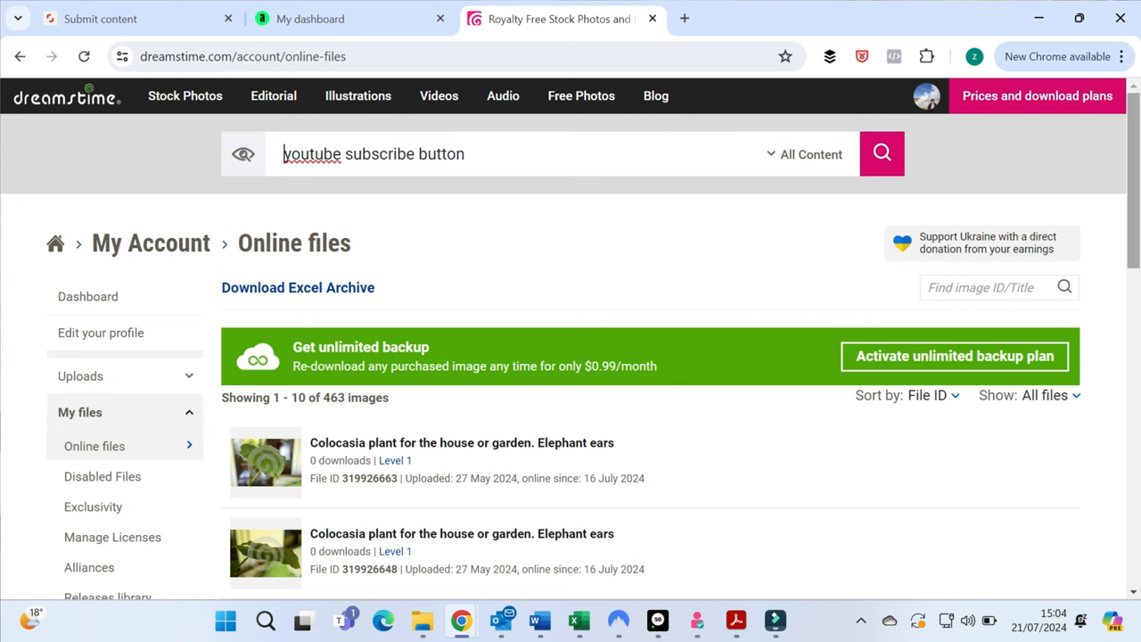
Browse the Online files list of uploaded images.
scroll(down, 3)
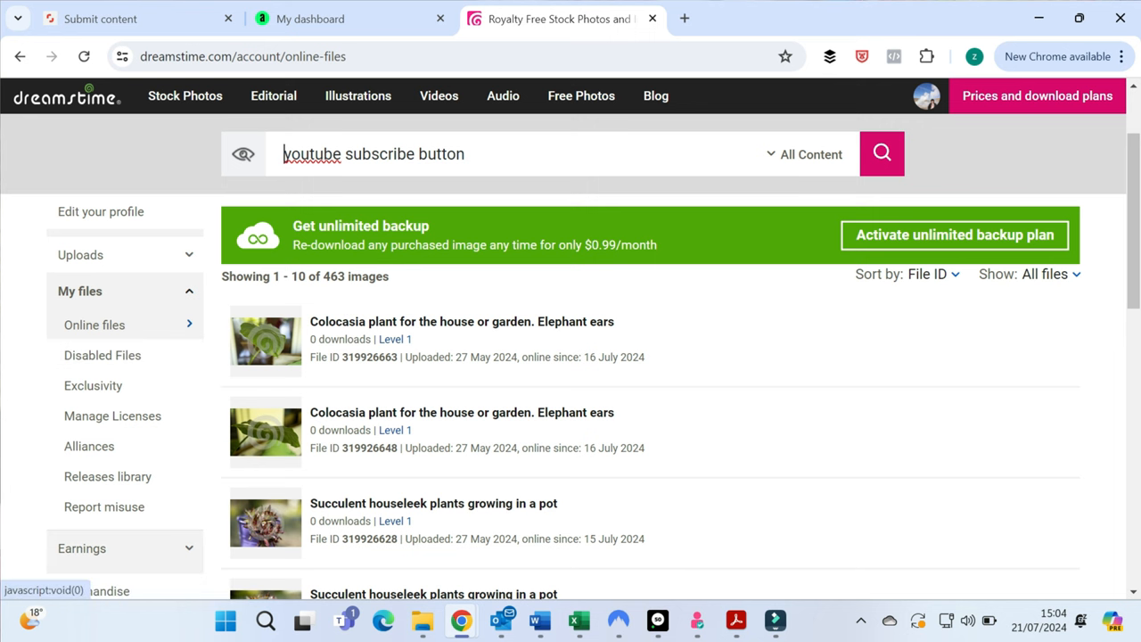
scroll(down, 3)
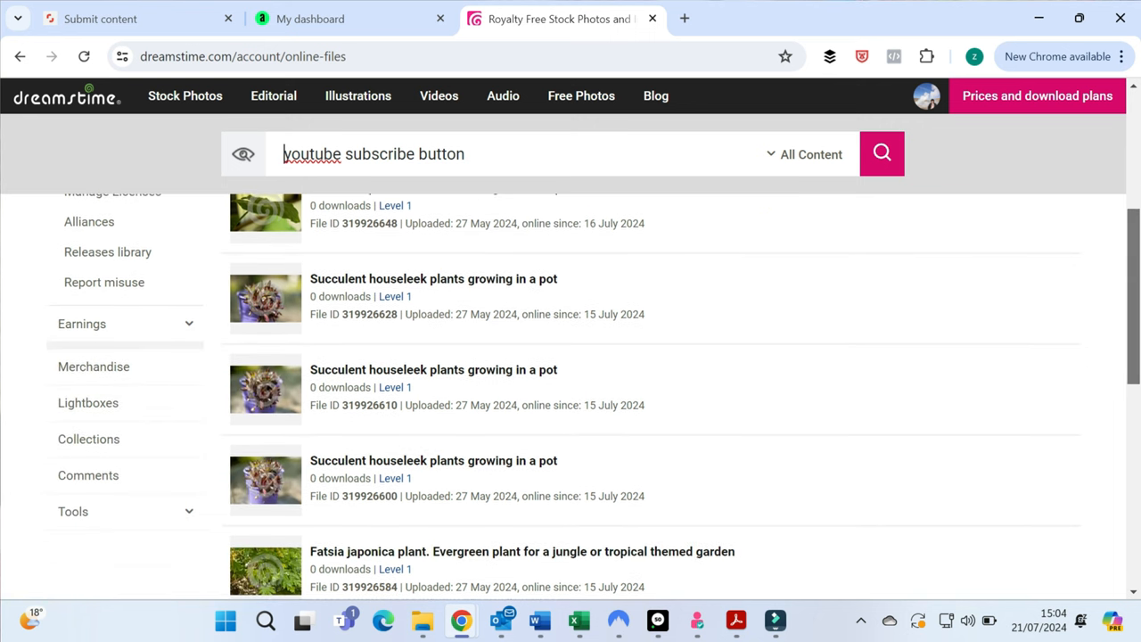
scroll(up, 3)
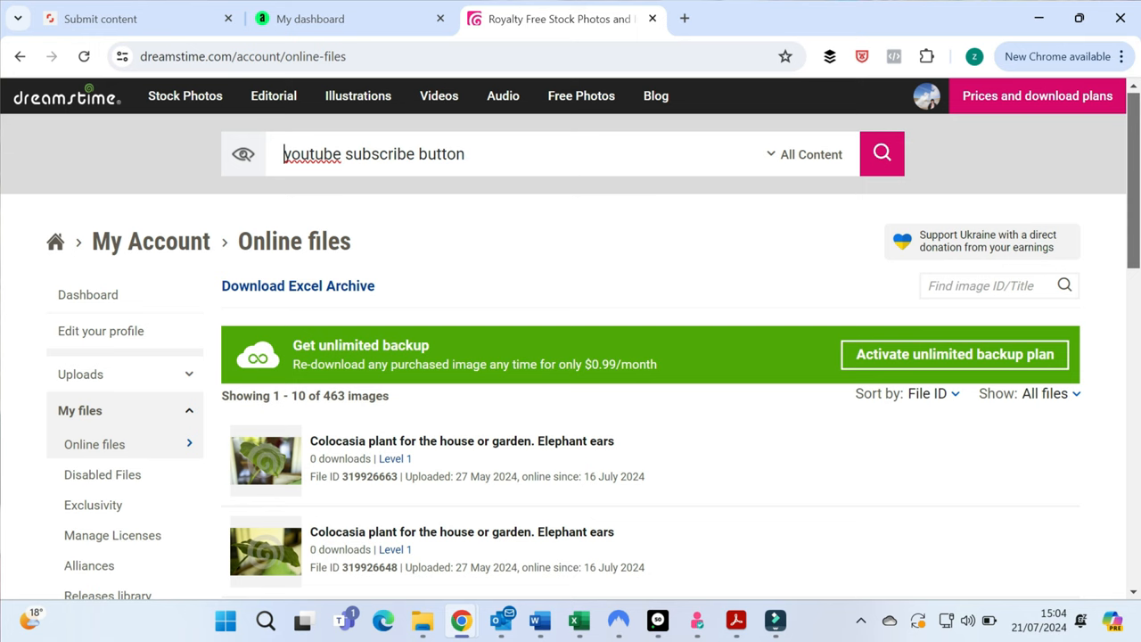
scroll(down, 3)
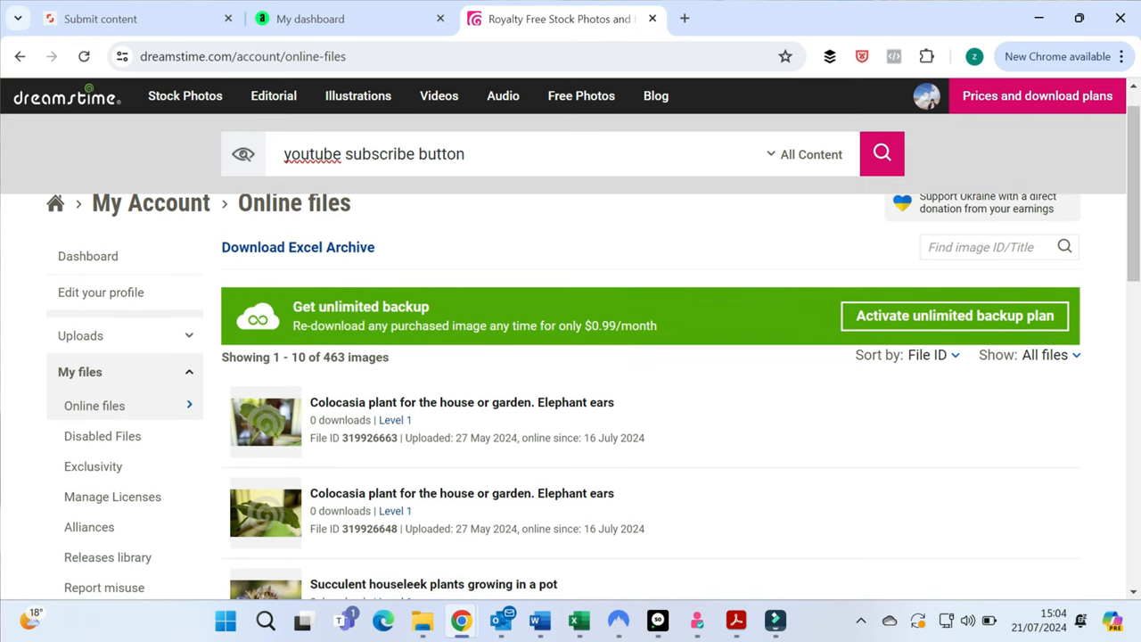
Go to the Upload content page from the Uploads section of the sidebar.
click(80, 335)
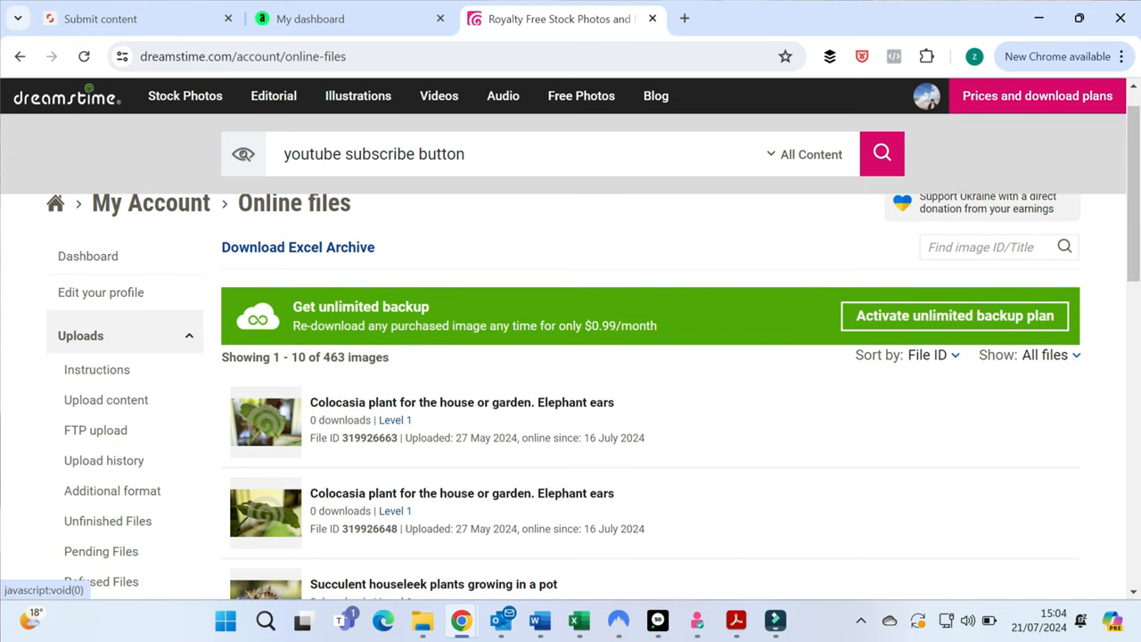
click(105, 400)
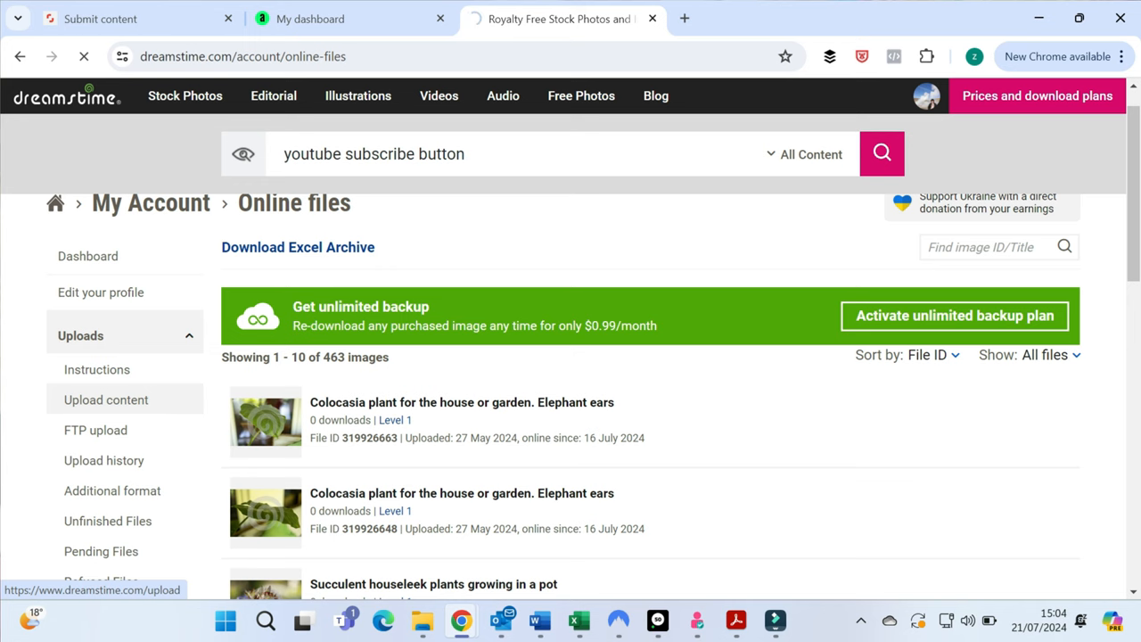
click(105, 399)
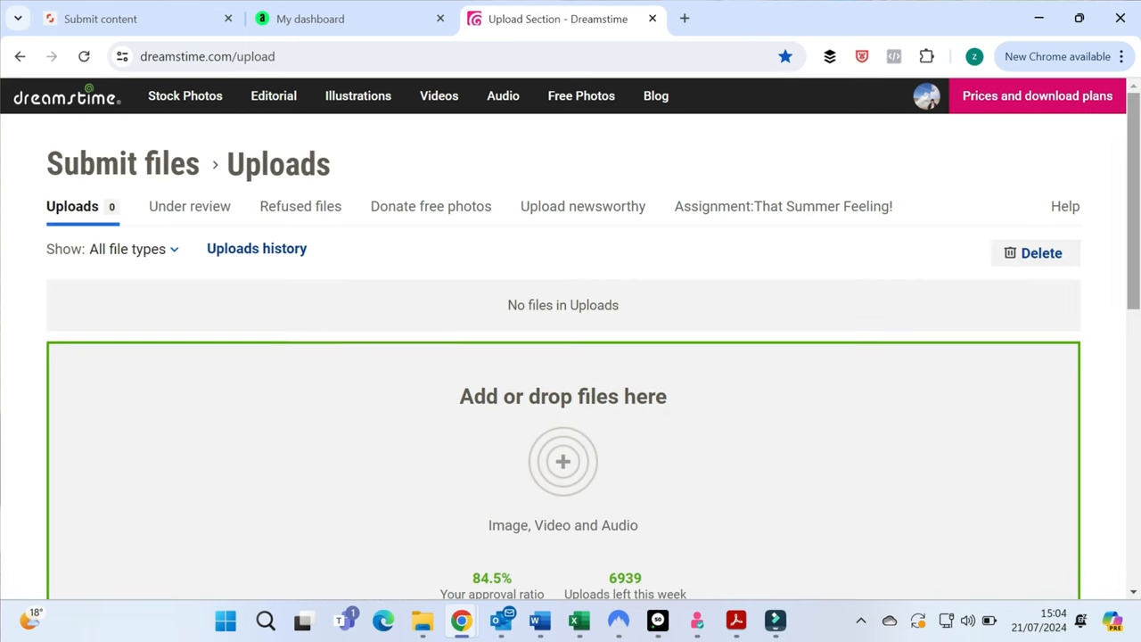
Upload the two lily JPGs and bring up the details form for file 327314730.
scroll(down, 3)
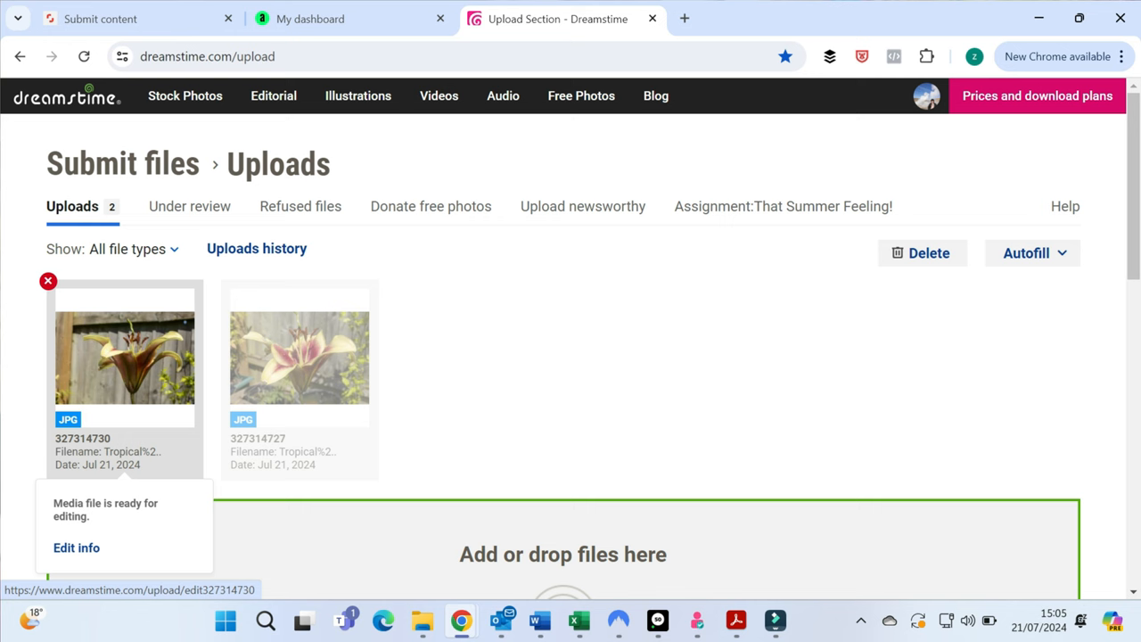
click(75, 547)
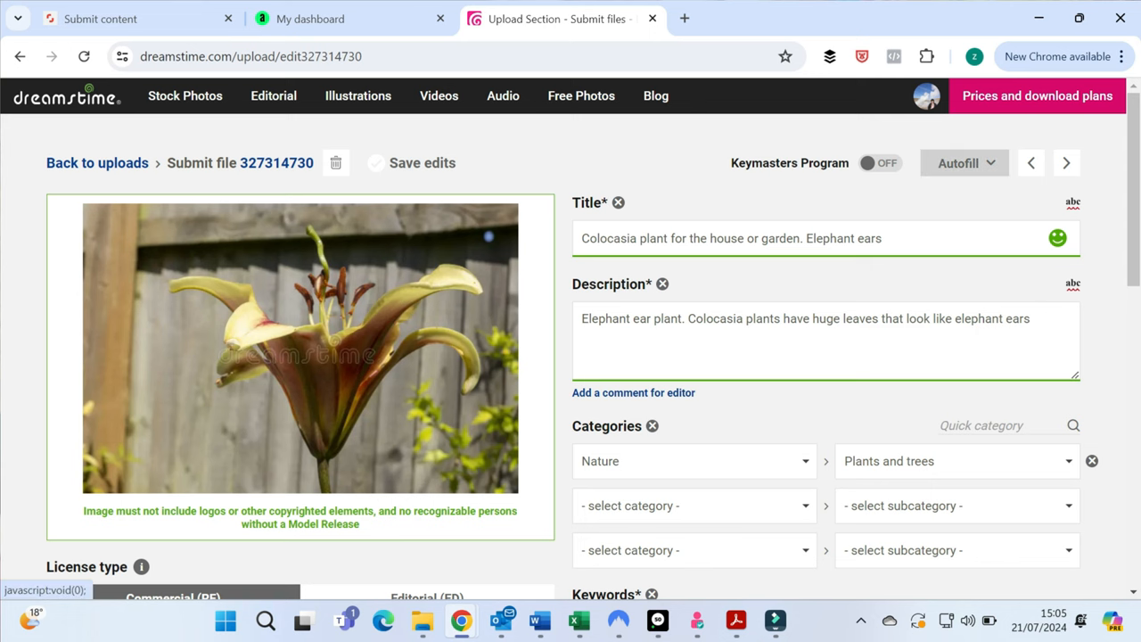
click(963, 162)
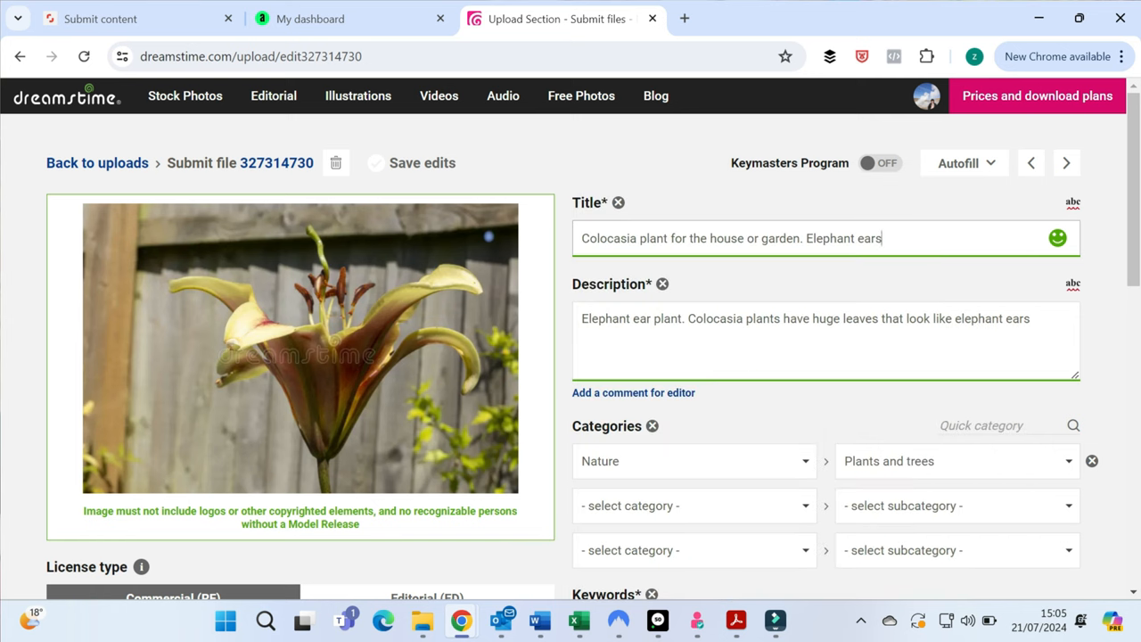
triple_click(731, 239)
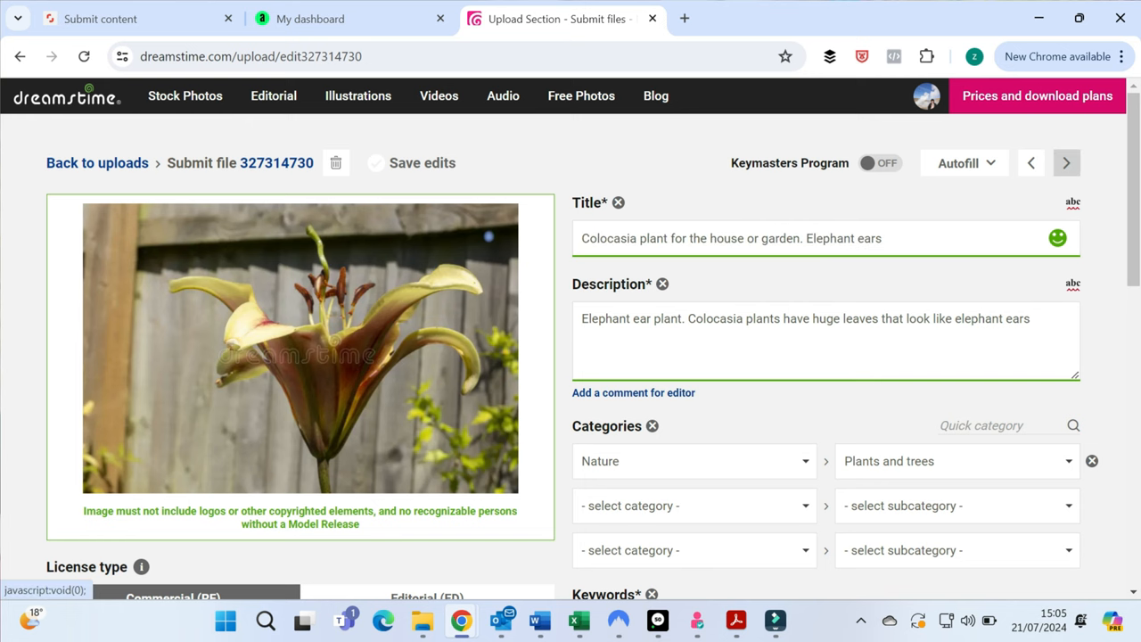
Title the second photo, file 327314727, 'Garden day lily in bloom'.
click(1066, 162)
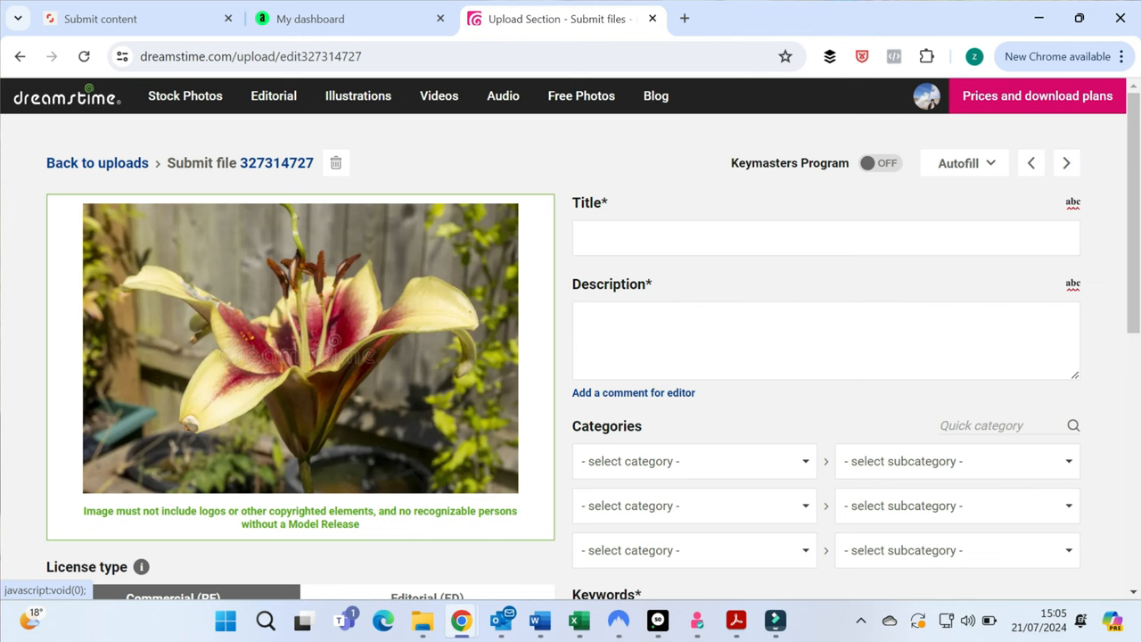
click(824, 237)
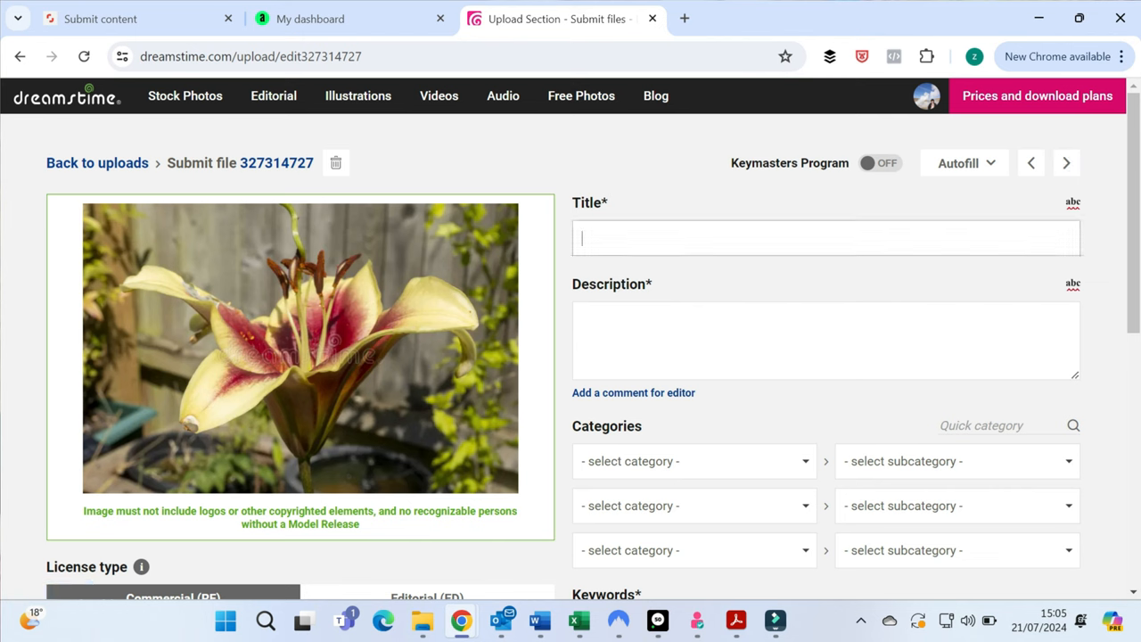
text(Garde)
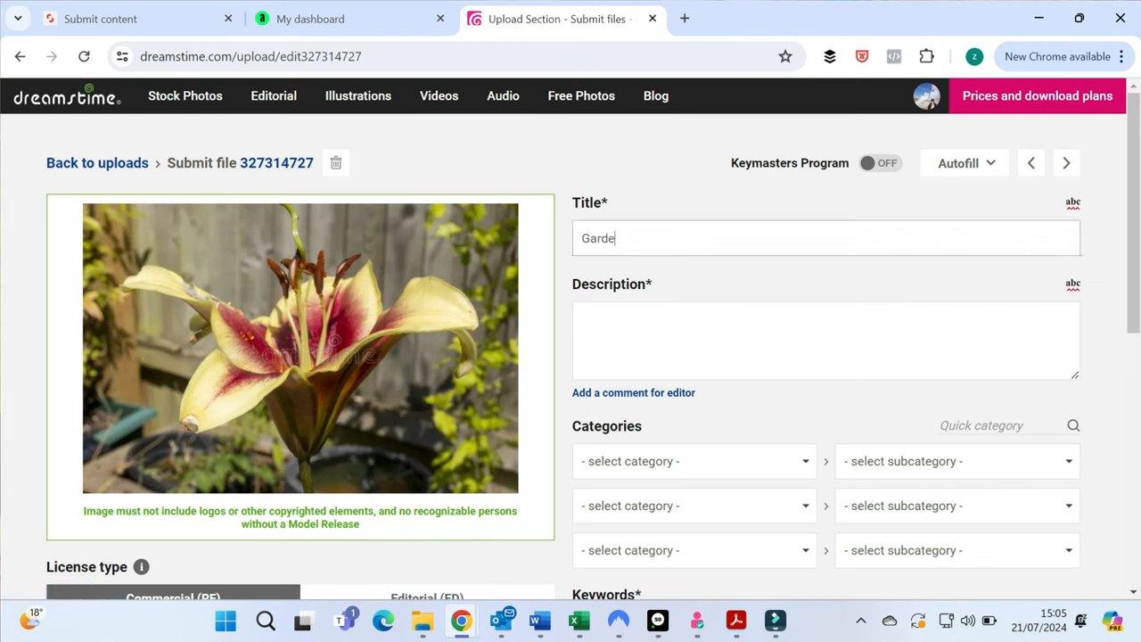
text(n day)
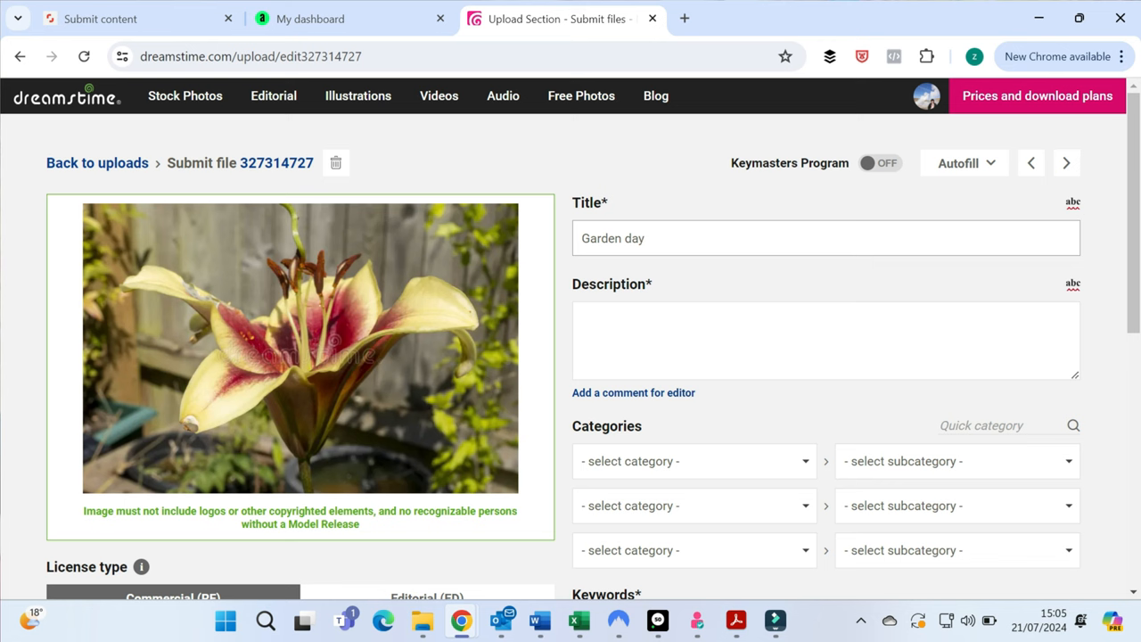
text(li)
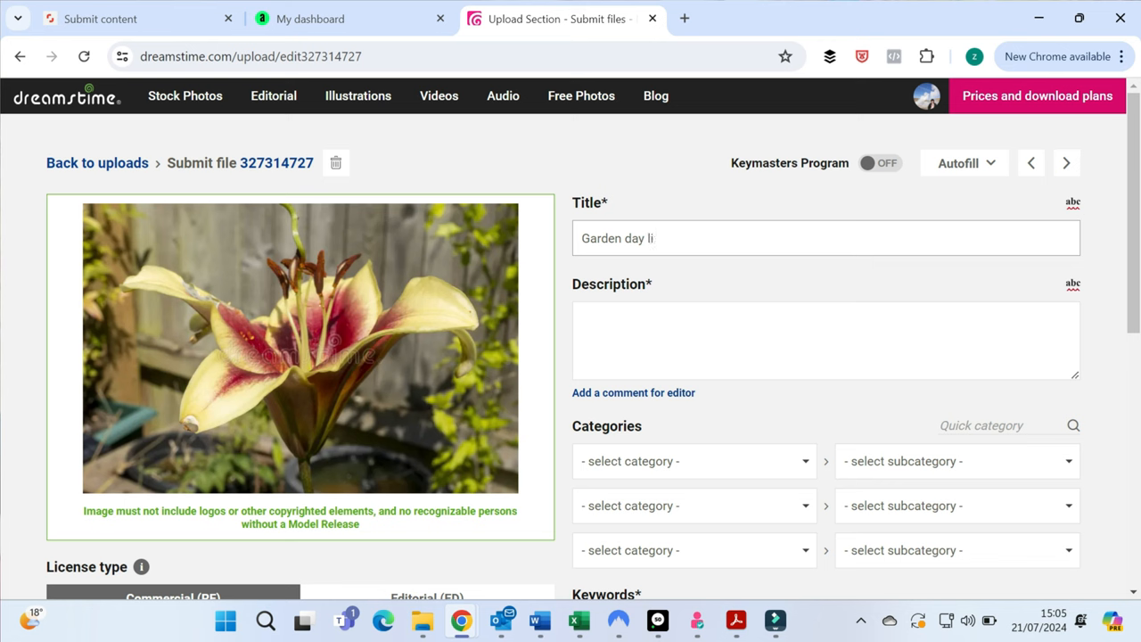
text(ly o)
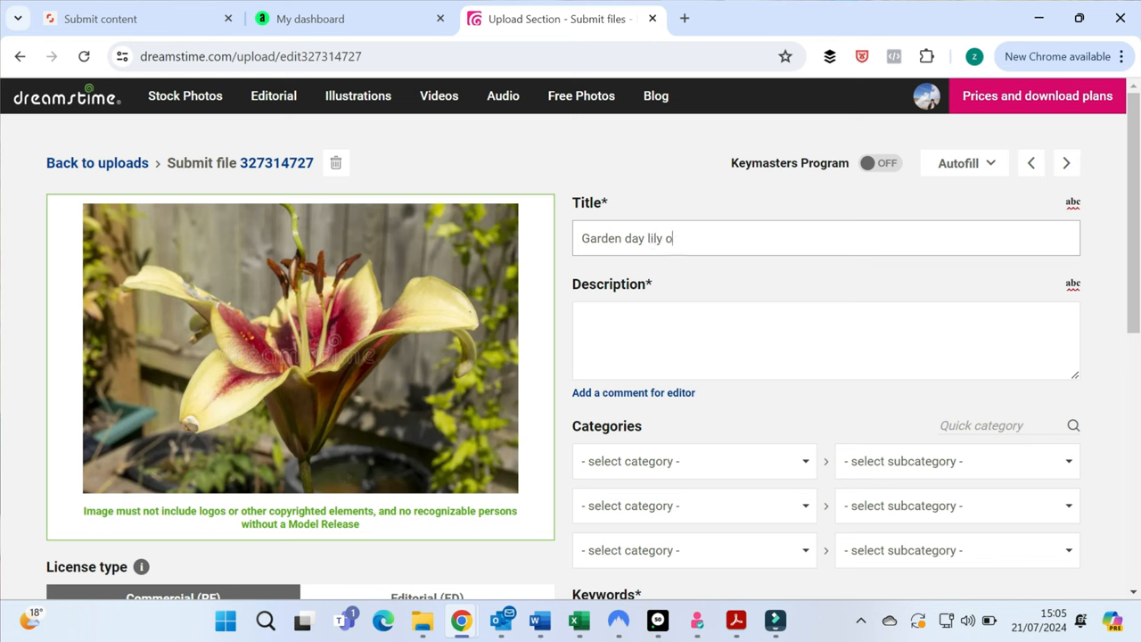
text(bloom)
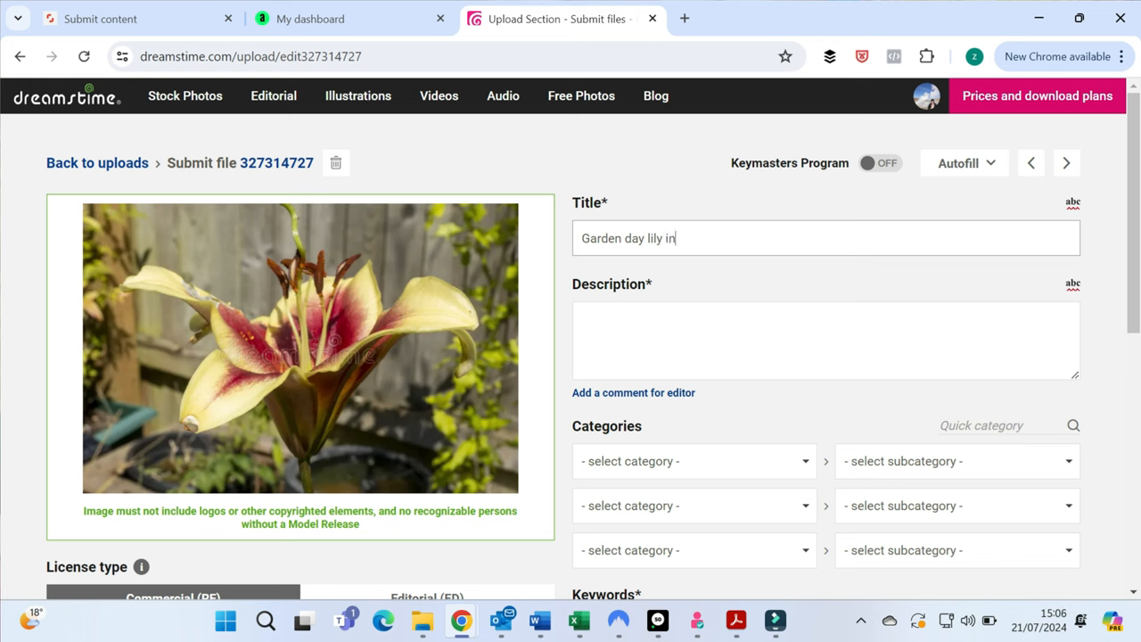
text(bloom)
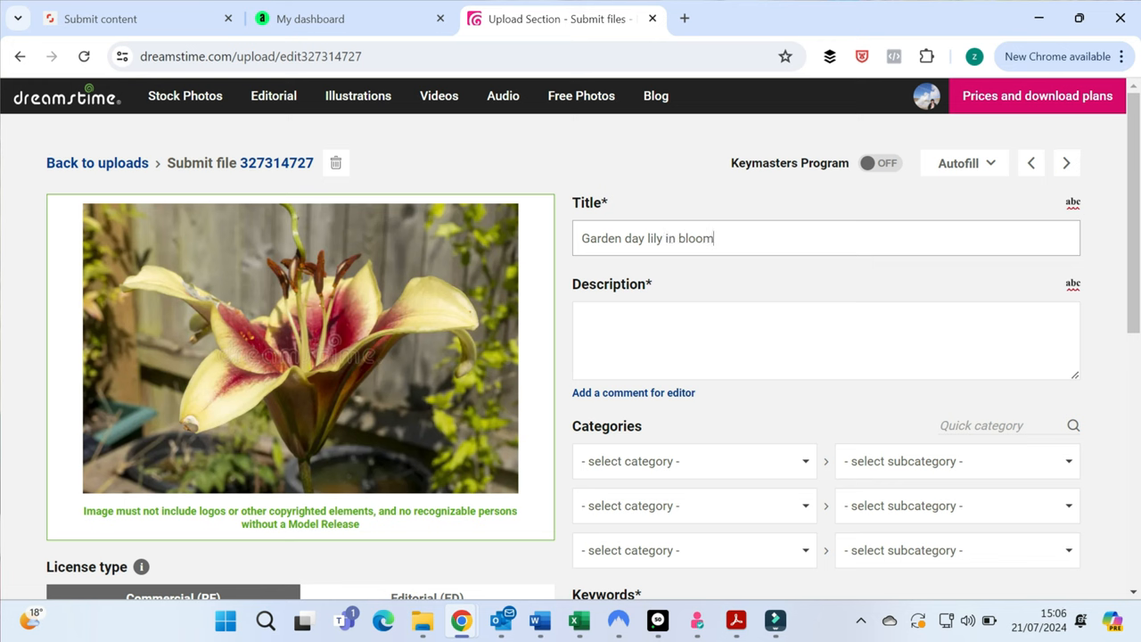
click(823, 339)
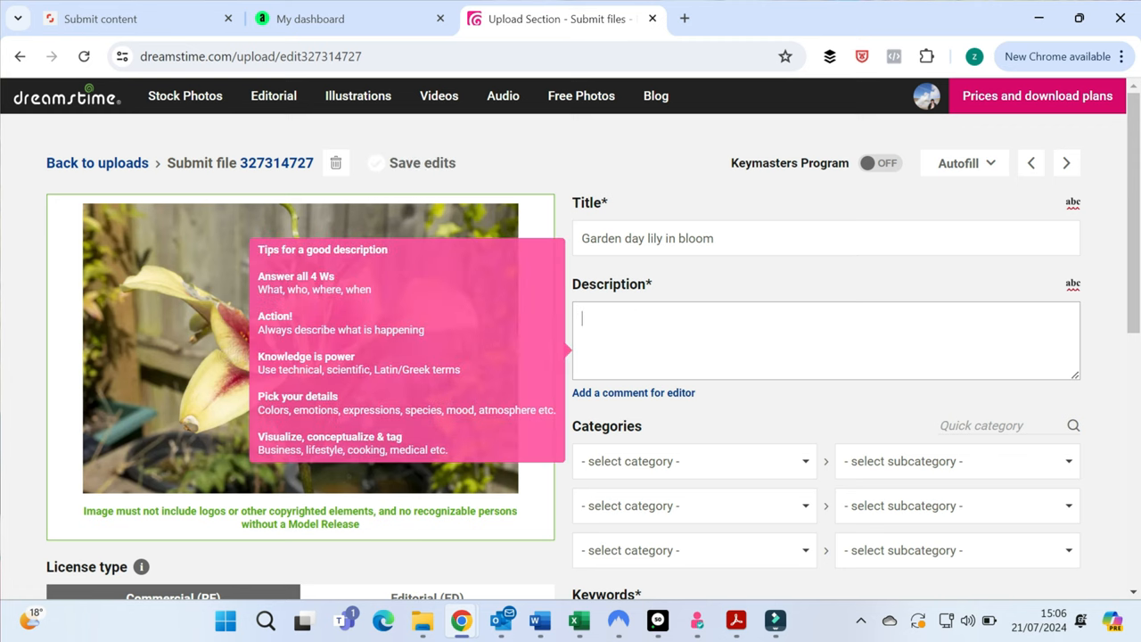
Describe the day lily as giving a bloom that lasts one day.
text(The)
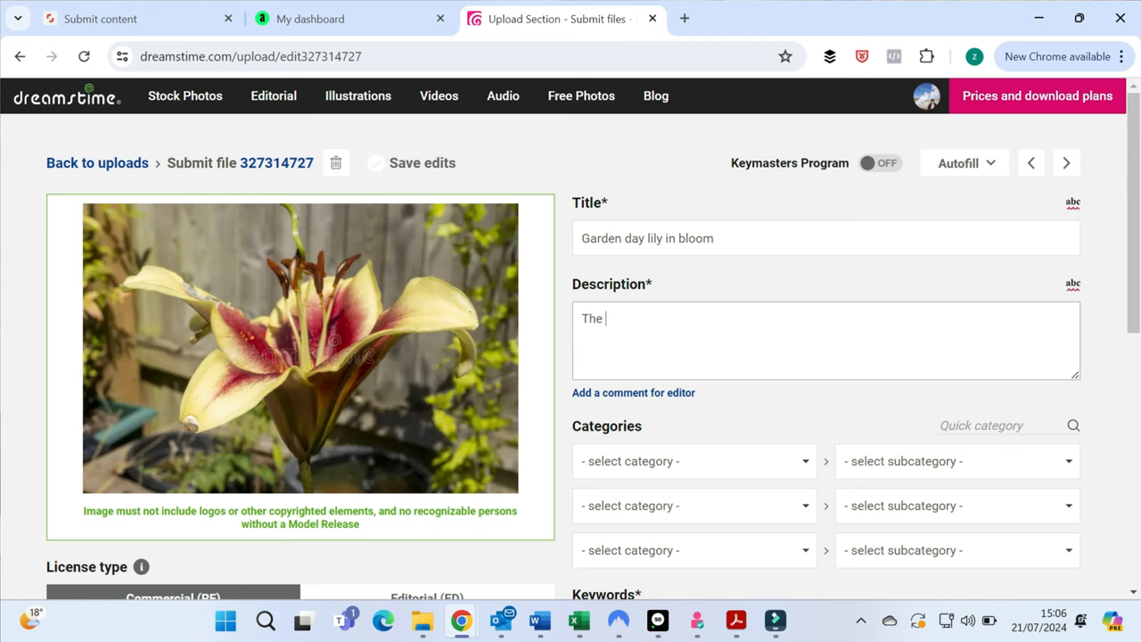
text(garden)
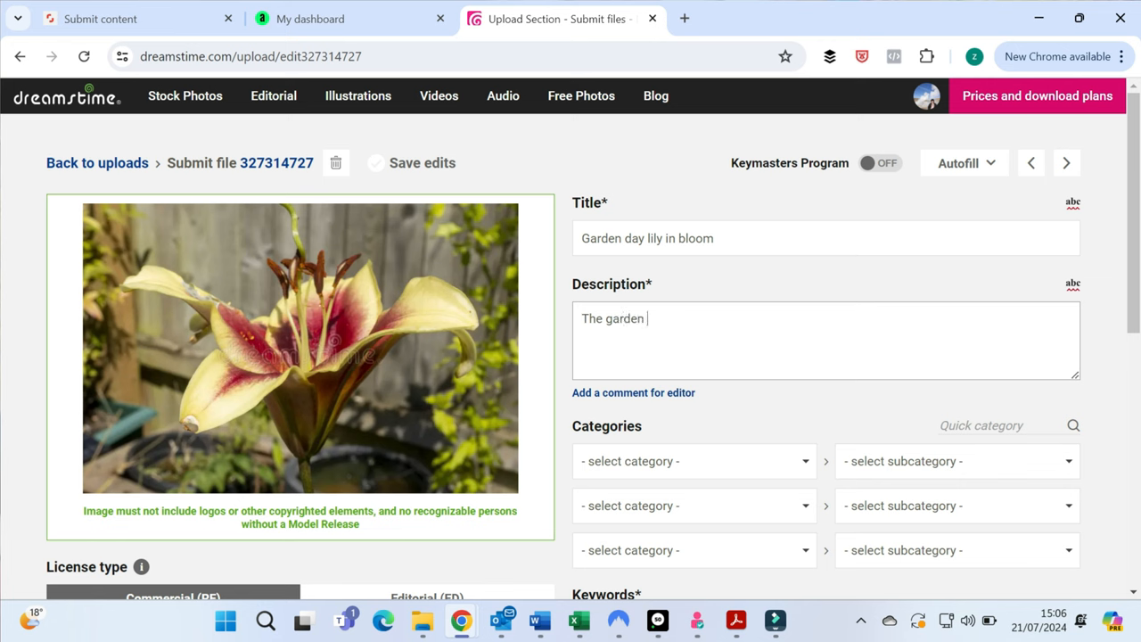
text(day lily)
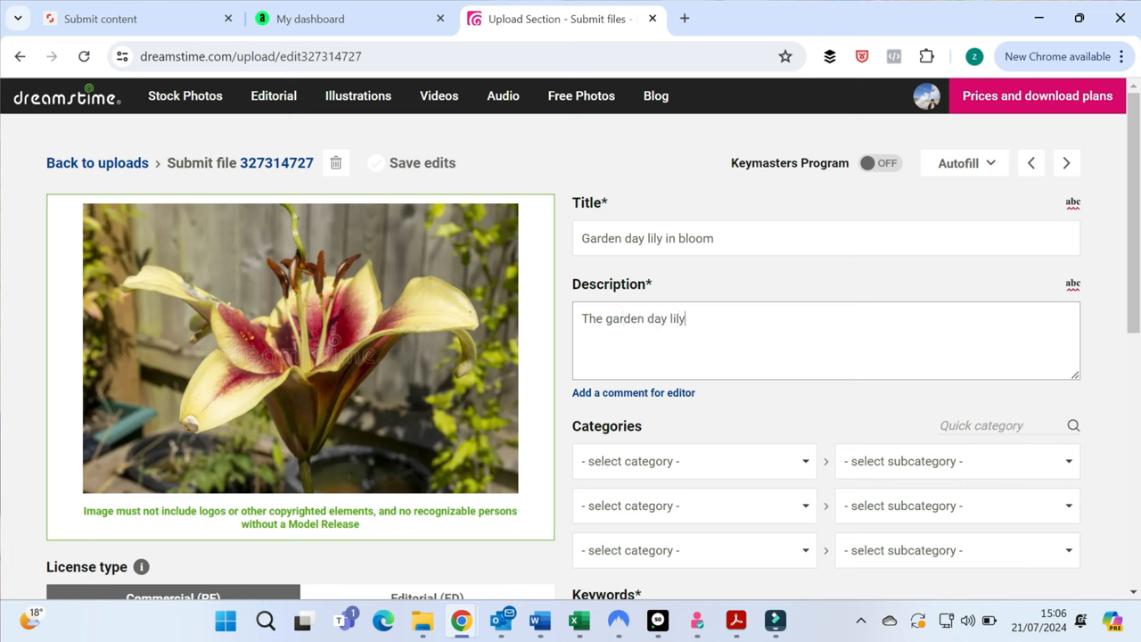
text(will produc)
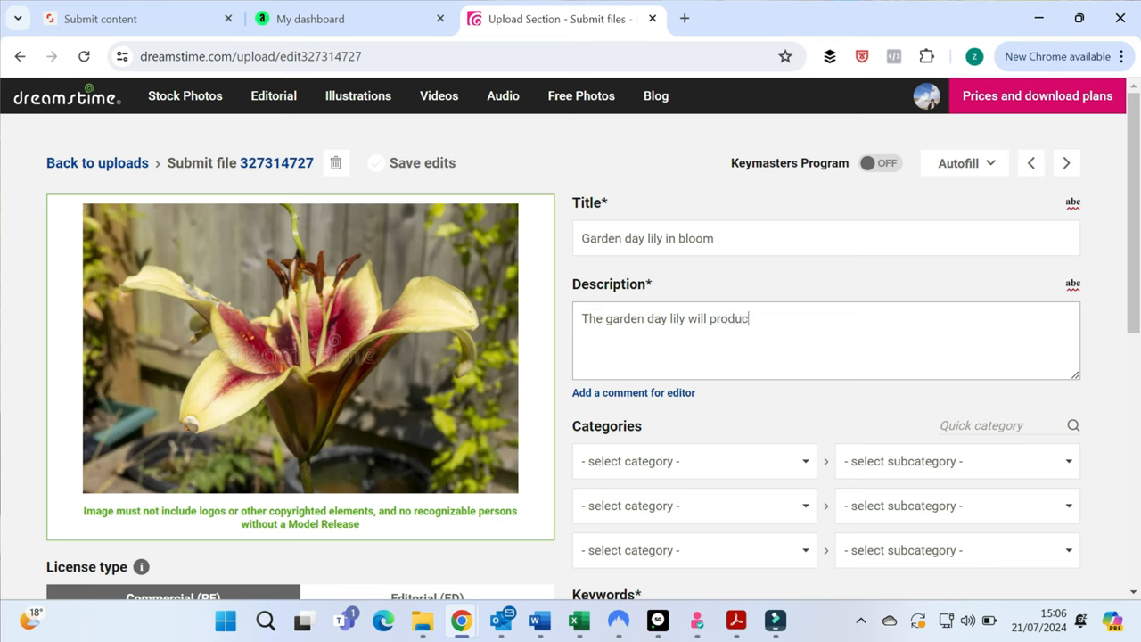
text(e a bloom)
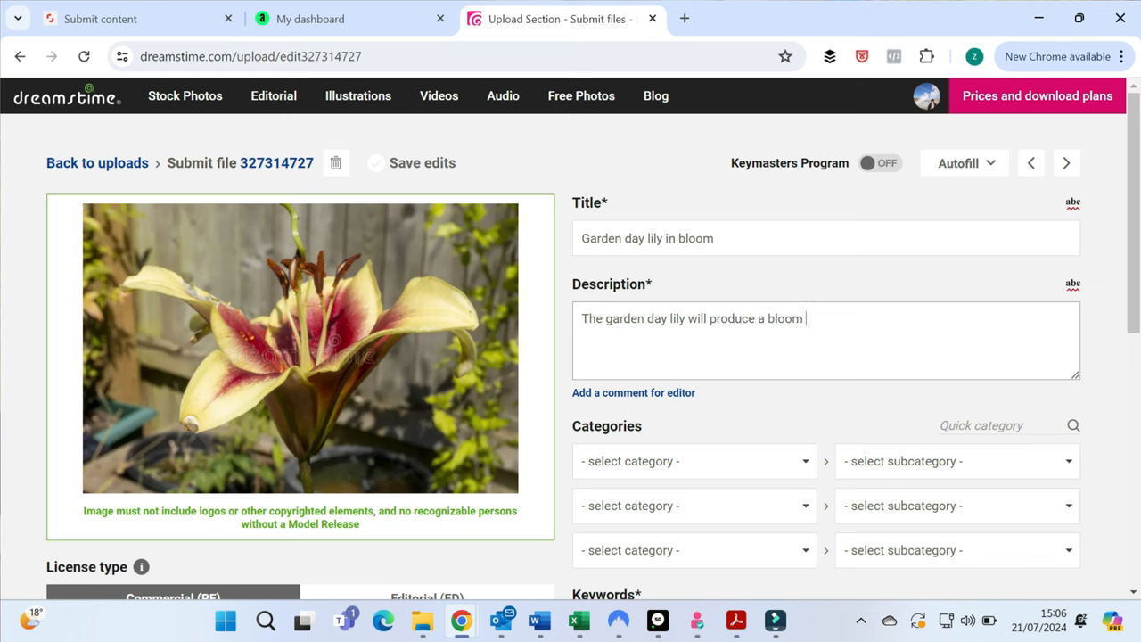
text(that la)
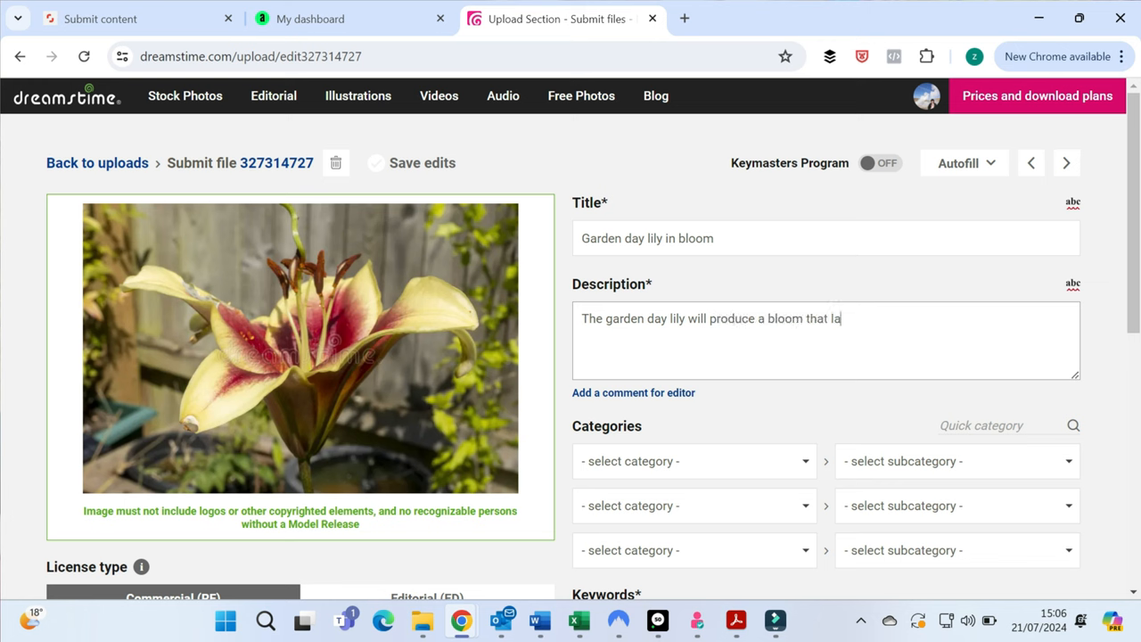
text(sts one da)
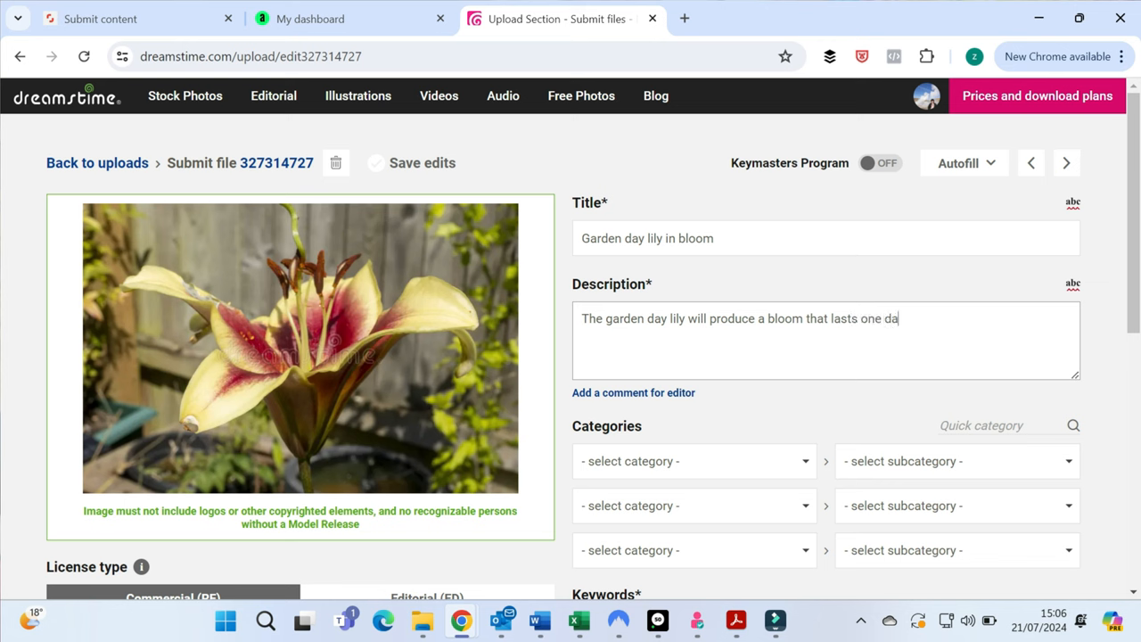
Add that it is grown from bulbs in the UK and 'will flower in'.
text(y. Grow)
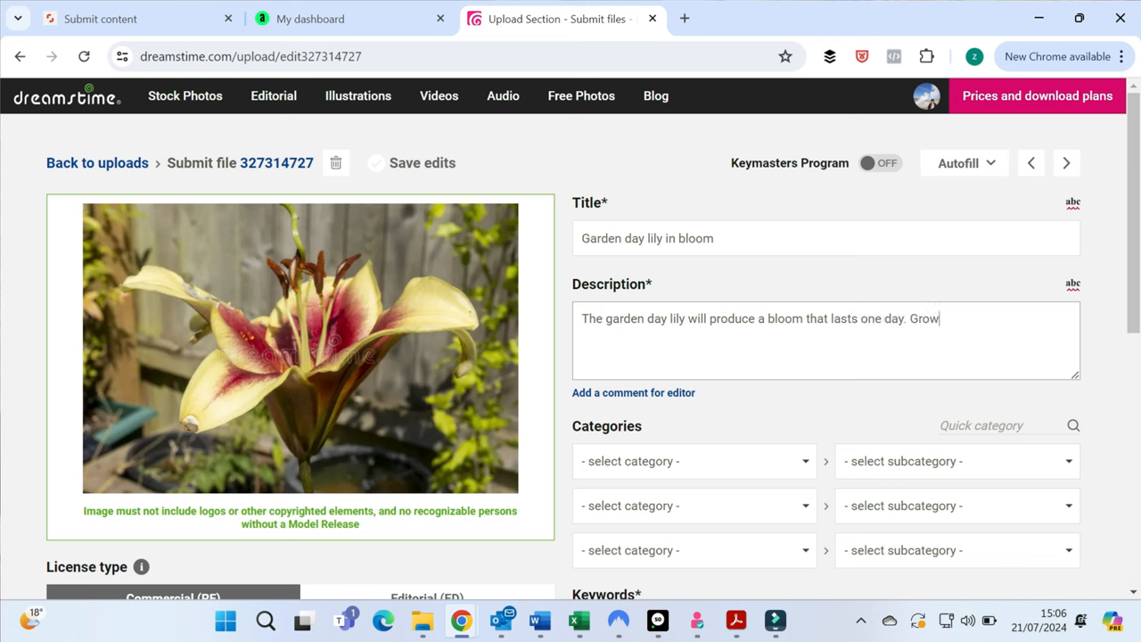
text(n from bul)
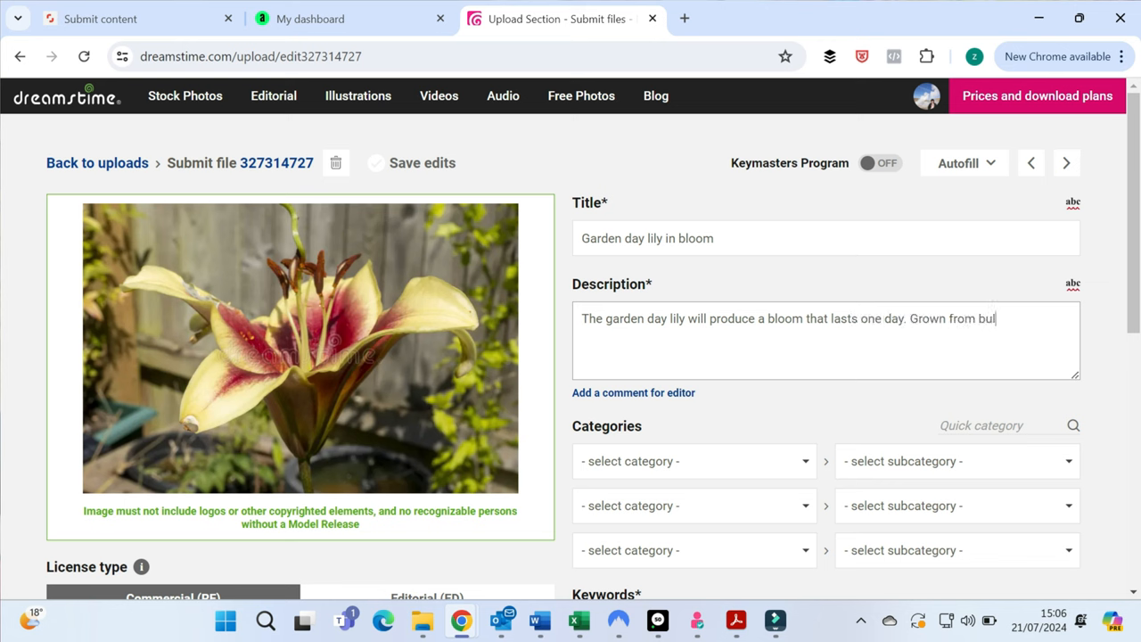
text(bs in the UK and wi)
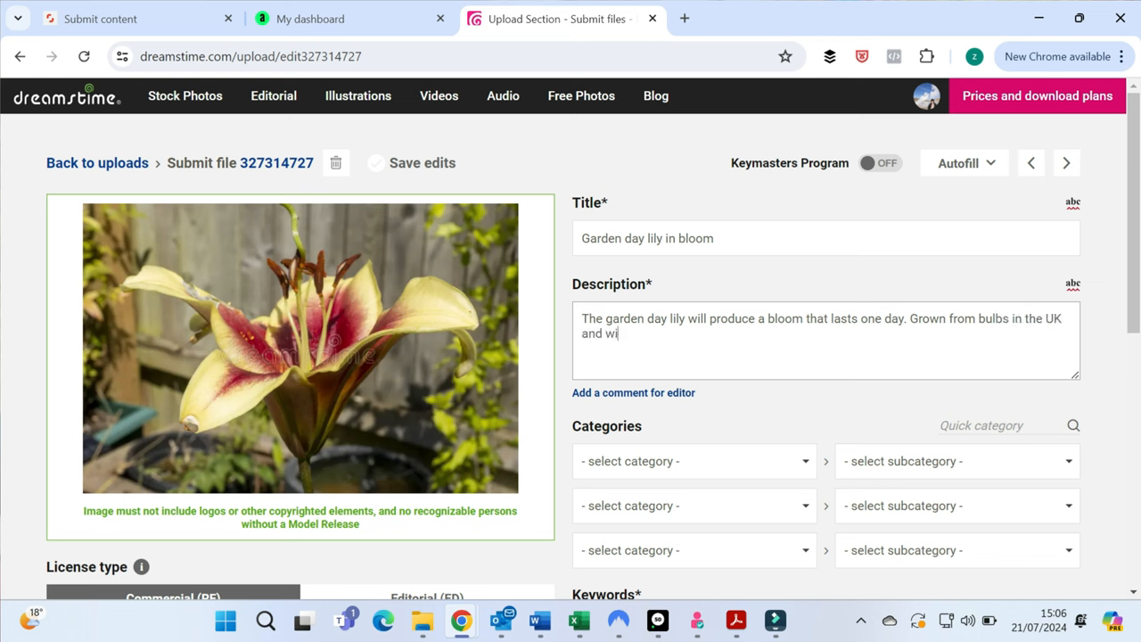
text(ll flowe)
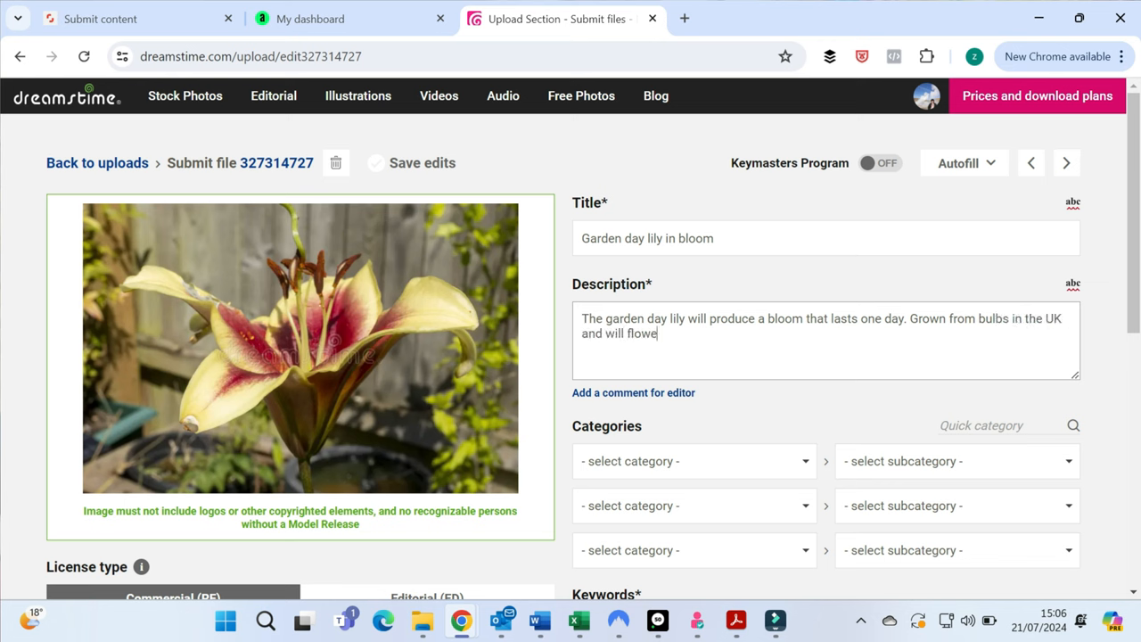
text(r)
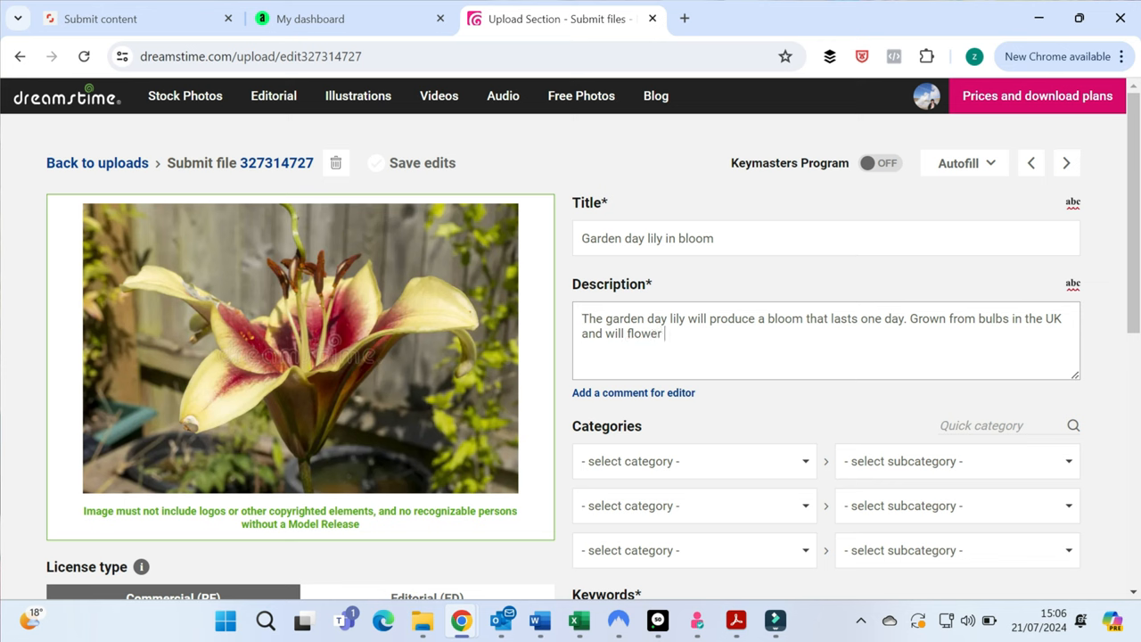
text(in)
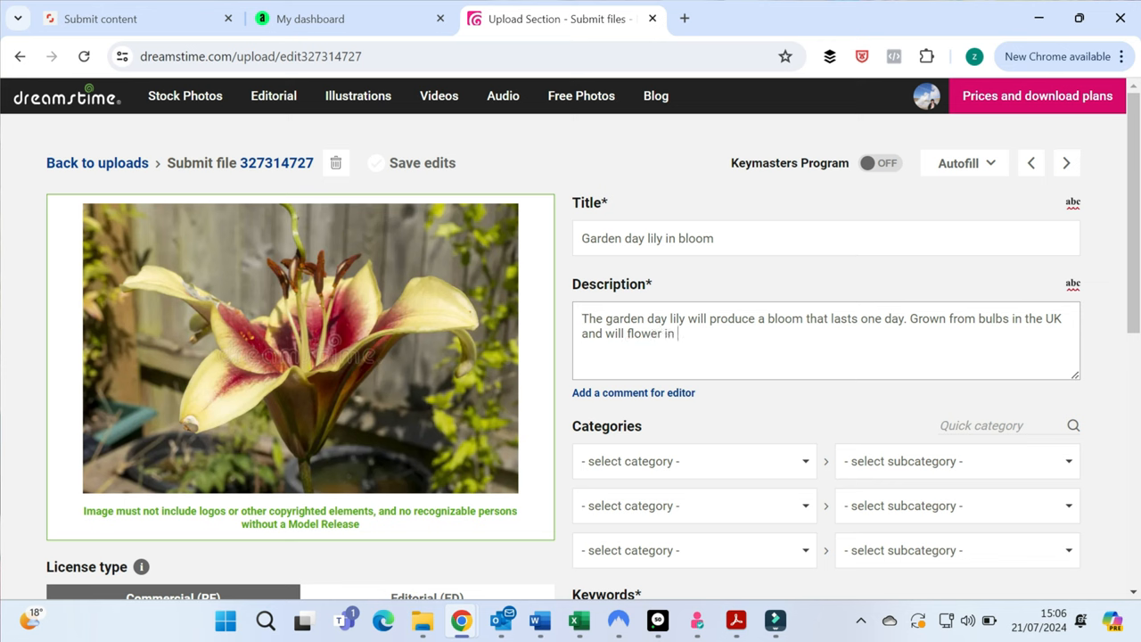
click(824, 348)
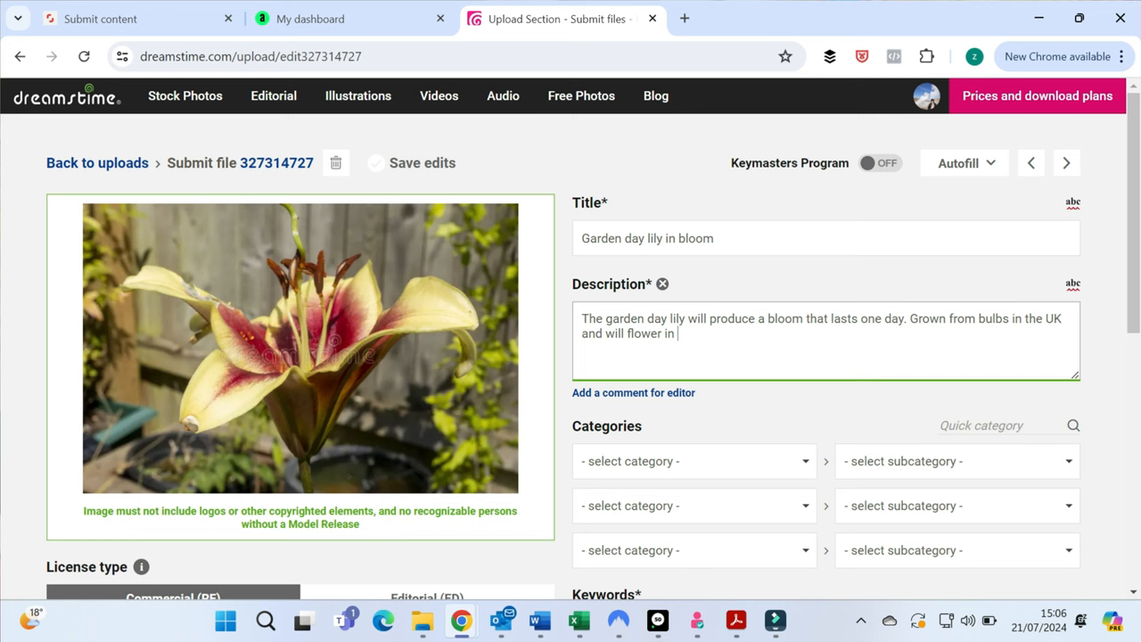
End the description with 'Summer.' and pick Nature as the first category.
text(Summer)
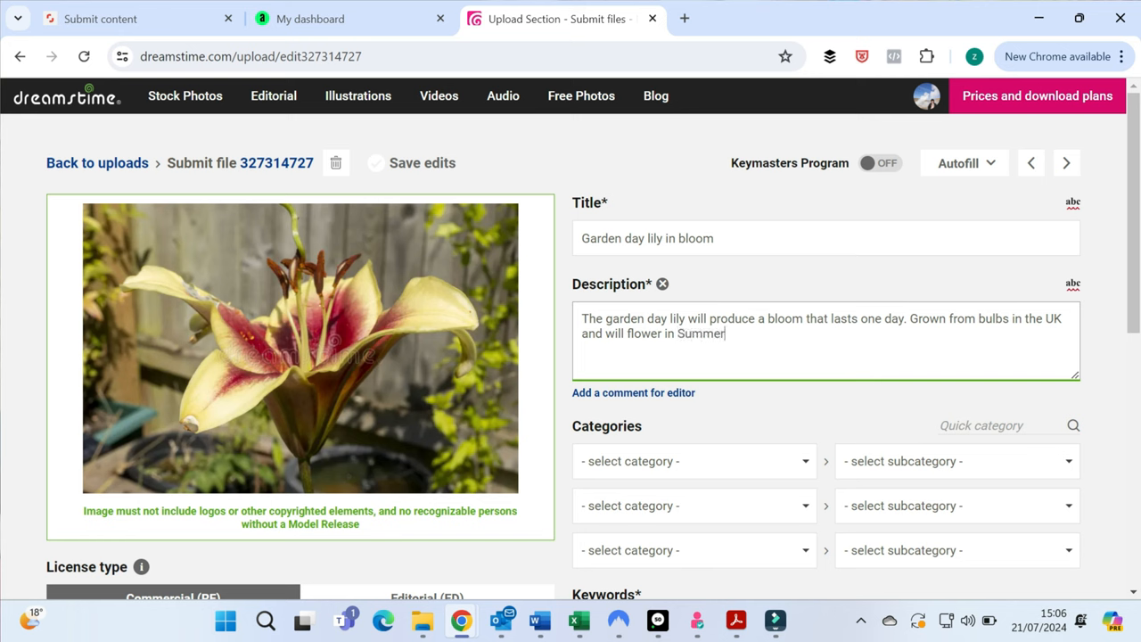
text(.)
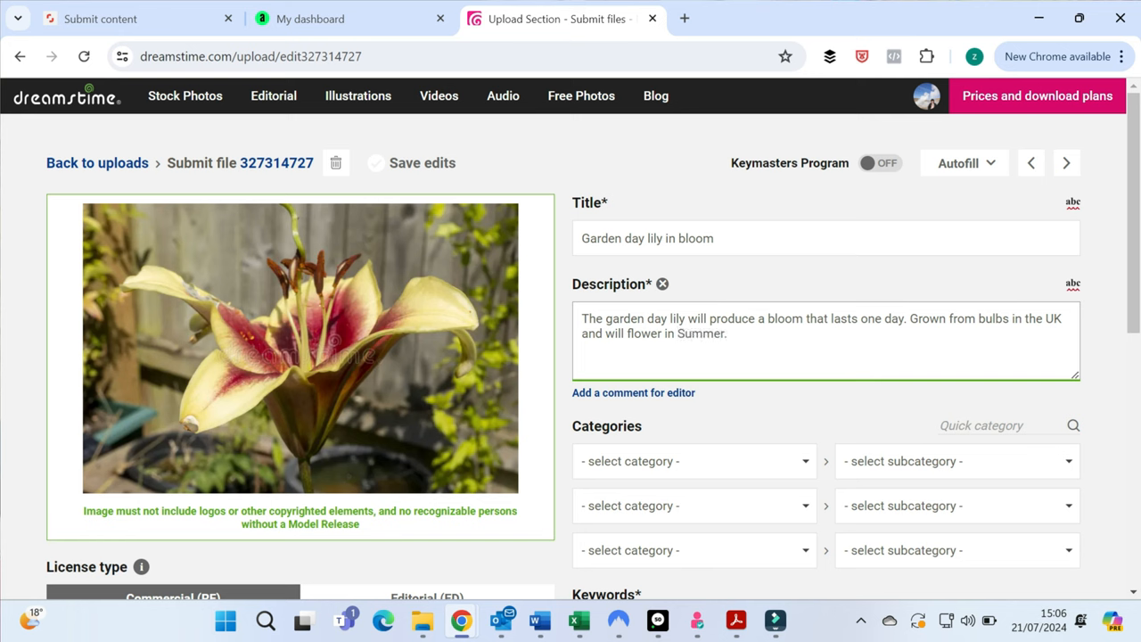
click(694, 460)
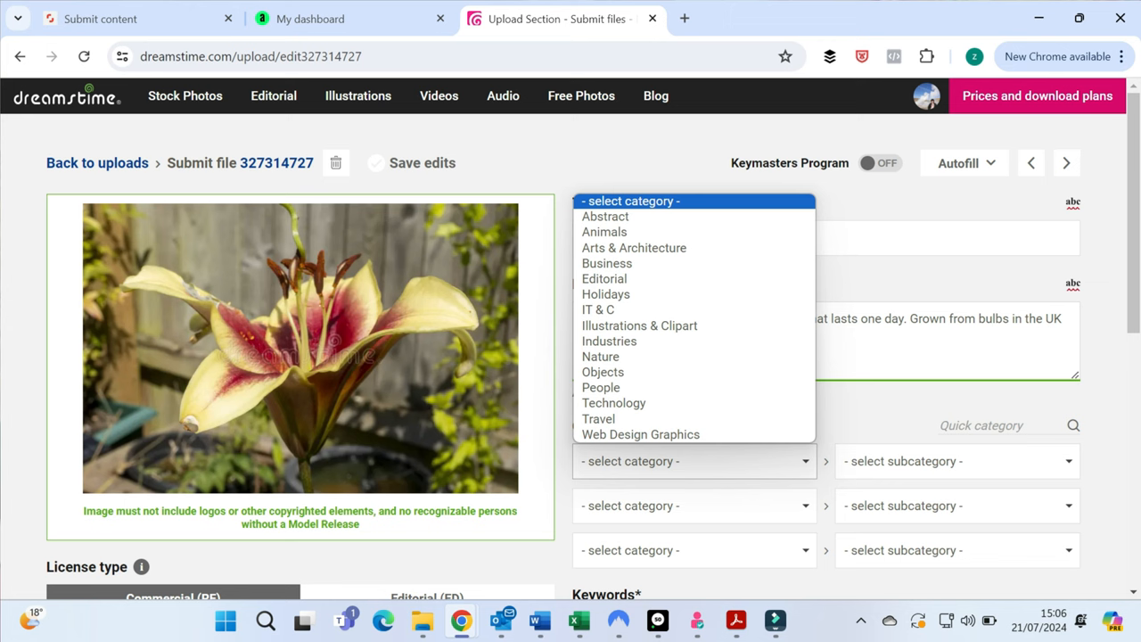
mouse_move(640, 435)
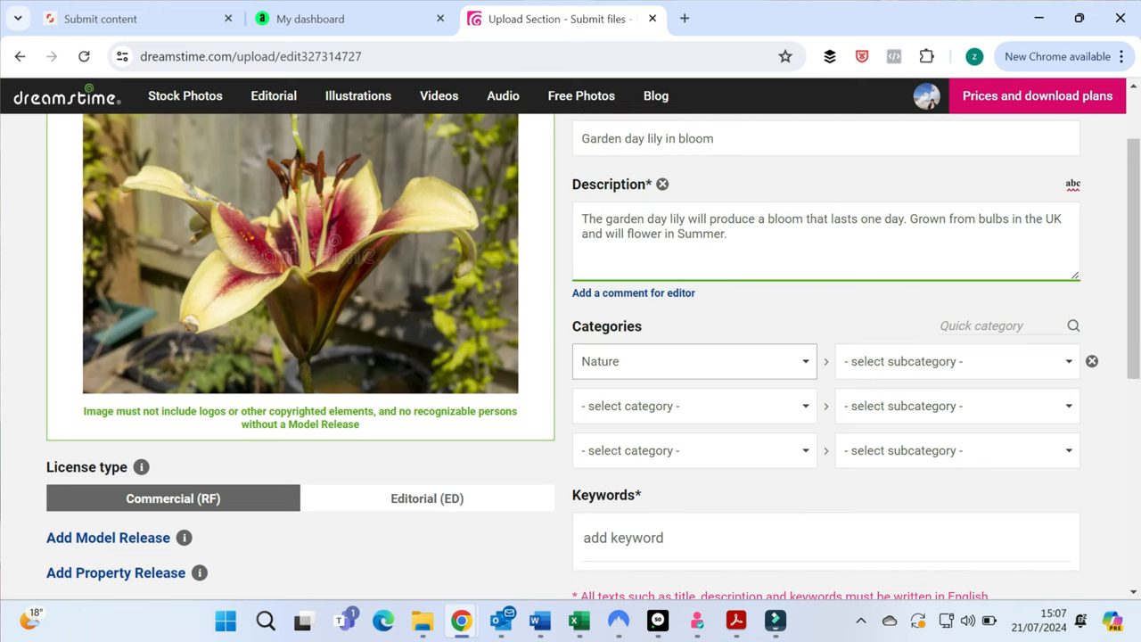
Set the subcategory to Plants and trees.
click(953, 360)
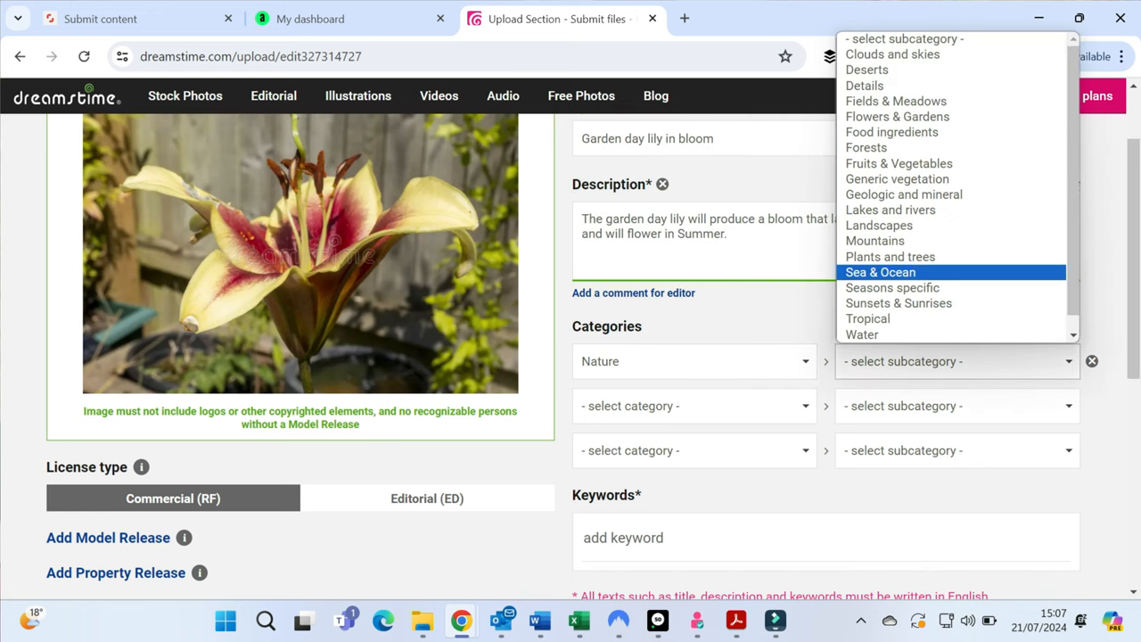
click(890, 257)
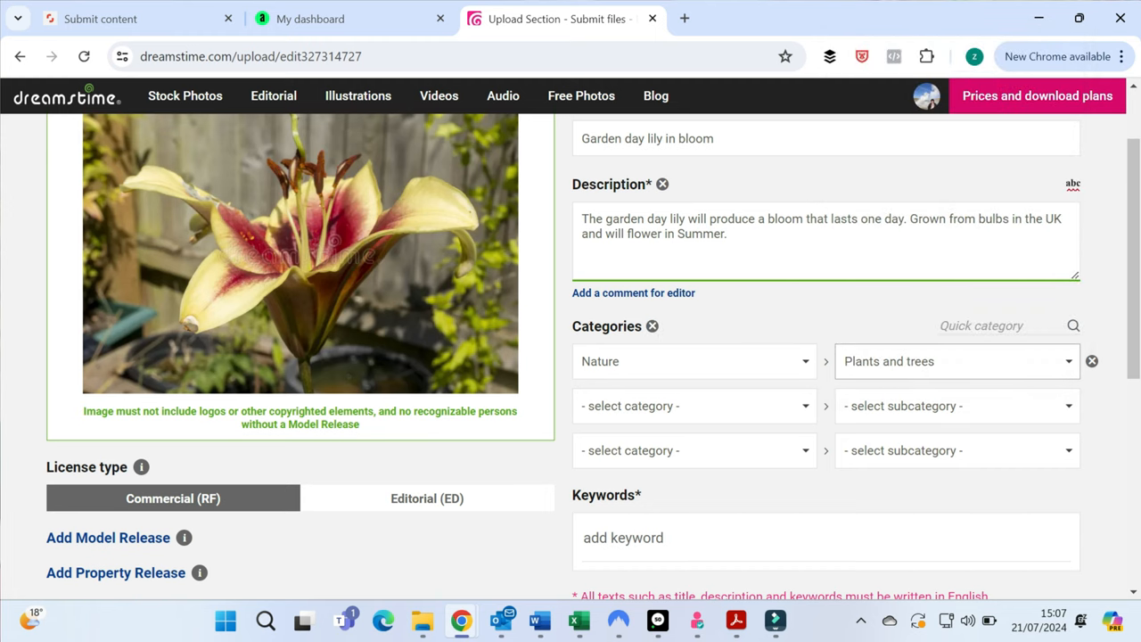
scroll(down, 3)
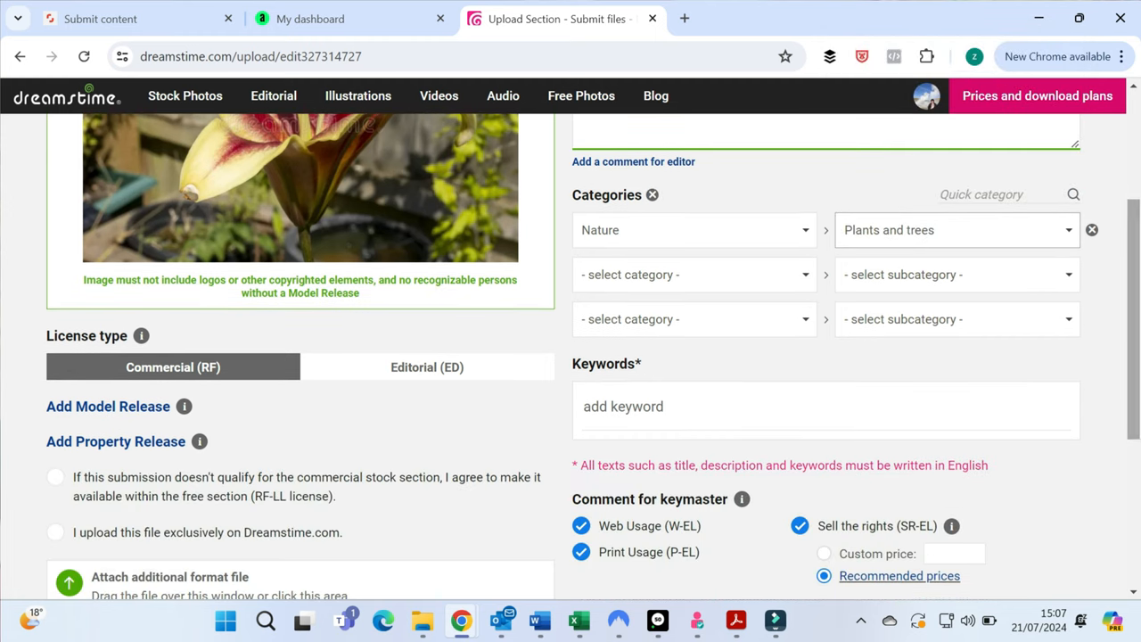
Paste the Shutterstock keyword list (fresh, plant, bud, green, bloom, petal, yellow…) into the first lily photo's Keywords.
click(802, 407)
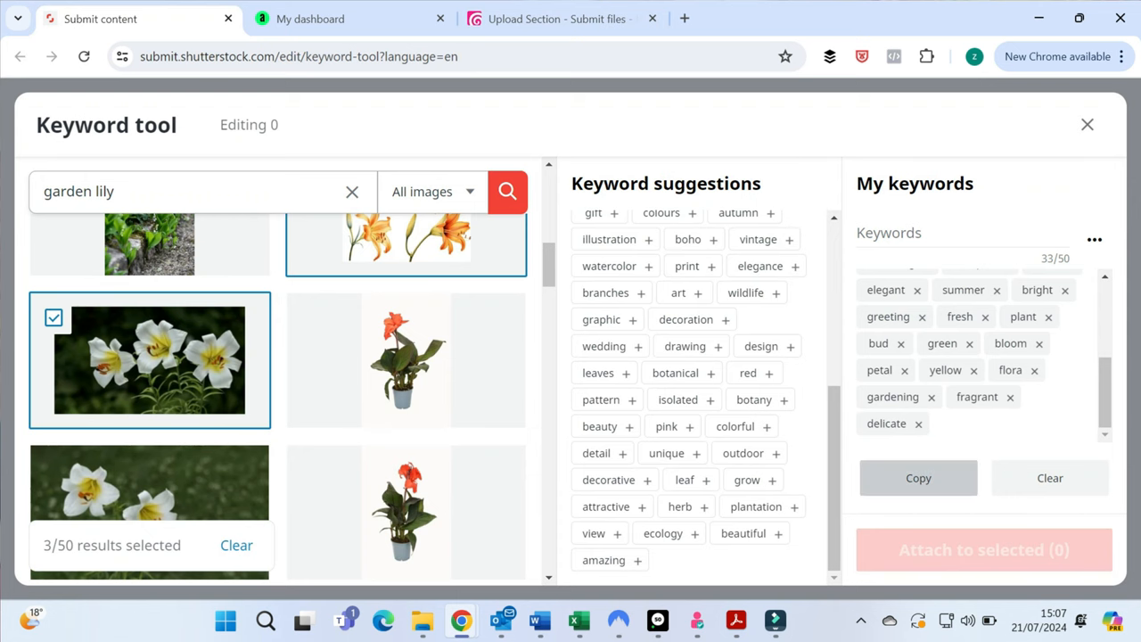
click(556, 17)
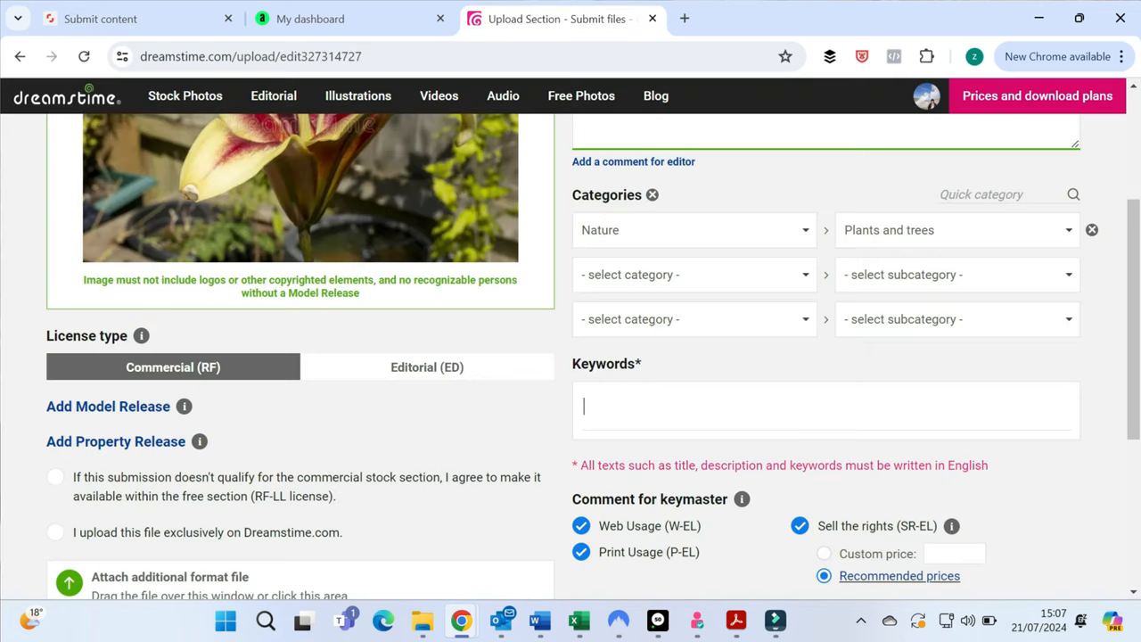
text(fresh, plant, bud, green, bloom, petal, yellow, flora, gardening, fragrant, delicate)
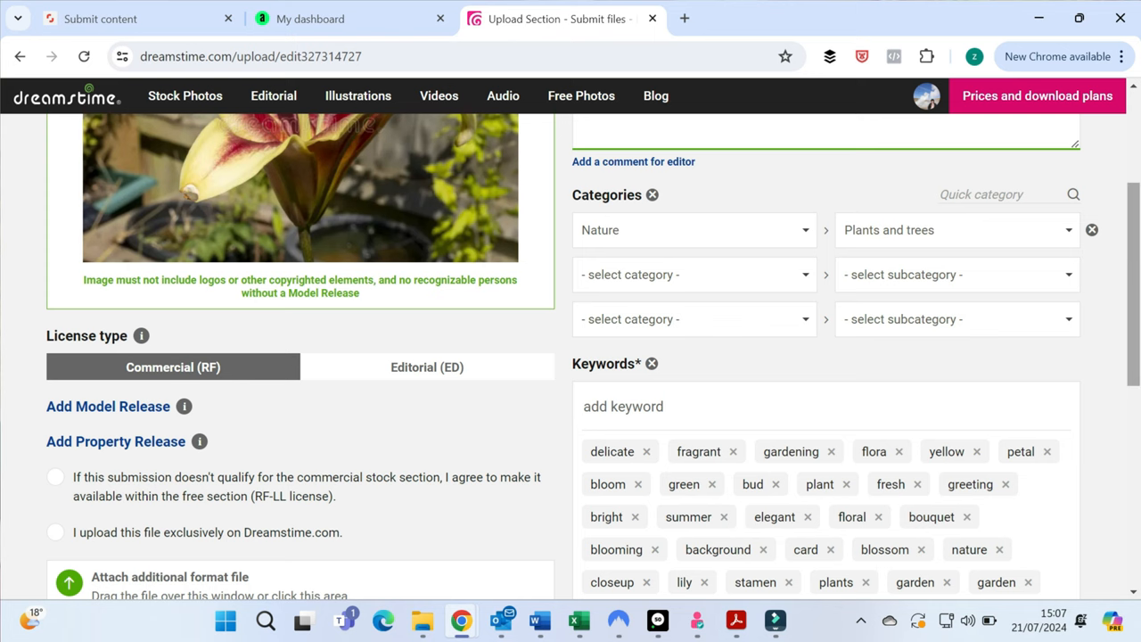
Review the form and submit the first lily photo as commercial.
scroll(down, 3)
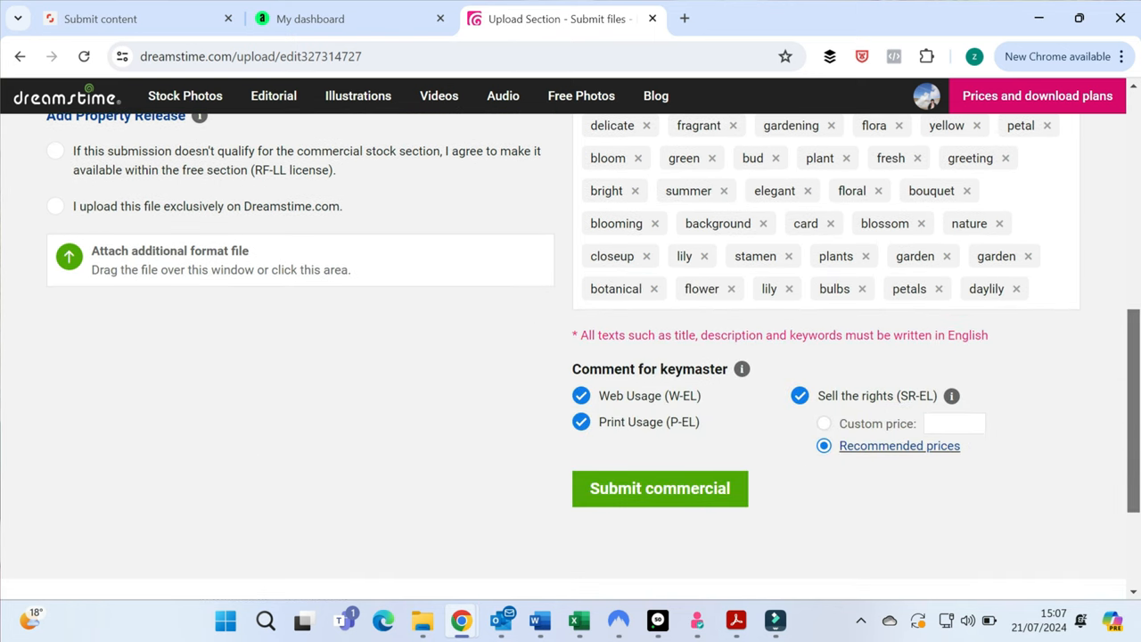
scroll(up, 3)
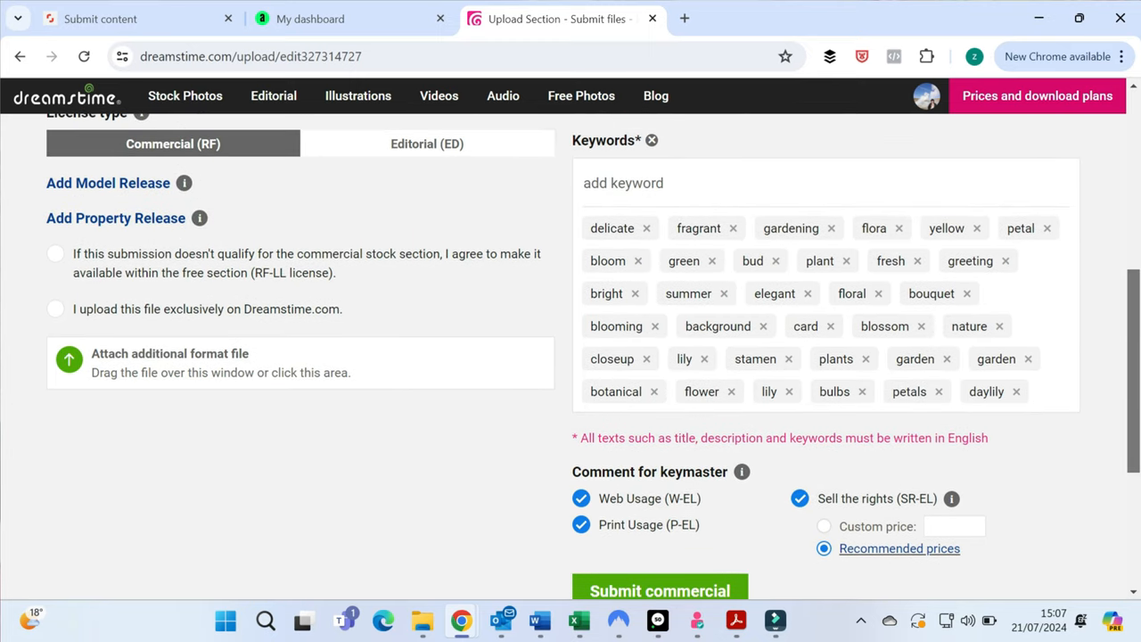
scroll(up, 3)
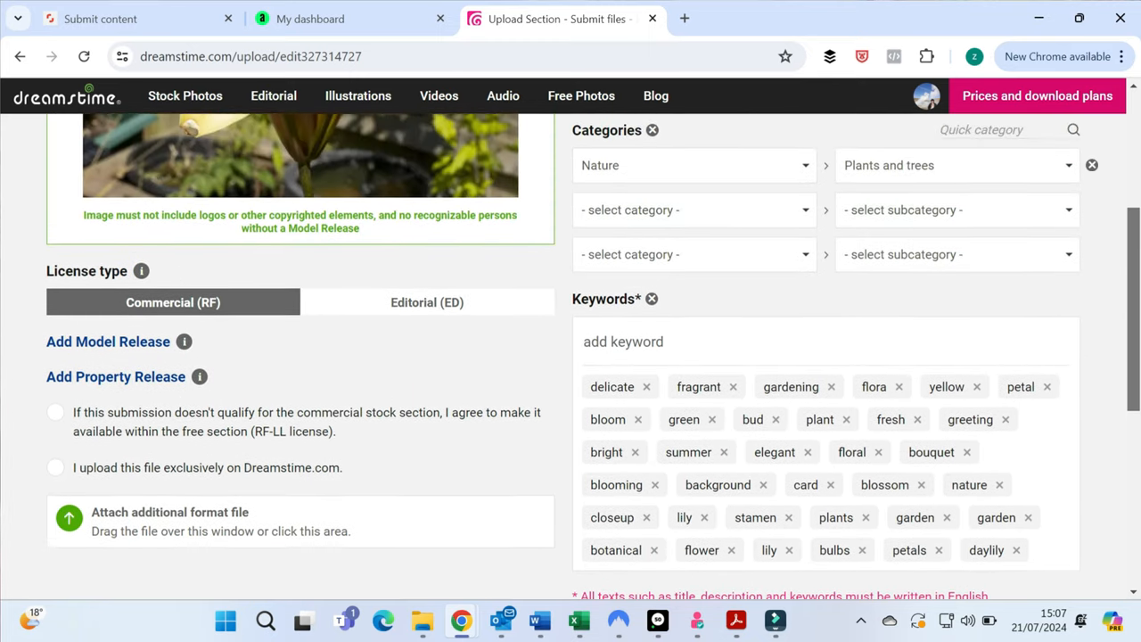
scroll(up, 3)
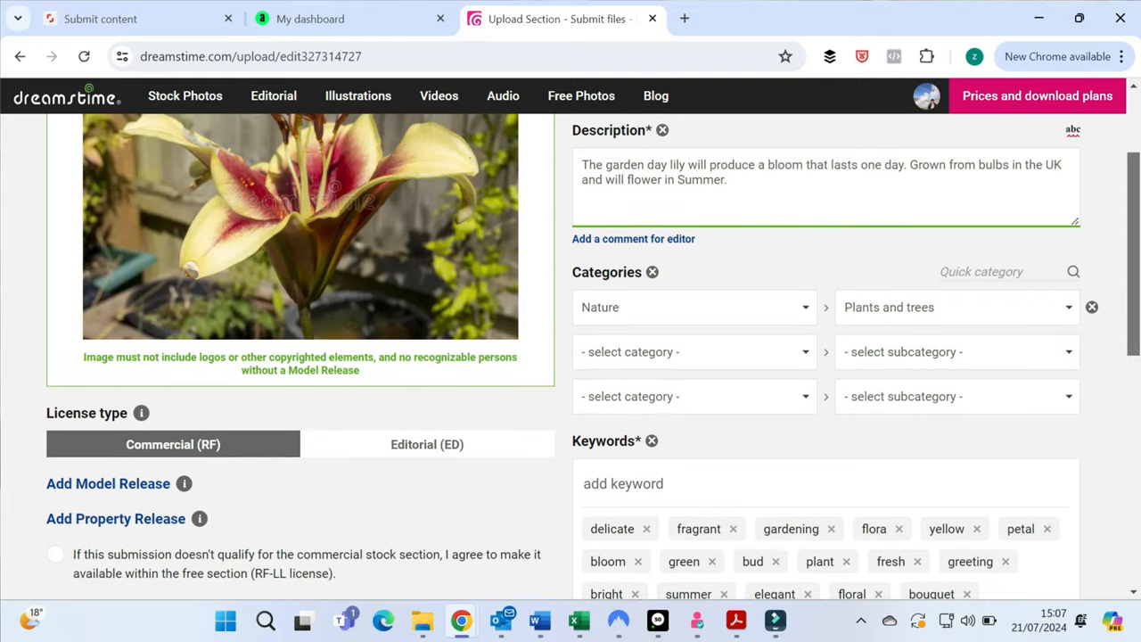
scroll(up, 3)
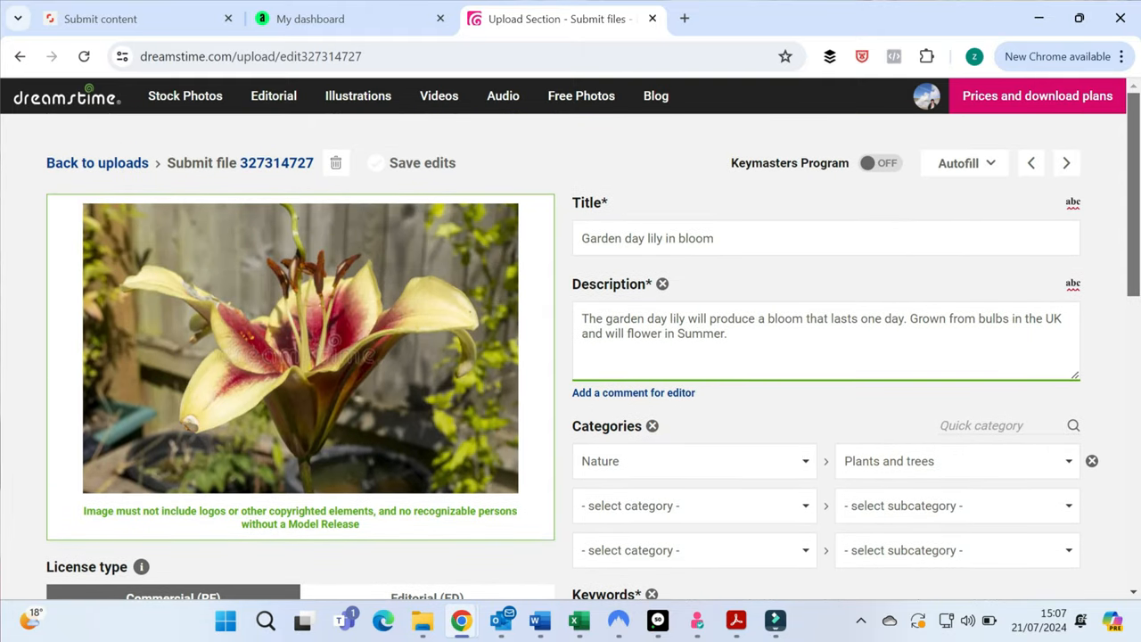
scroll(down, 3)
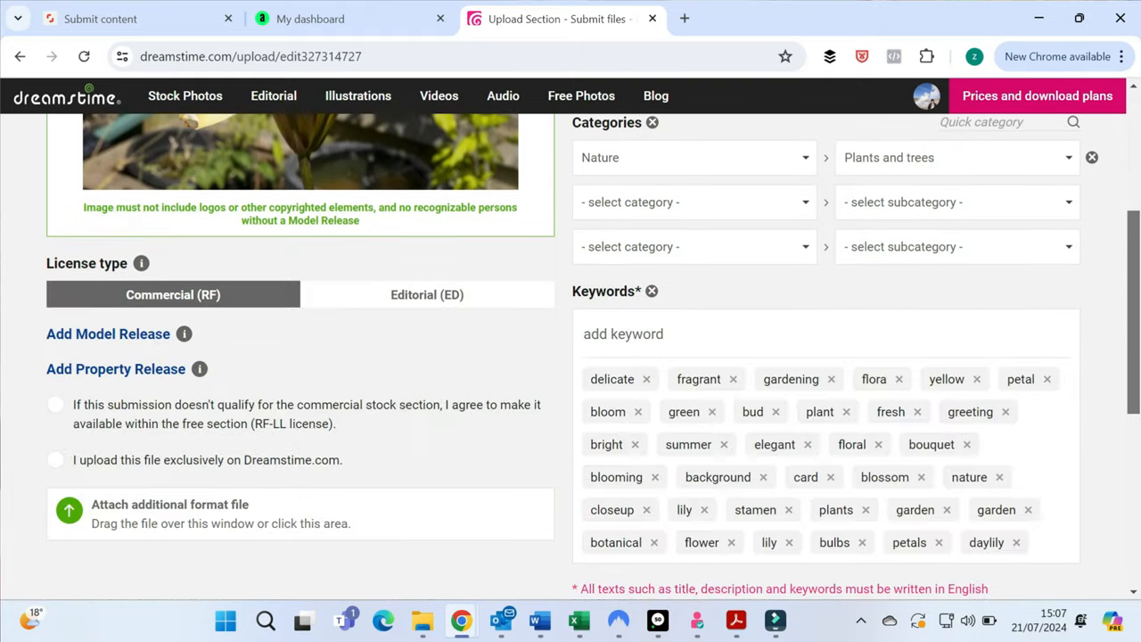
scroll(down, 3)
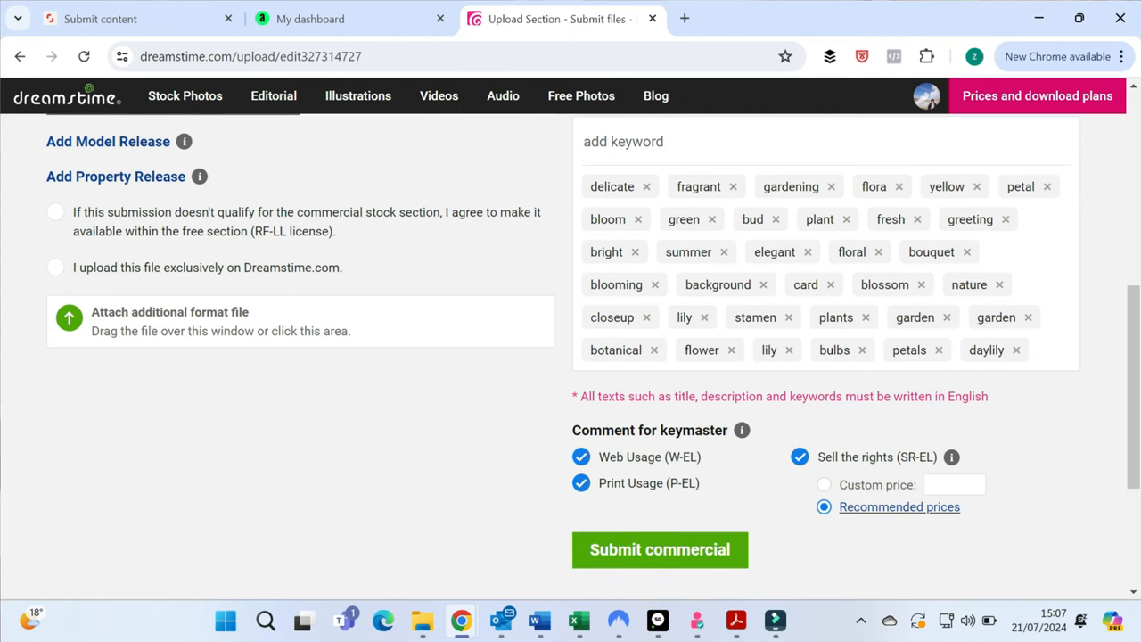
click(659, 549)
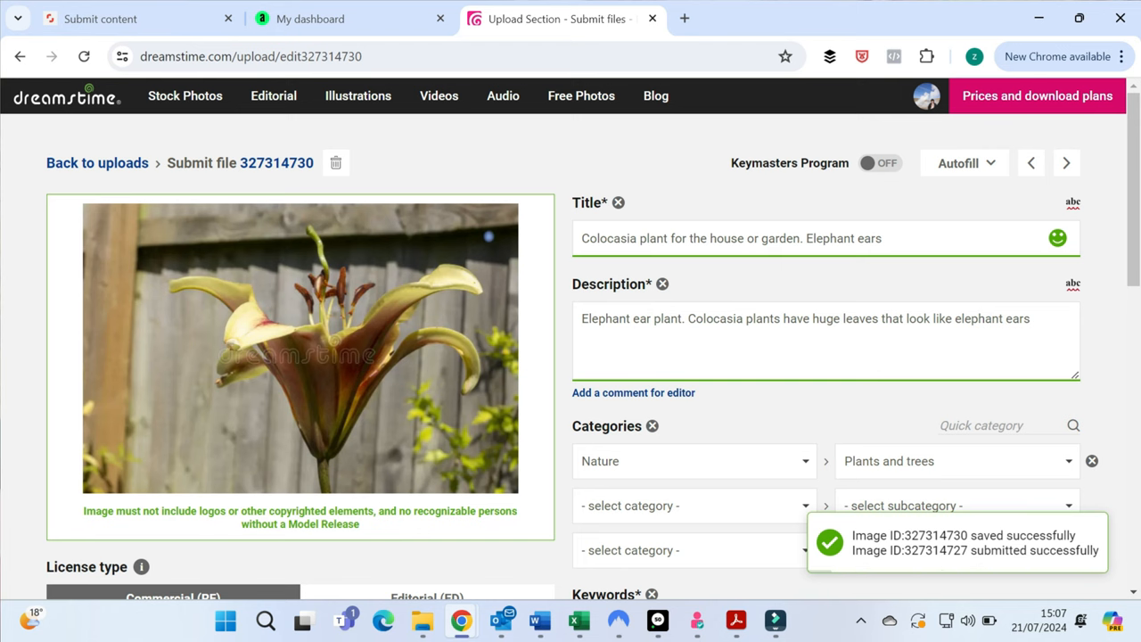
Autofill the second photo from the submitted lily image and retitle it 'Garden day lily in bloom in the UK. Yellow petals'.
click(962, 164)
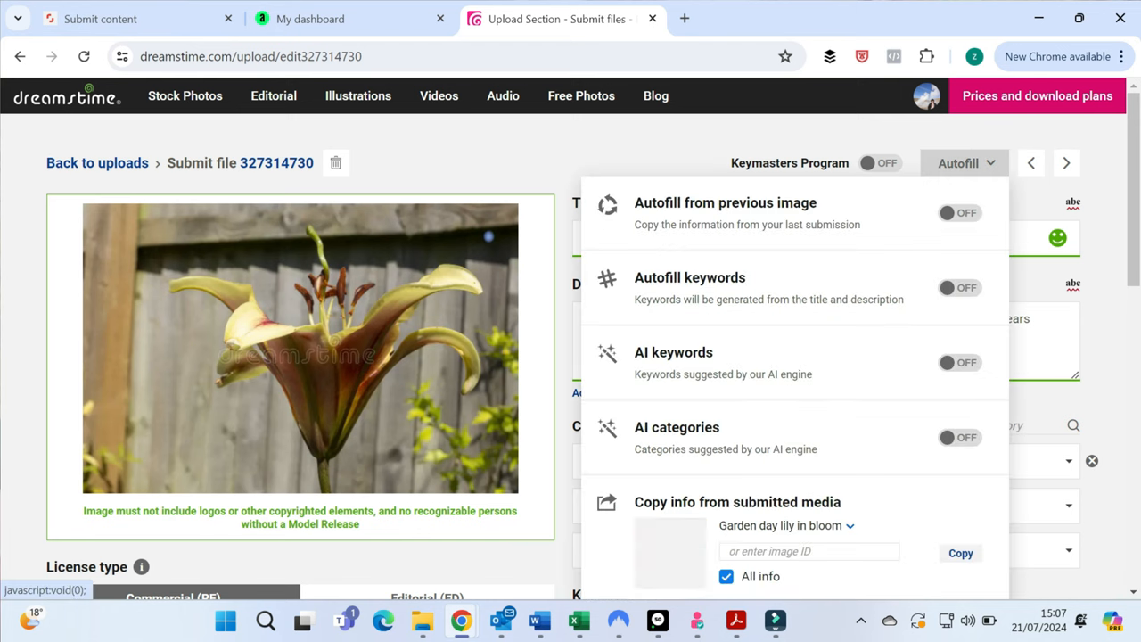
click(959, 213)
text(Garden day lily in bloom in th U)
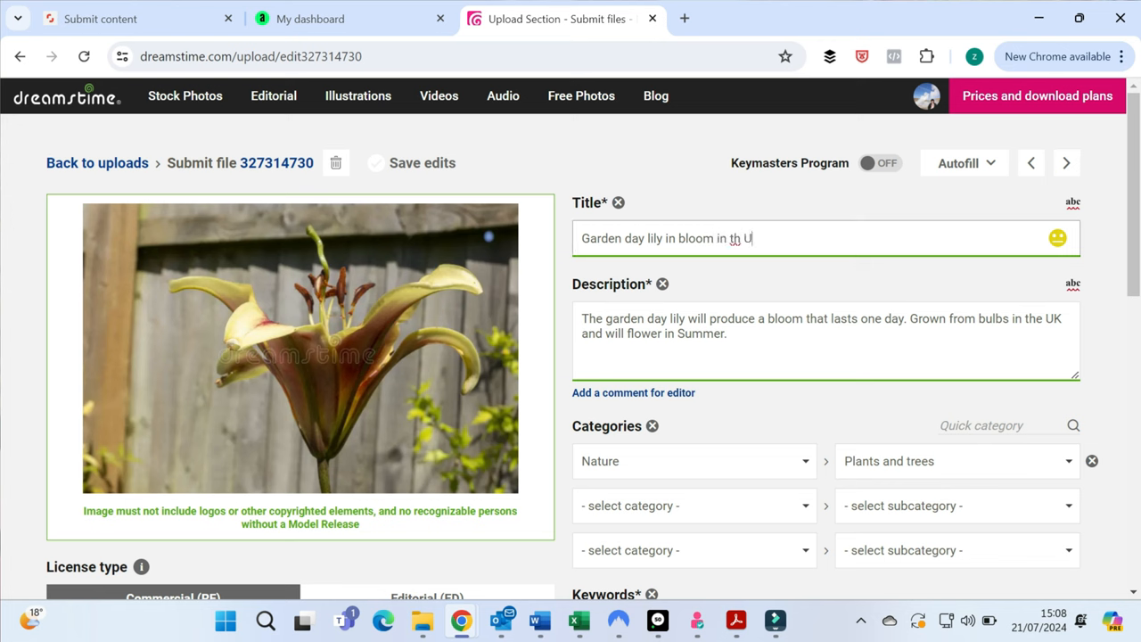
text(K)
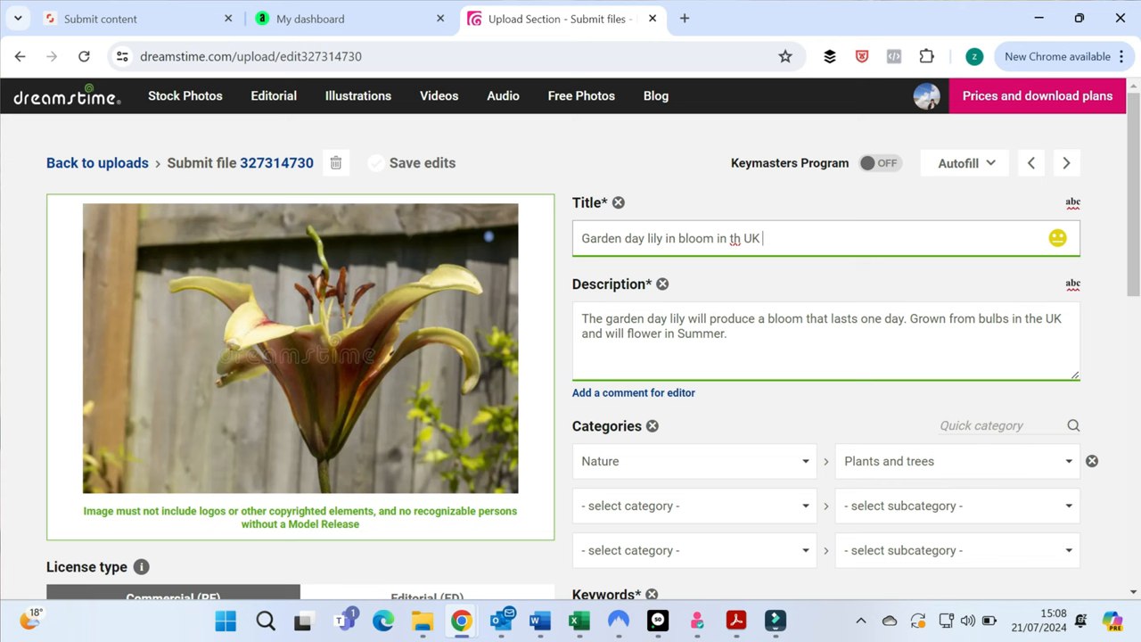
text(e)
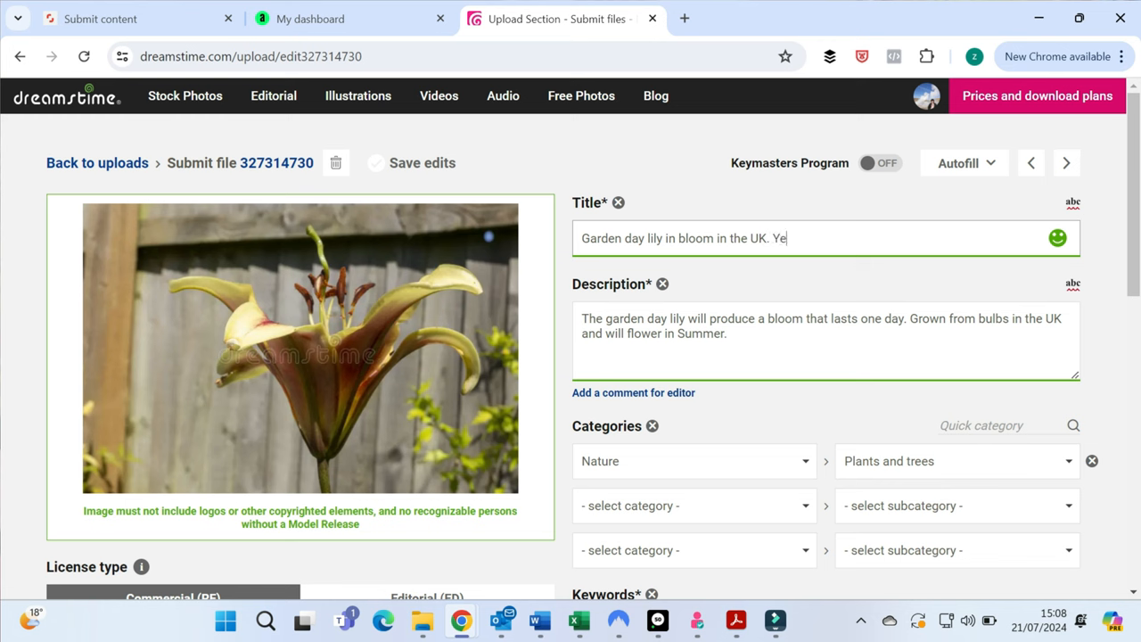
text(llow)
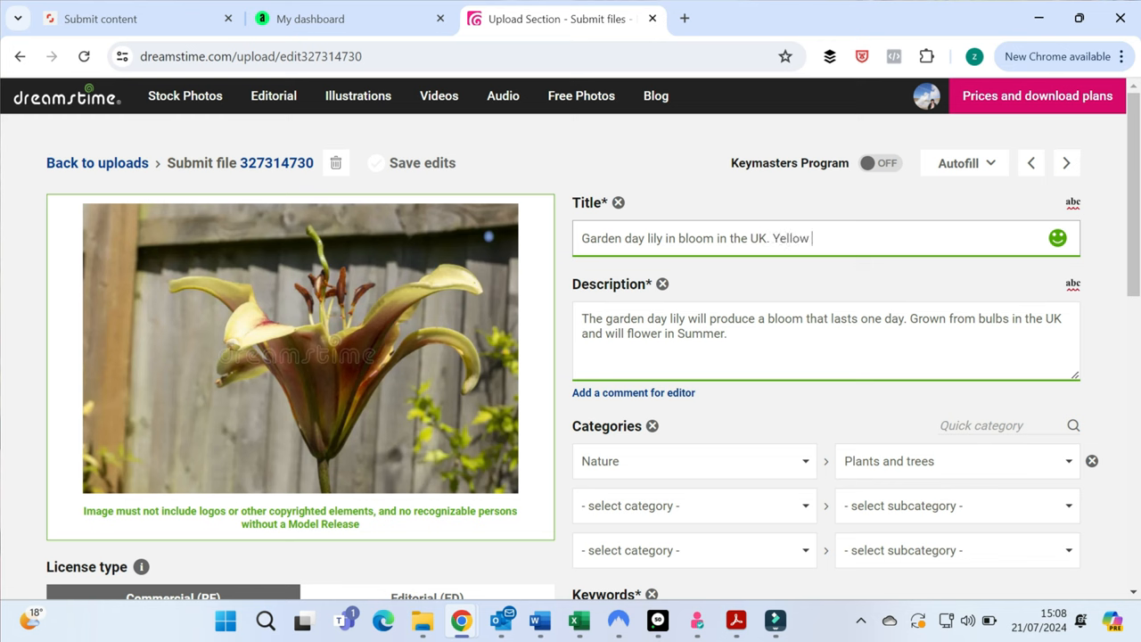
text(petals)
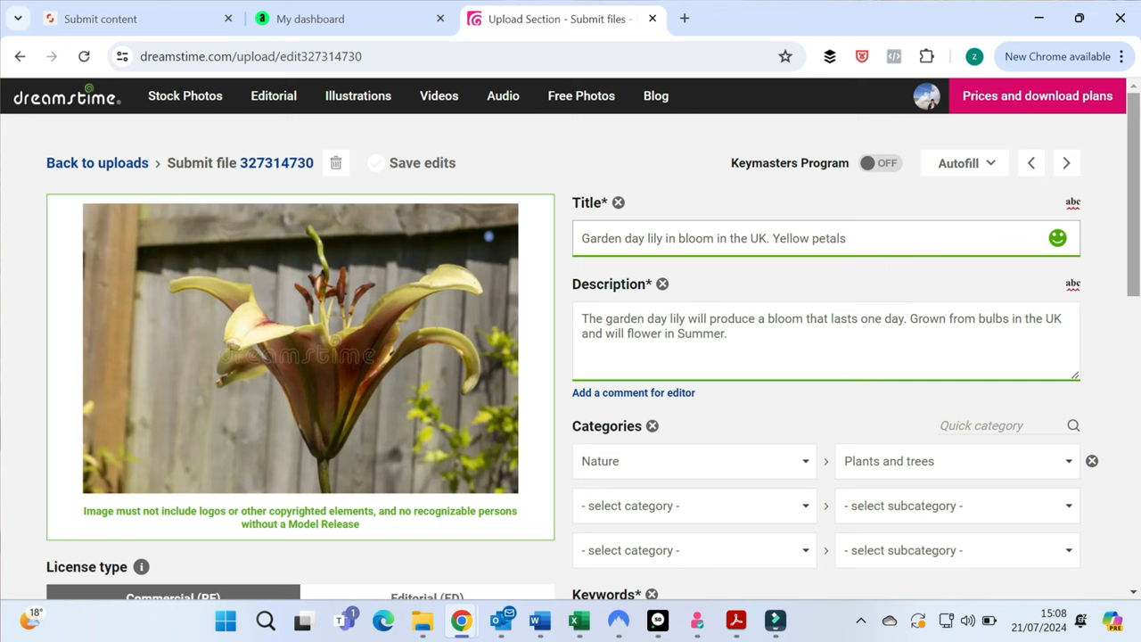
Submit the second lily photo as commercial.
scroll(down, 3)
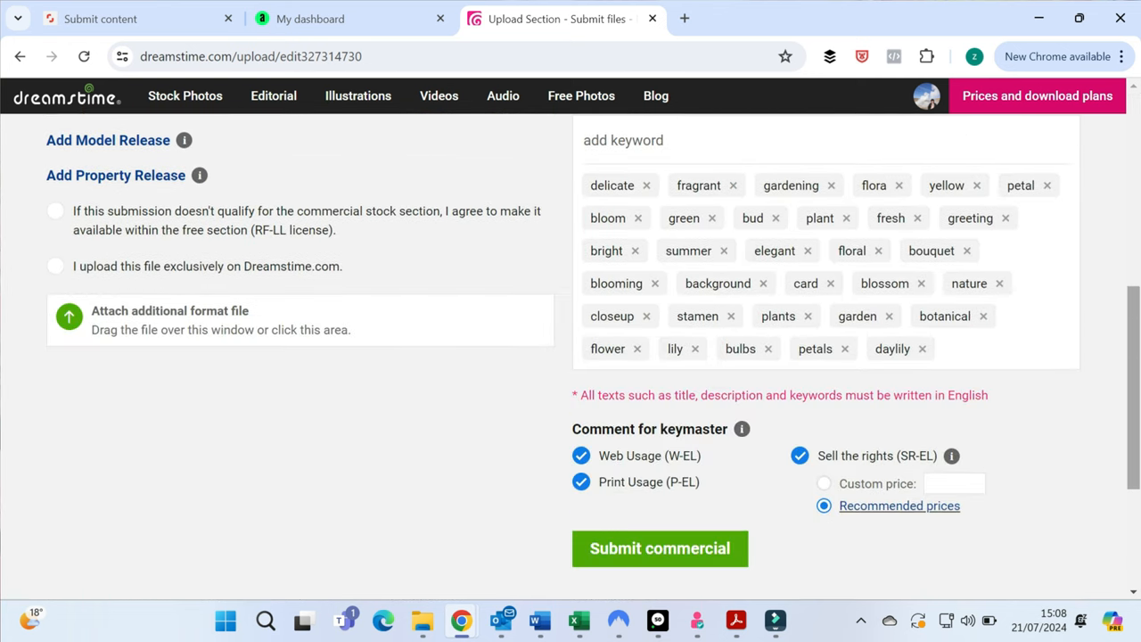
scroll(down, 3)
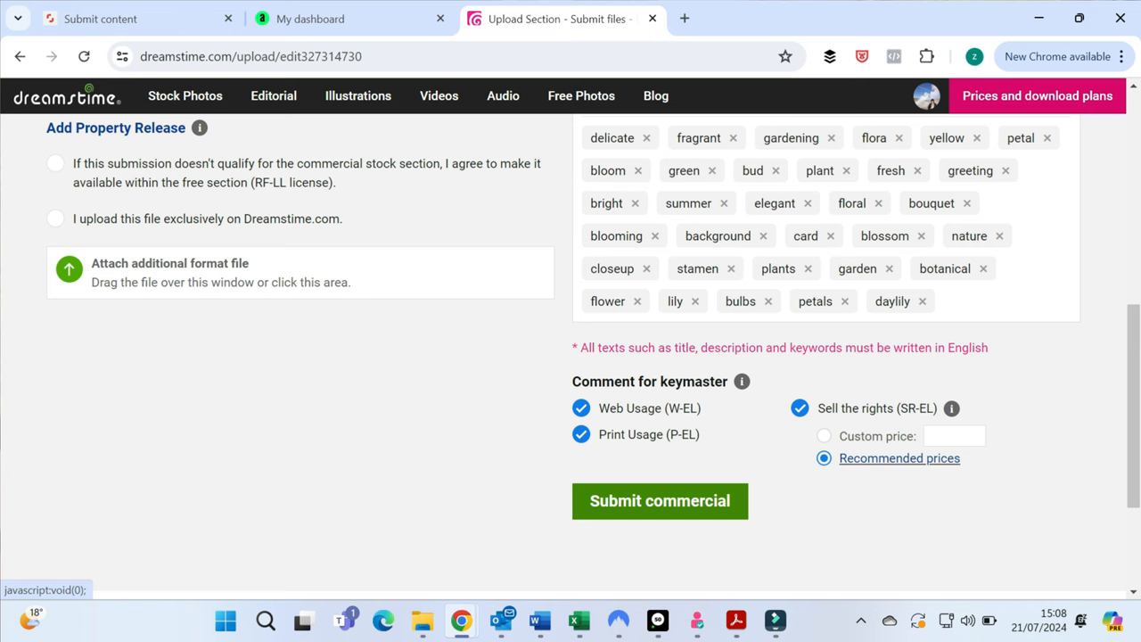
click(660, 499)
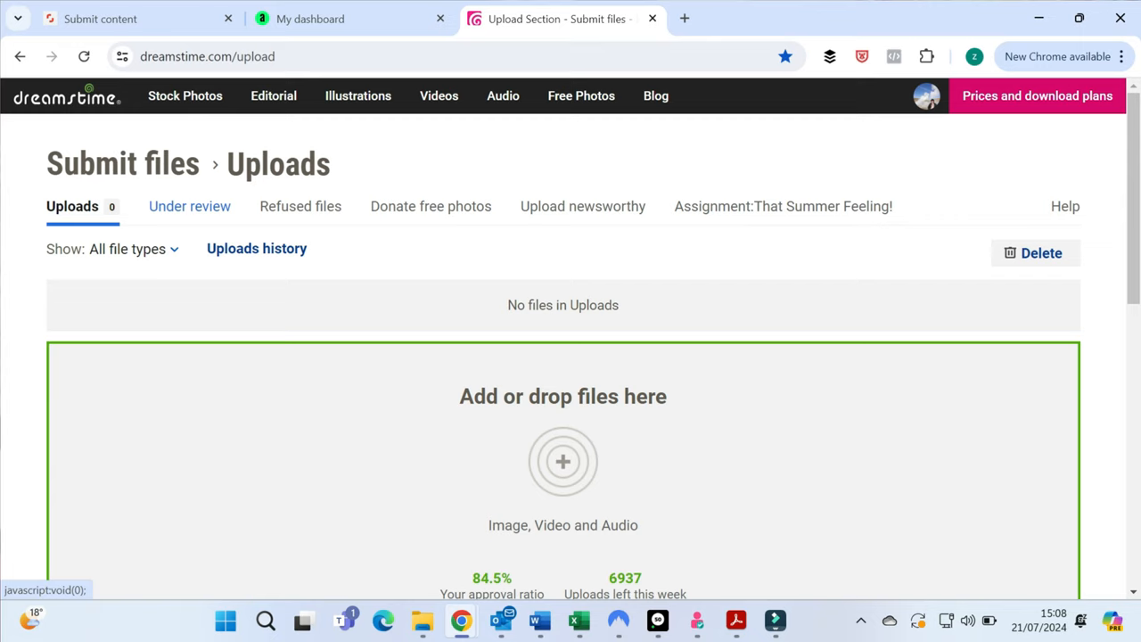
Check the photos awaiting review, then go to the account's earnings from image sales.
click(189, 207)
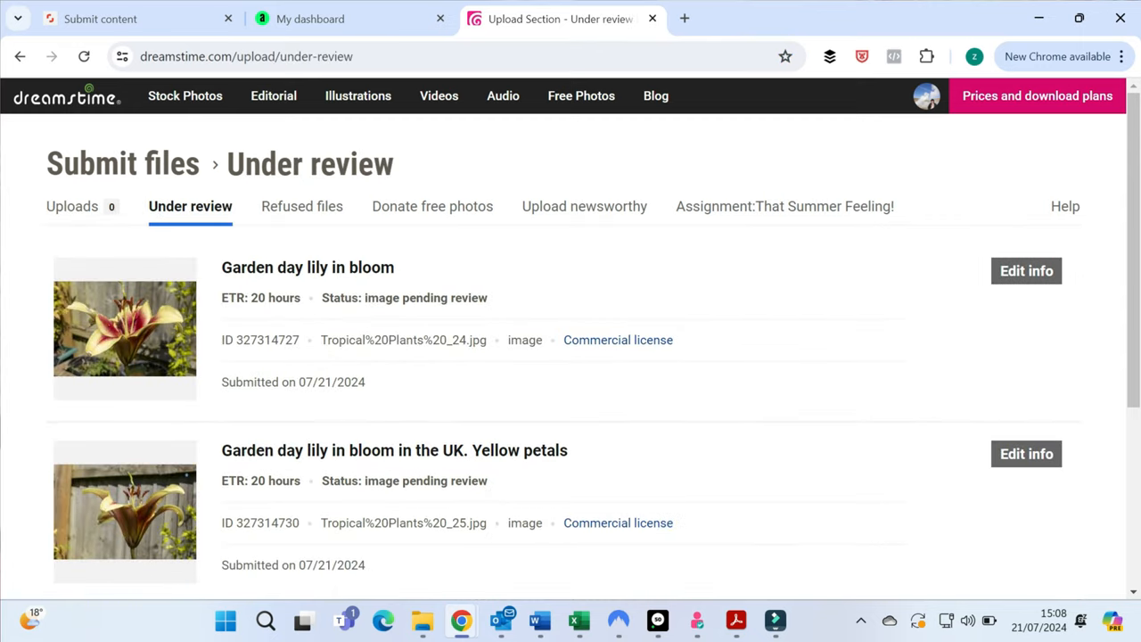
mouse_move(927, 96)
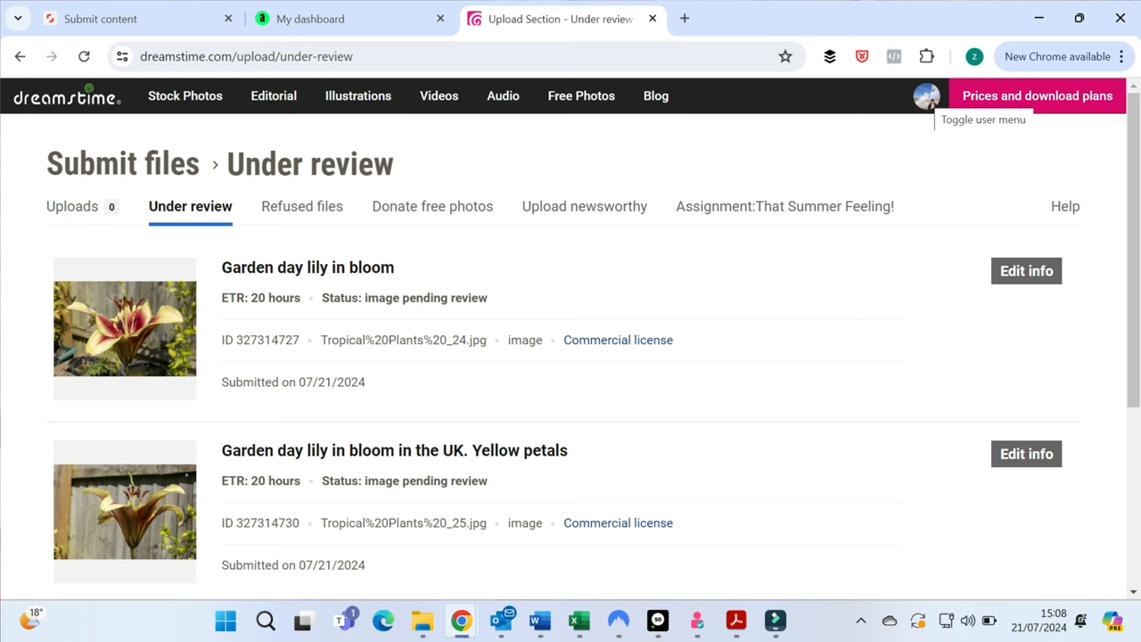
click(927, 96)
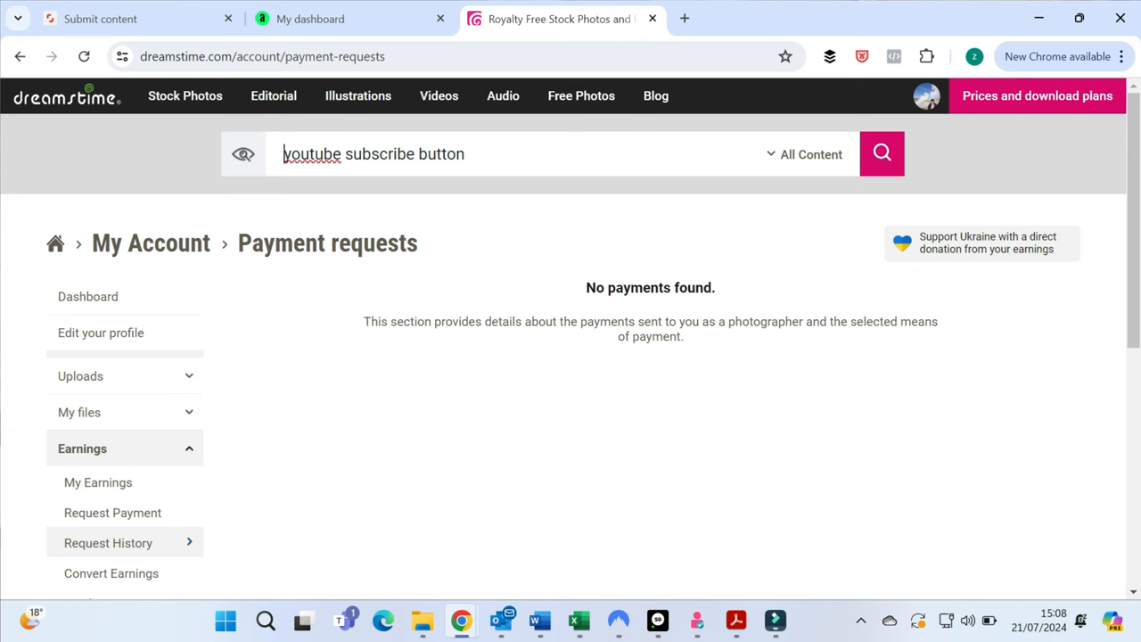
click(97, 481)
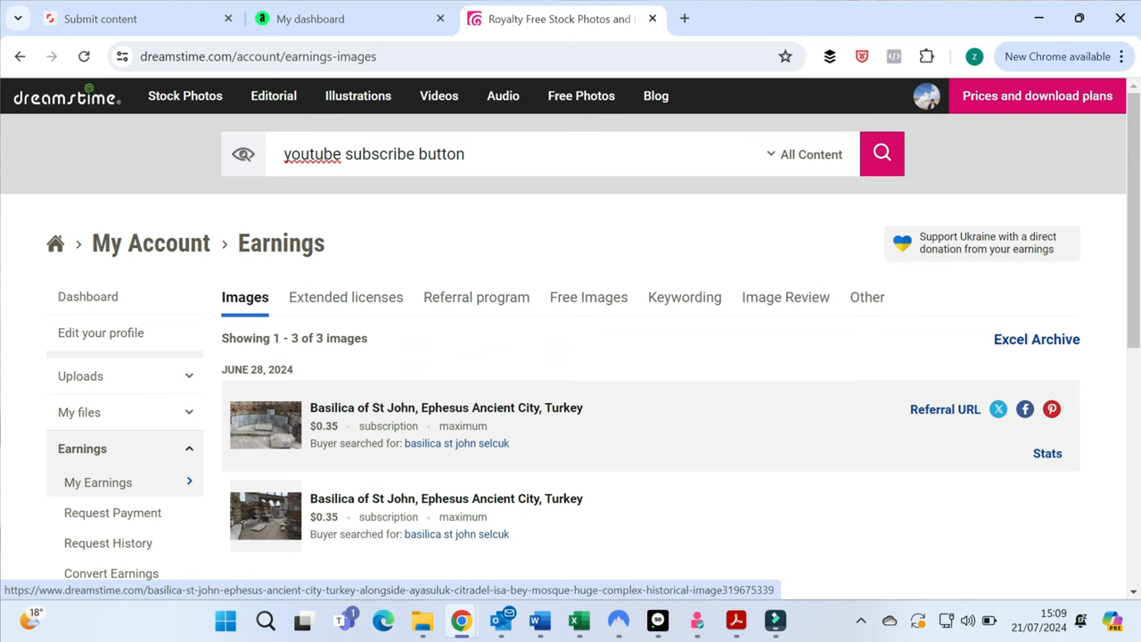
Scroll through the Images earnings list, then head to Adobe Stock.
scroll(down, 3)
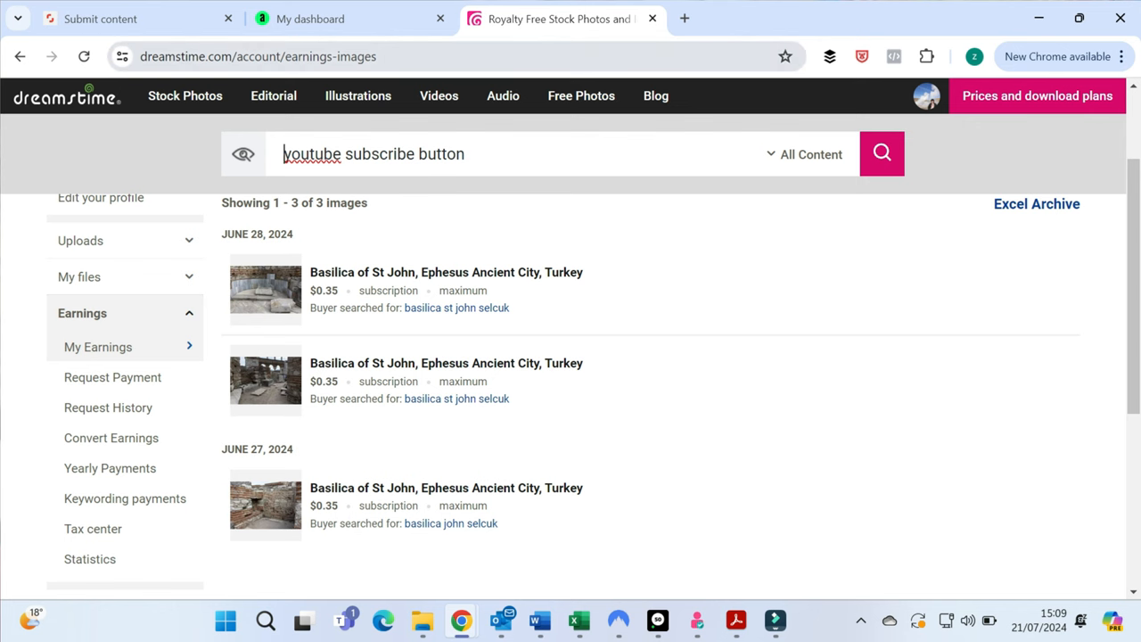
text(adobe.com/en/uploads/releases)
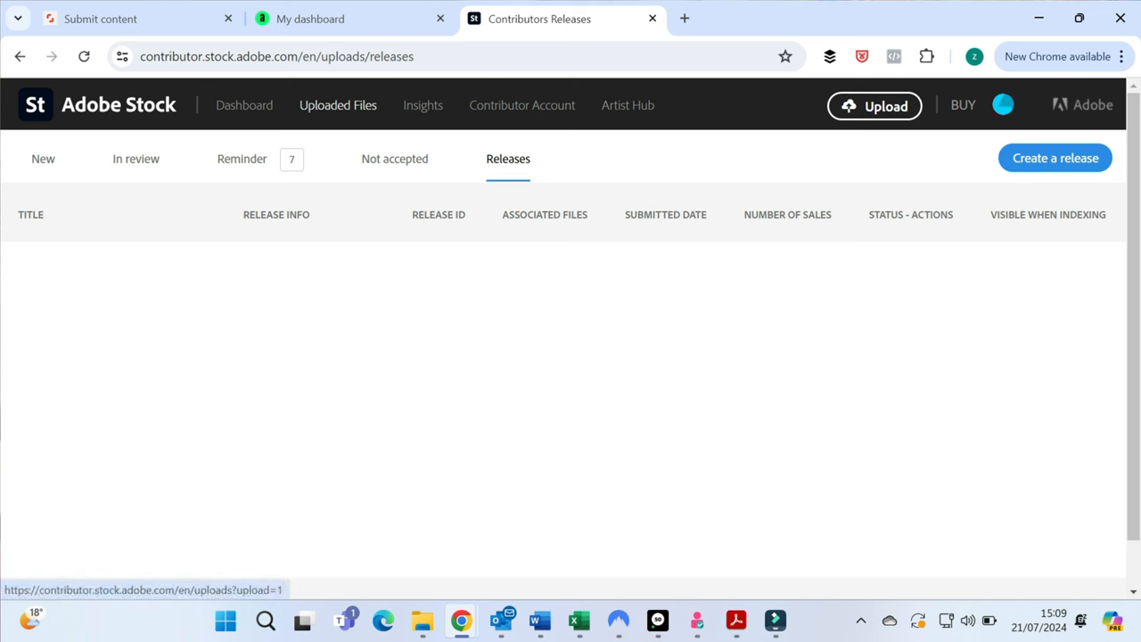
Show the New uploaded files and select both lily photos for shared editing.
click(874, 107)
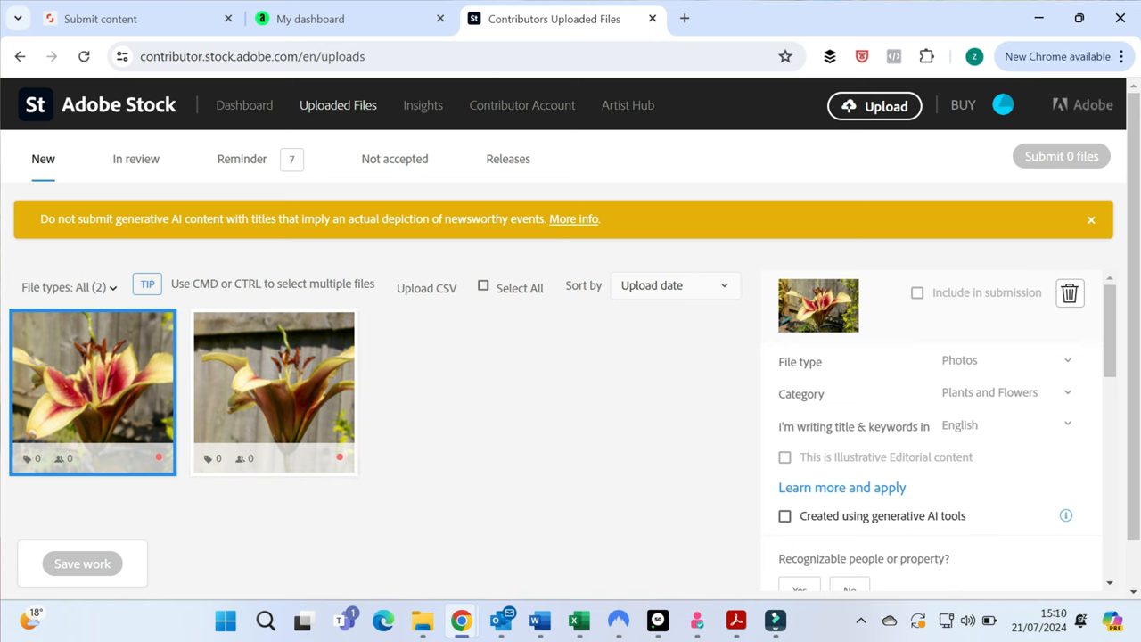
click(483, 286)
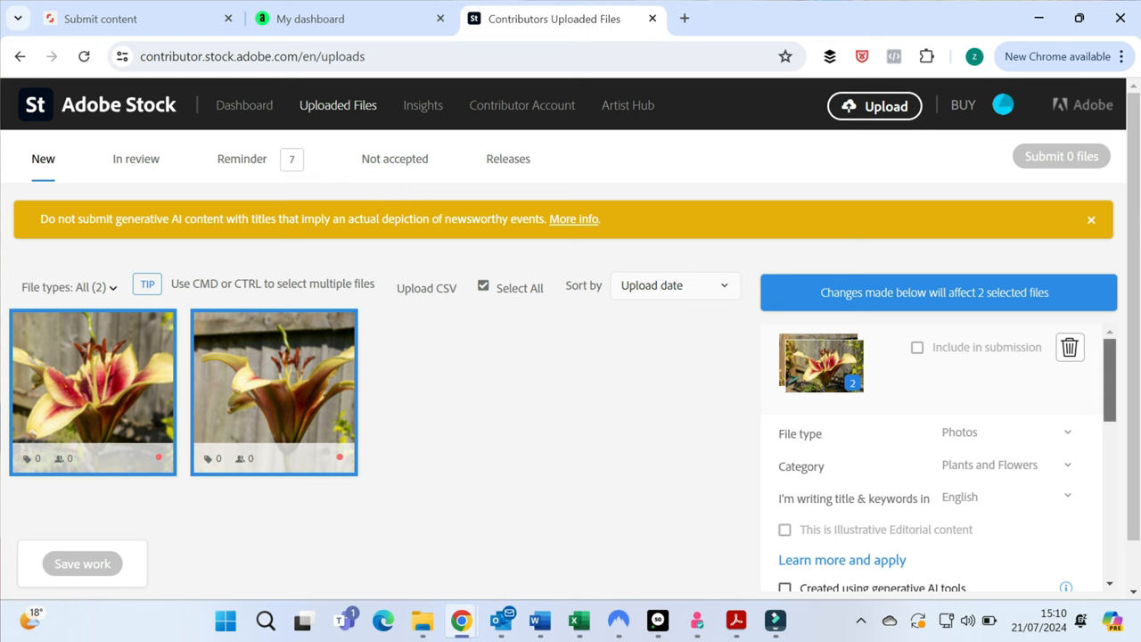
Mark both lily photos as showing no recognizable people.
scroll(down, 3)
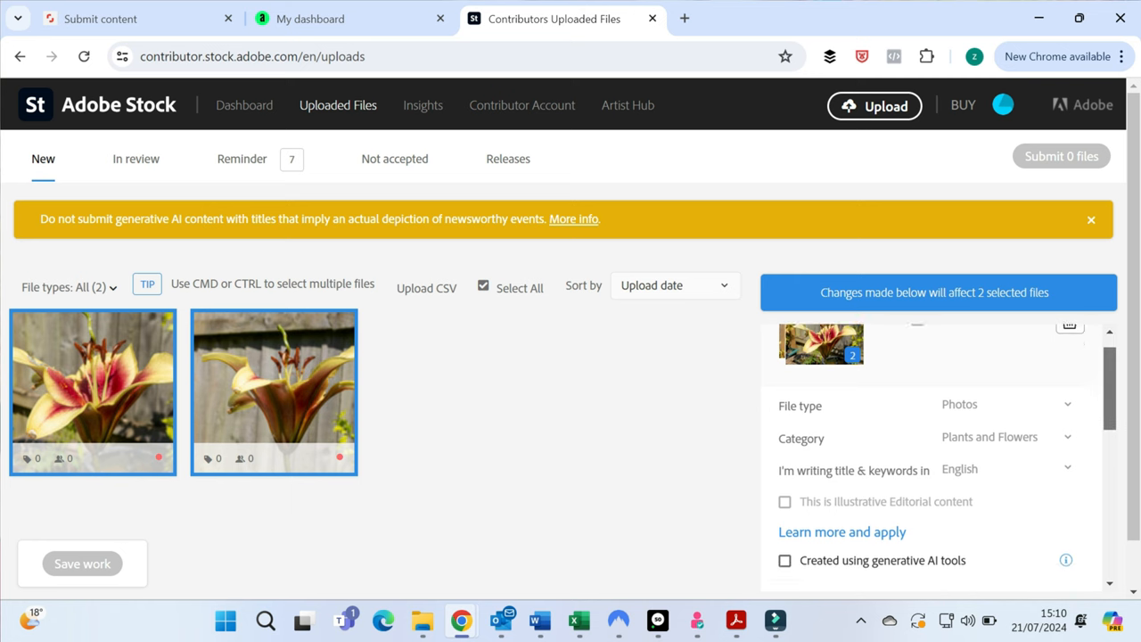
scroll(down, 3)
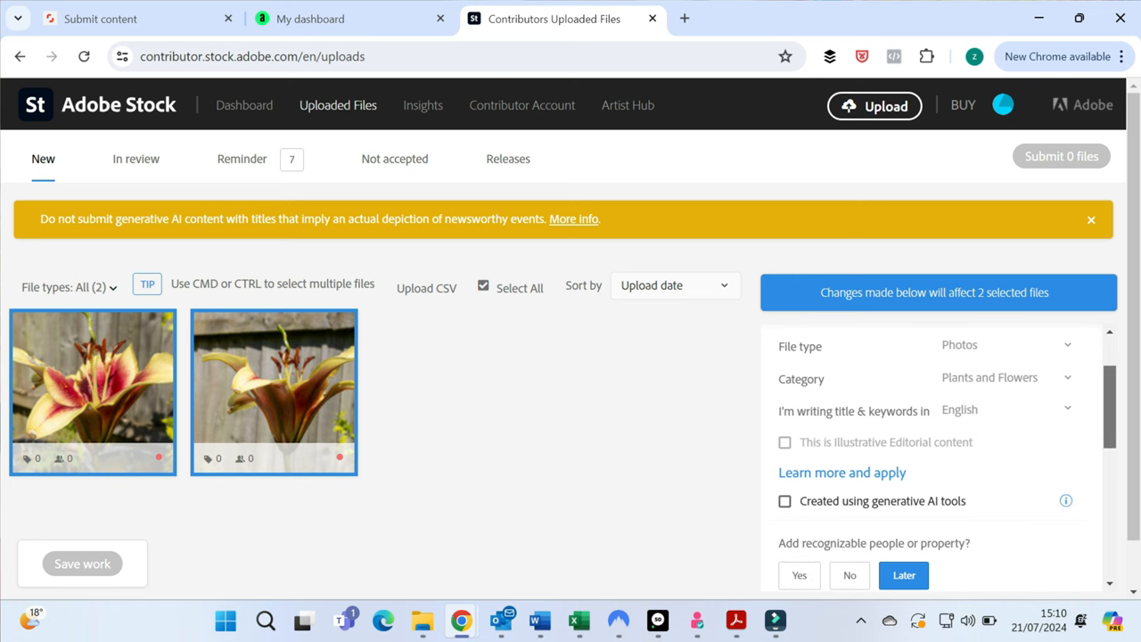
scroll(down, 3)
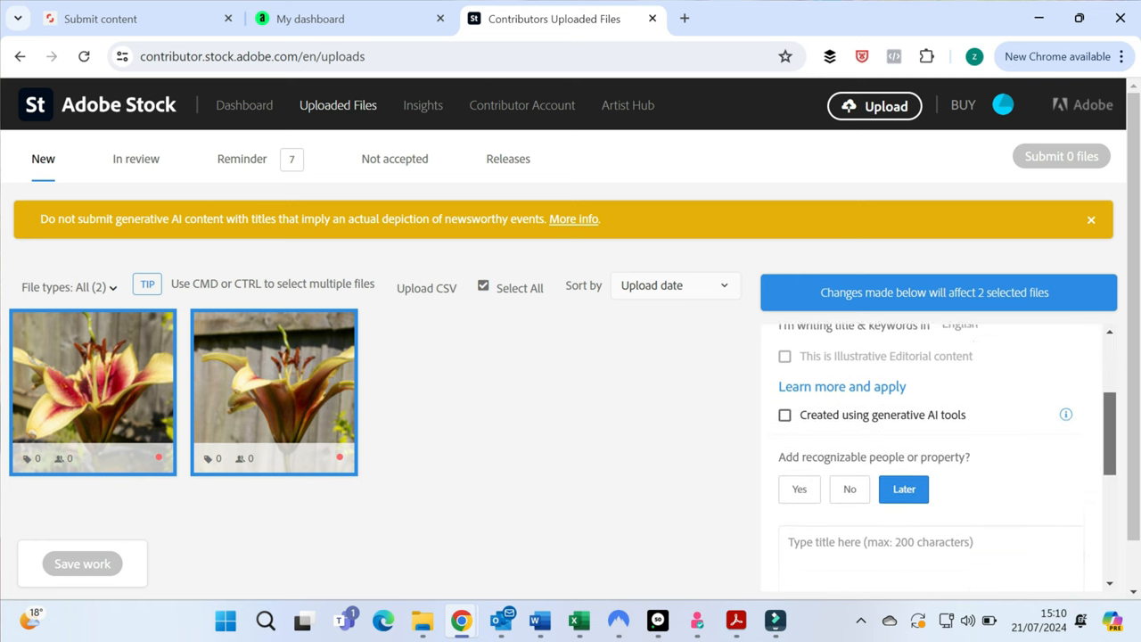
scroll(down, 3)
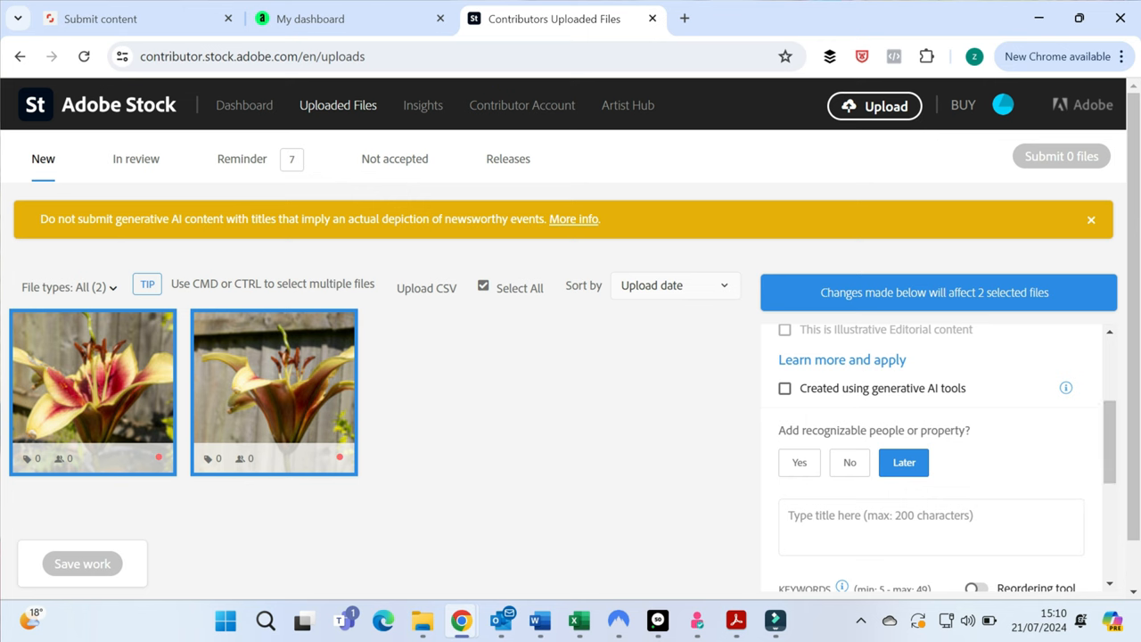
click(849, 462)
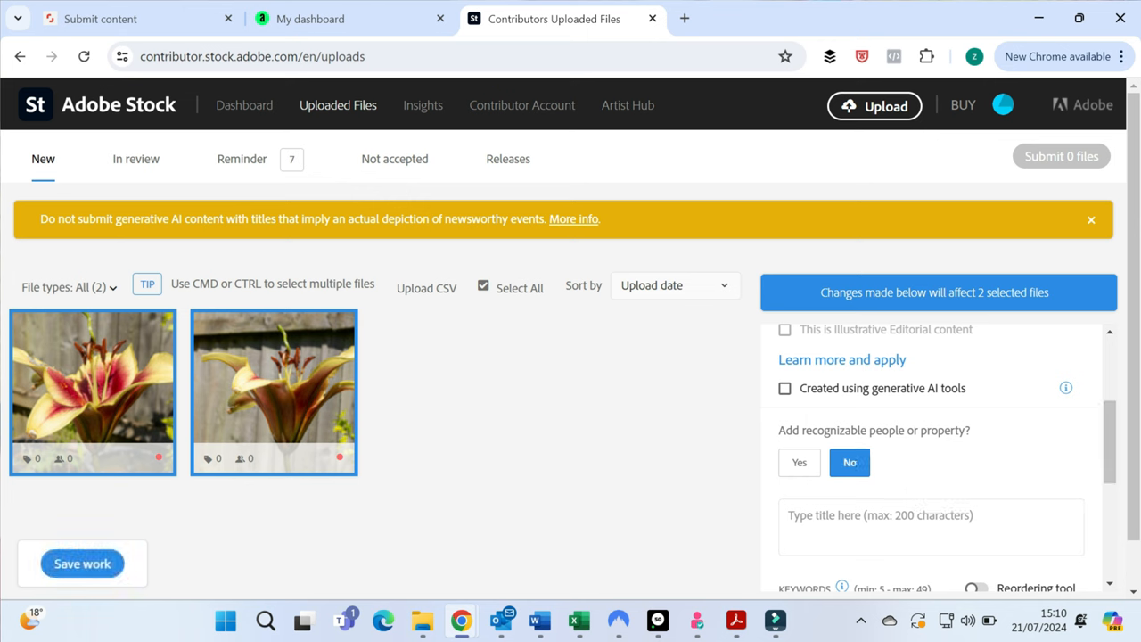
Title both photos 'Day lily in bloom in the UK with yellow and red petals'.
click(930, 526)
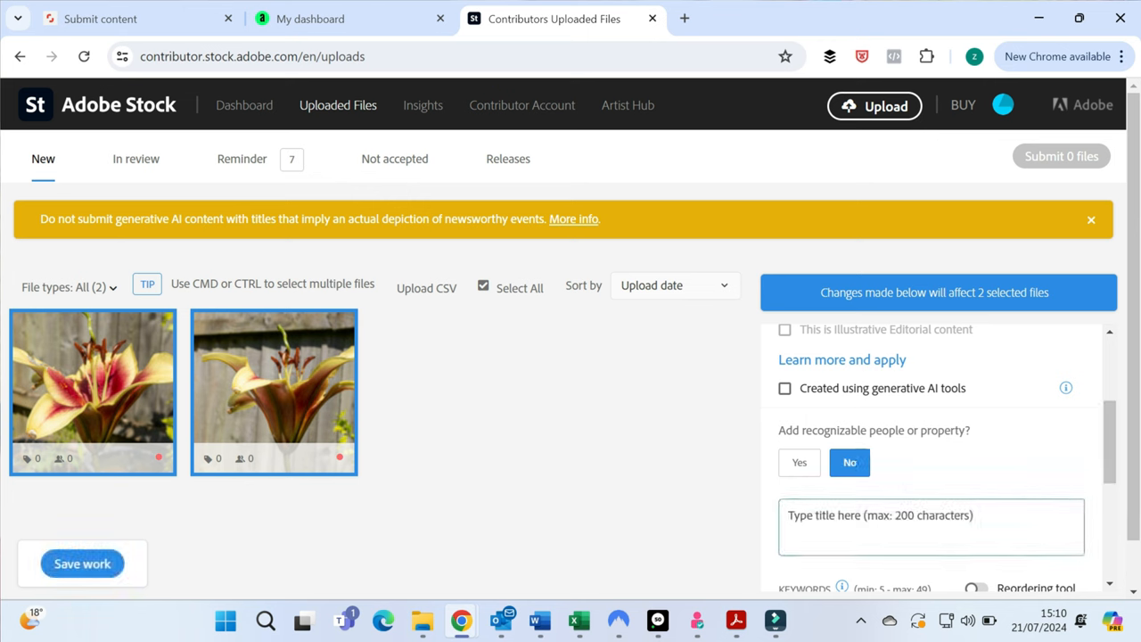
text(D)
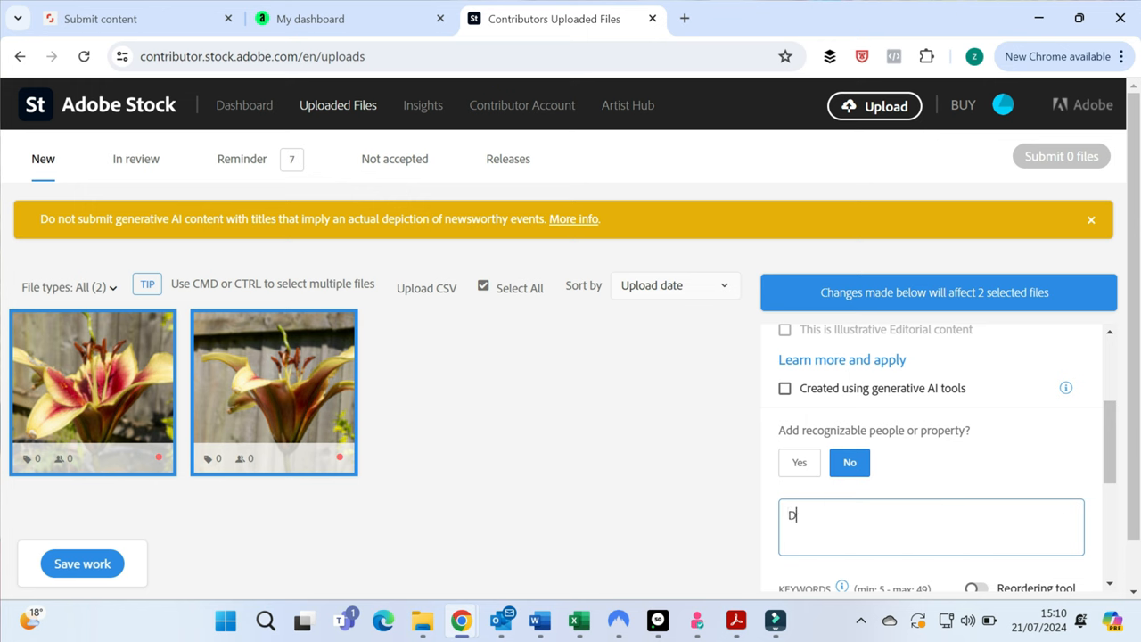
text(Day lily)
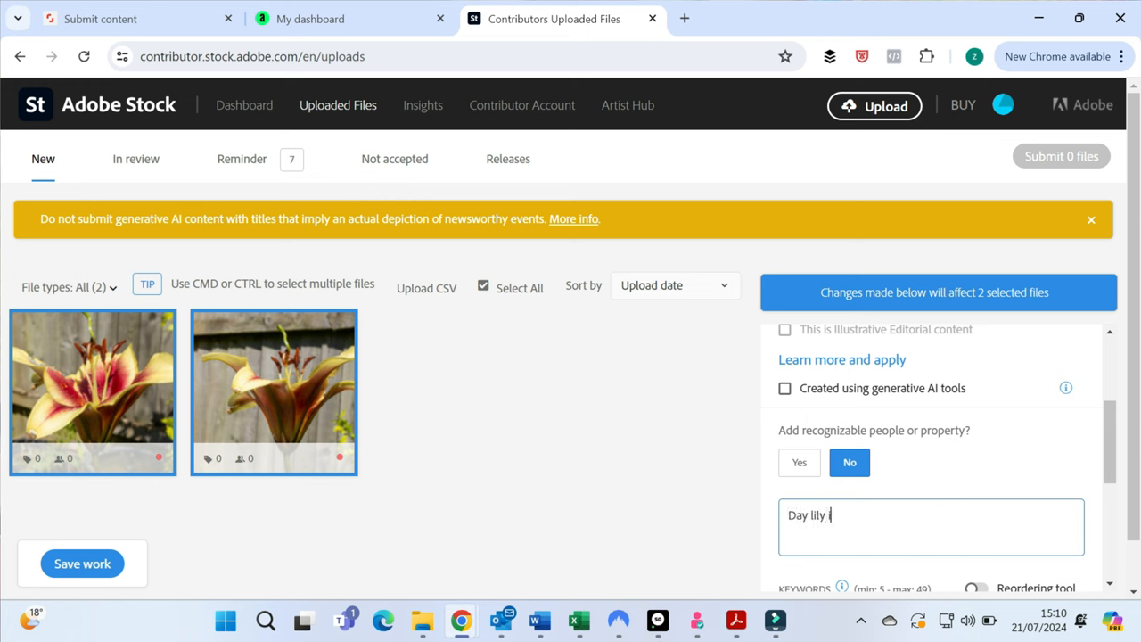
text(in bloom)
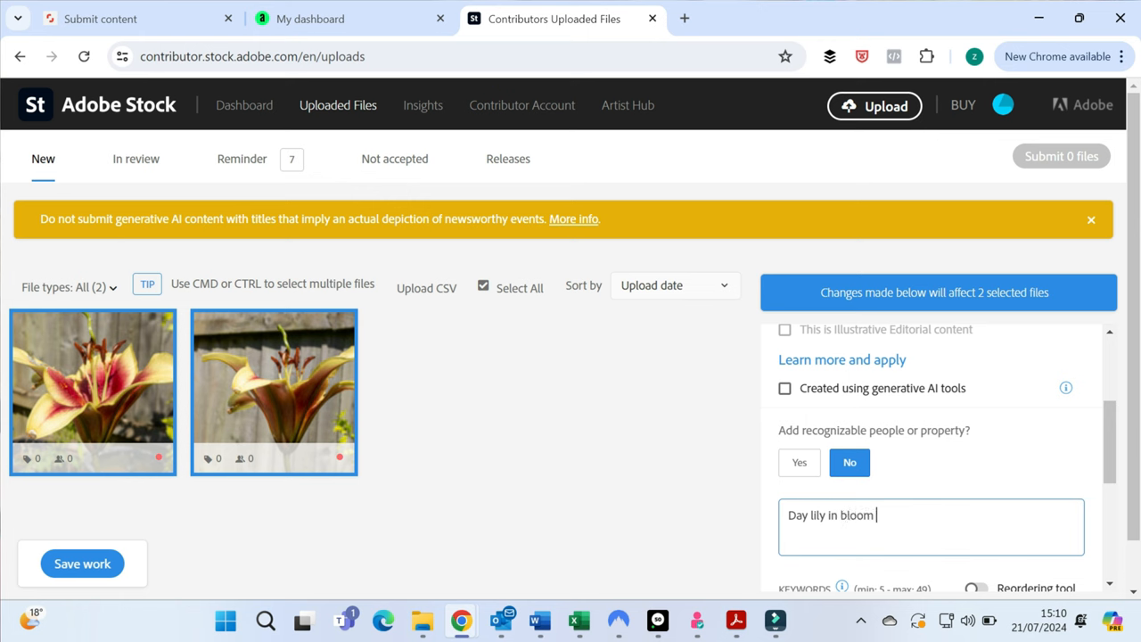
text(in th)
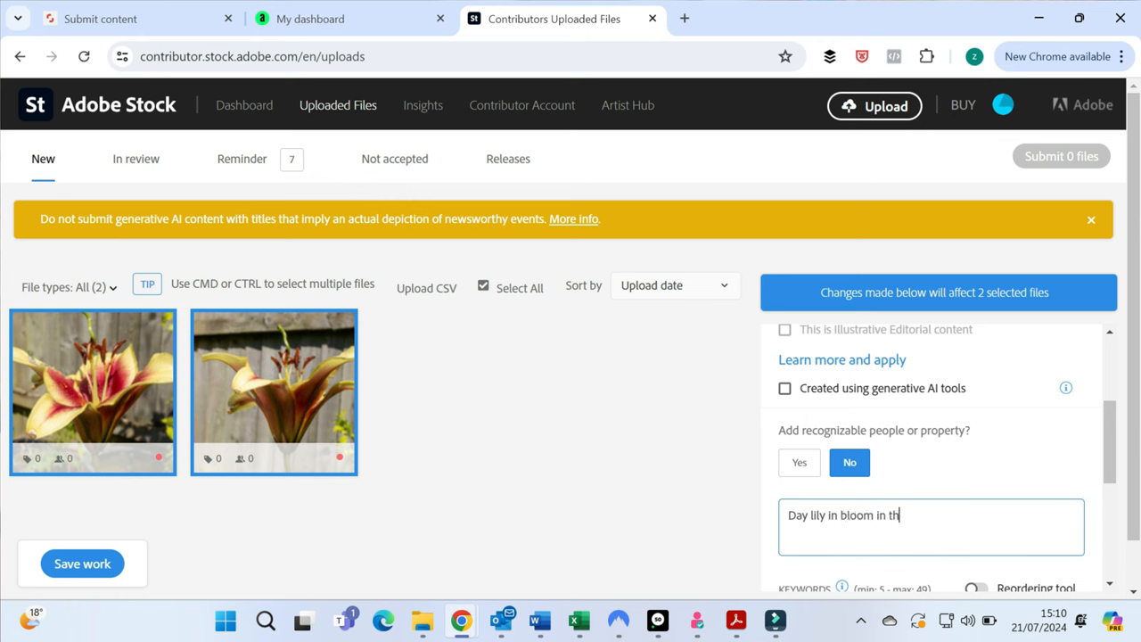
text(e UK)
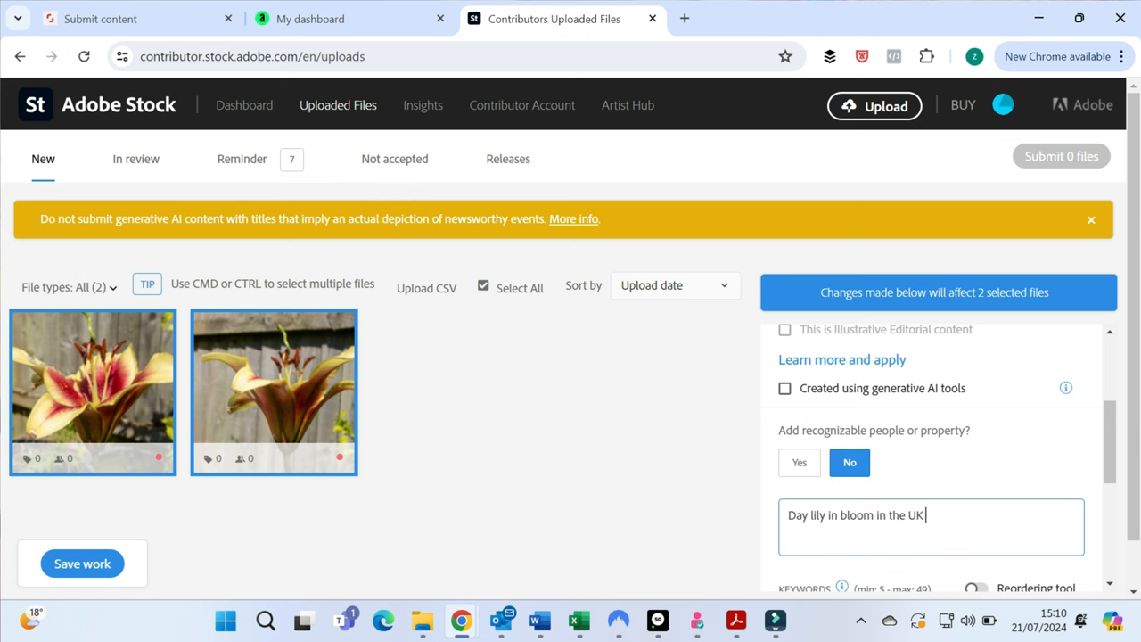
text(with y)
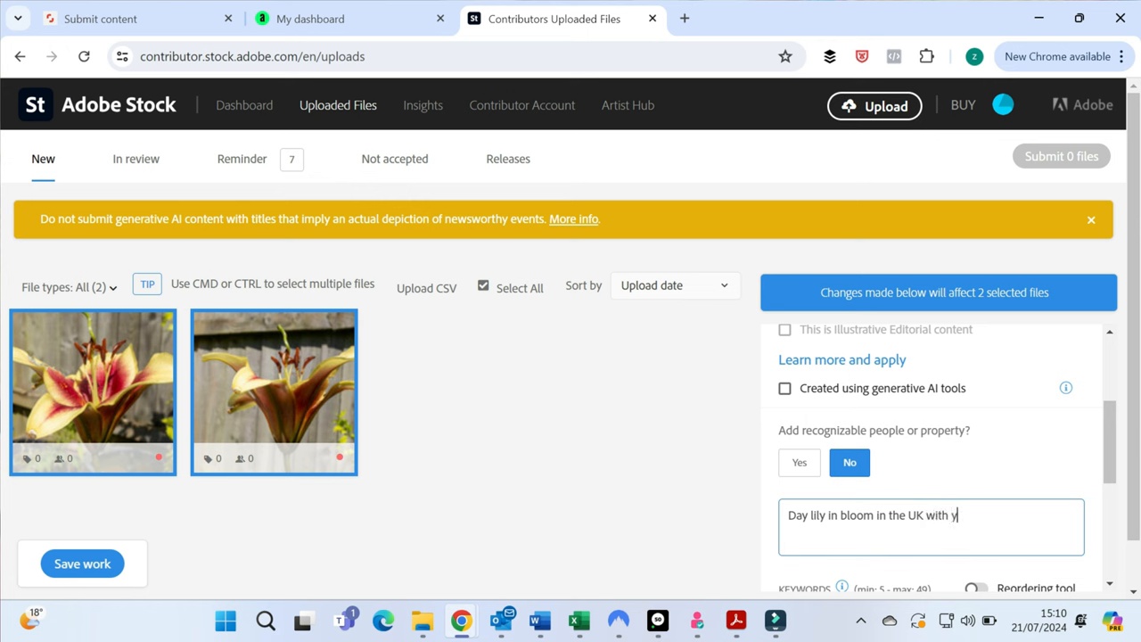
text(ellow a)
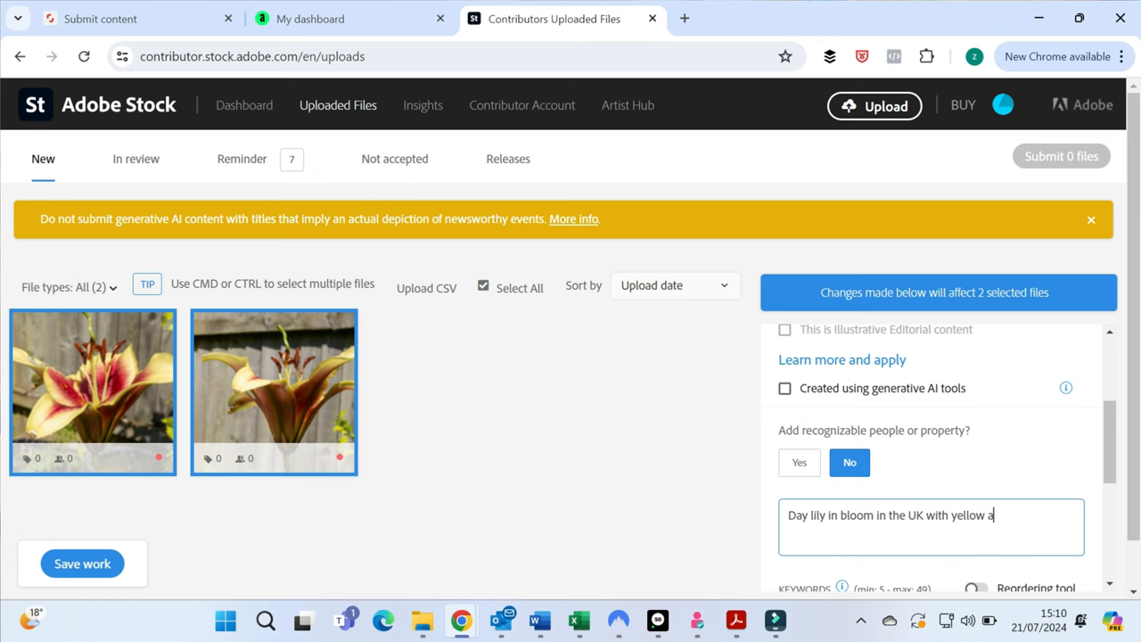
text(nd red pet)
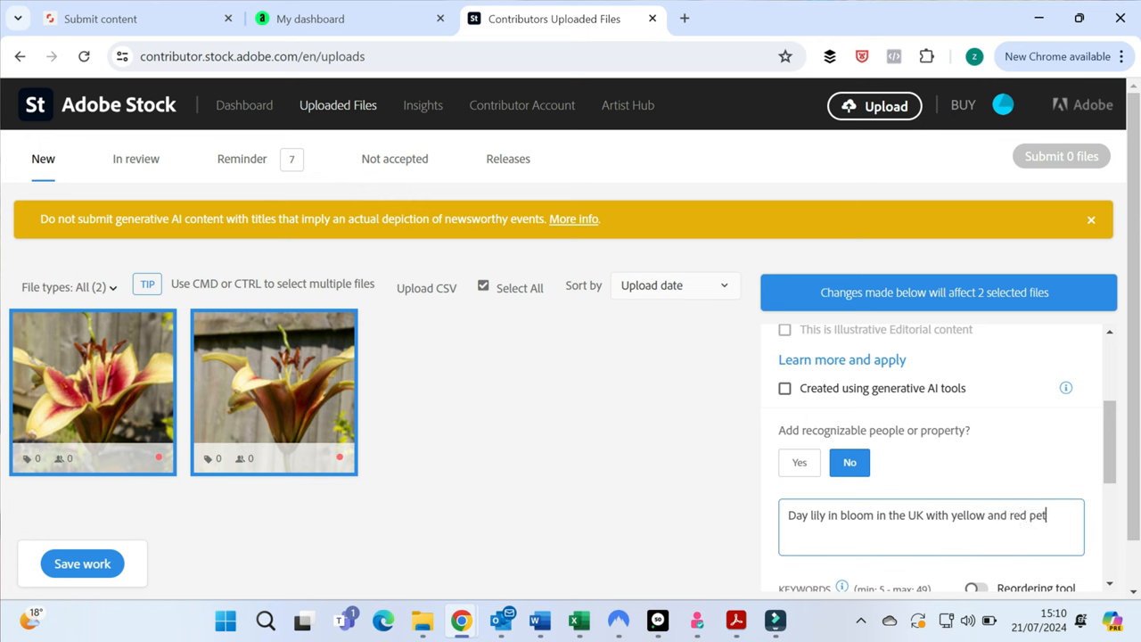
text(als)
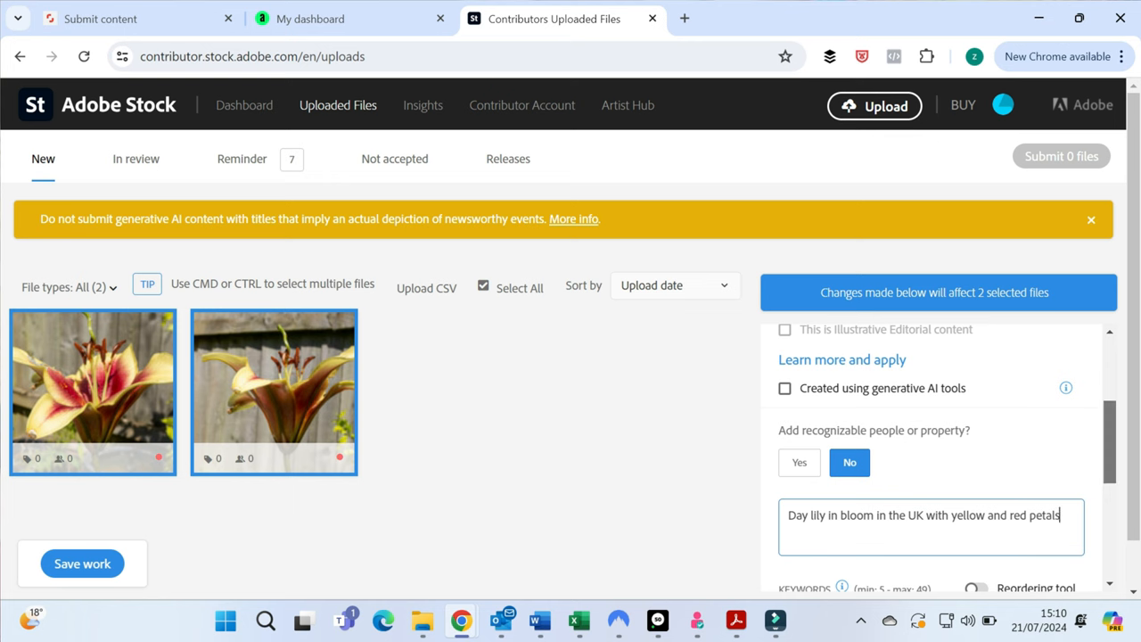
scroll(down, 3)
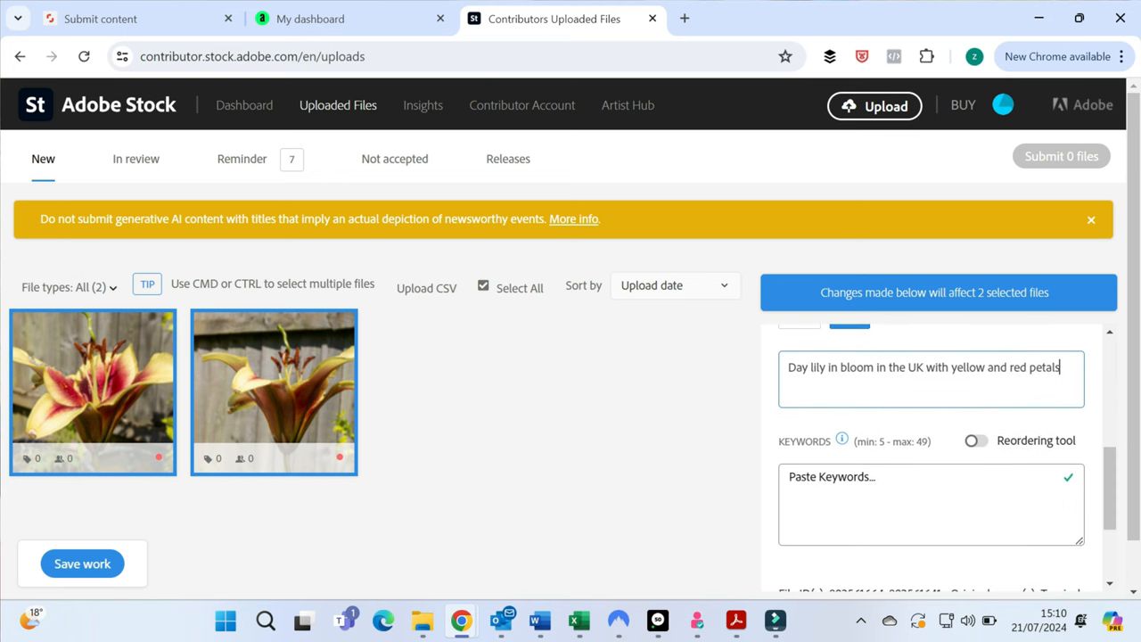
Paste the keyword list (daylily, petals, bulbs, lily flower…) into both photos' Keywords and review the panel.
click(931, 502)
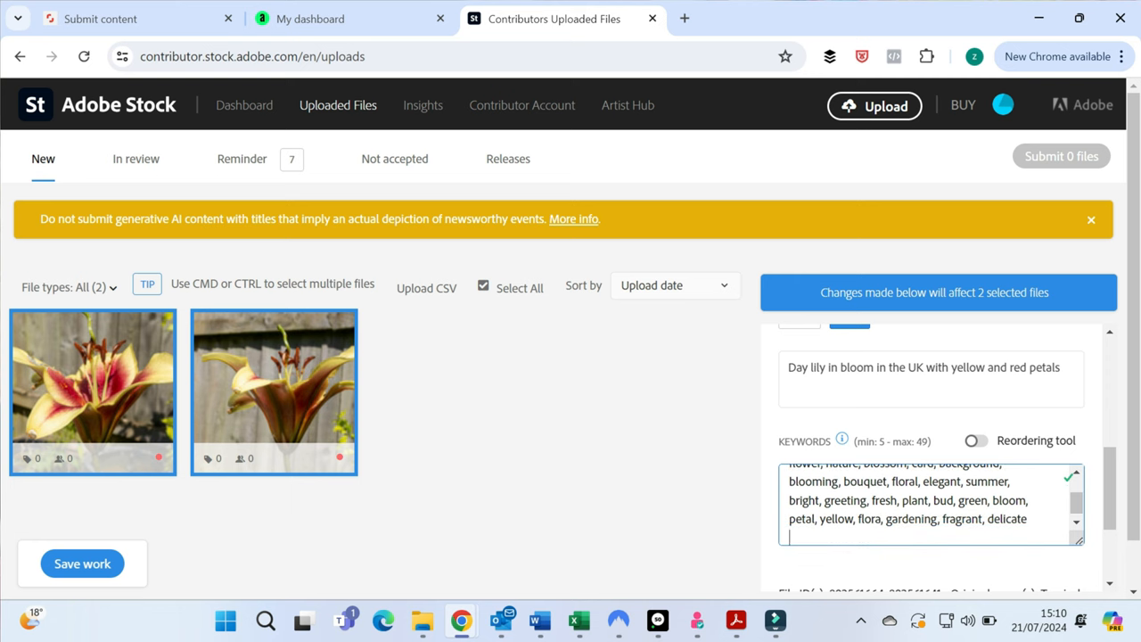
scroll(up, 3)
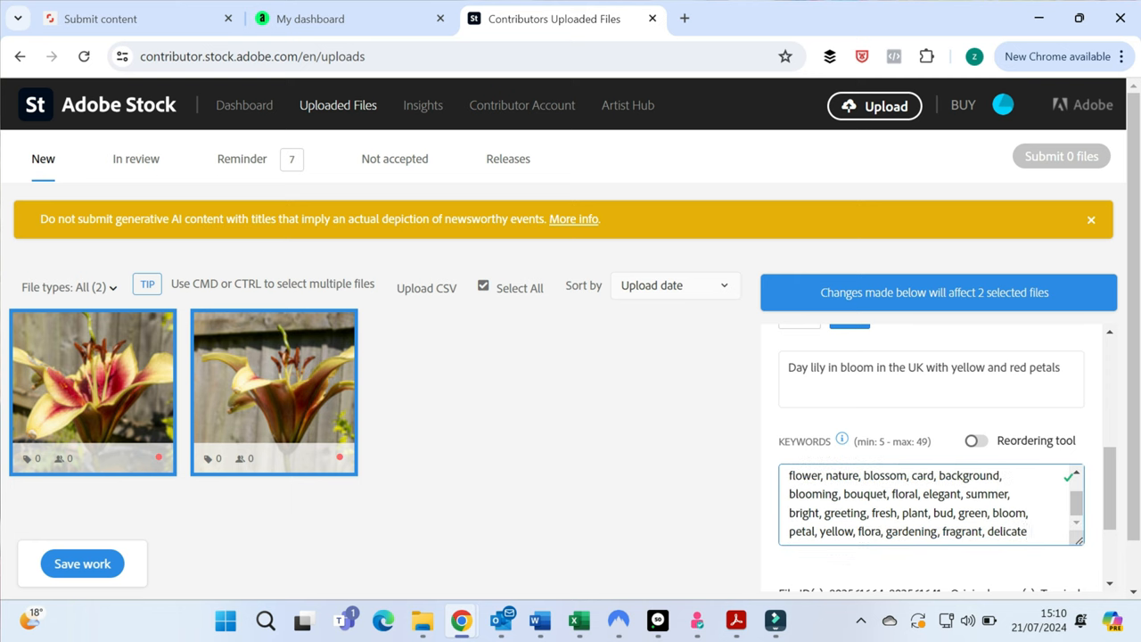
scroll(down, 3)
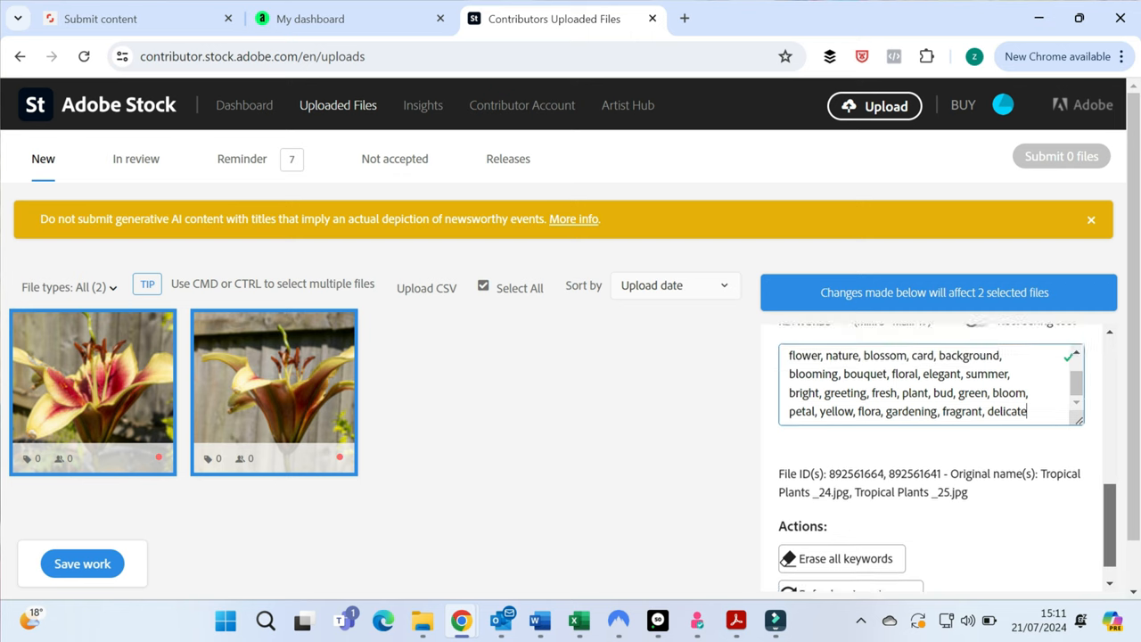
scroll(up, 3)
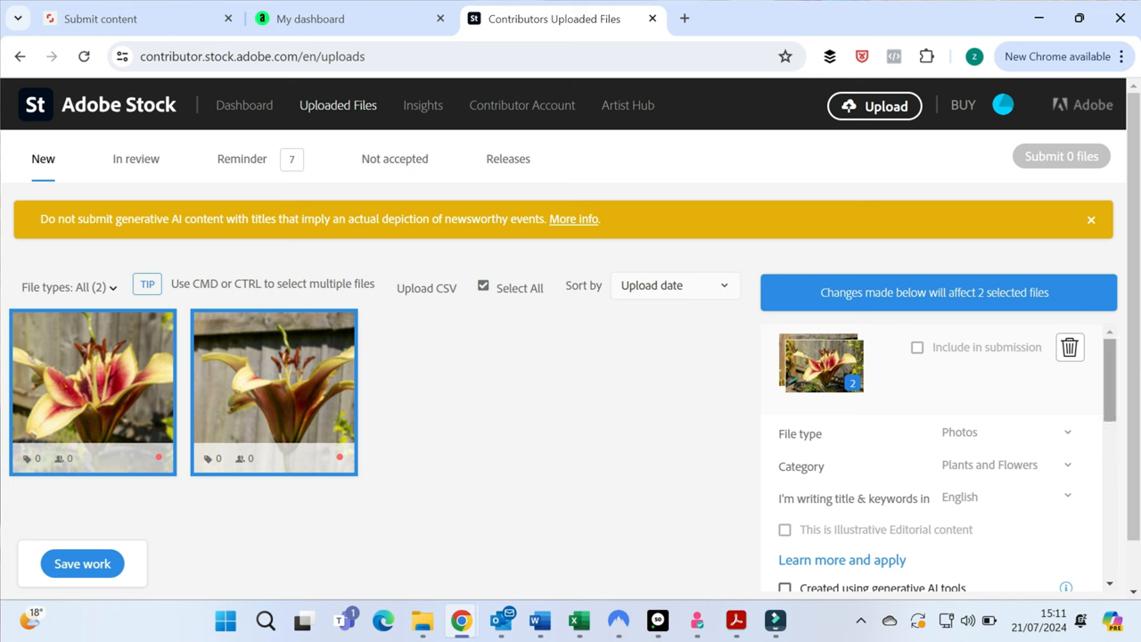
scroll(down, 3)
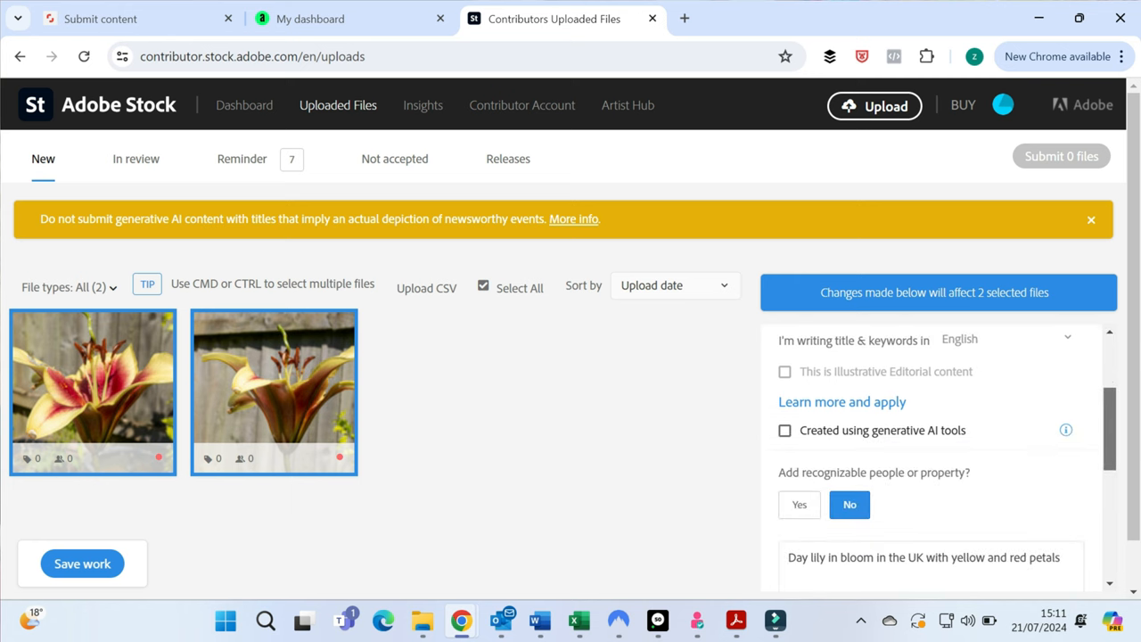
scroll(down, 3)
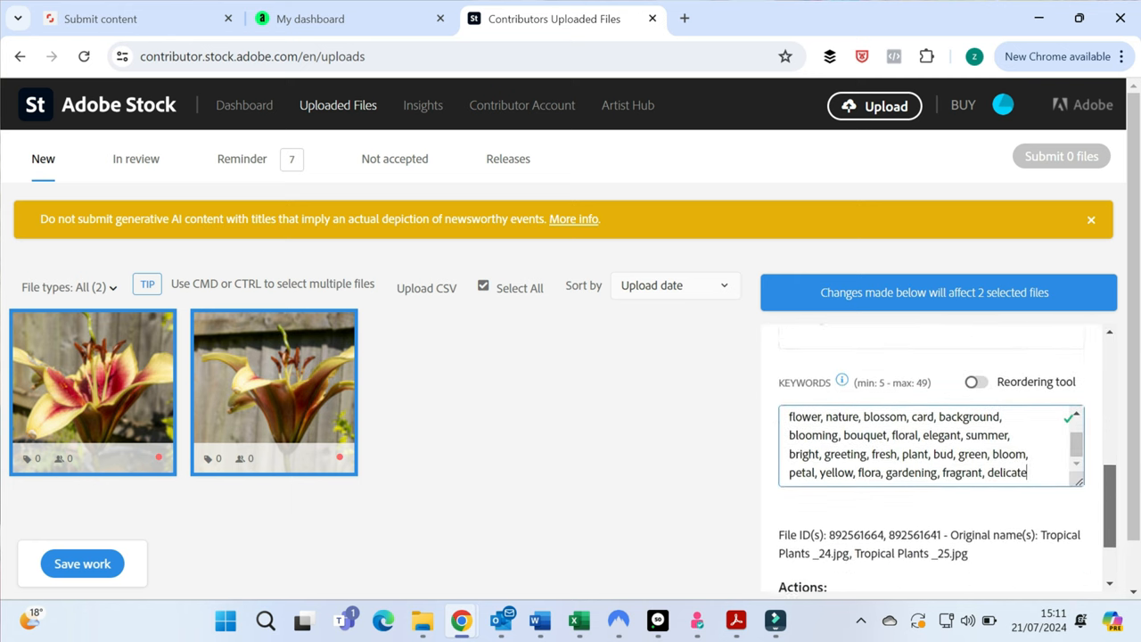
scroll(down, 3)
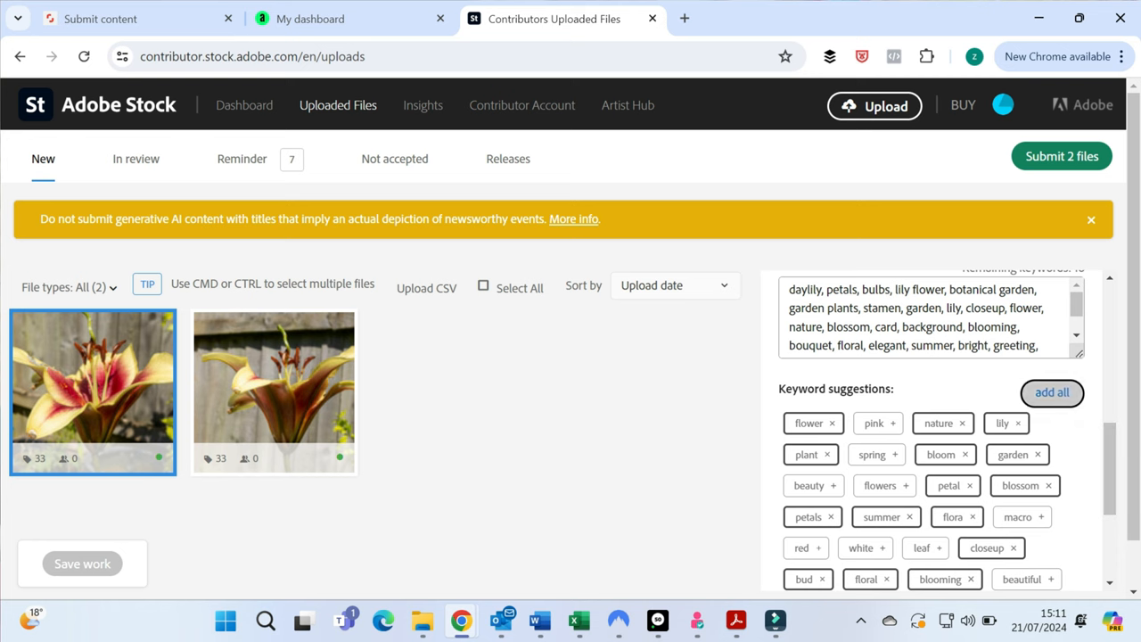
Add all suggested keywords to the first lily photo and save them.
click(1052, 392)
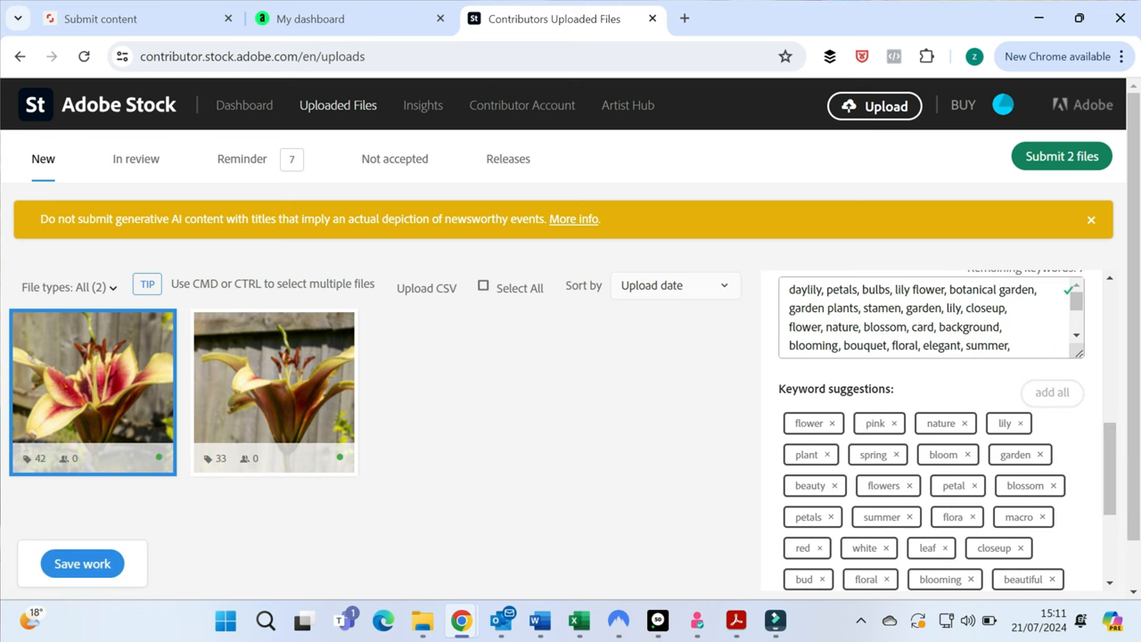
click(82, 563)
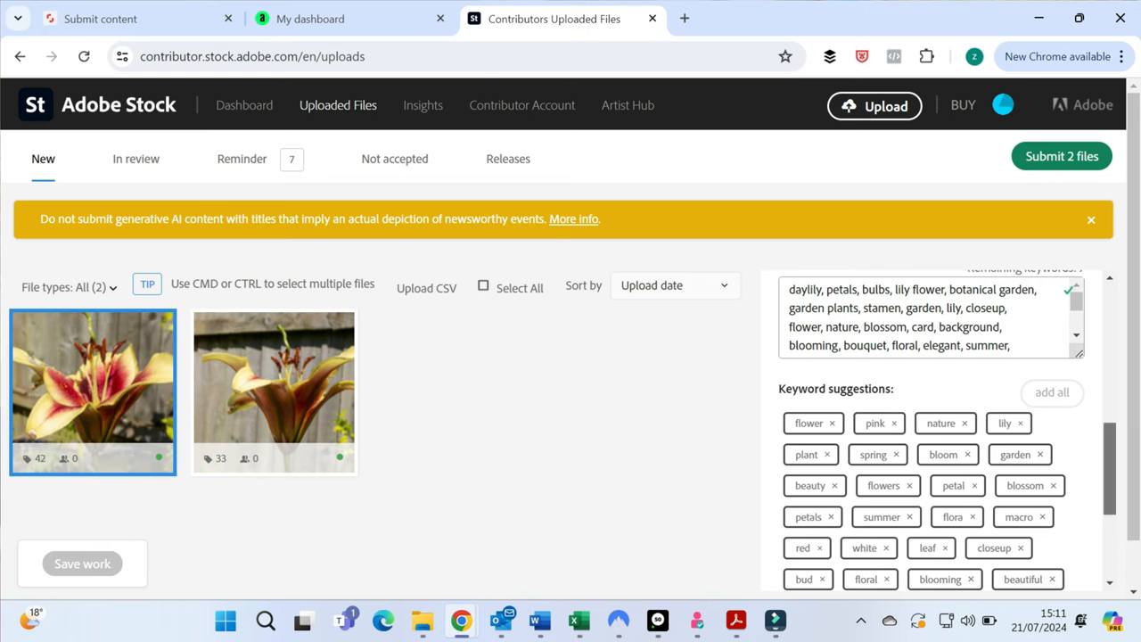
scroll(up, 3)
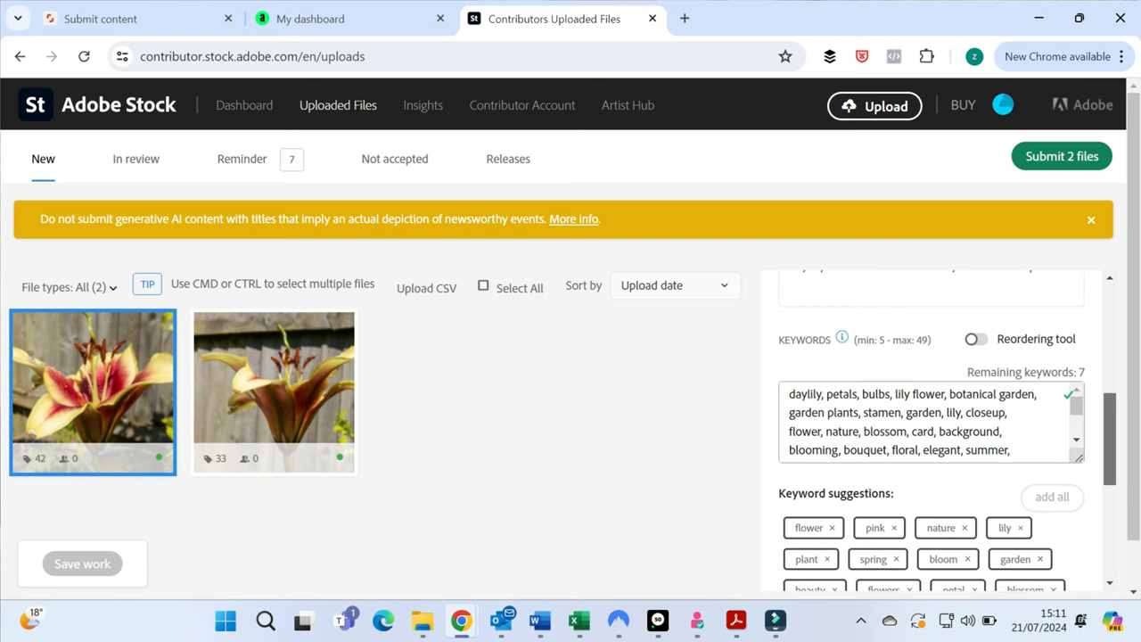
scroll(up, 3)
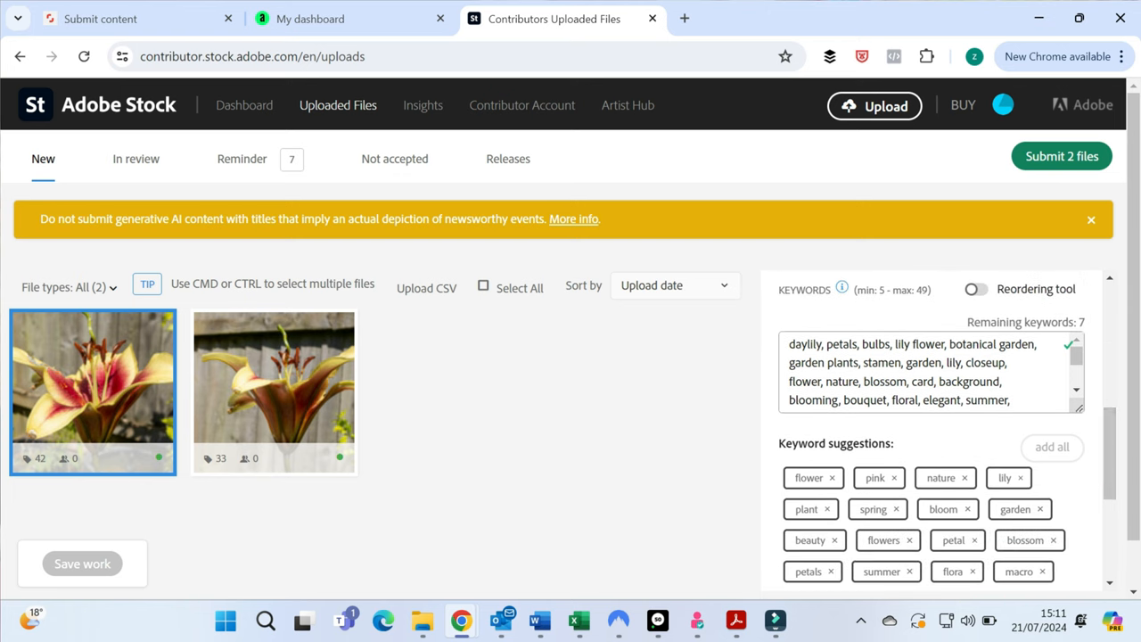
Remove unneeded keywords and add the remaining suggestions, reaching 42 keywords.
click(809, 478)
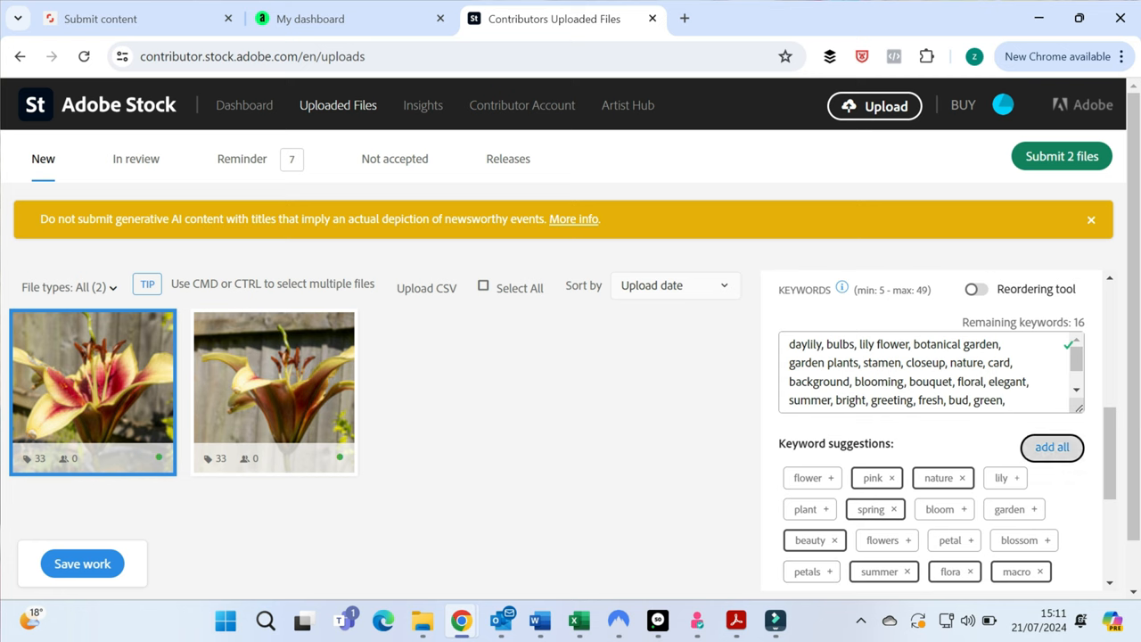
click(1052, 446)
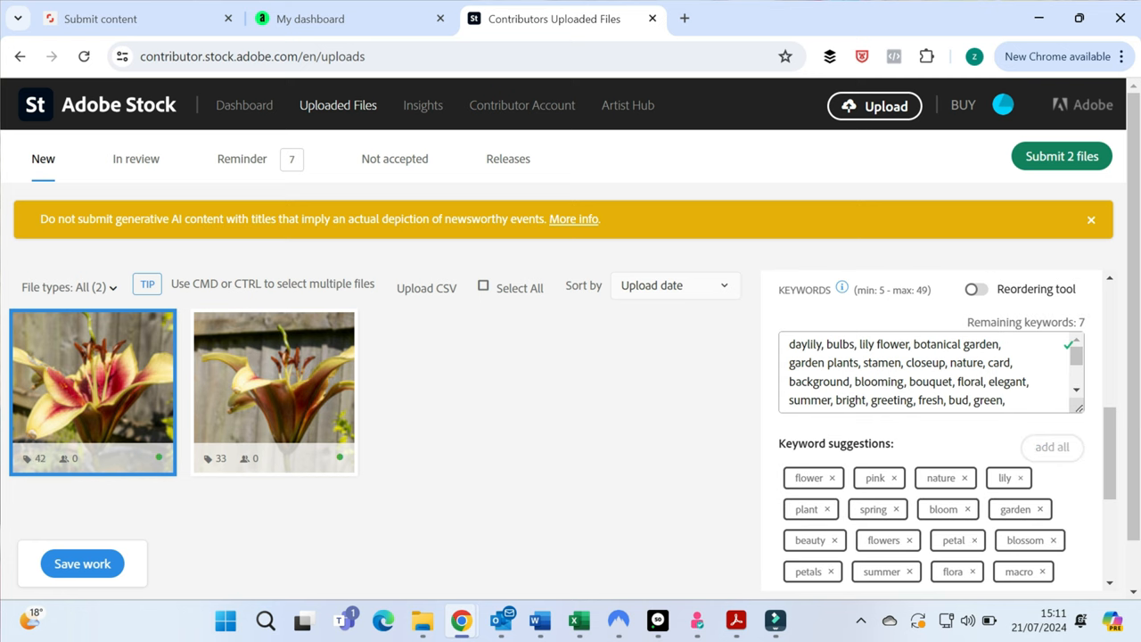
scroll(up, 3)
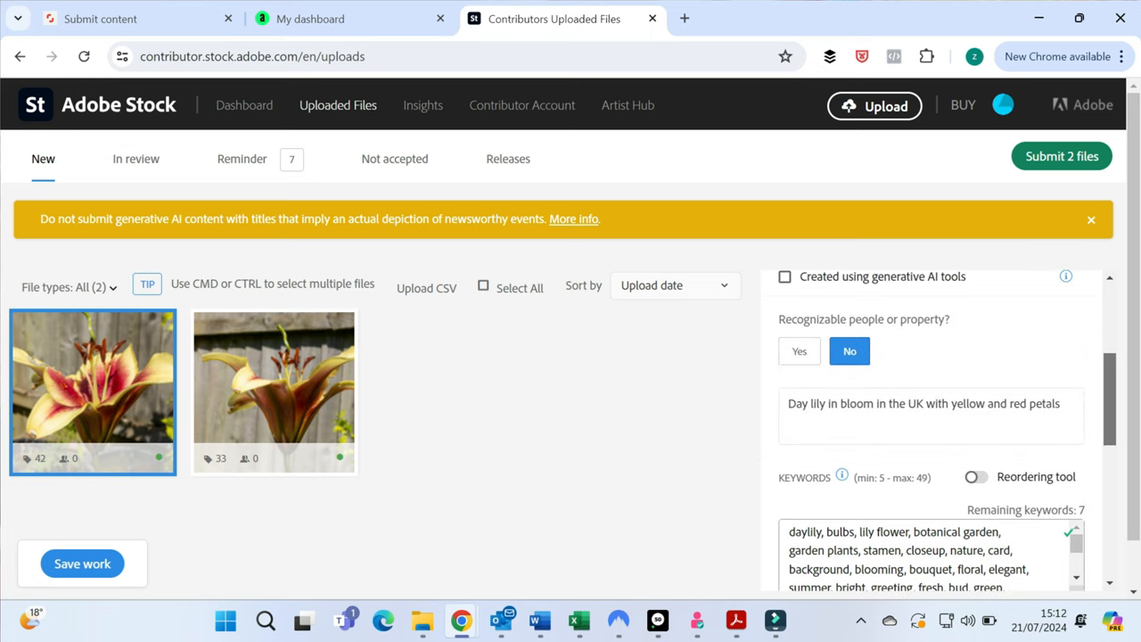
scroll(up, 3)
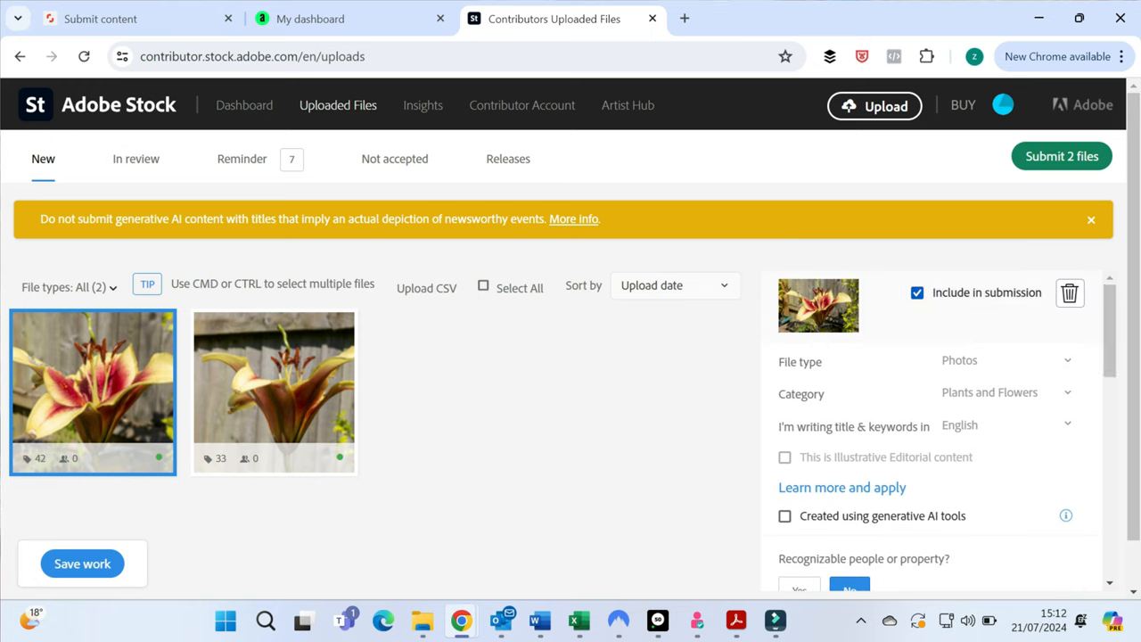
Save the edits and start submitting the two lily files, bringing up the terms.
click(82, 563)
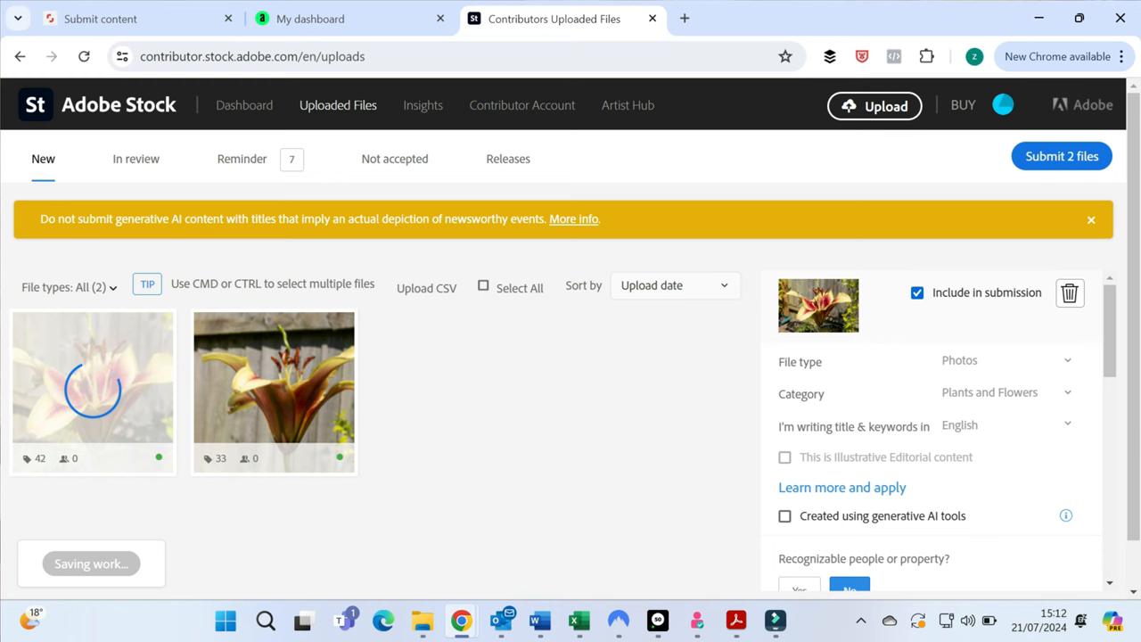
click(1061, 157)
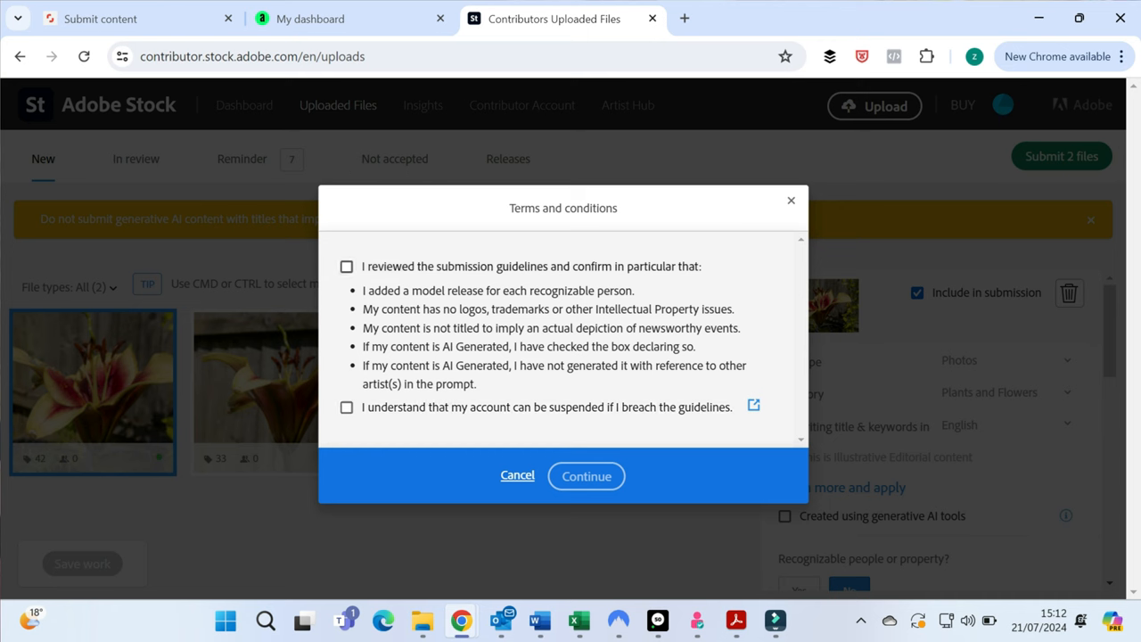
Accept both guideline confirmations and continue past the terms.
click(346, 266)
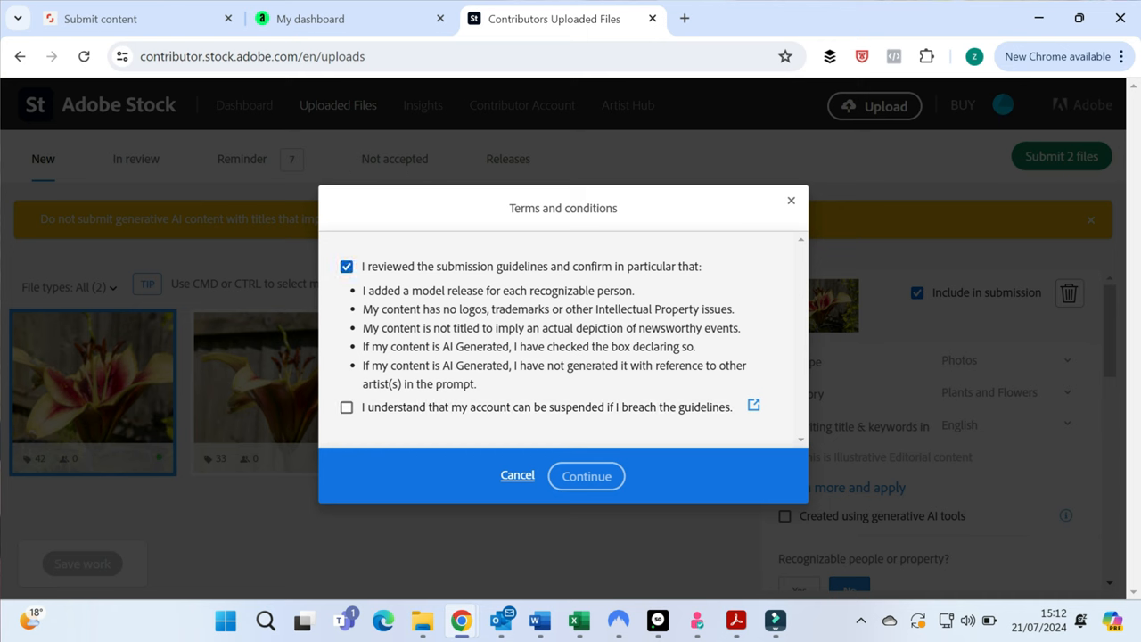
click(346, 406)
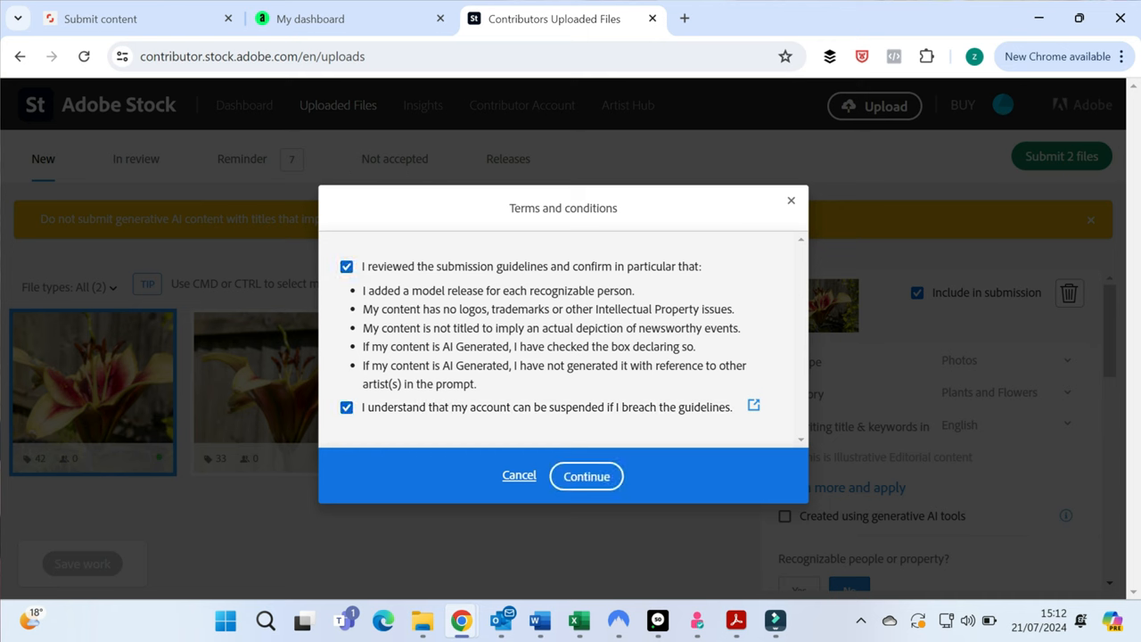
click(585, 474)
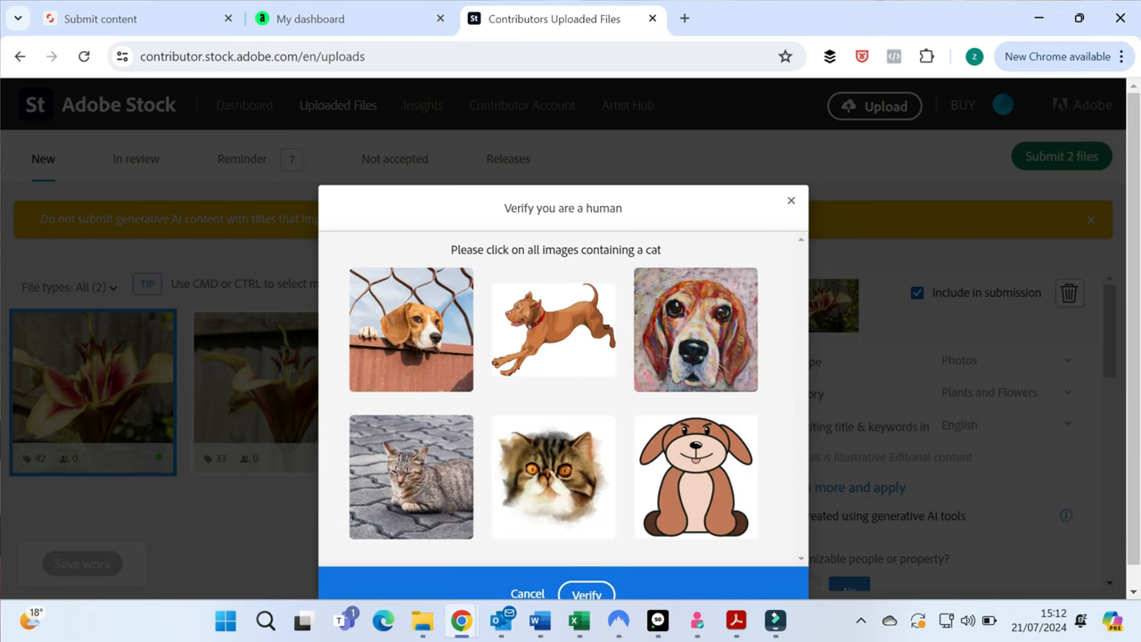
Pick the two cat images and verify the selection.
click(410, 473)
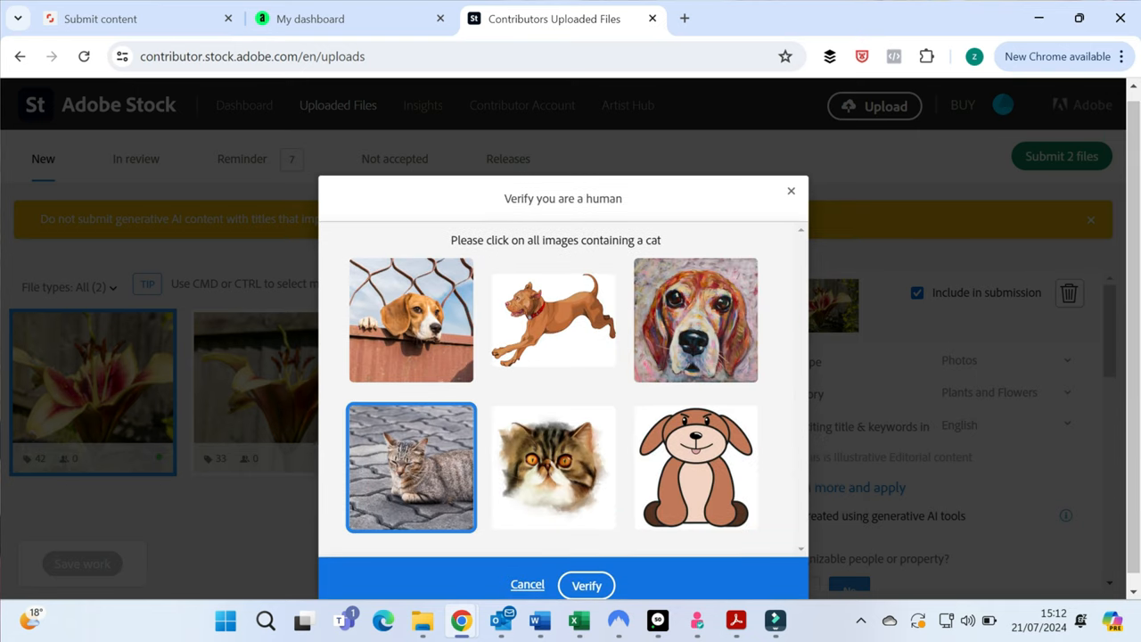
click(552, 468)
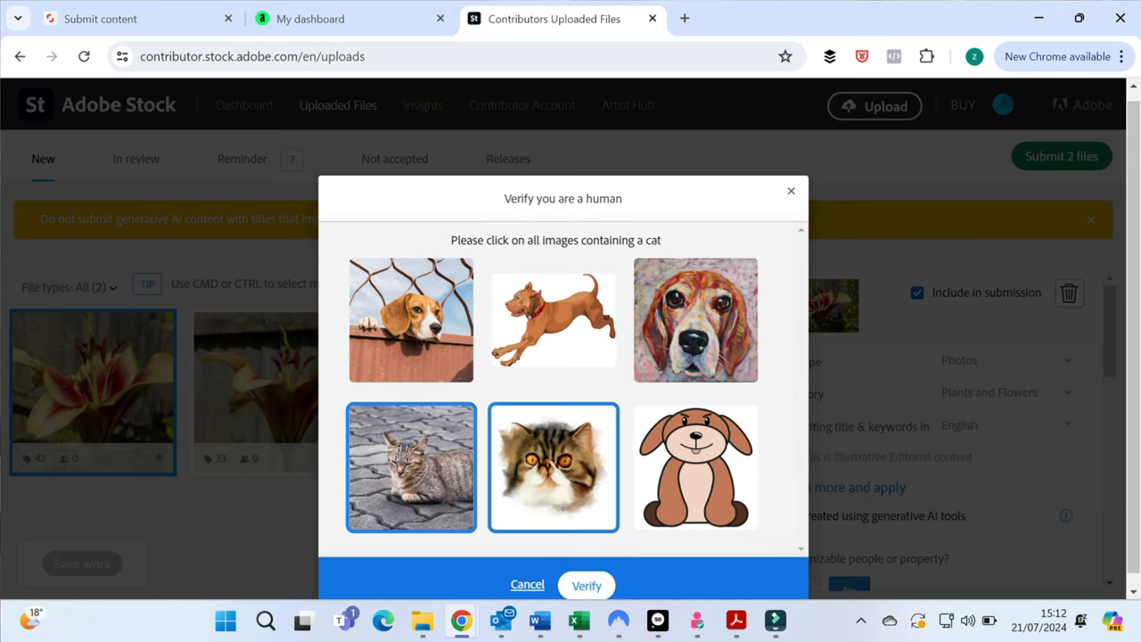
click(586, 585)
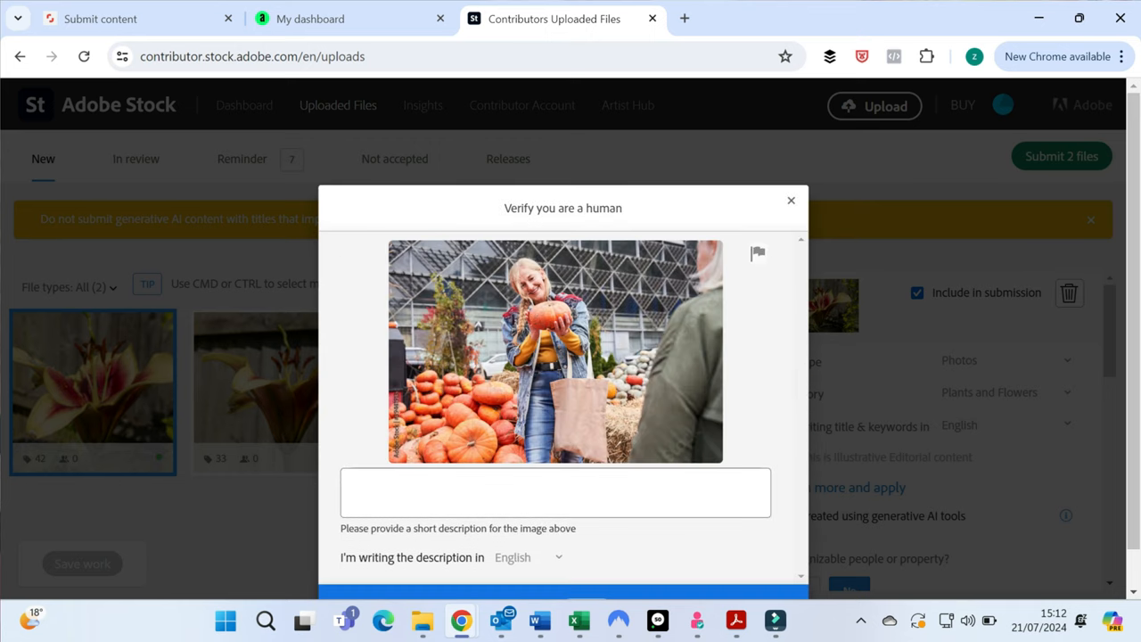
Describe the verification image as 'Looking at a pumpkin shop' to pass the human check.
click(556, 492)
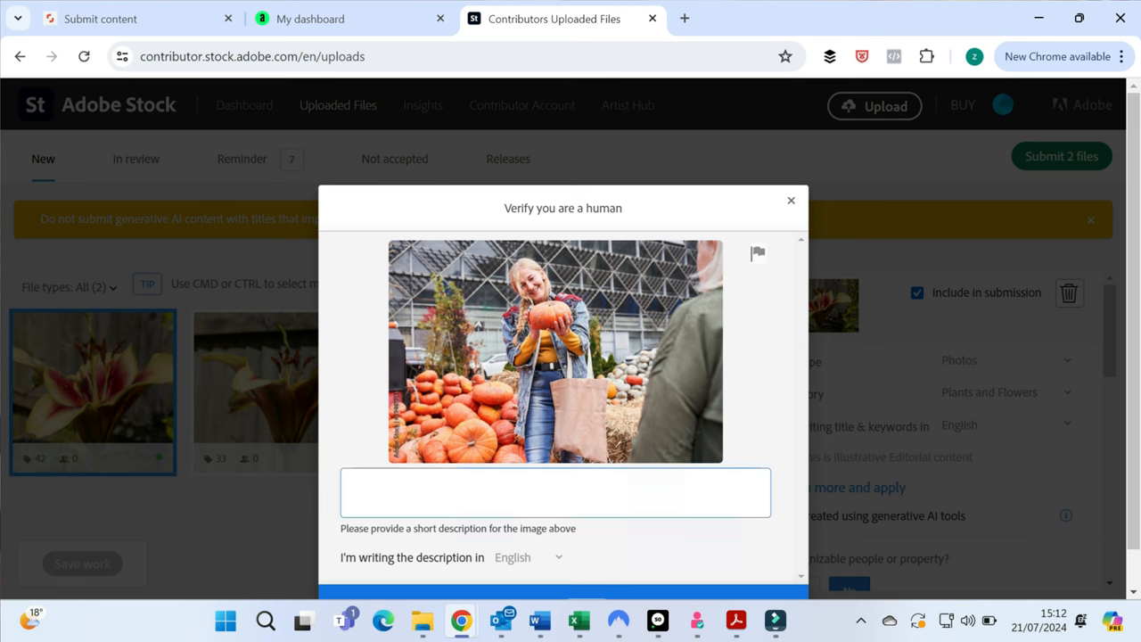
text(Looking at a pu)
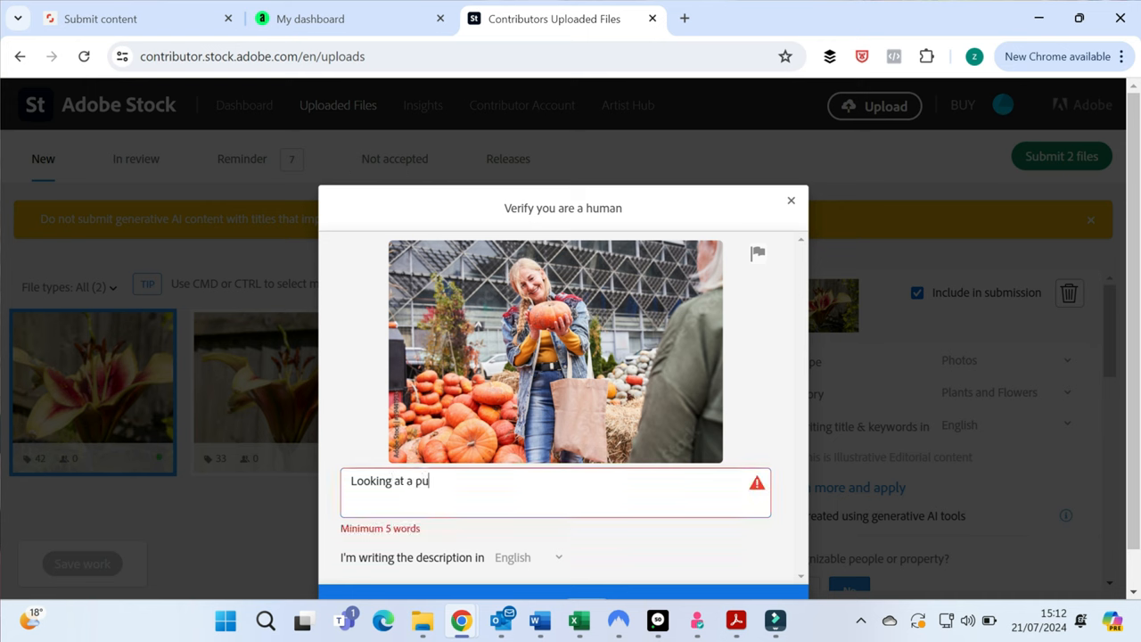
text(mpkin)
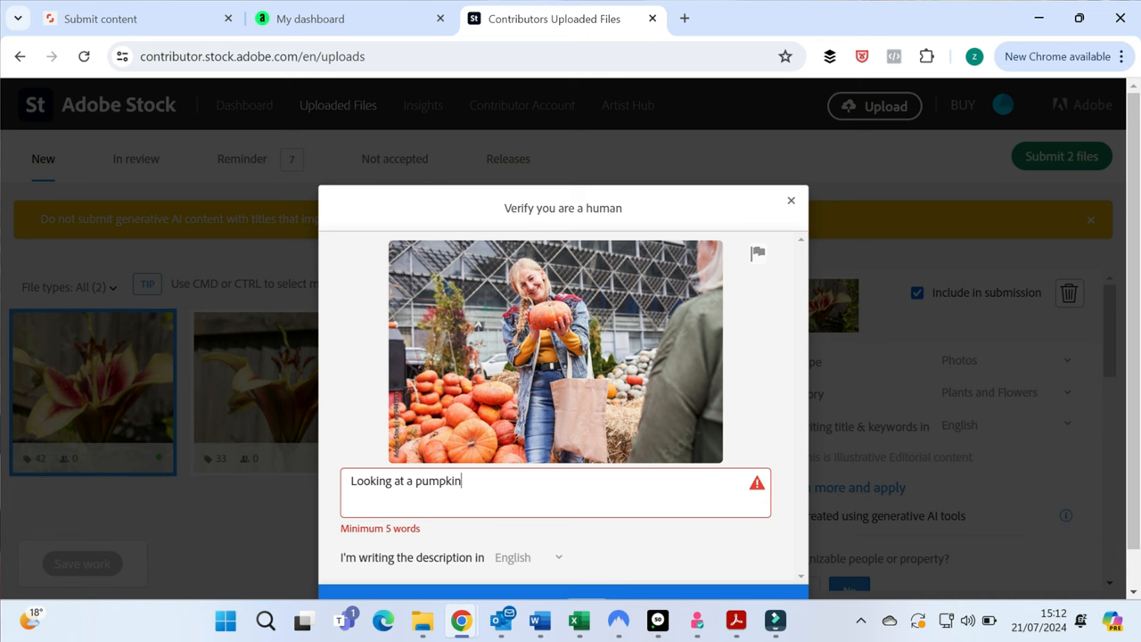
key(Backspace)
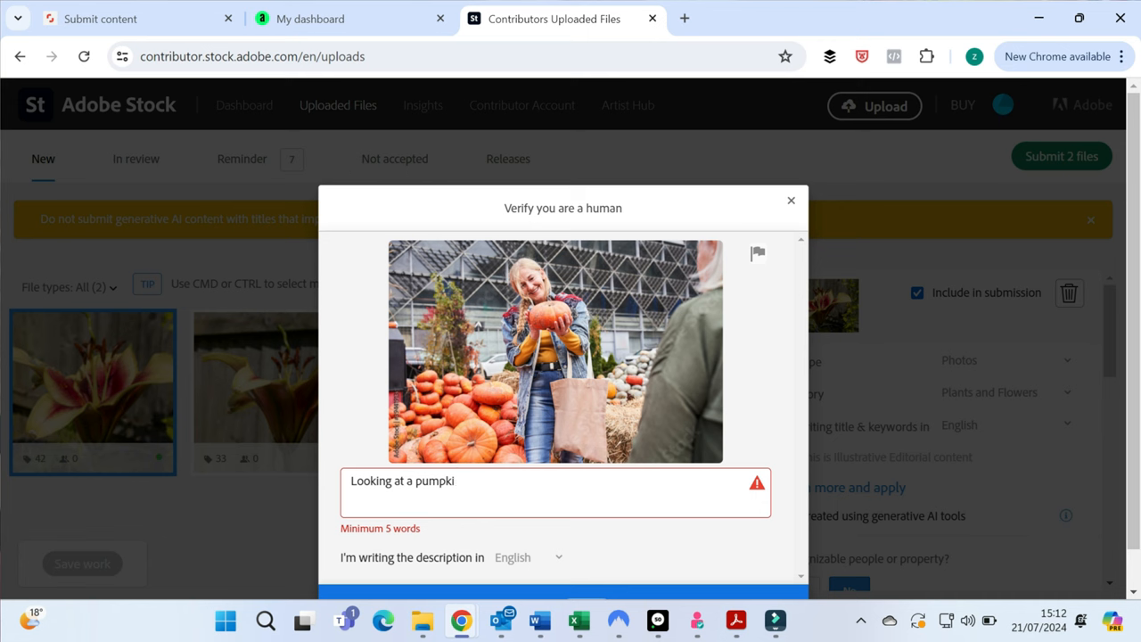
text(n)
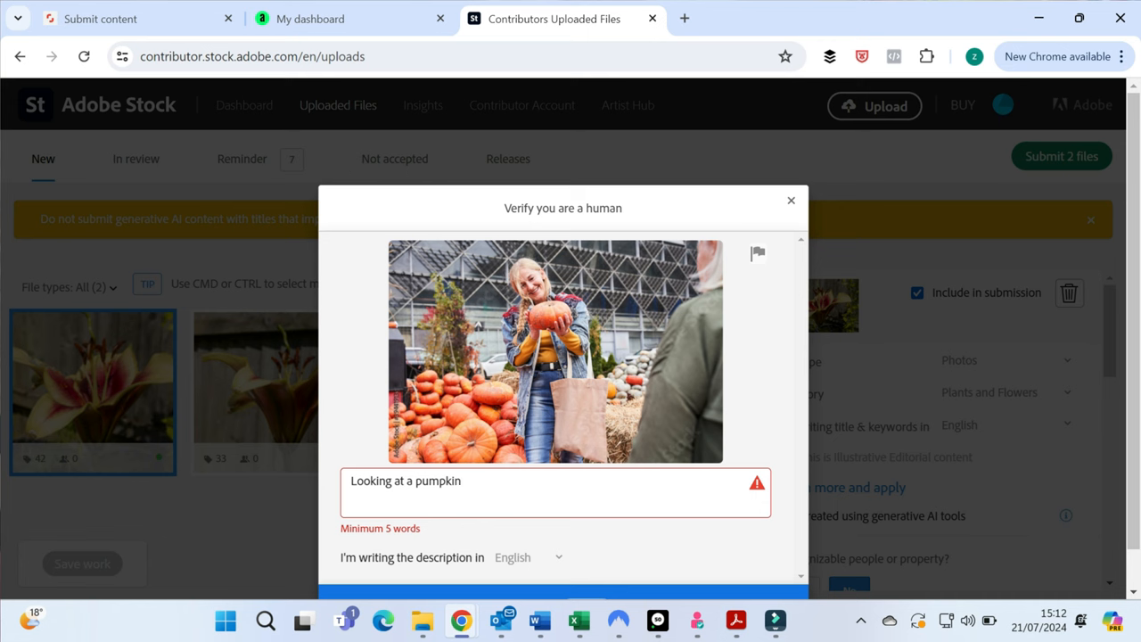
text(sho)
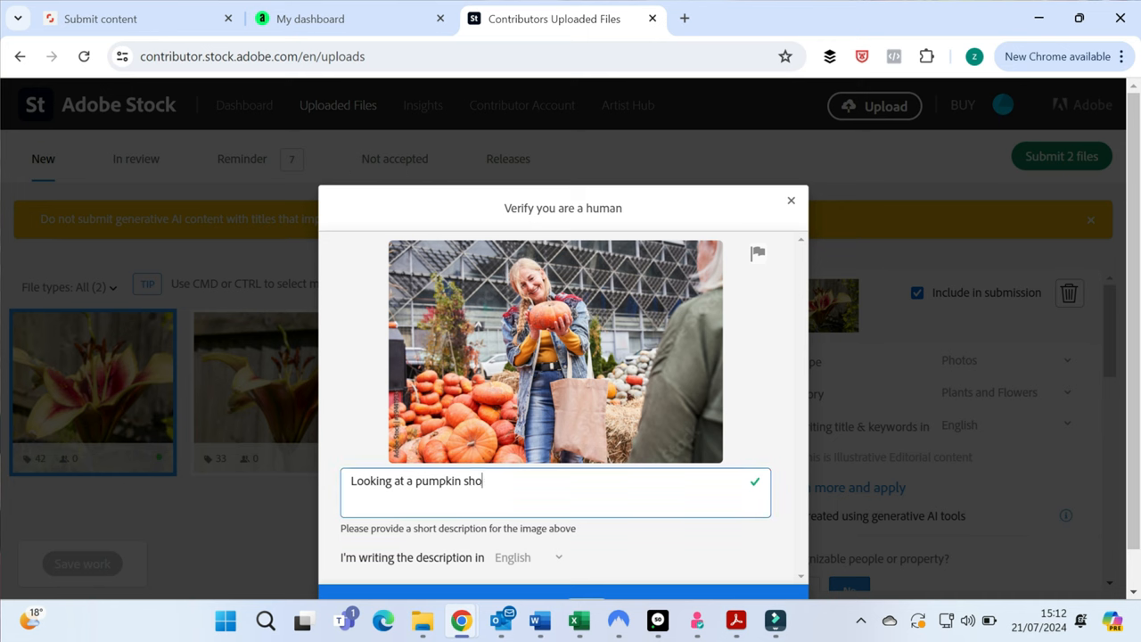
text(p)
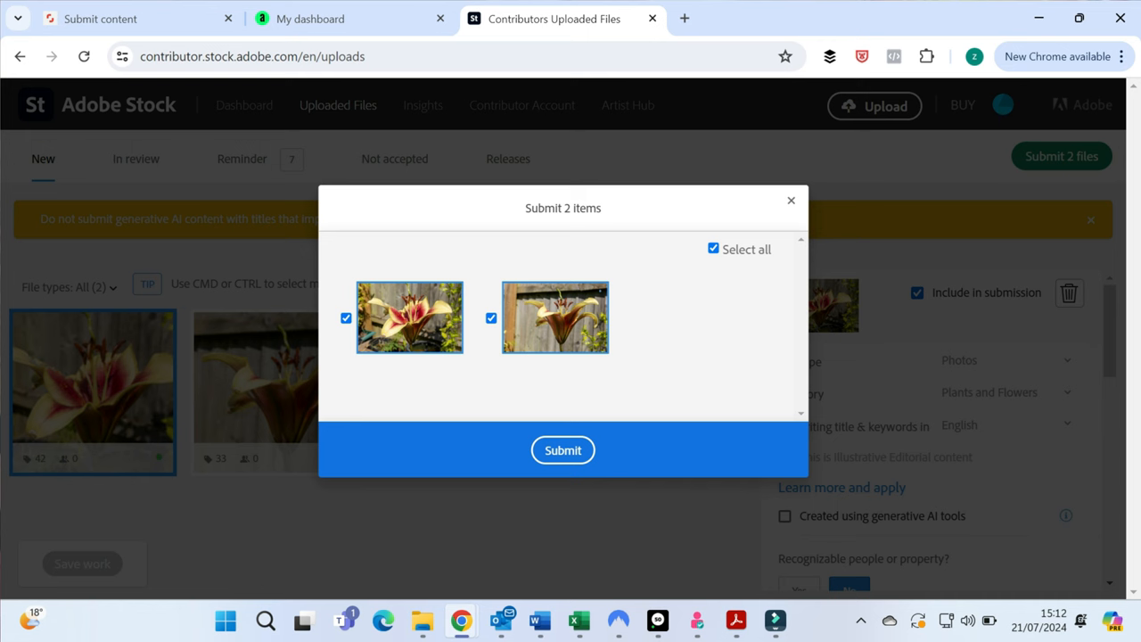
Submit both lily photos for review from the 'Submit 2 items' dialog.
click(563, 449)
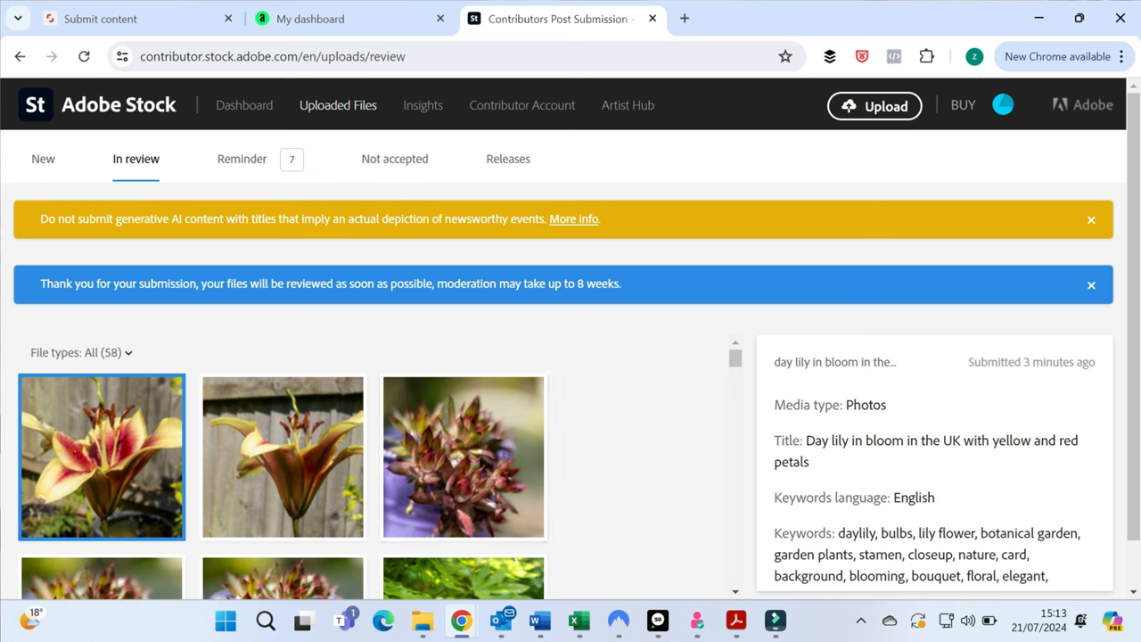
mouse_move(243, 158)
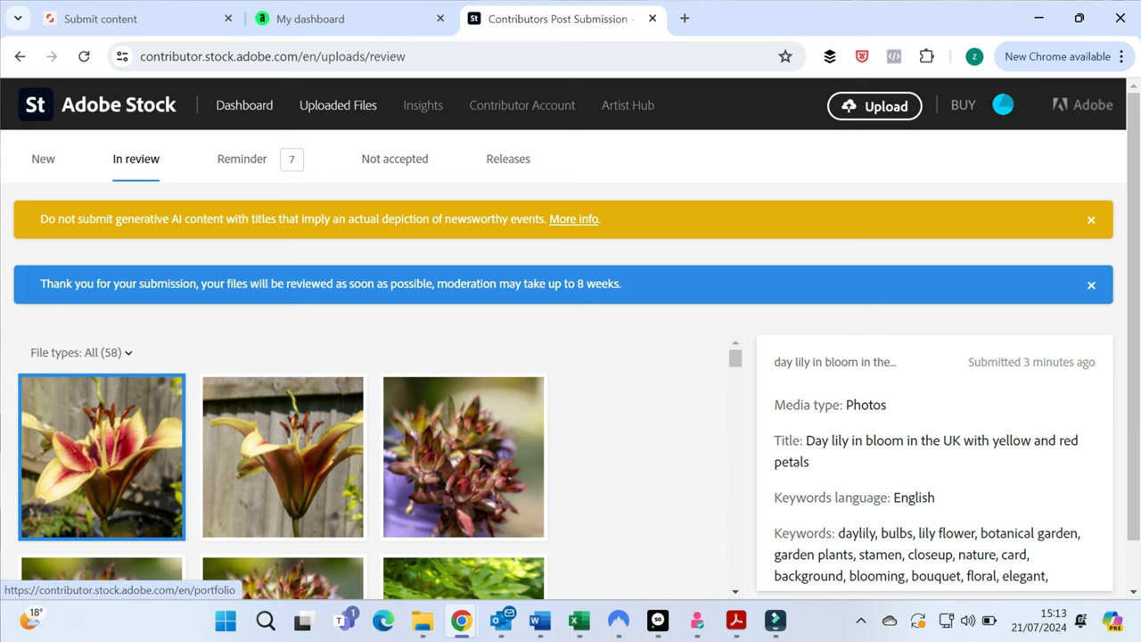
Go to the contributor Dashboard showing 3 downloads and $2.41 earnings this year.
click(245, 103)
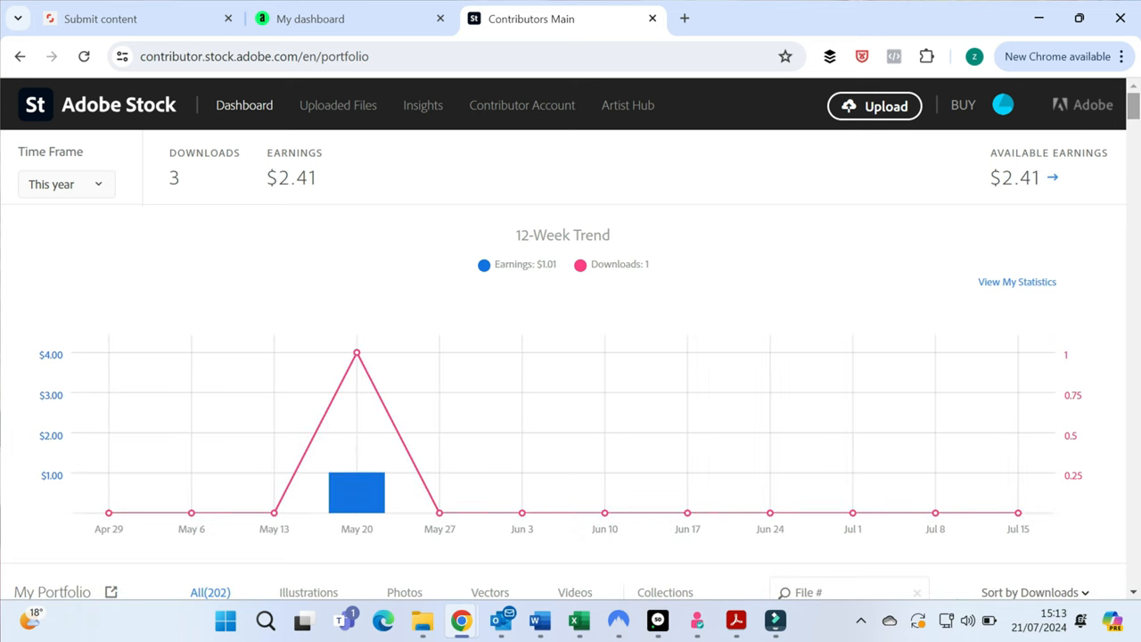
scroll(down, 3)
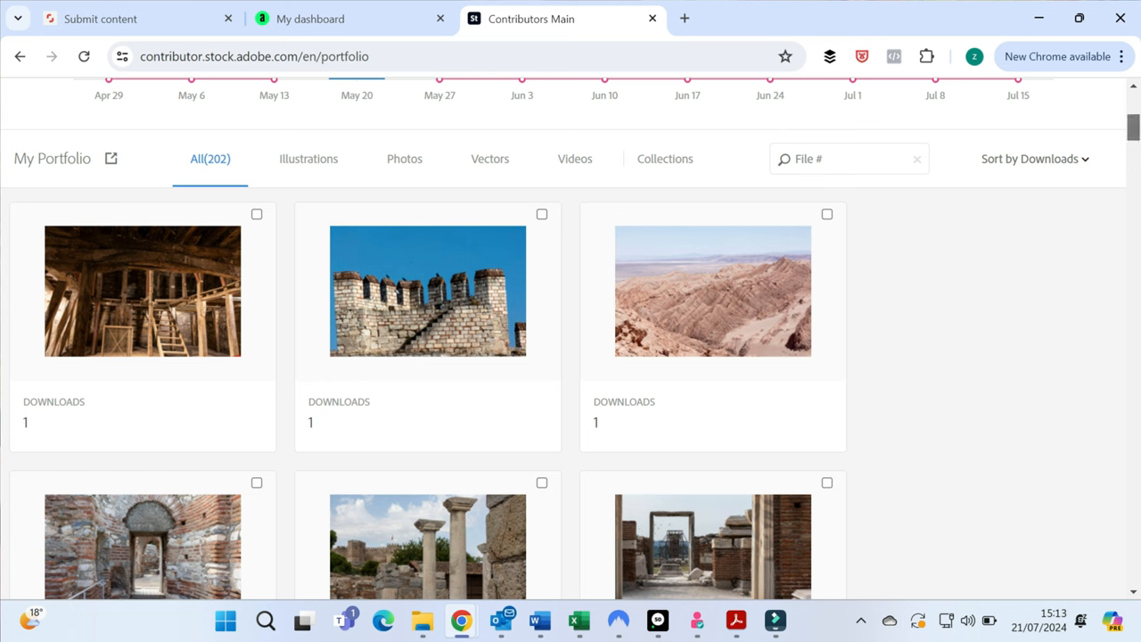
scroll(up, 3)
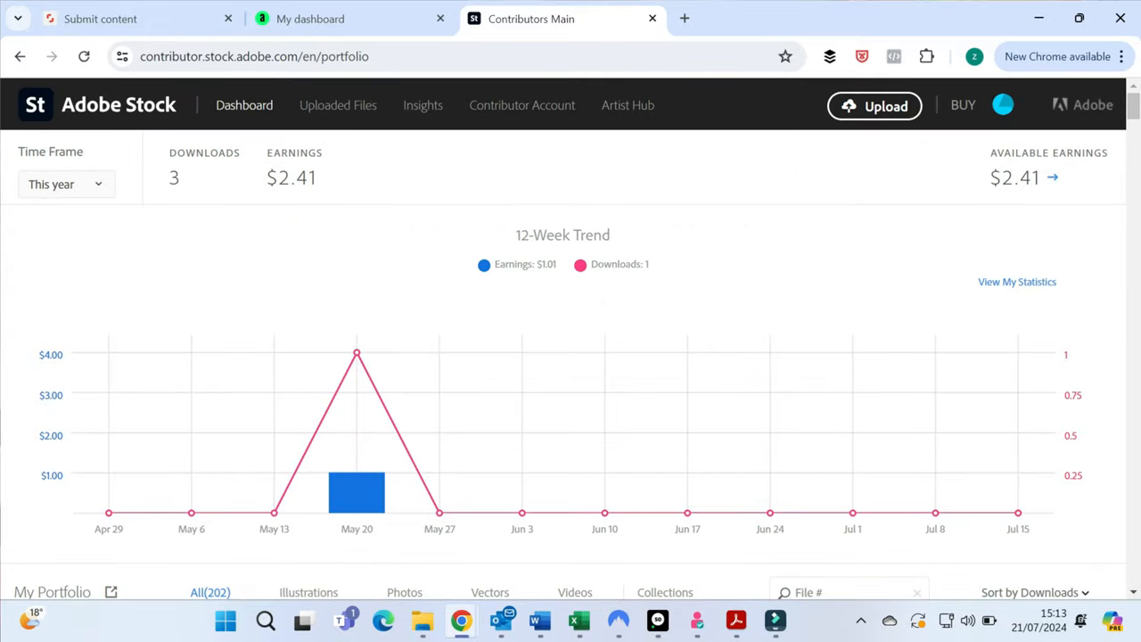
mouse_move(422, 103)
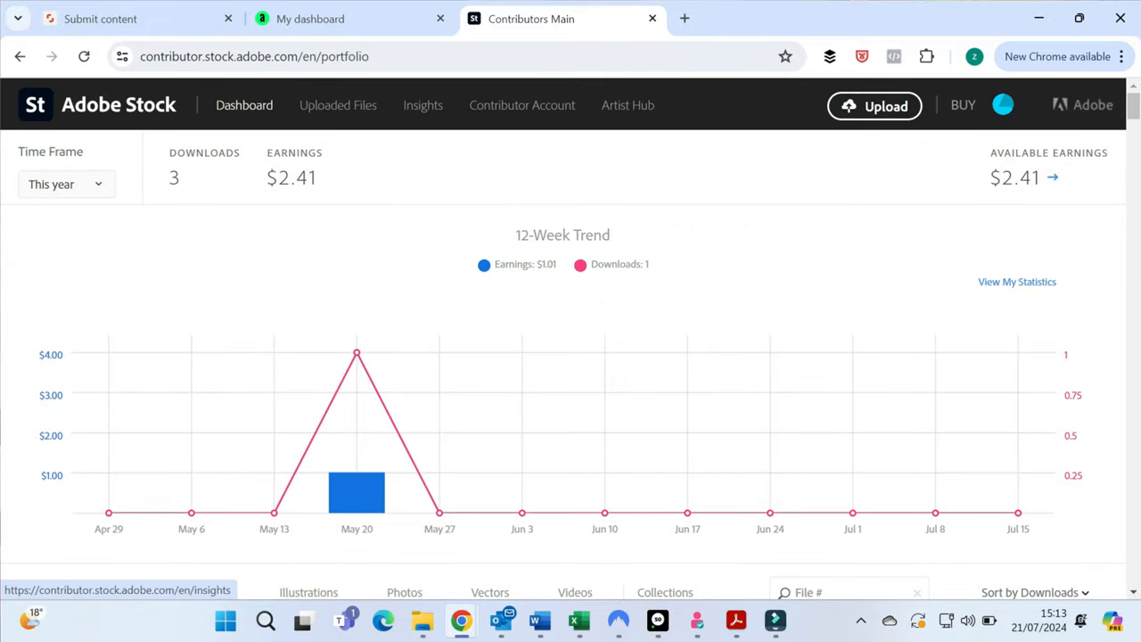